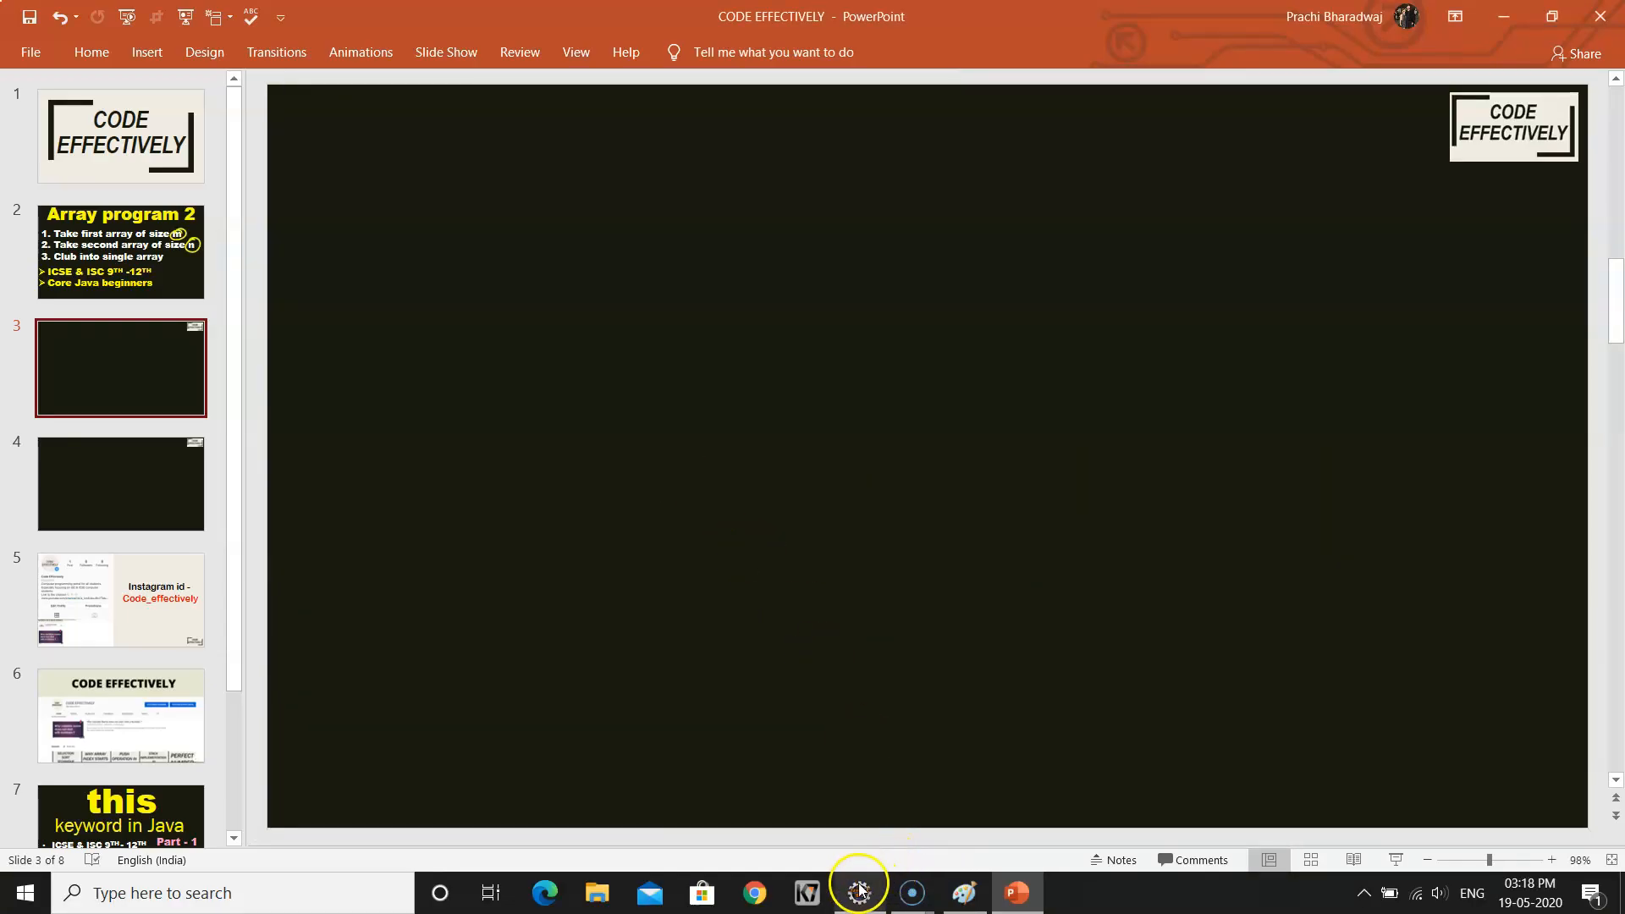
- Declare int a[]={11,22,33,44}; on line 6 of loop.java
click(858, 892)
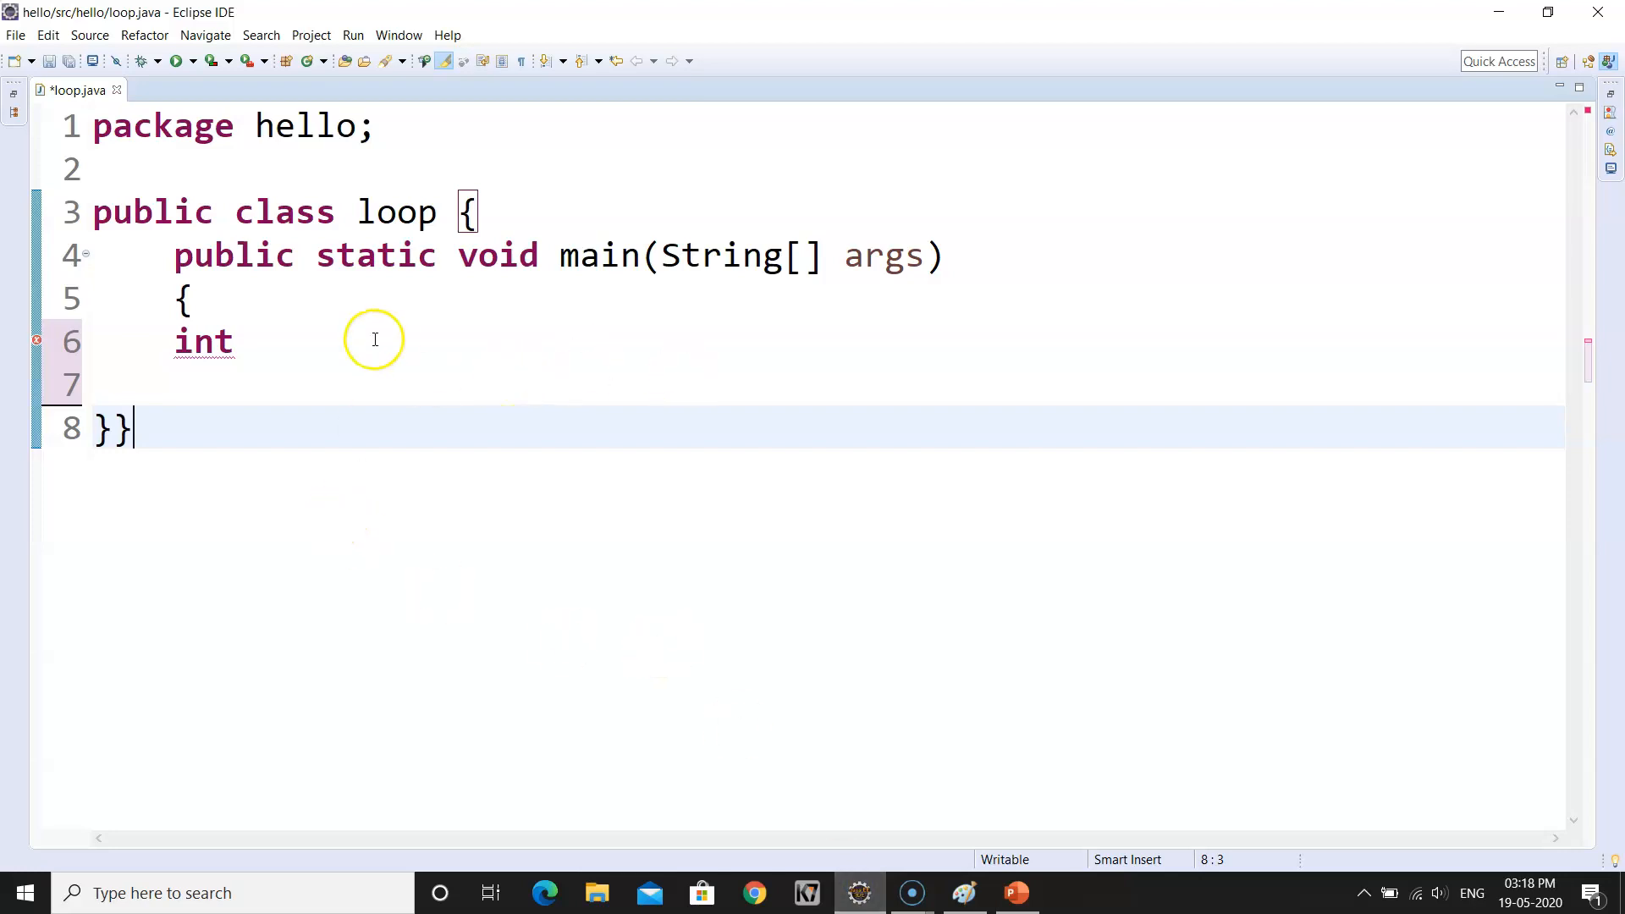
click(373, 340)
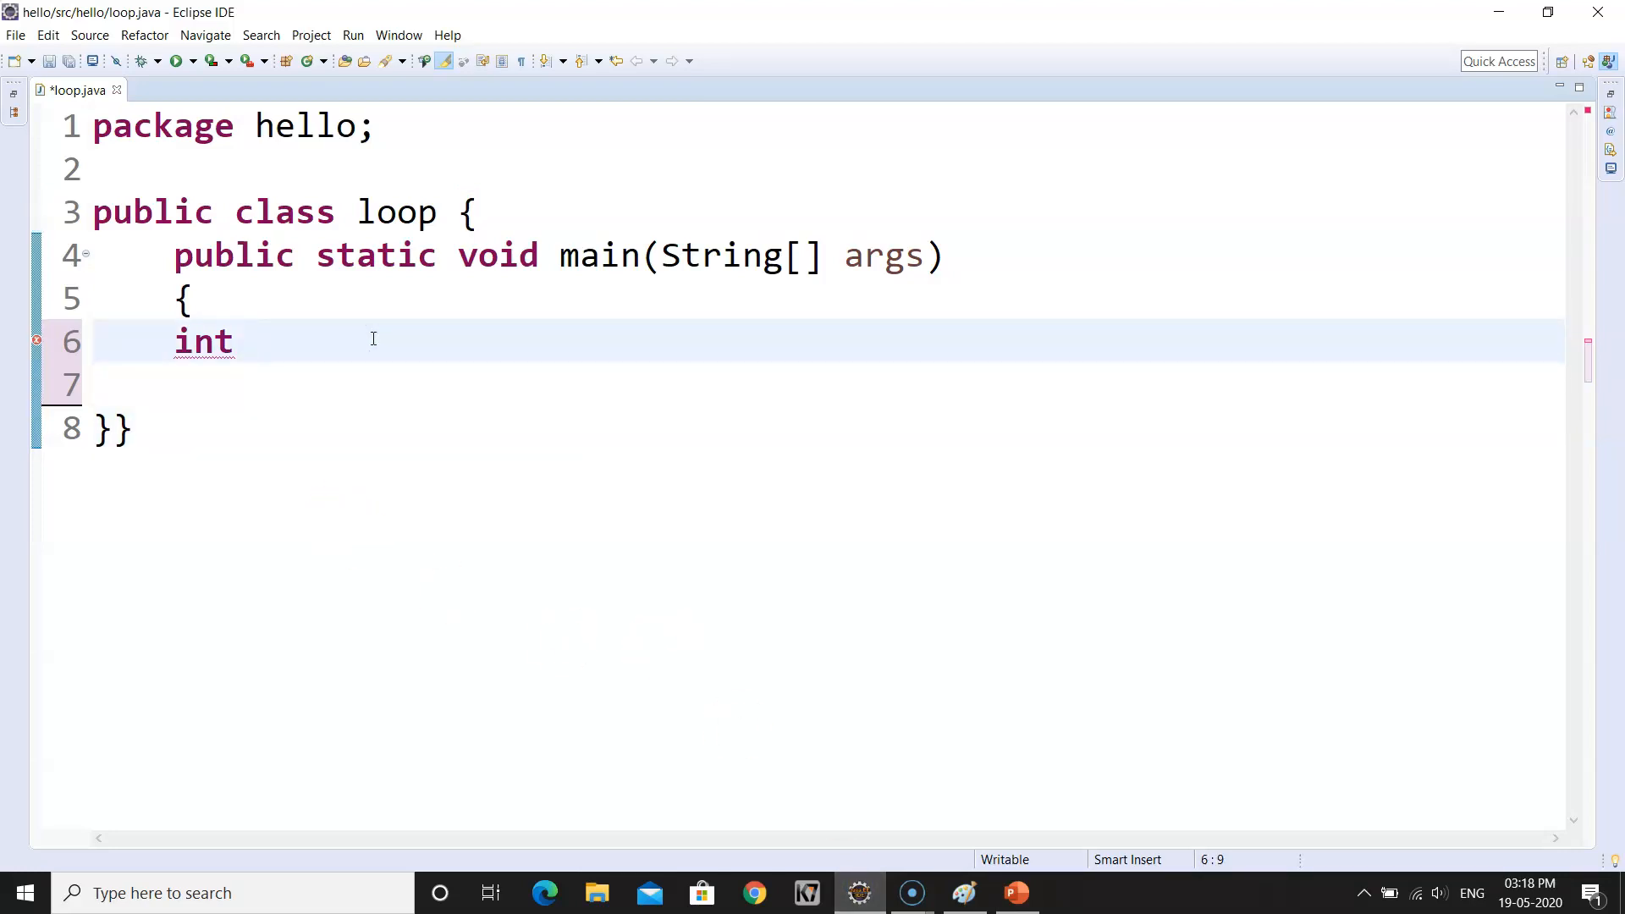
text(a[])
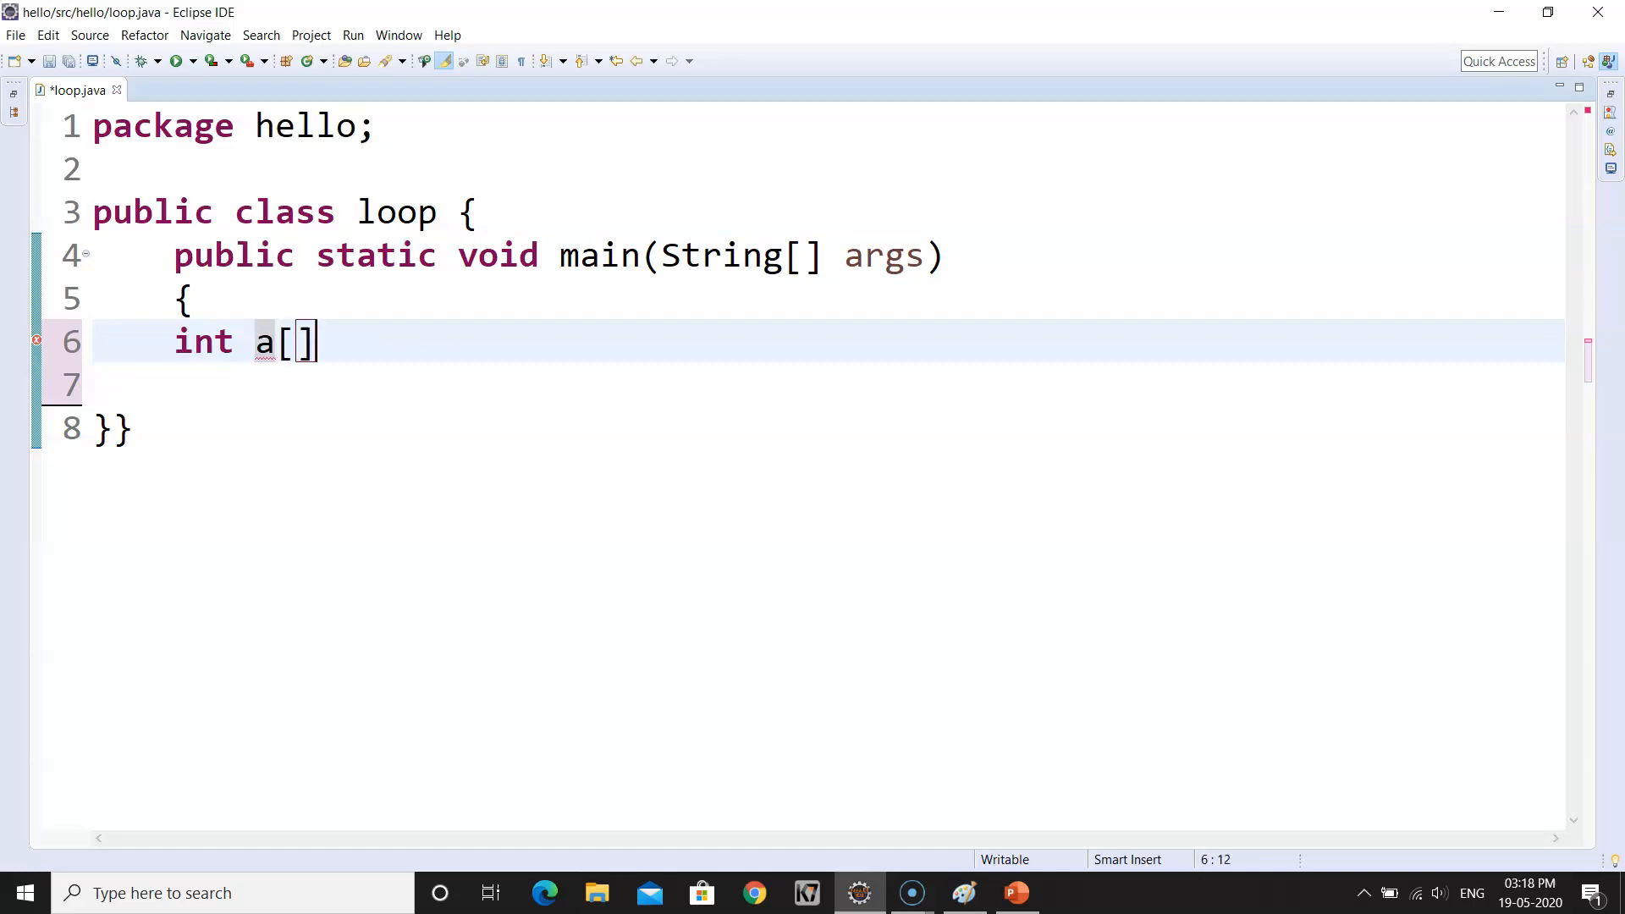
text(=)
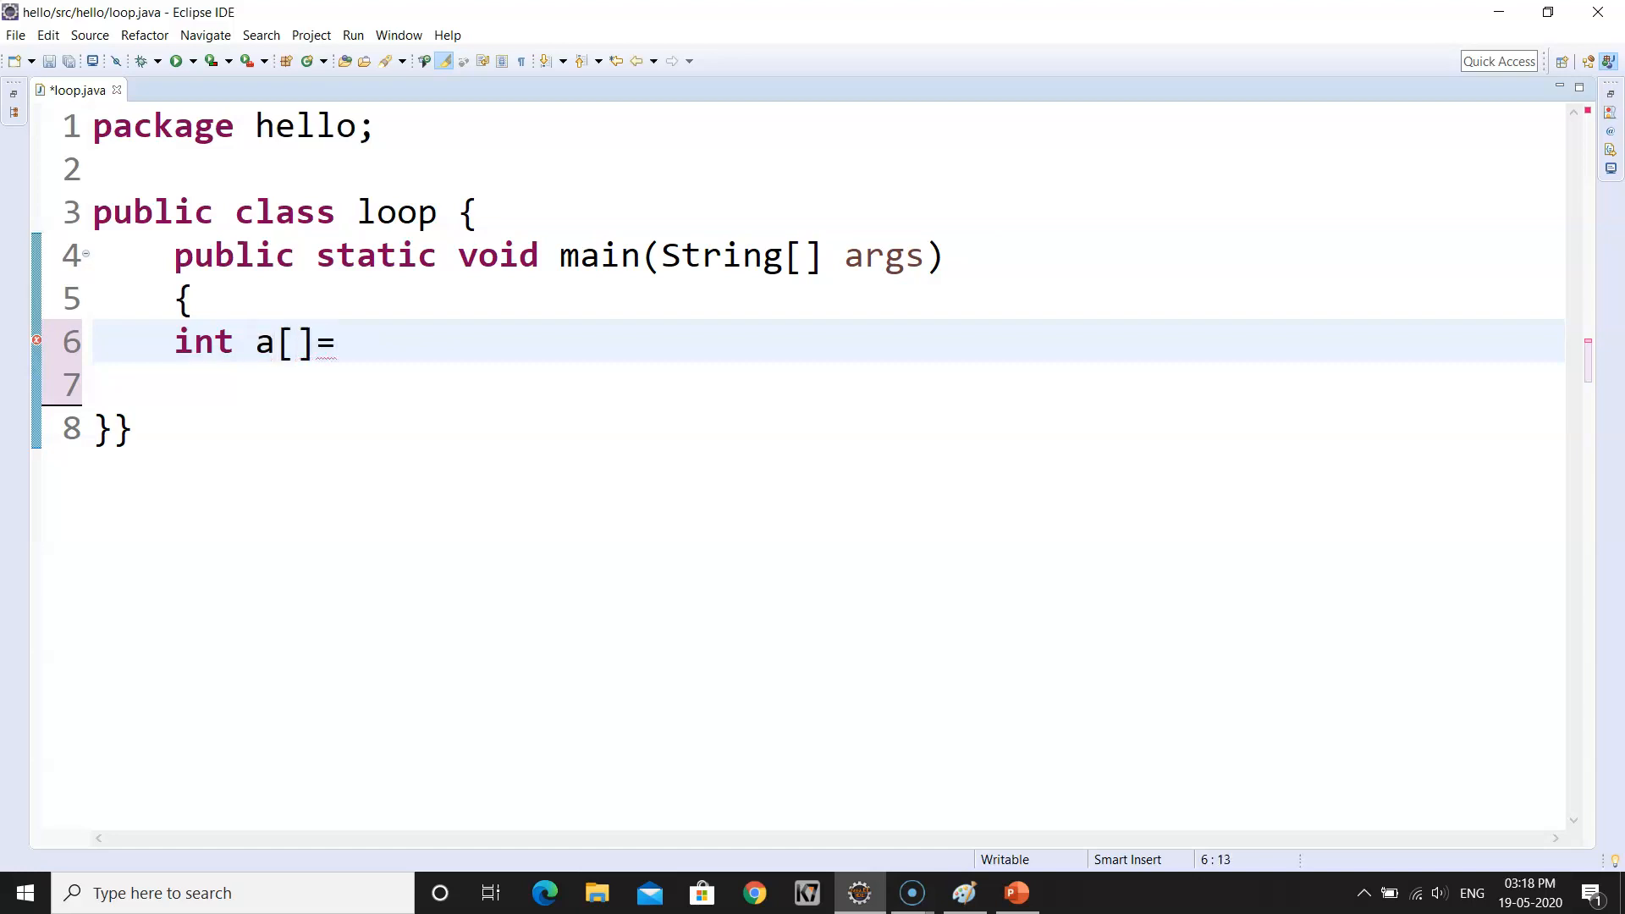
text({11,)
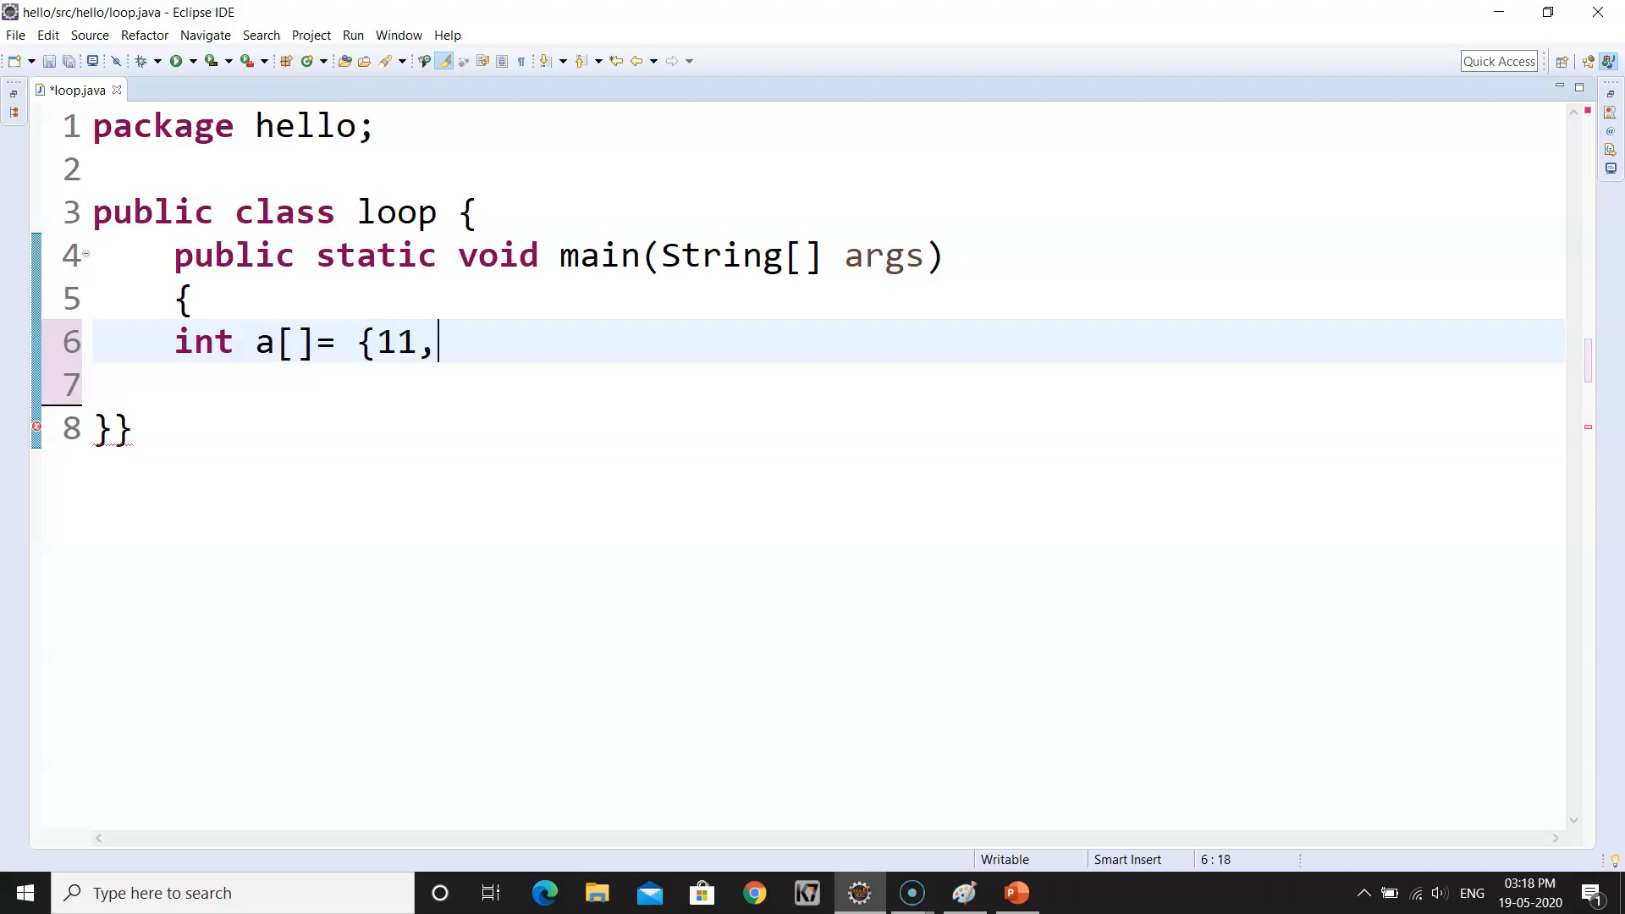
text(22,33,)
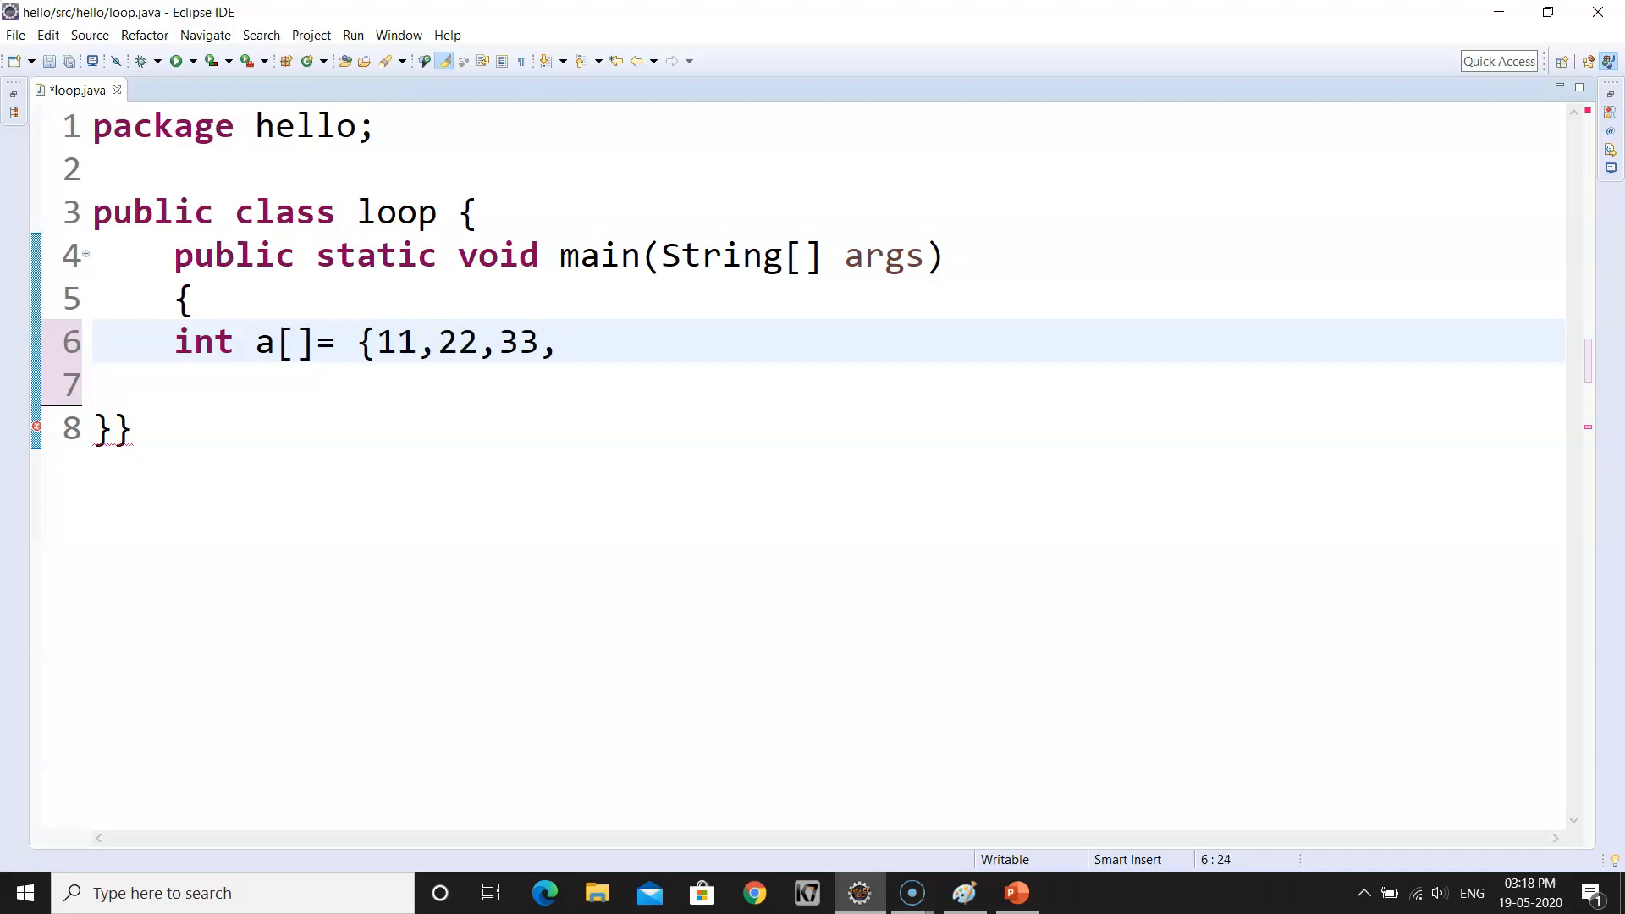
text(44})
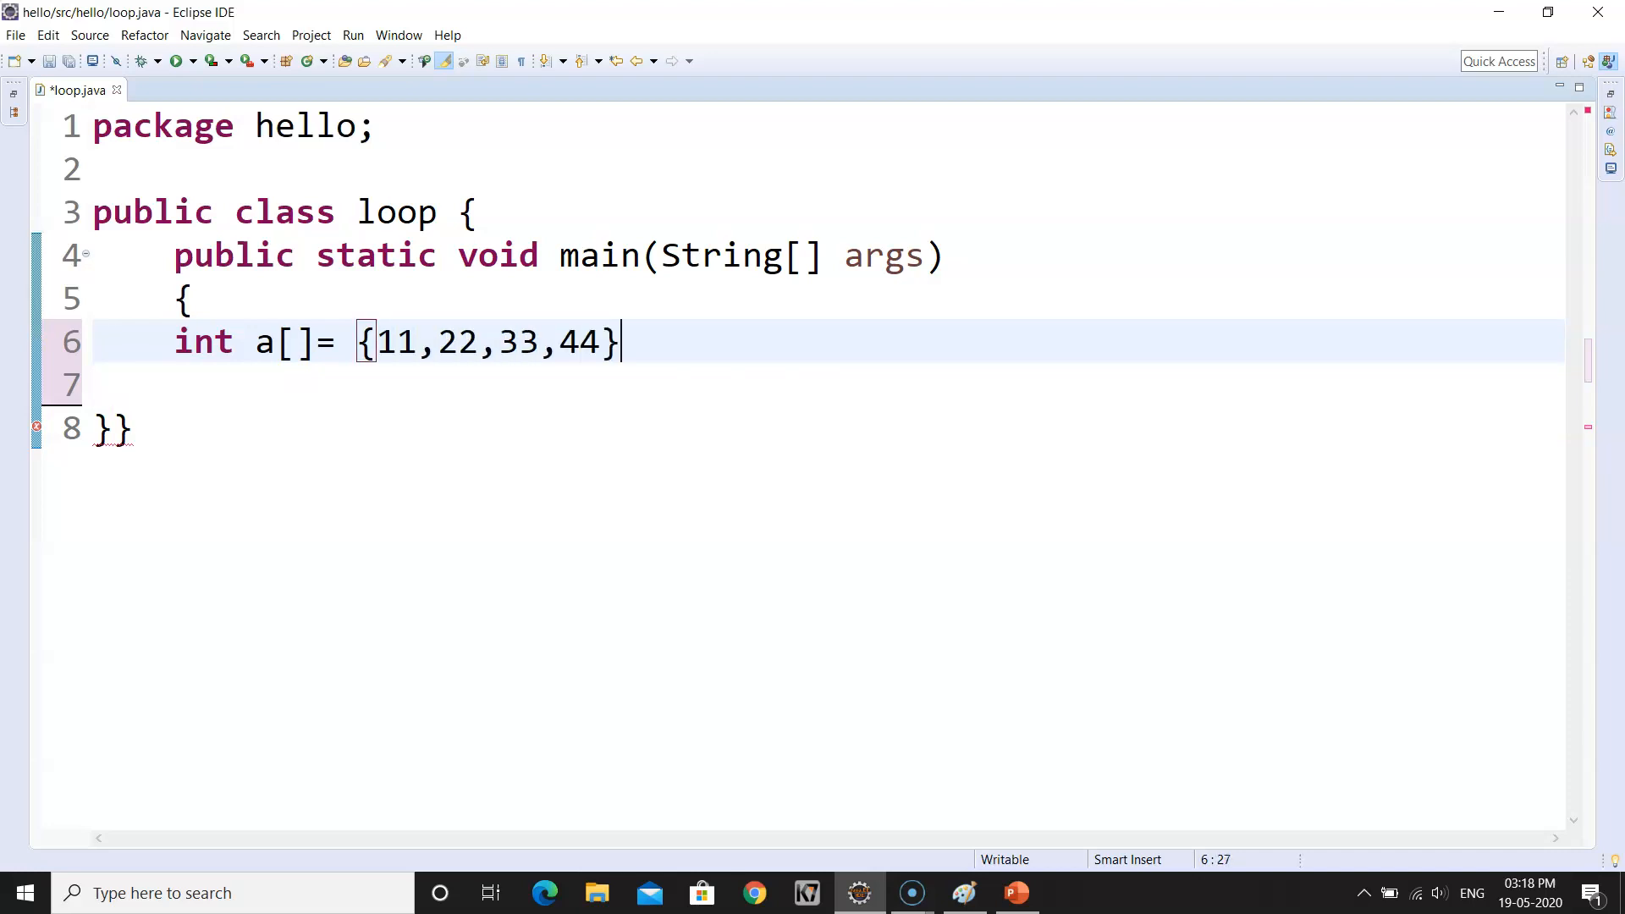
text(;)
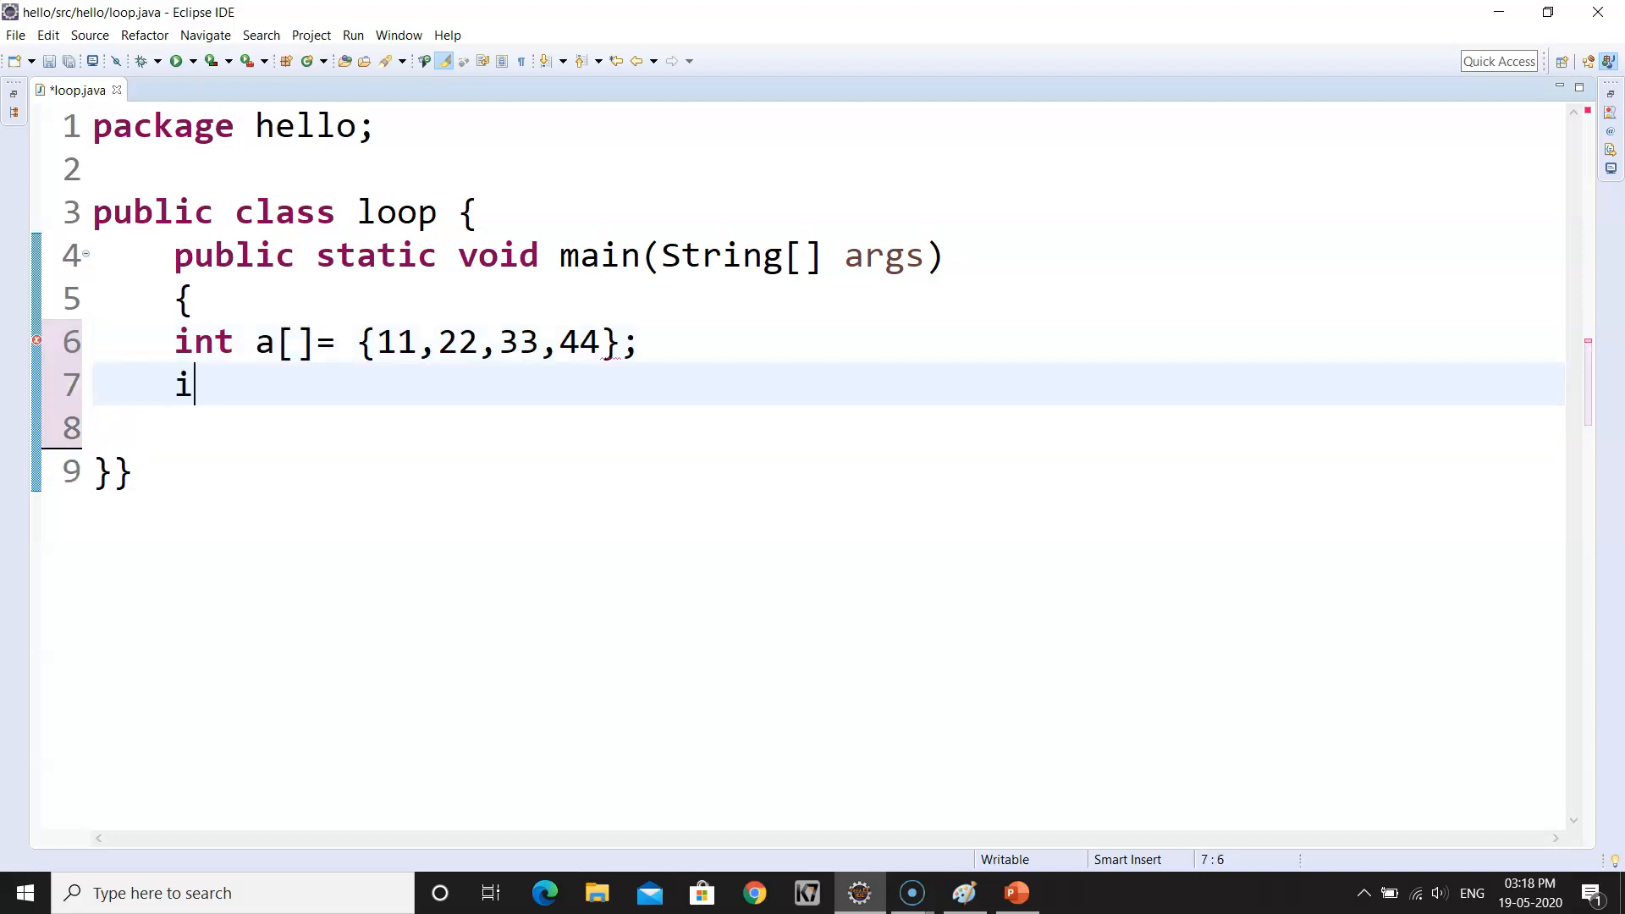
- Declare int b[]={1,2,3} on the next line
text(nt b[])
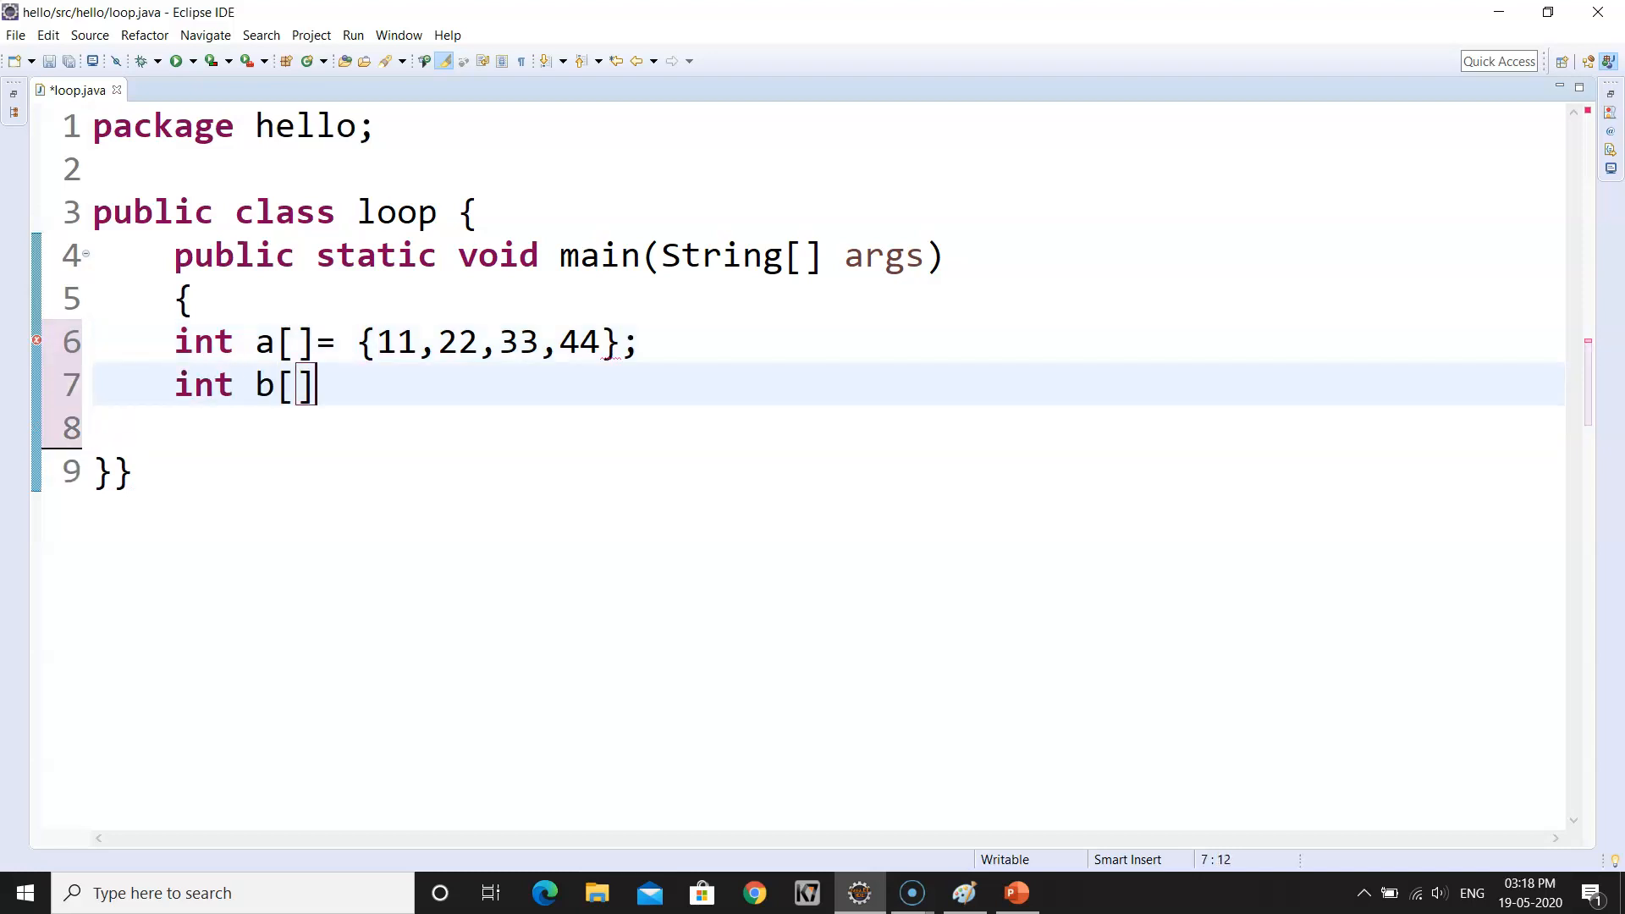
text(=)
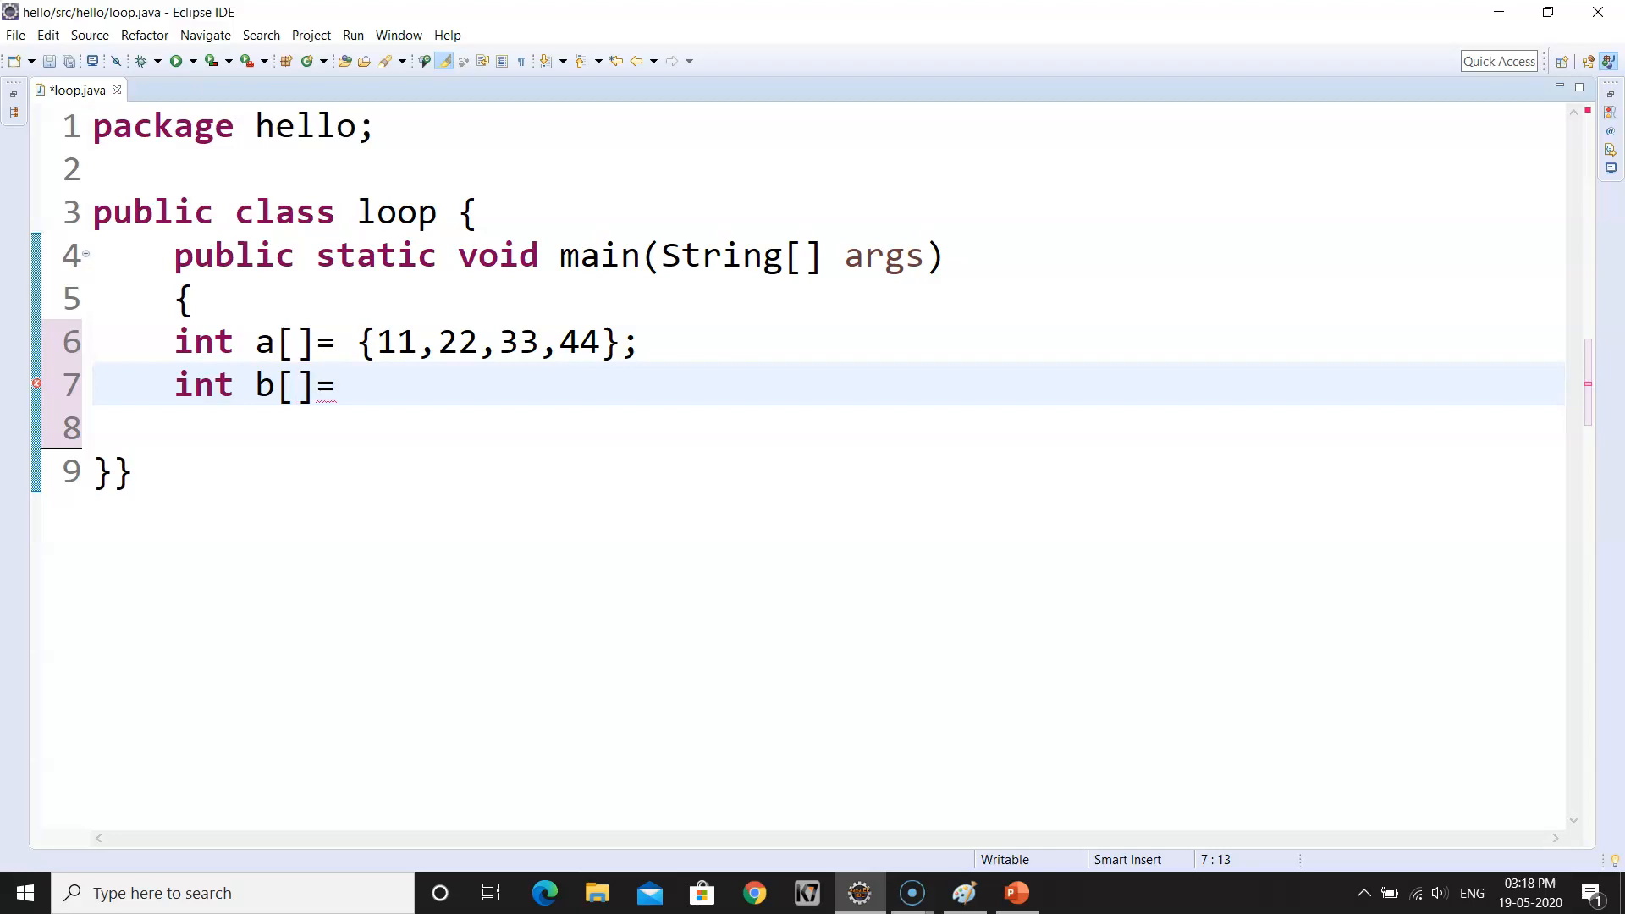
text({1,2)
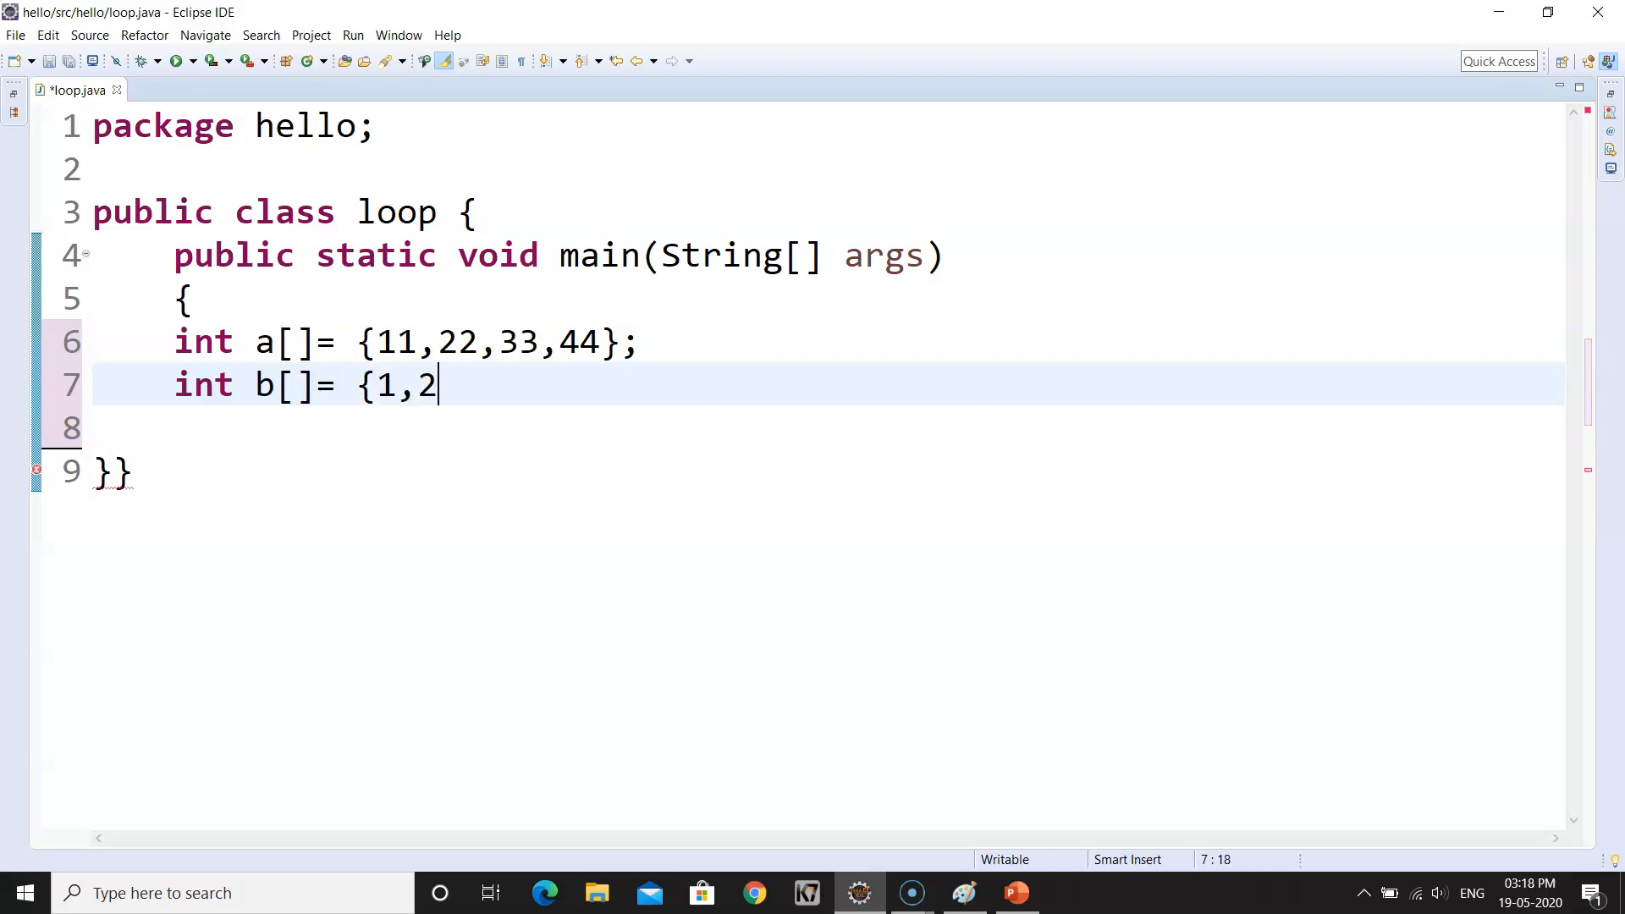
text(,3};)
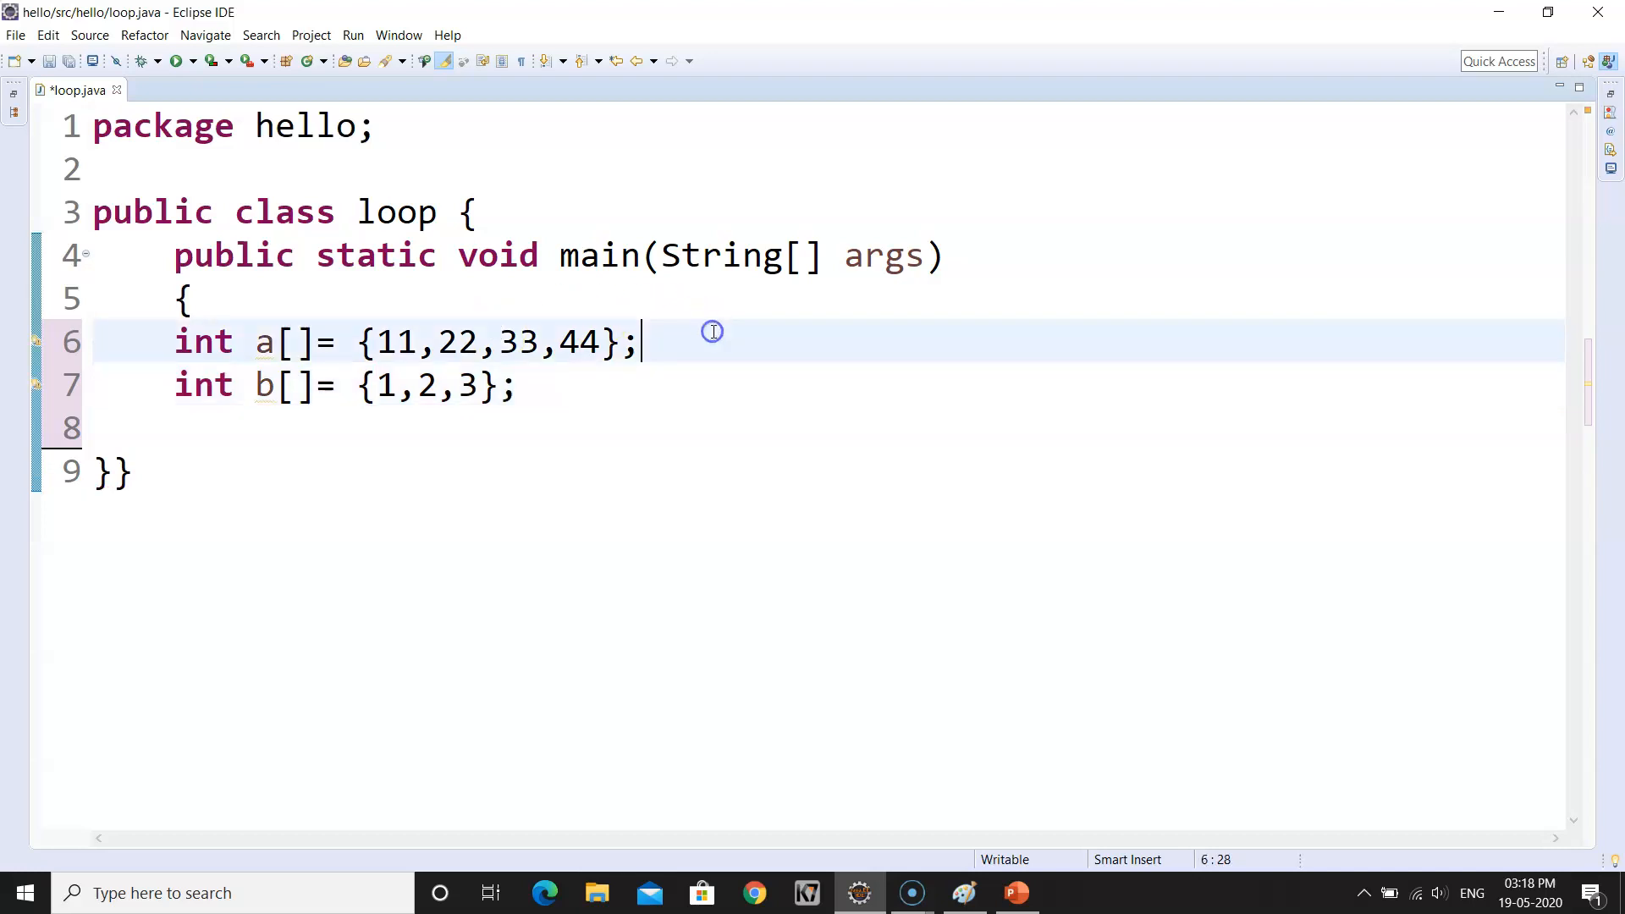
- Comment a as of size 4 and b as of size 3
text(//of s)
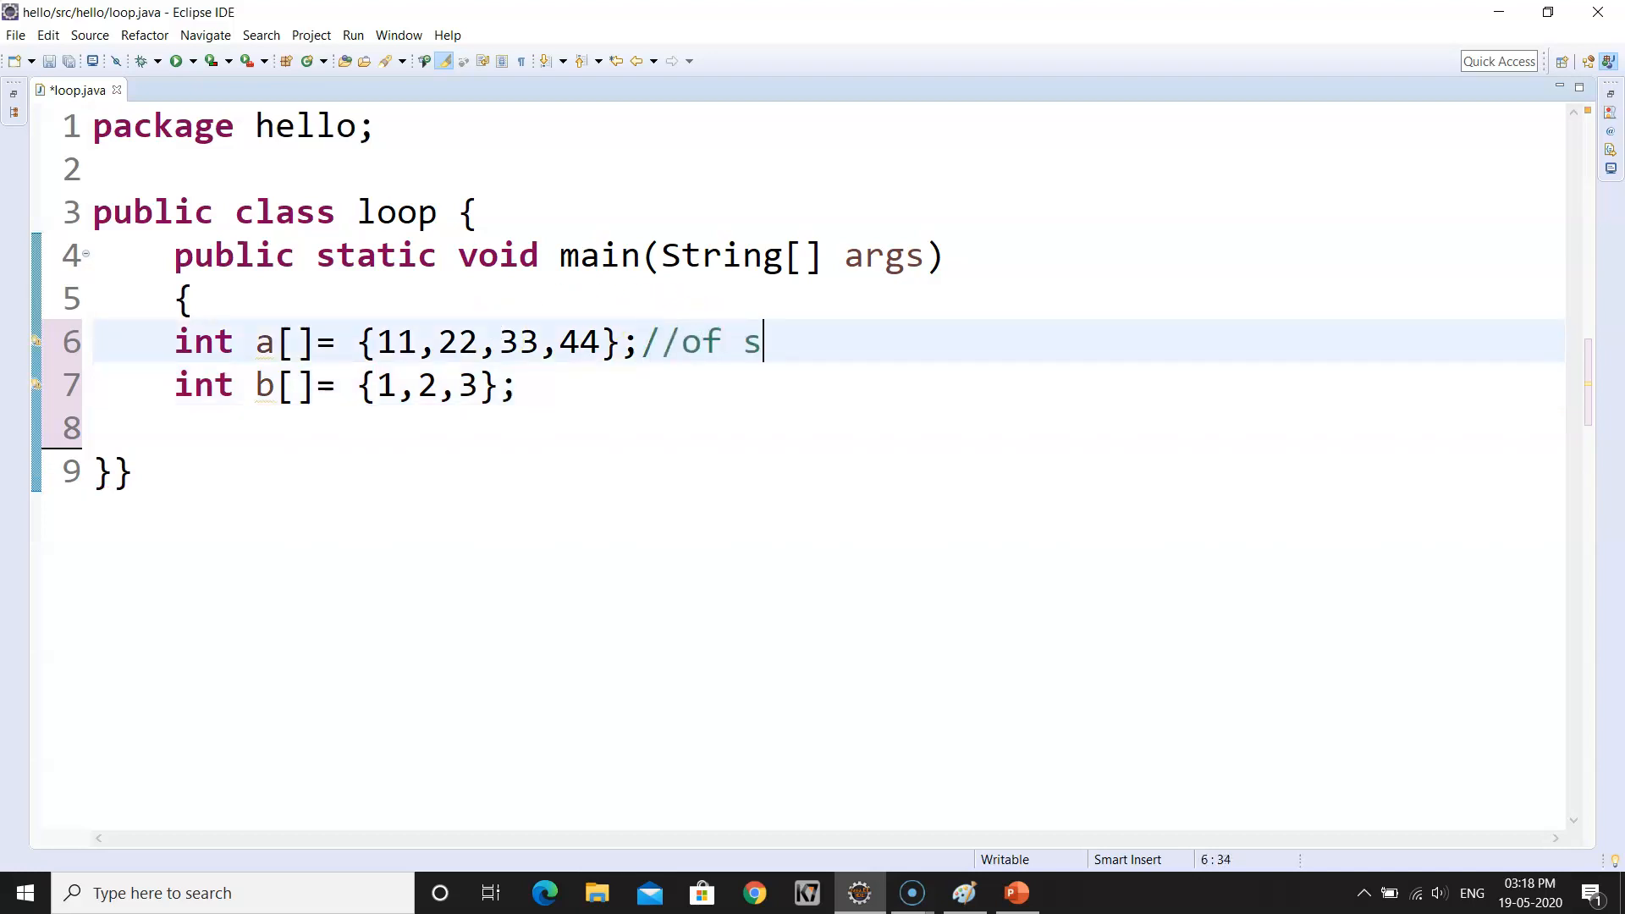
text(ize 4)
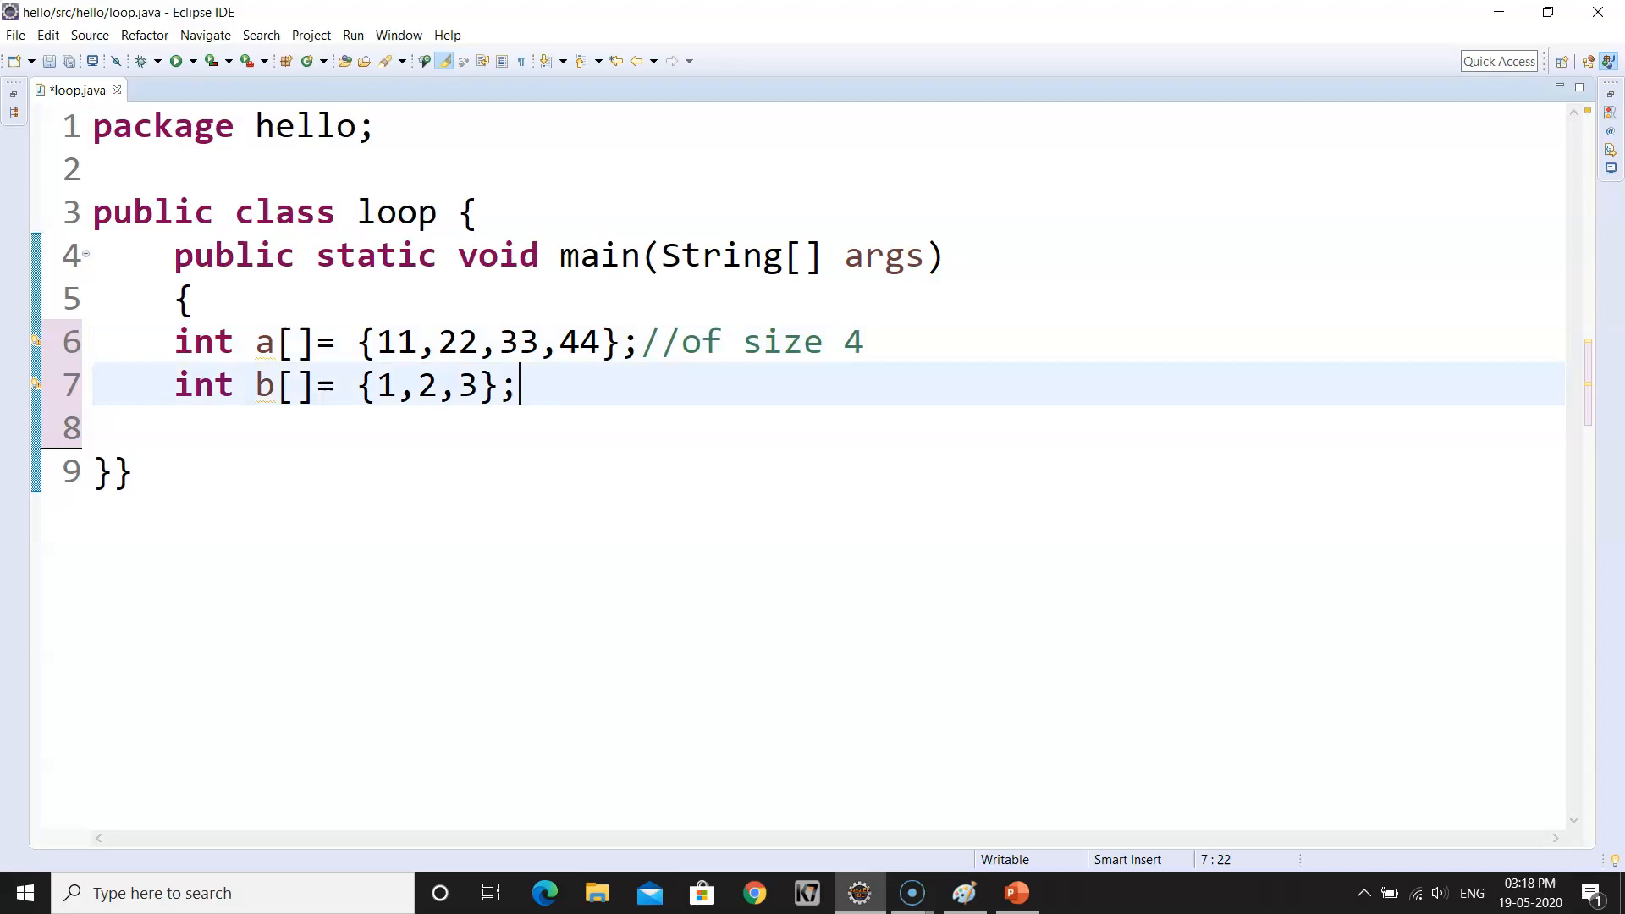
text(//o)
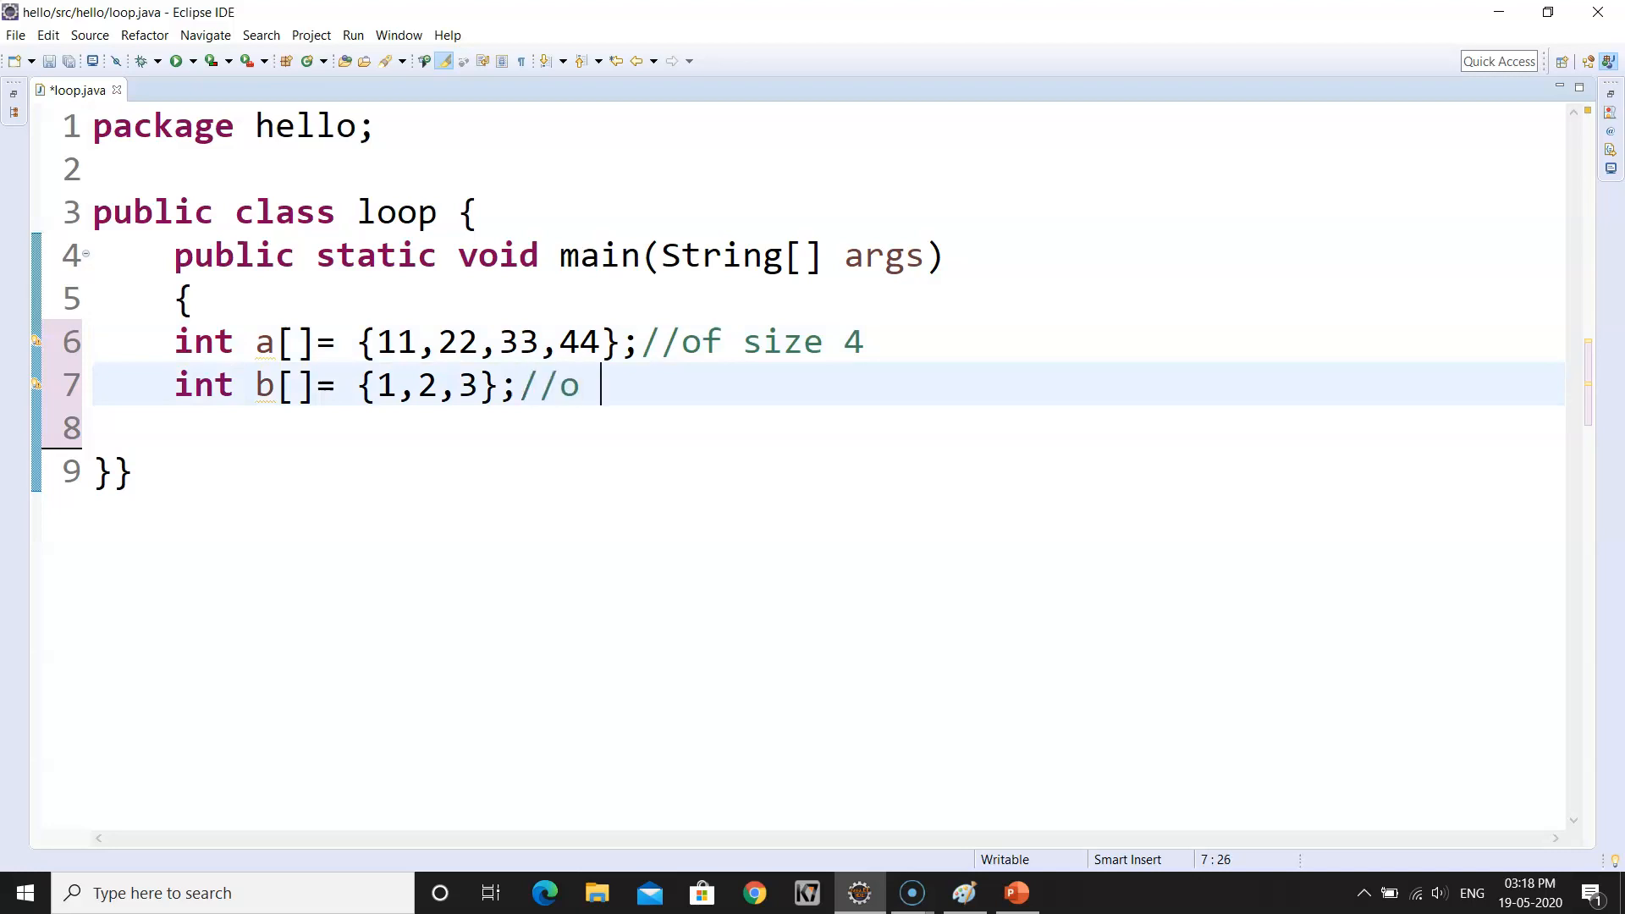
key(BackSpace)
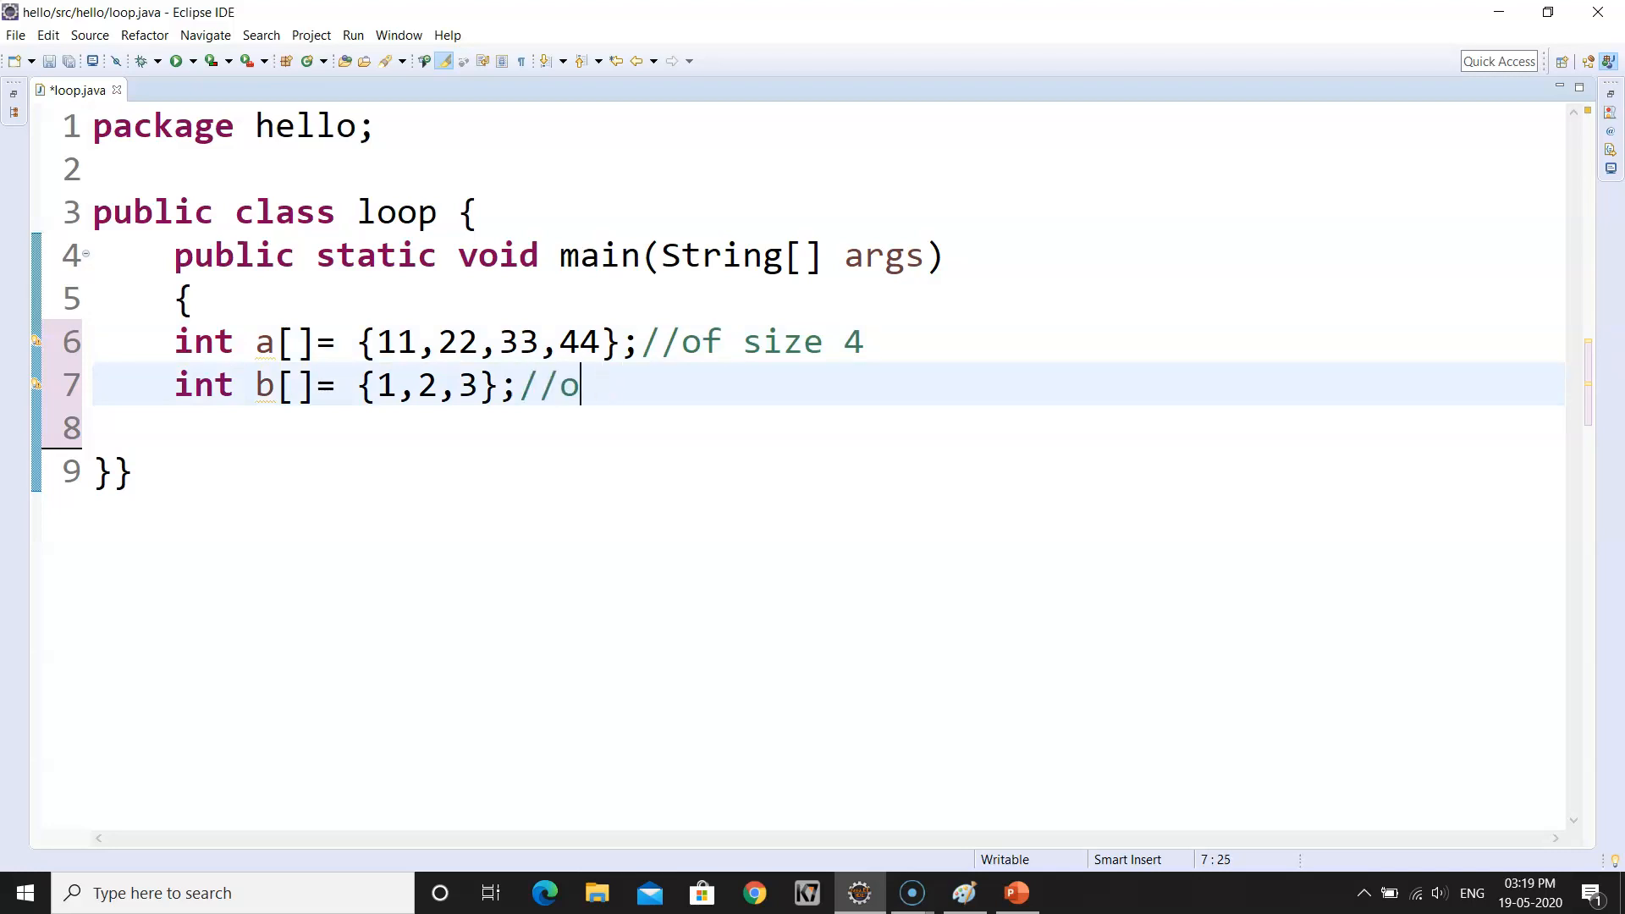
text(f size)
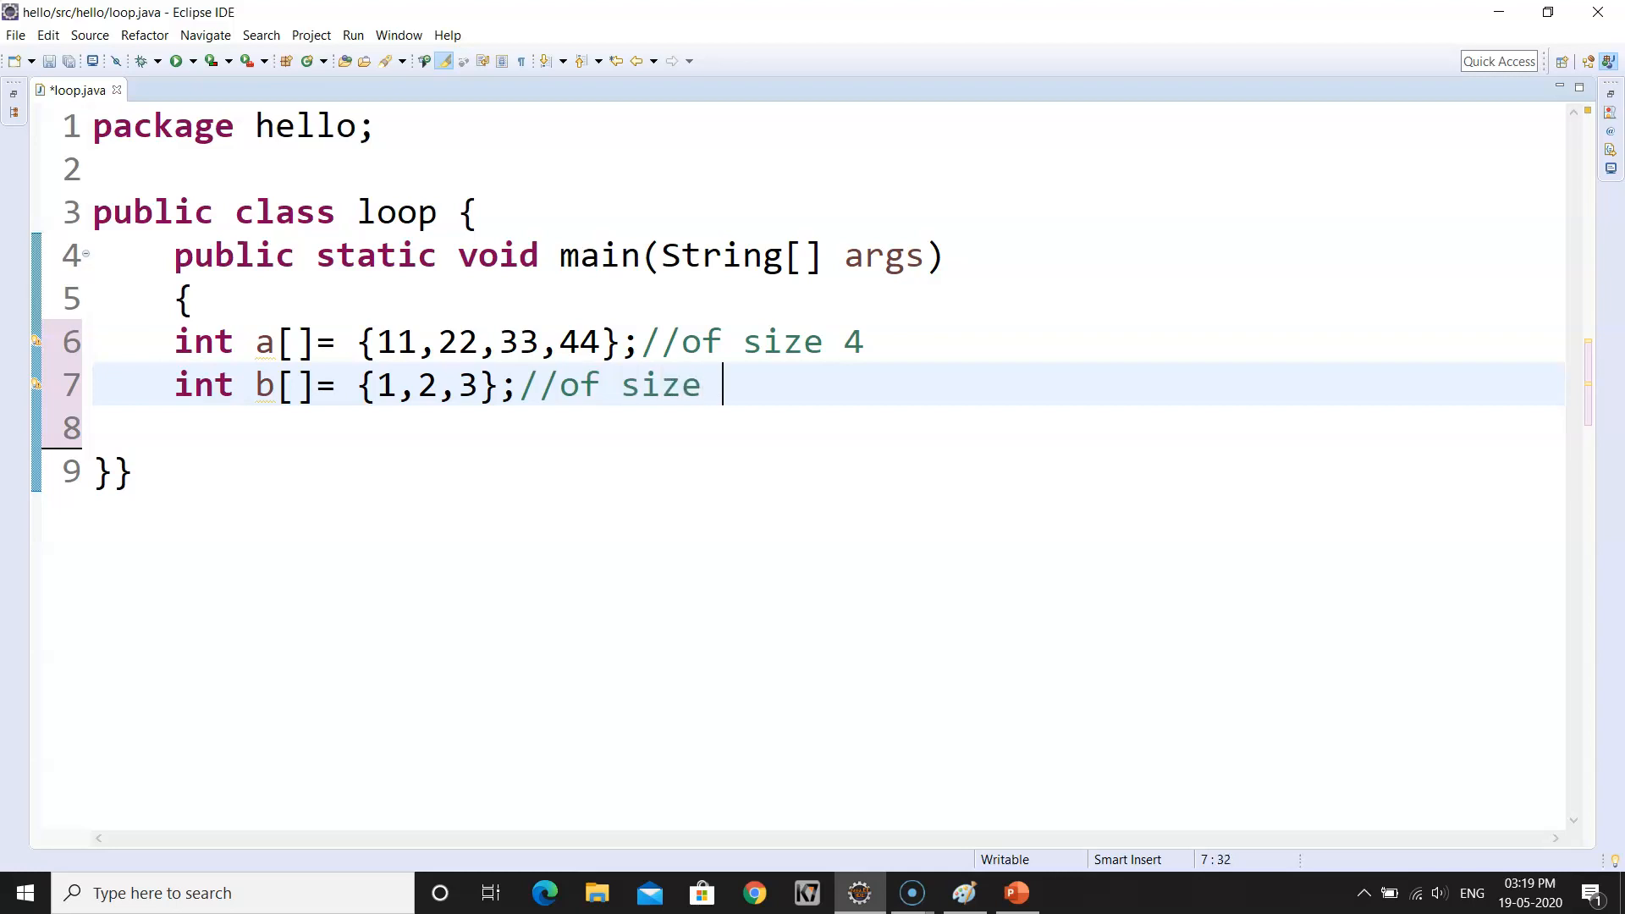
text(of 3)
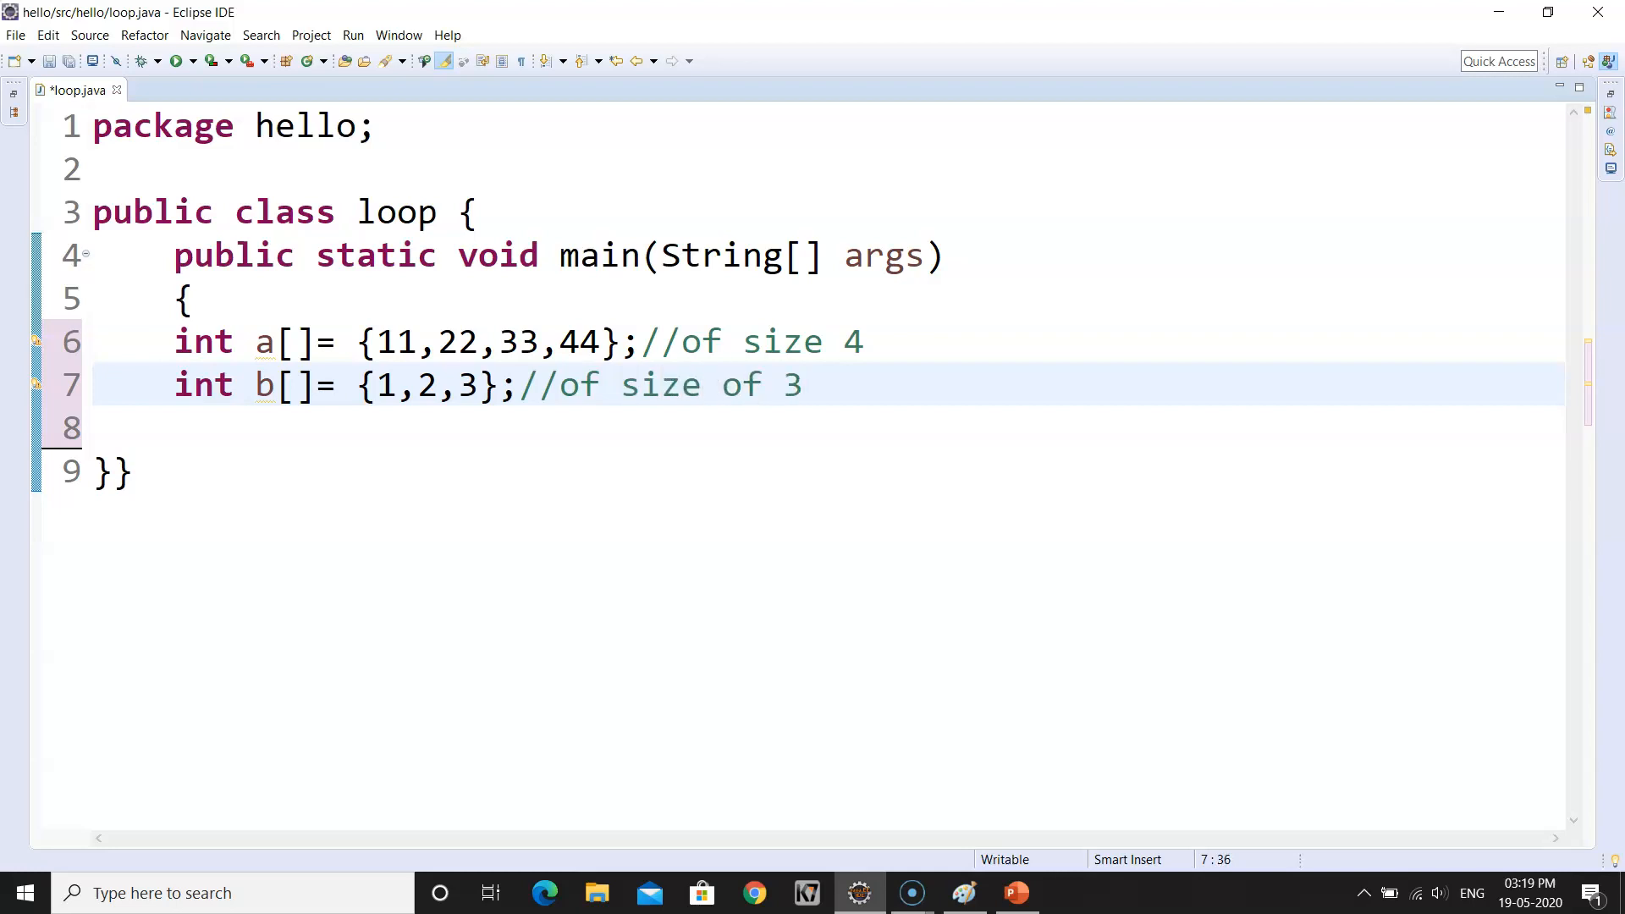
- Declare int c[]=new int[7]; on a new line below b
key(Return)
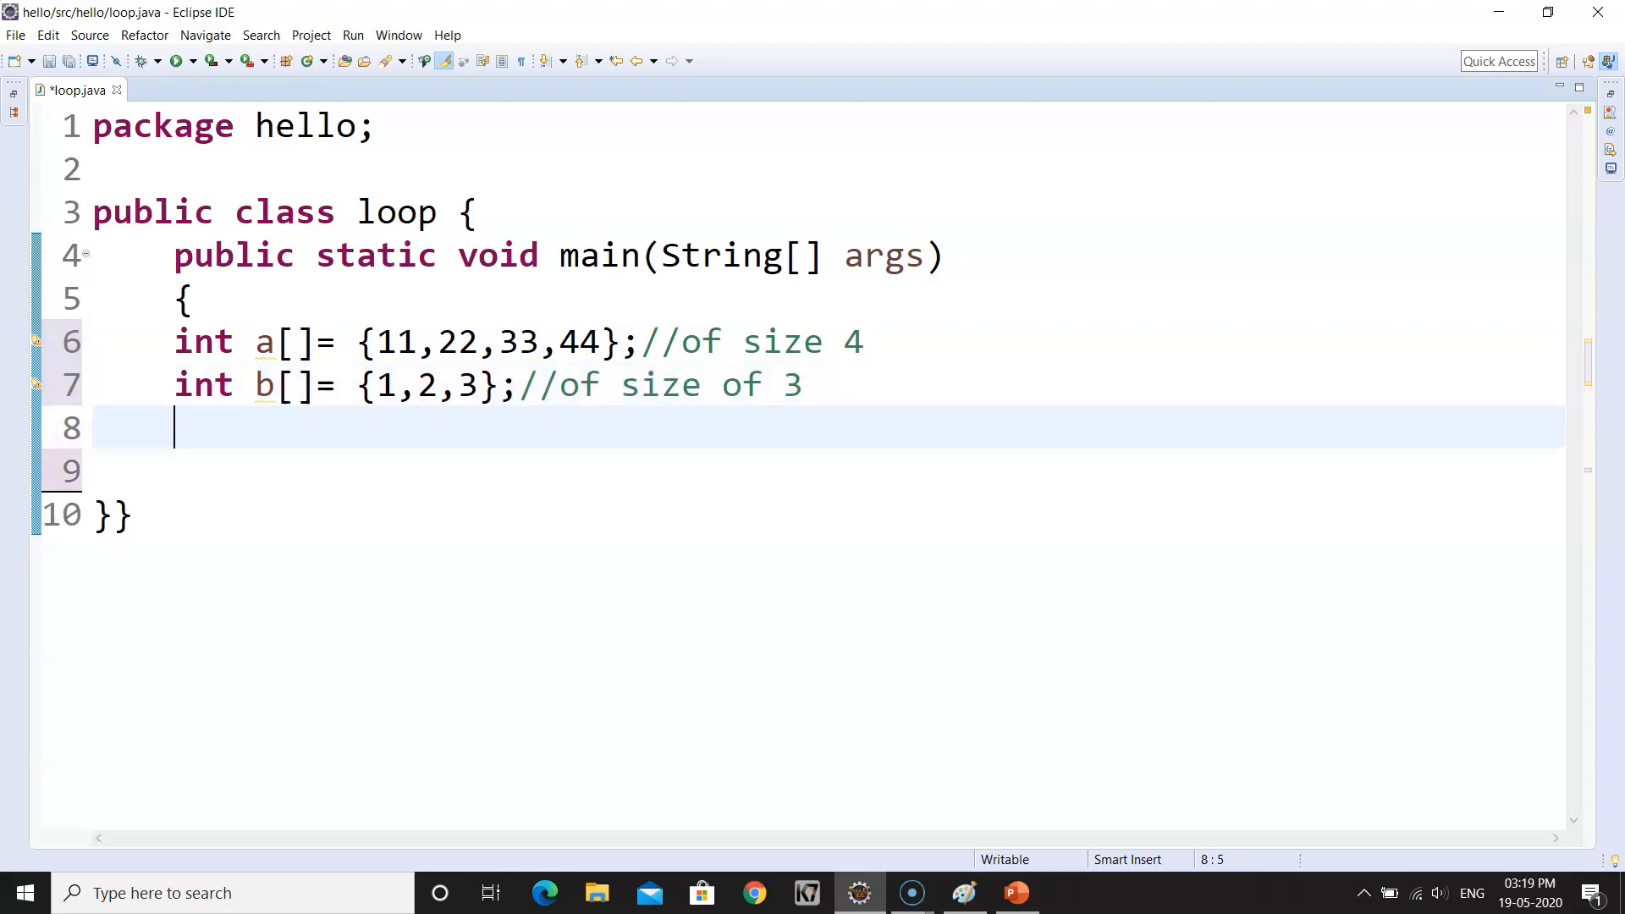
text(int)
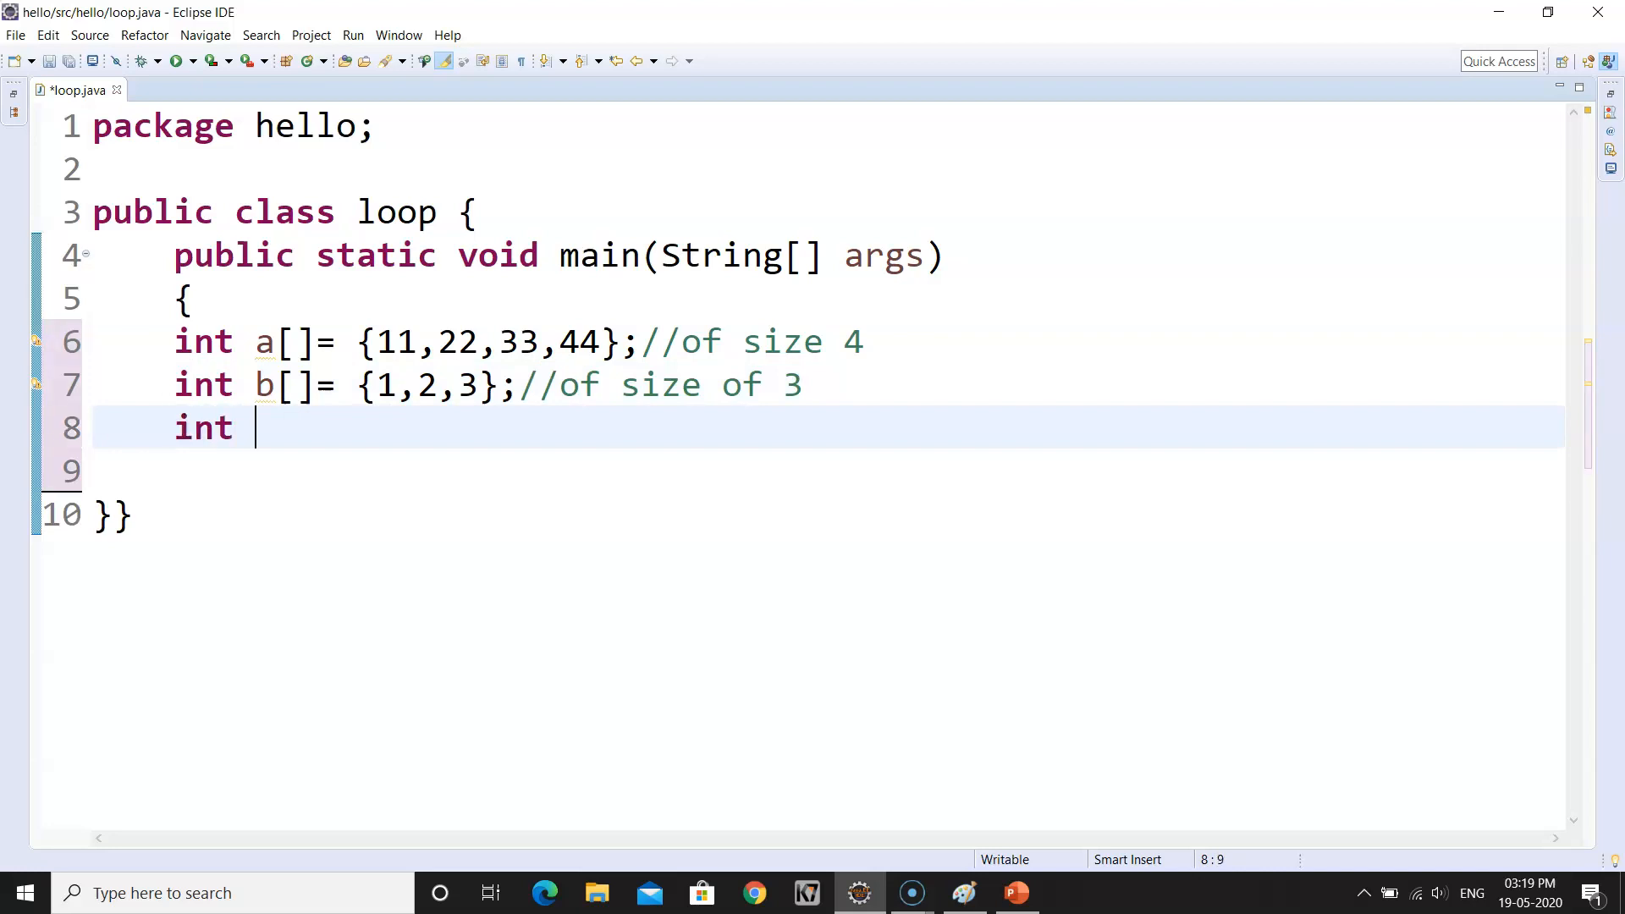
text(c)
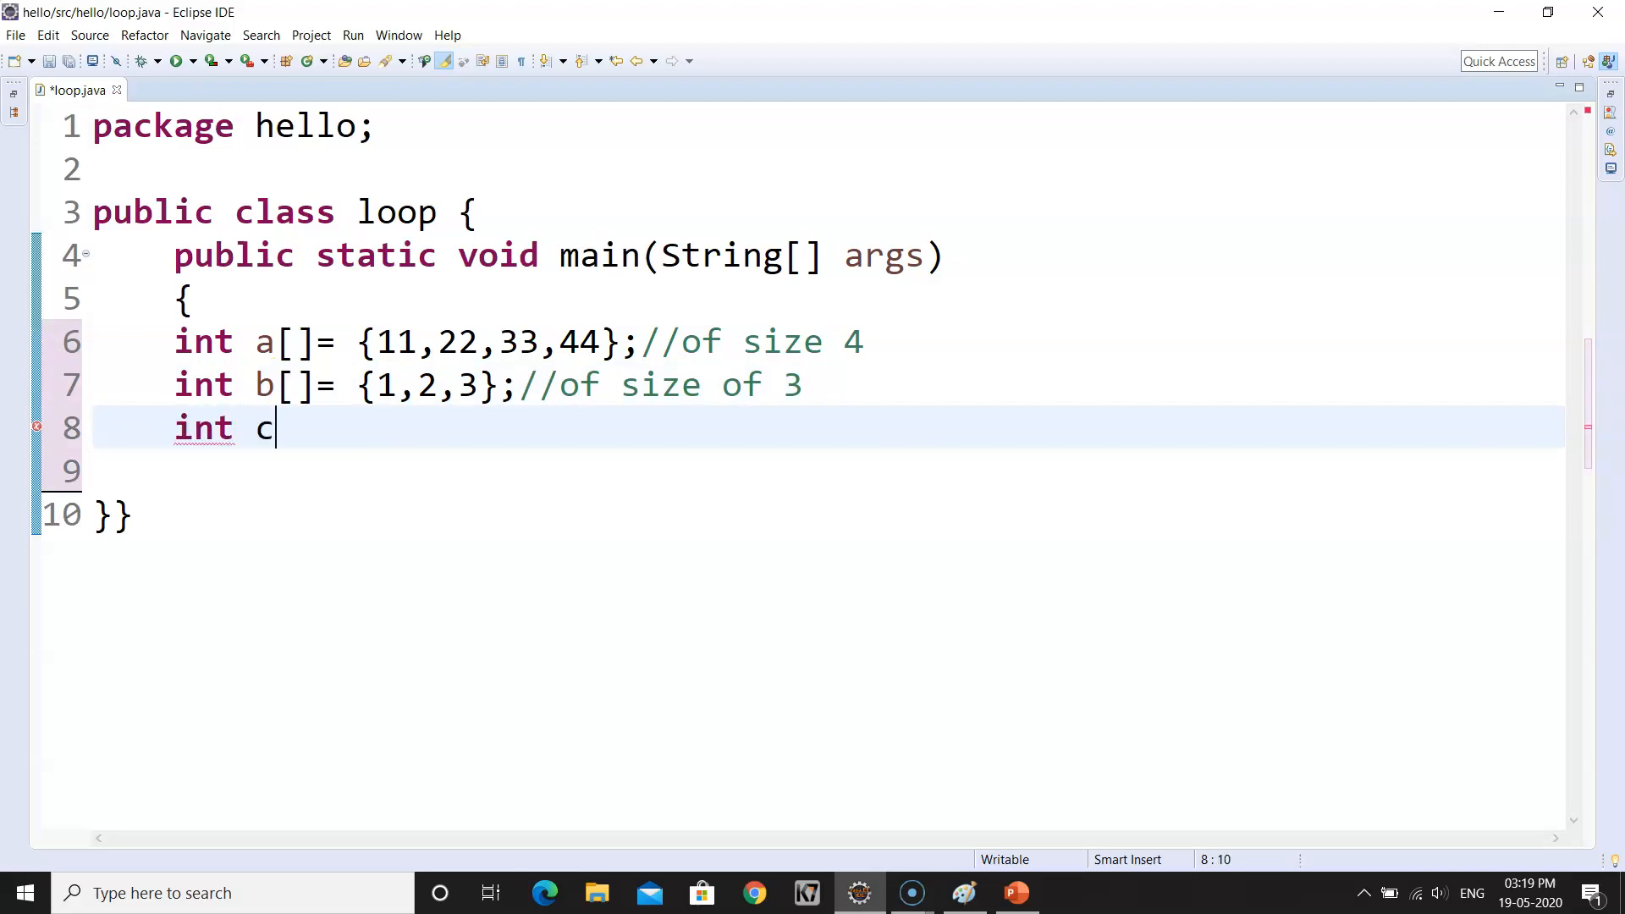
text([])
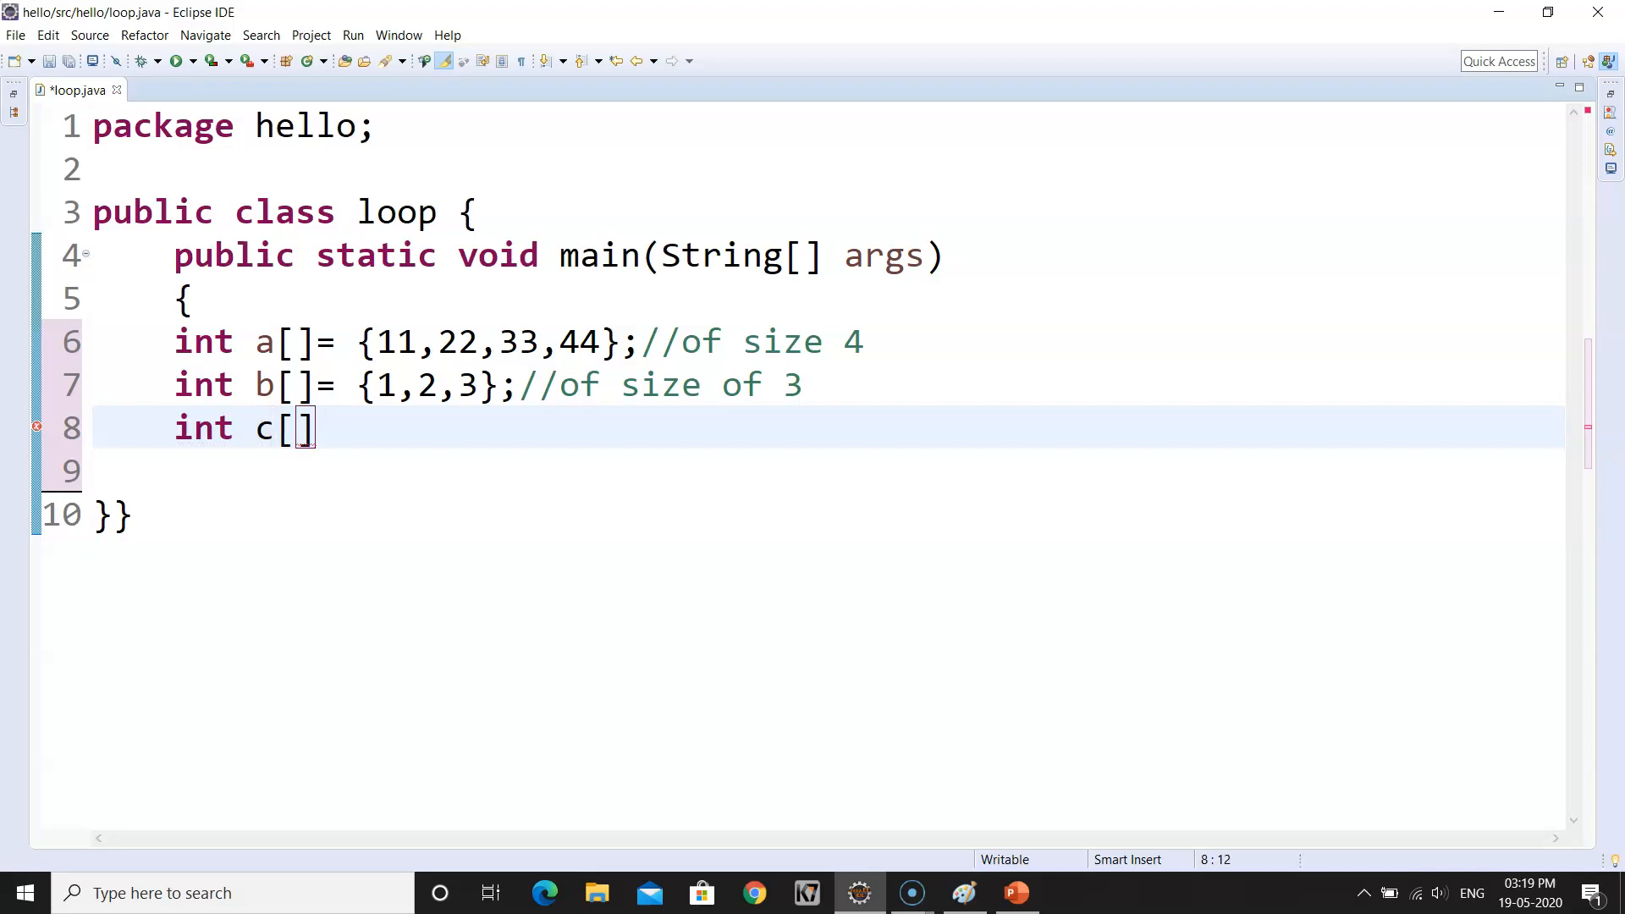
key(Return)
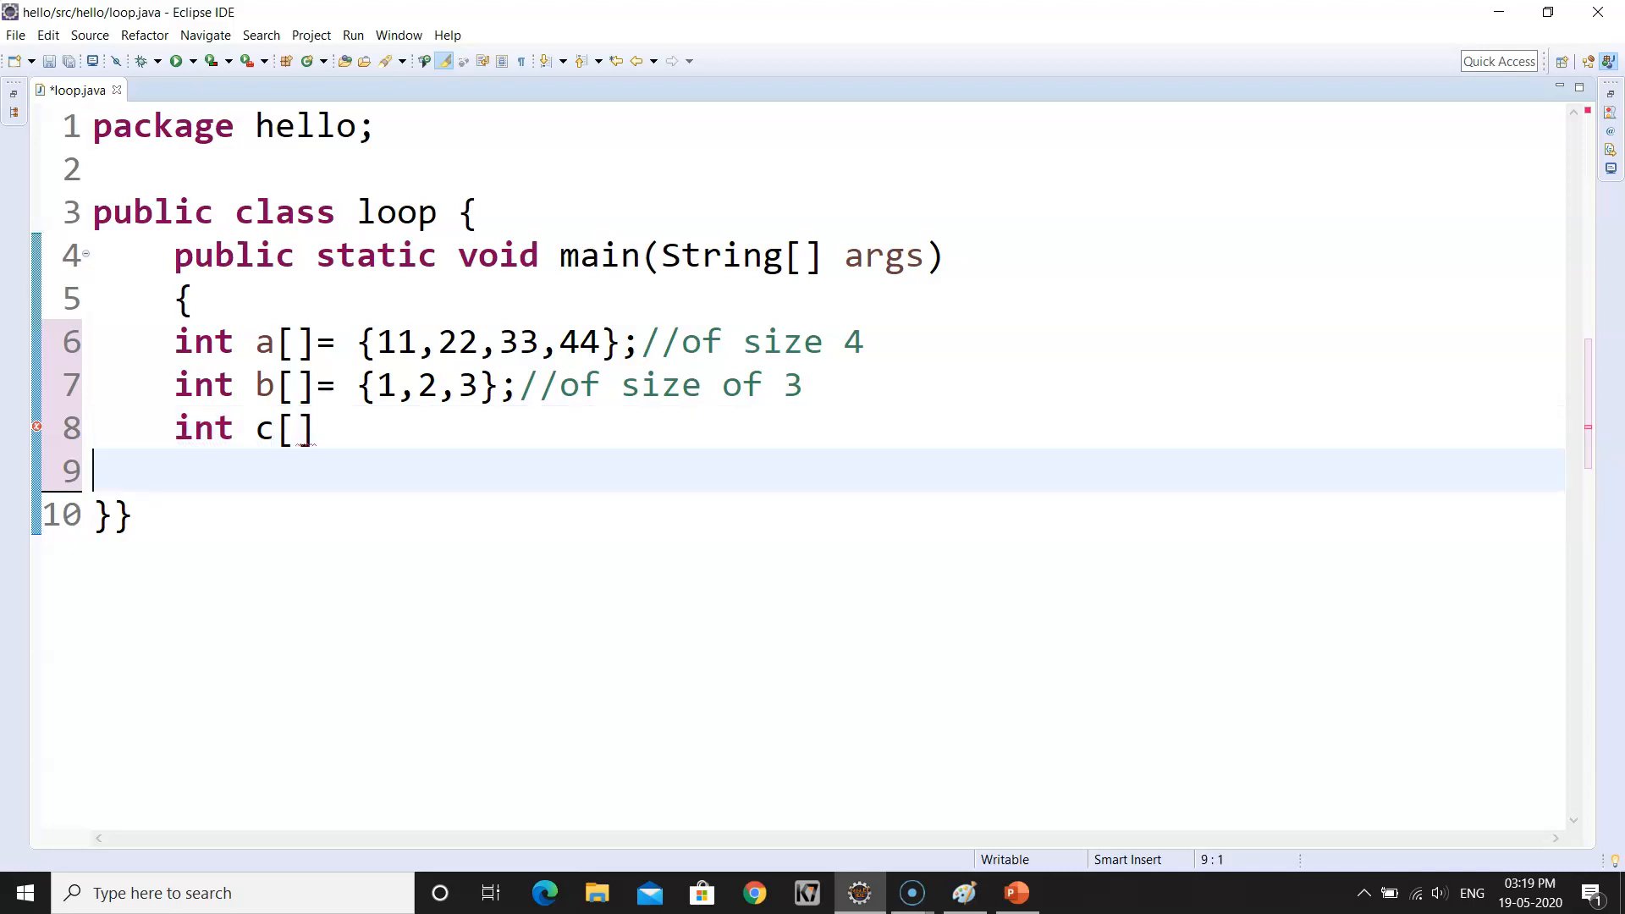
key(Backspace)
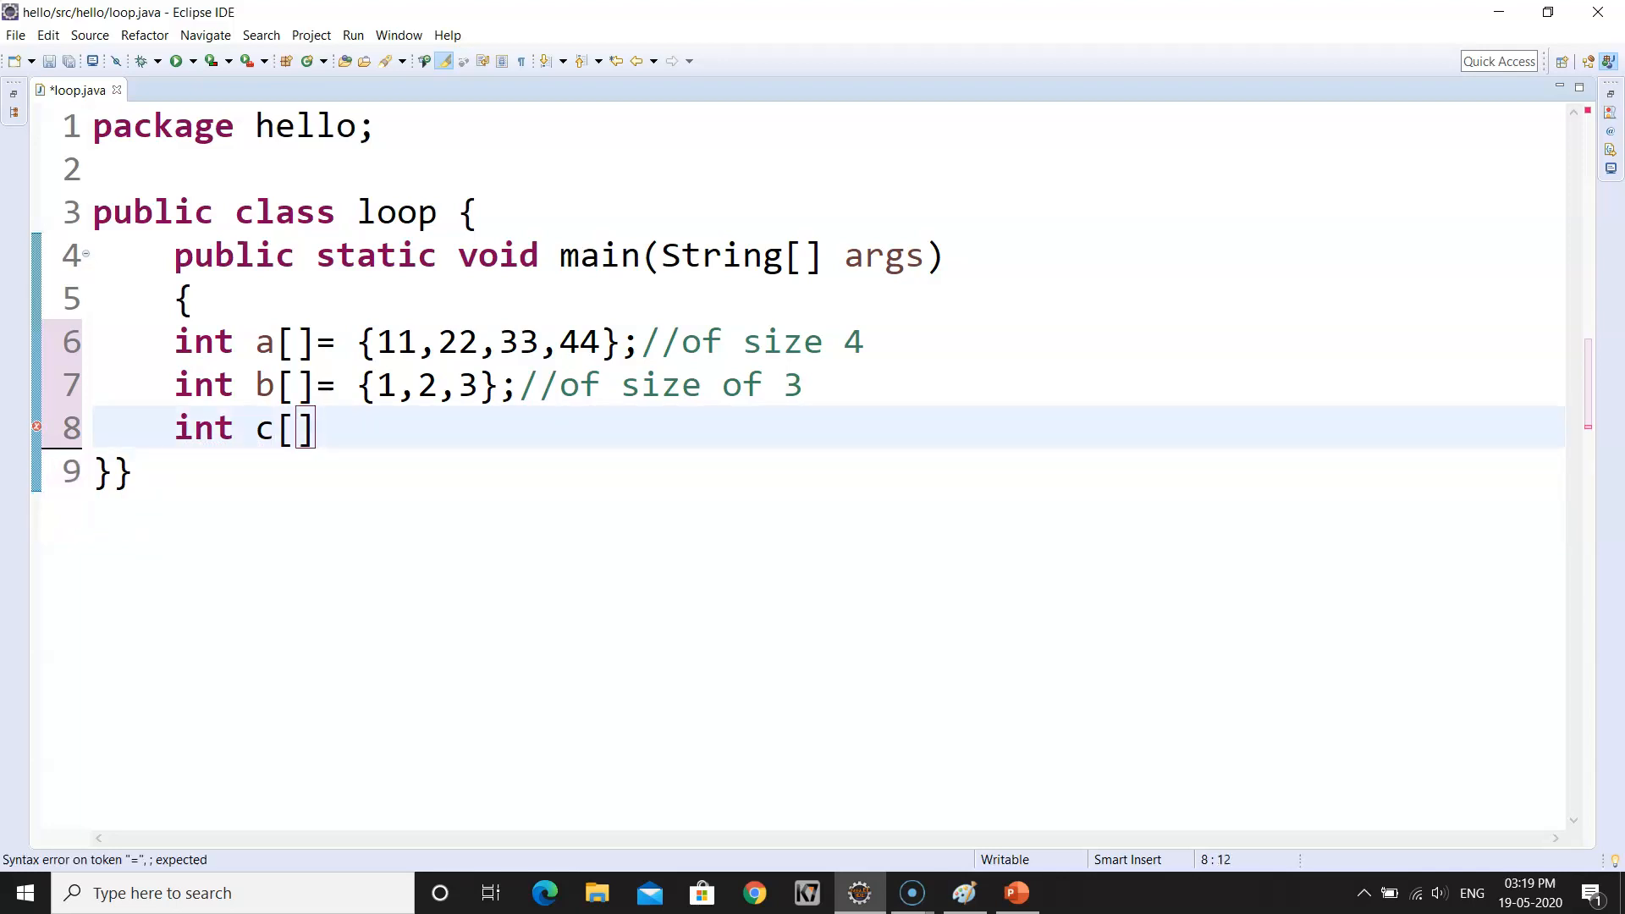
text(=)
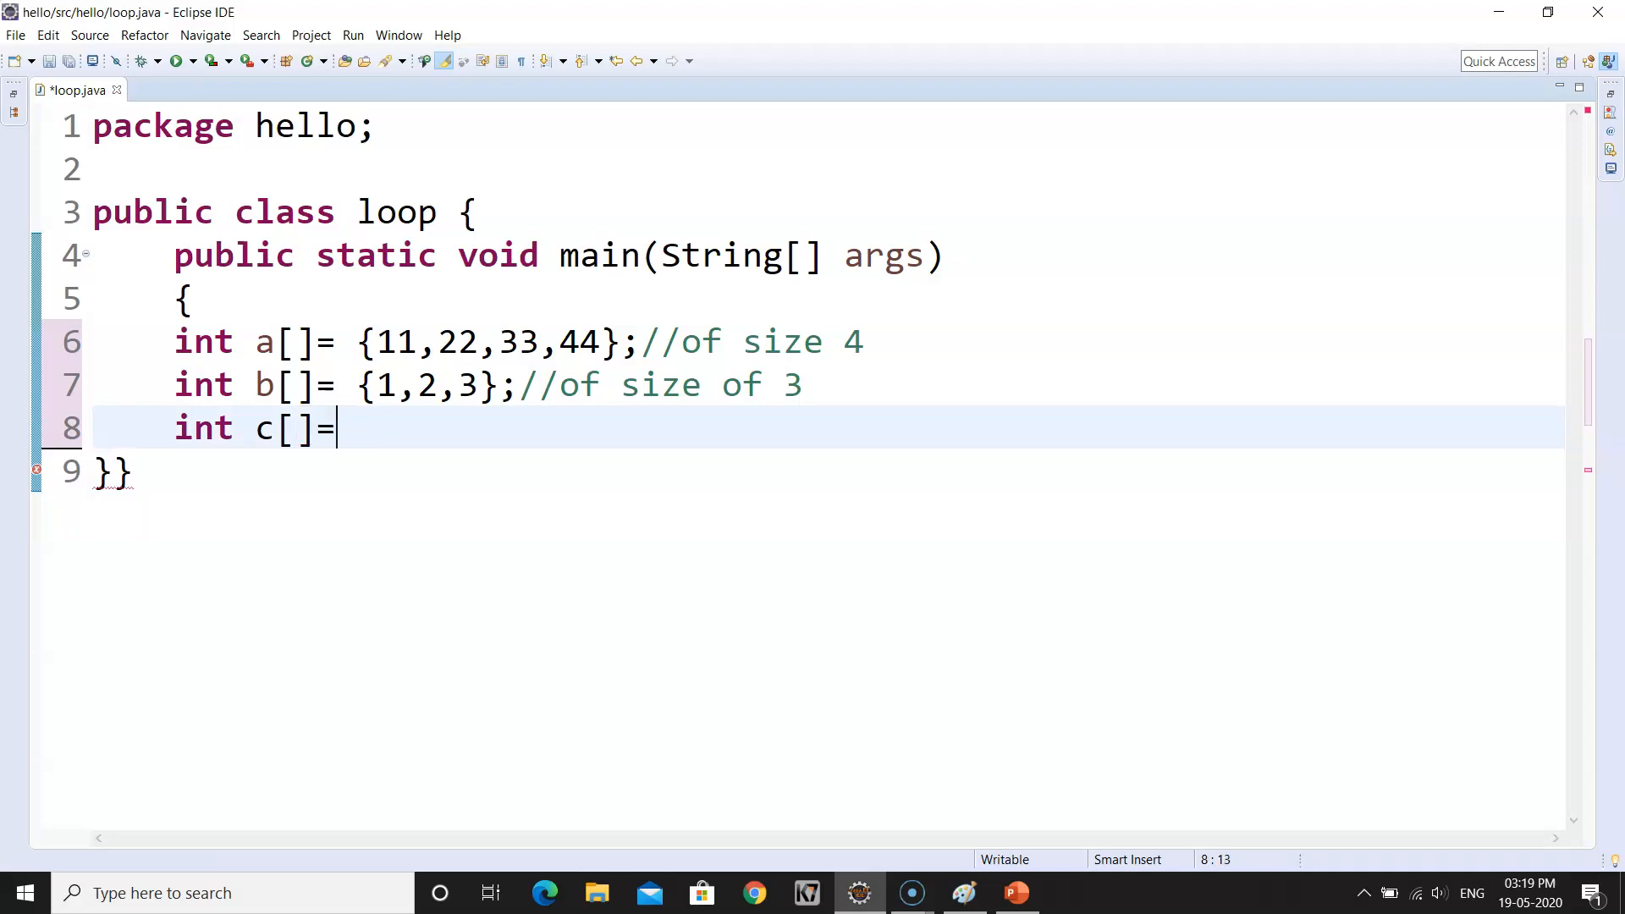
text(n)
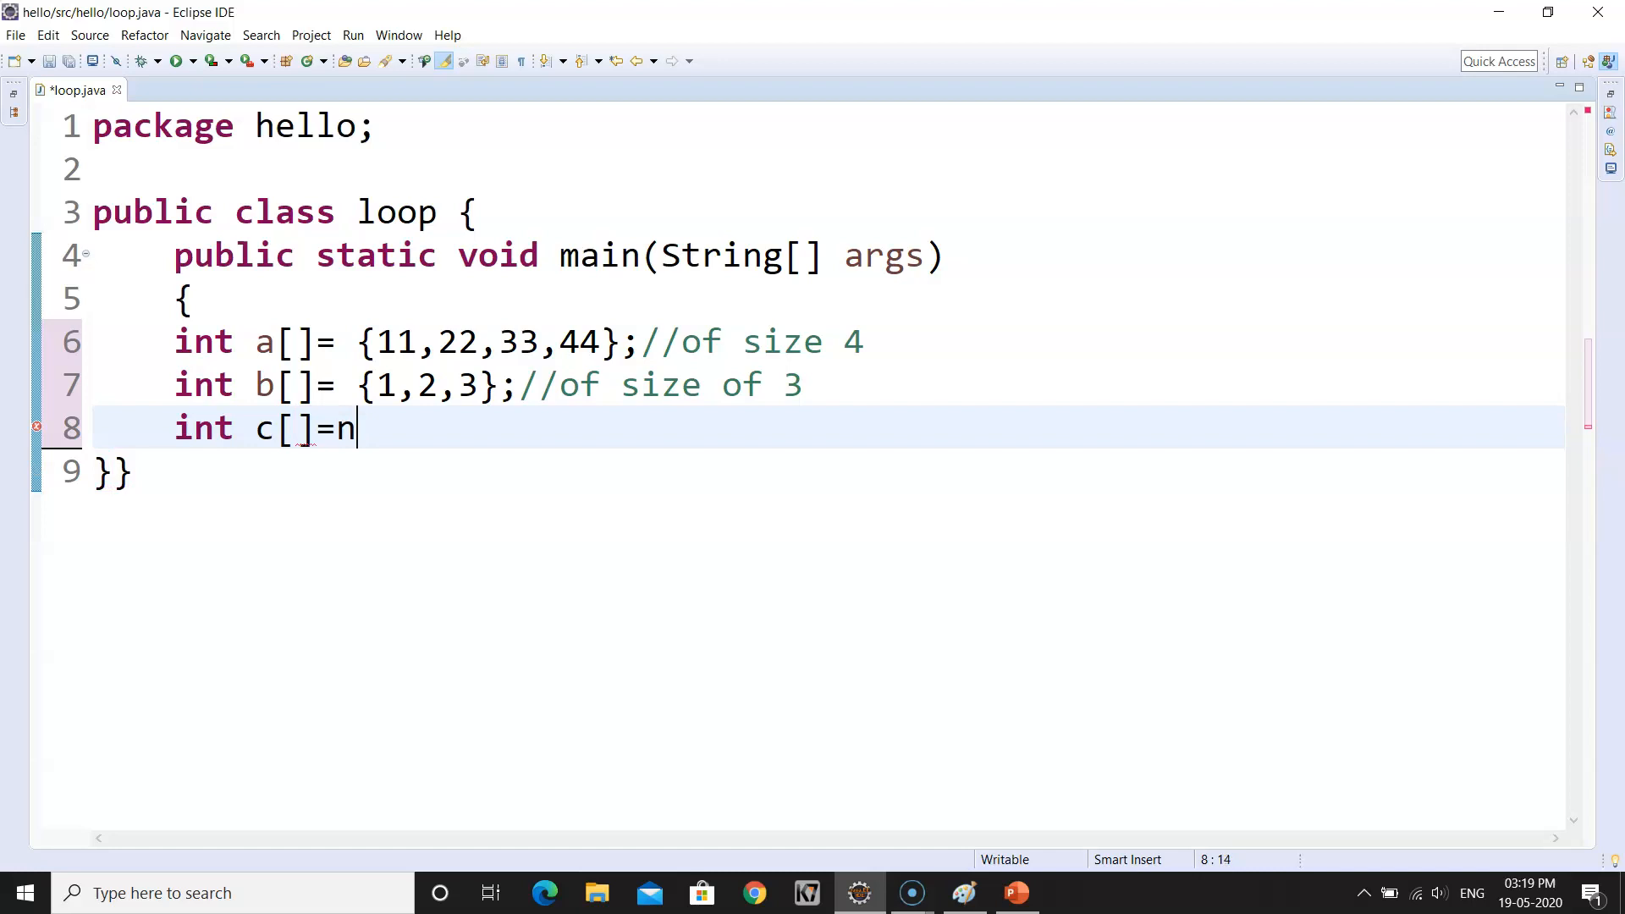
text(ew int)
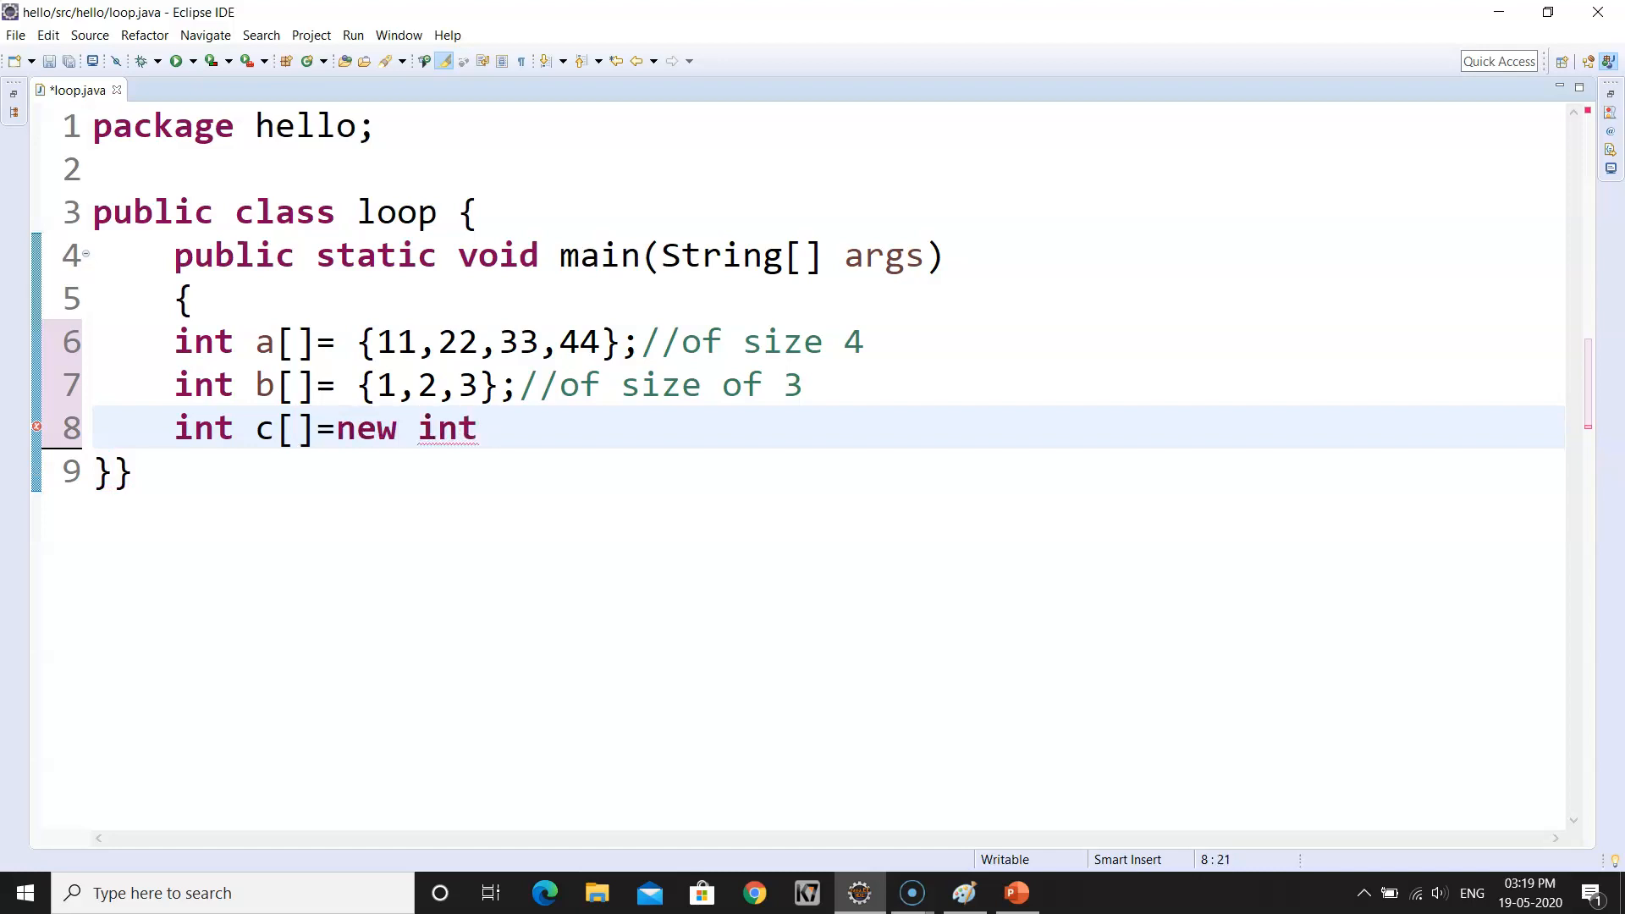
text([])
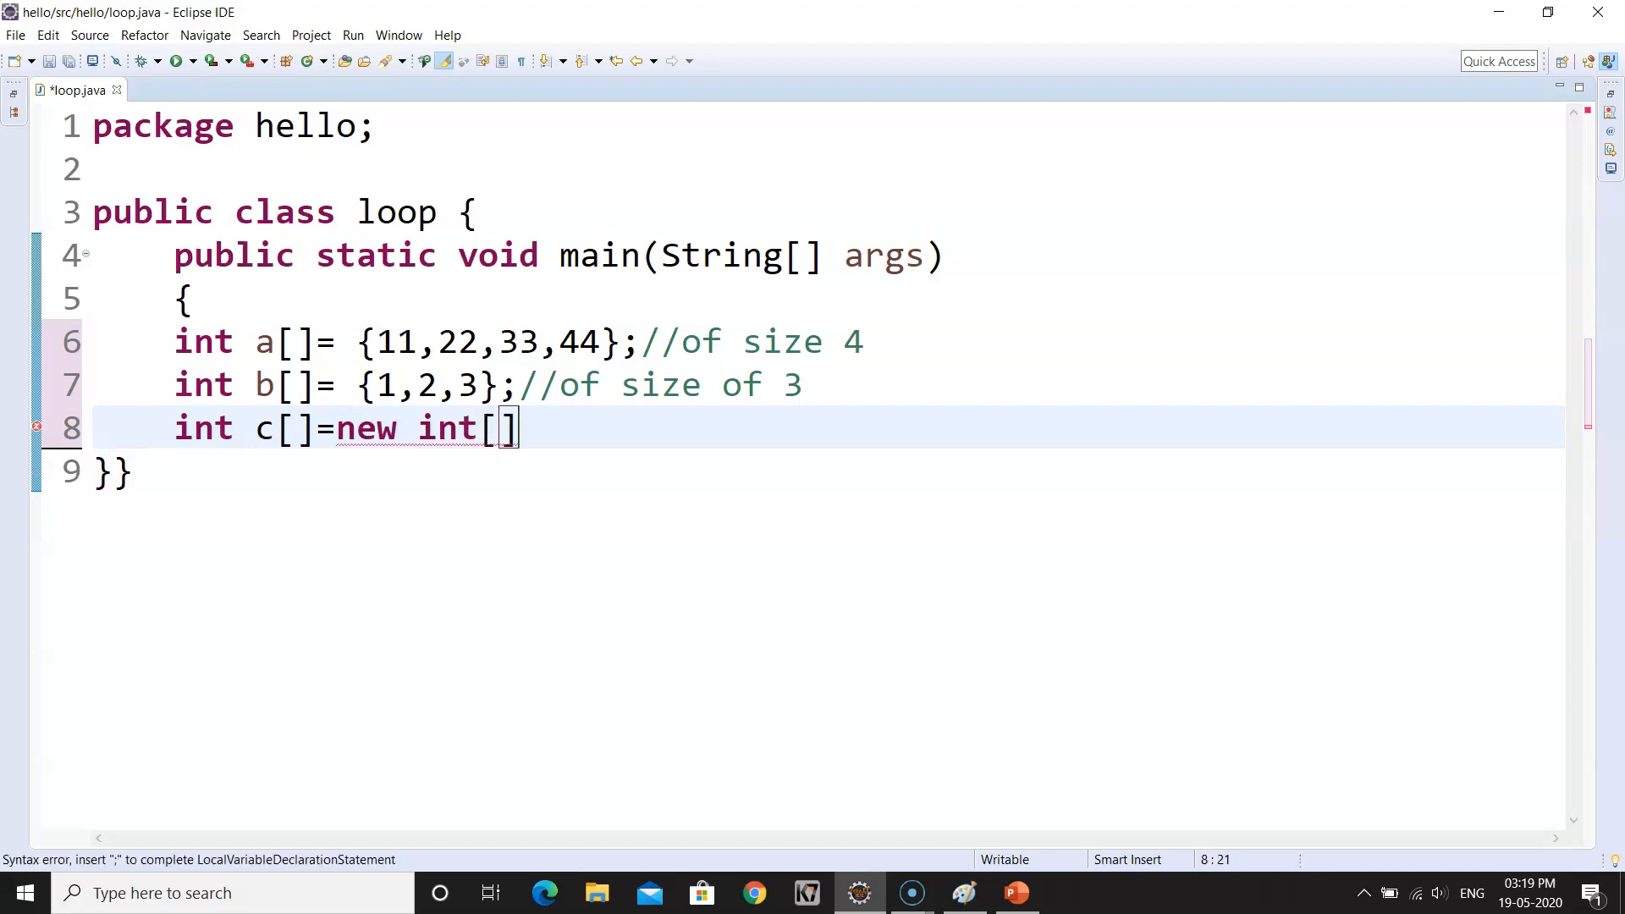
mouse_move(834, 380)
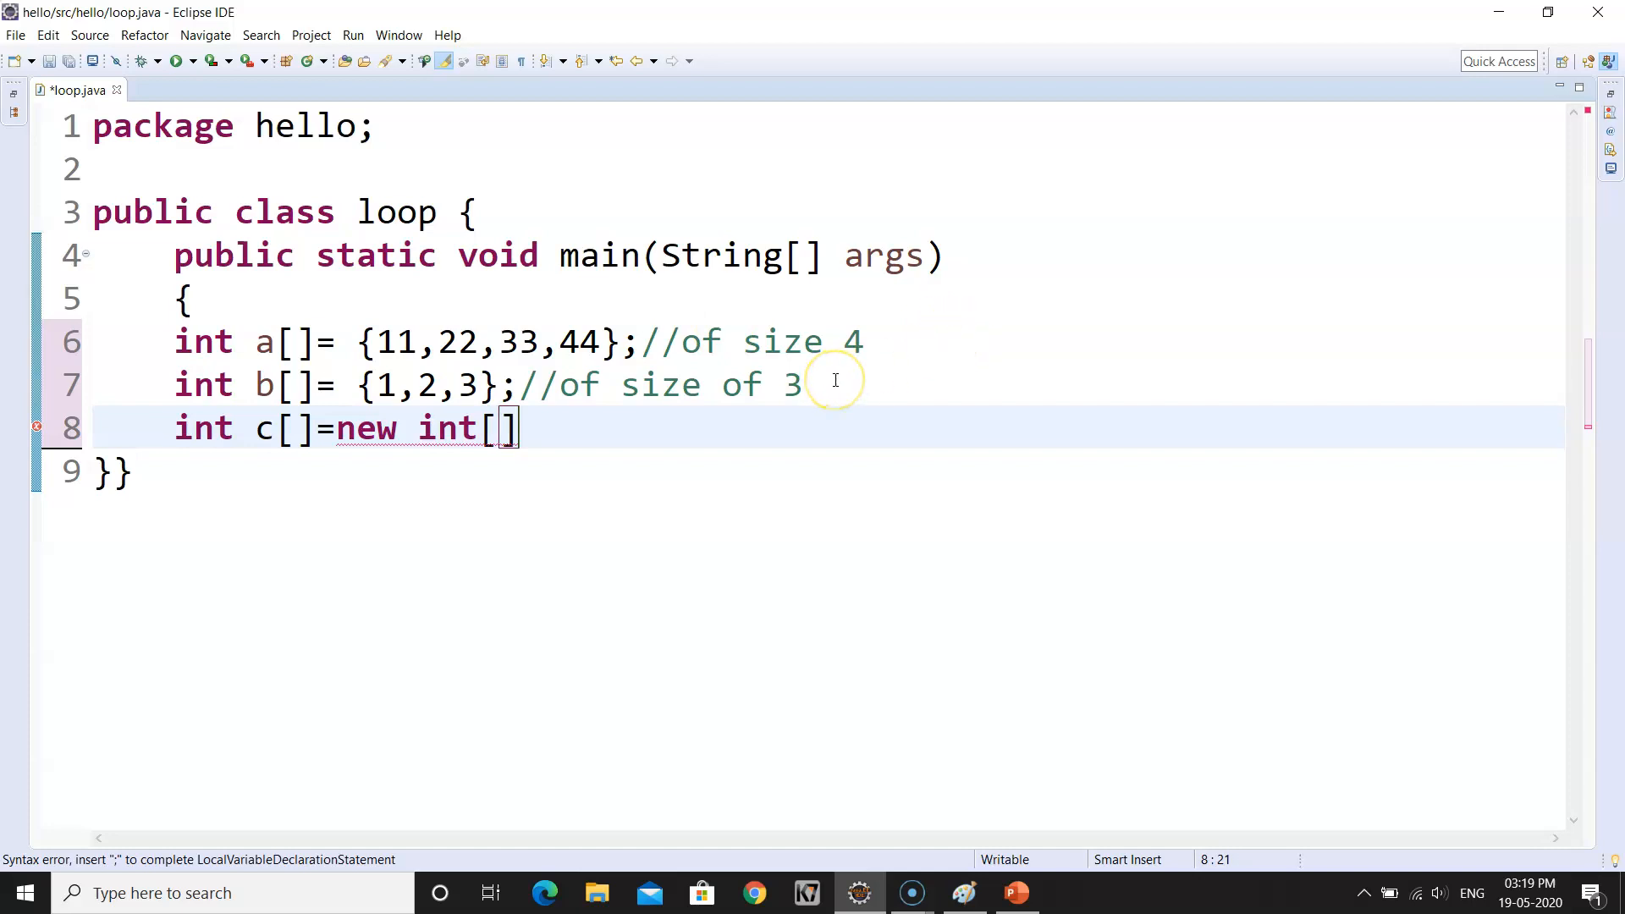
text(7)
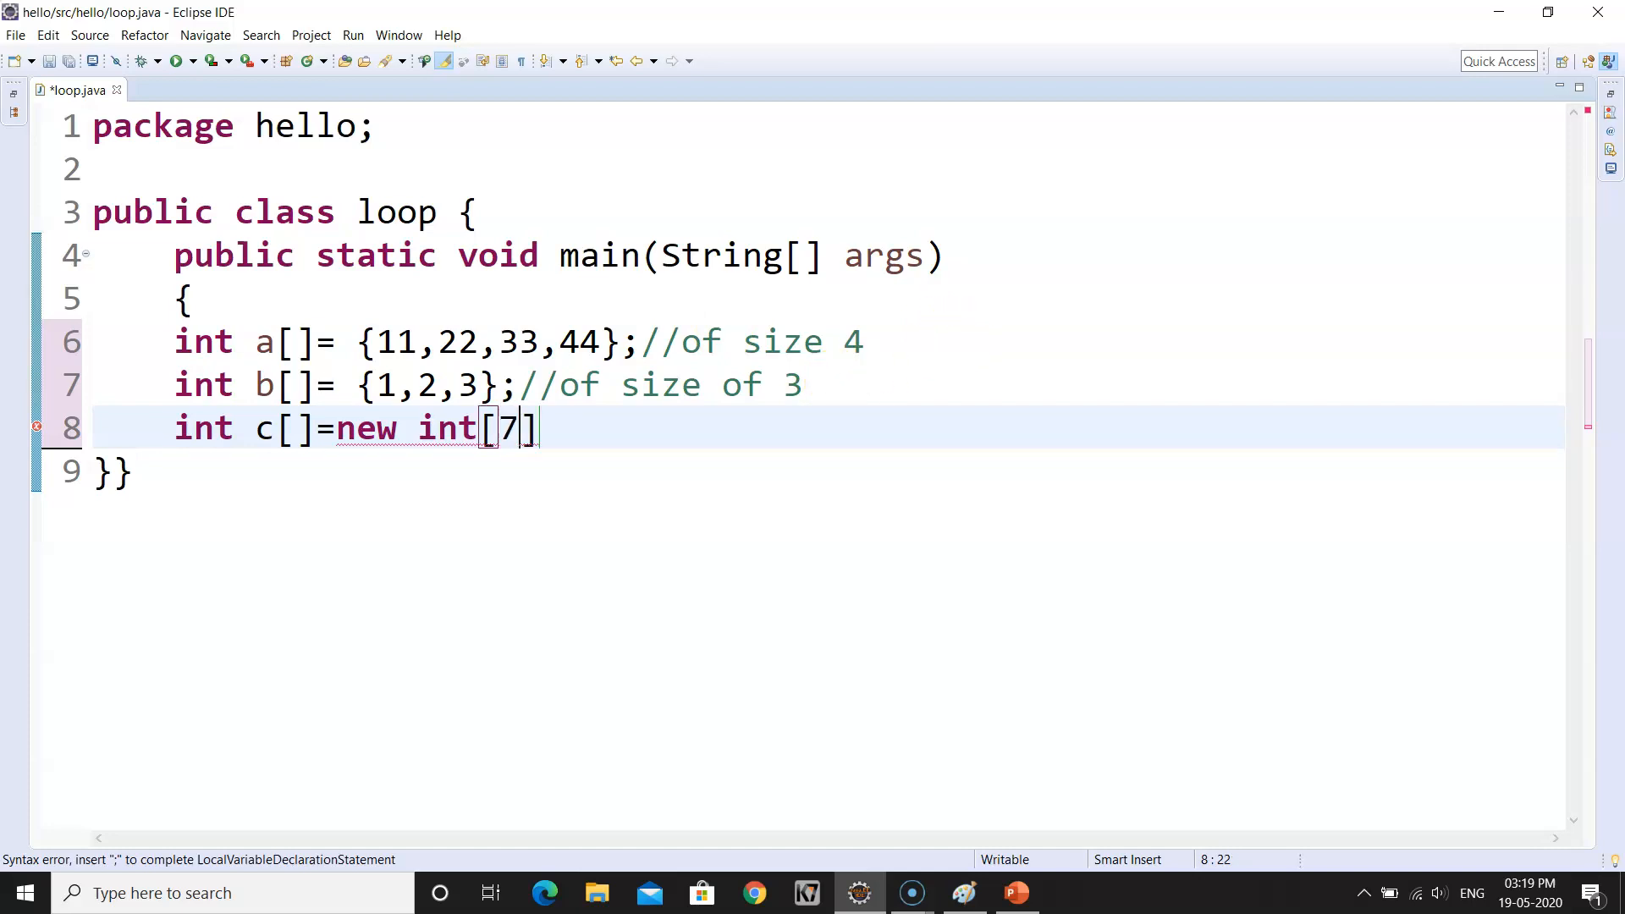
text(;)
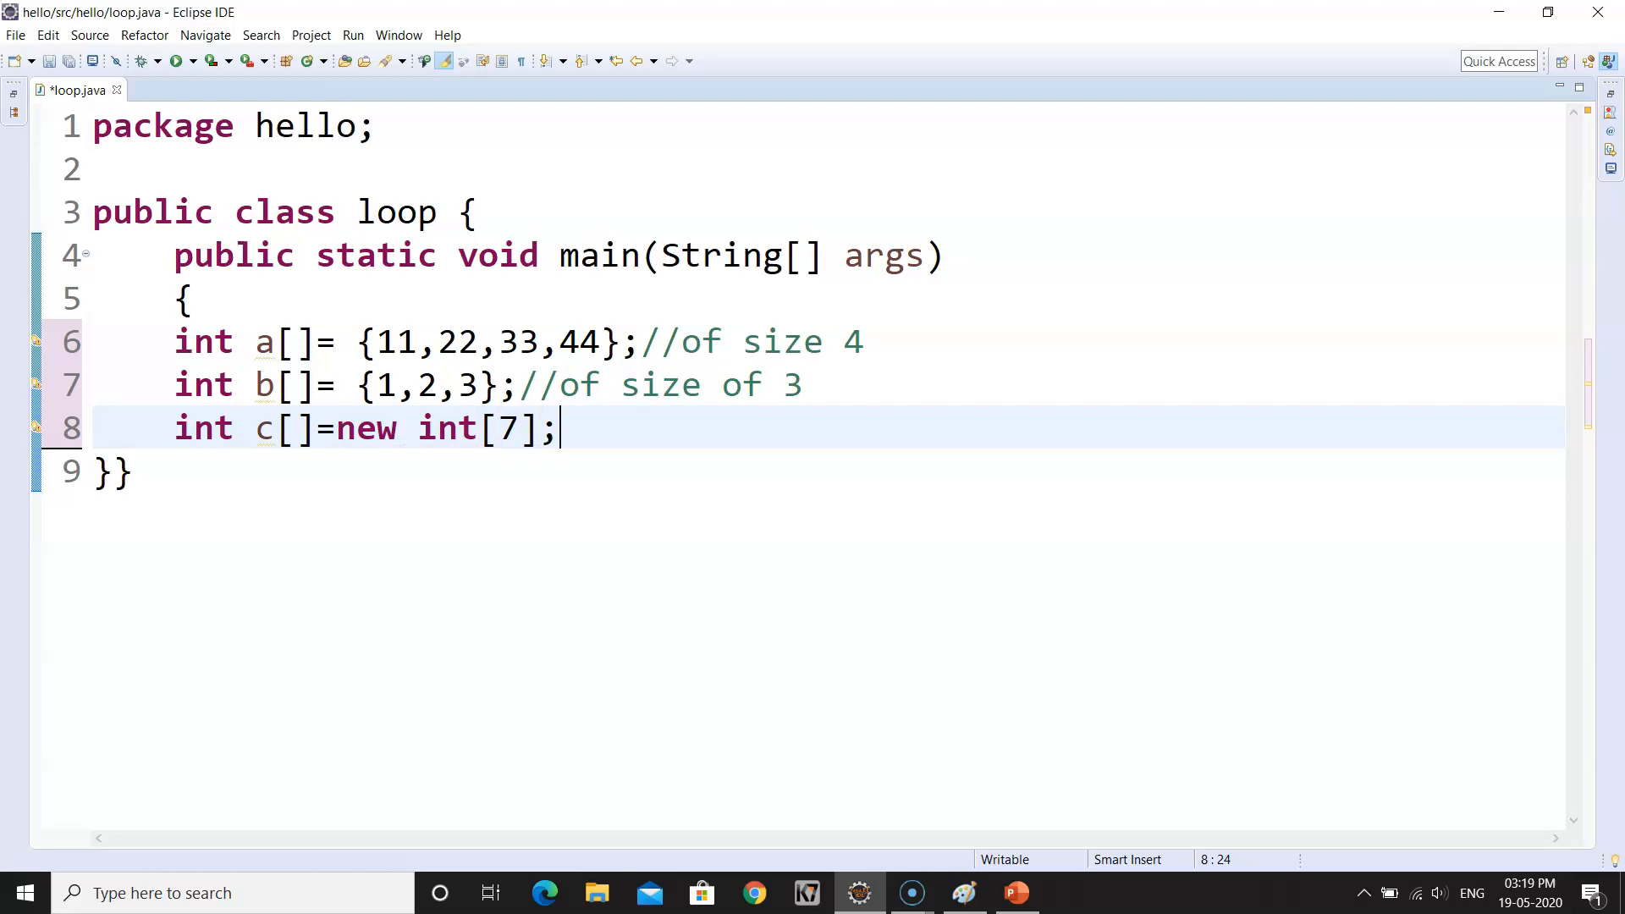
- Comment c's size as 4+3=7 and mark a's size m and b's size n
text(//)
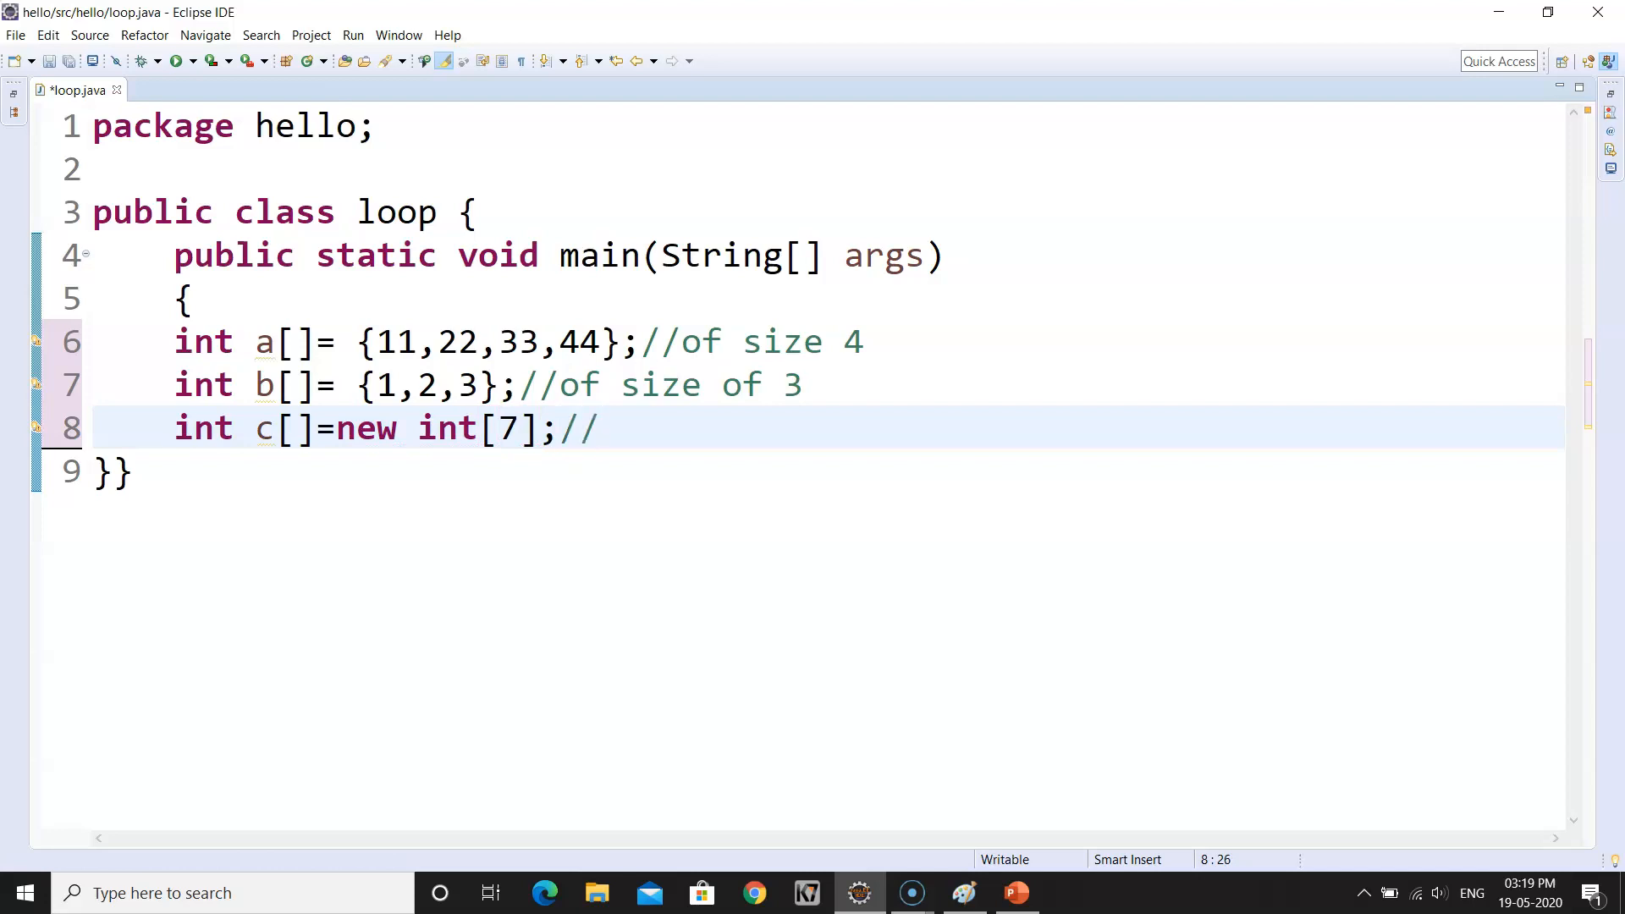
text(4=)
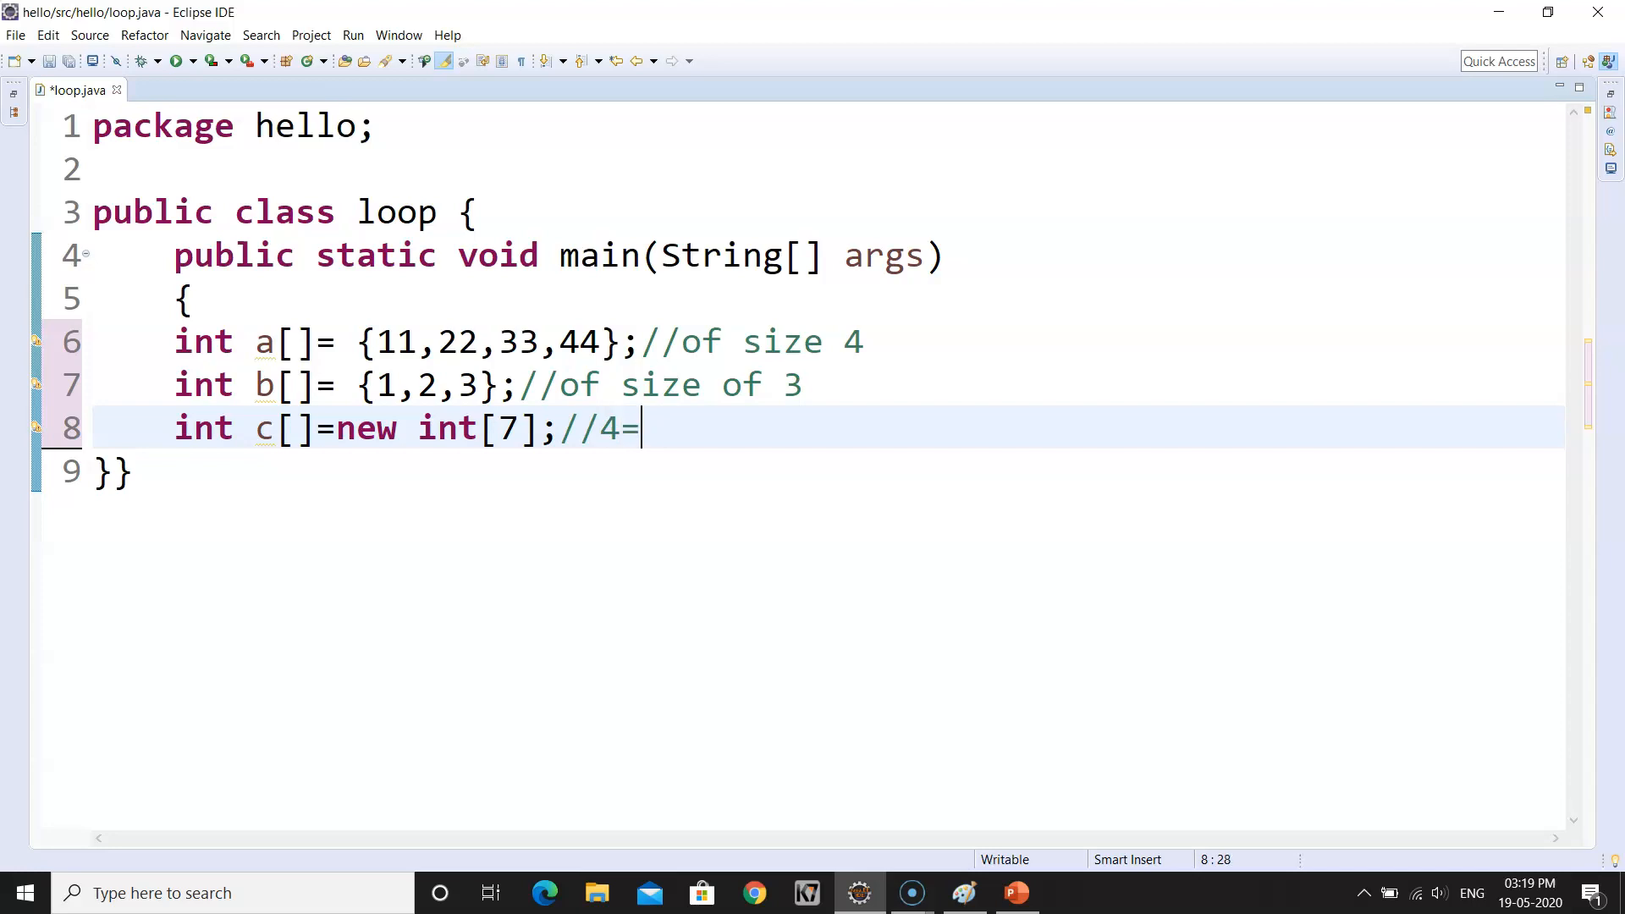
text(3)
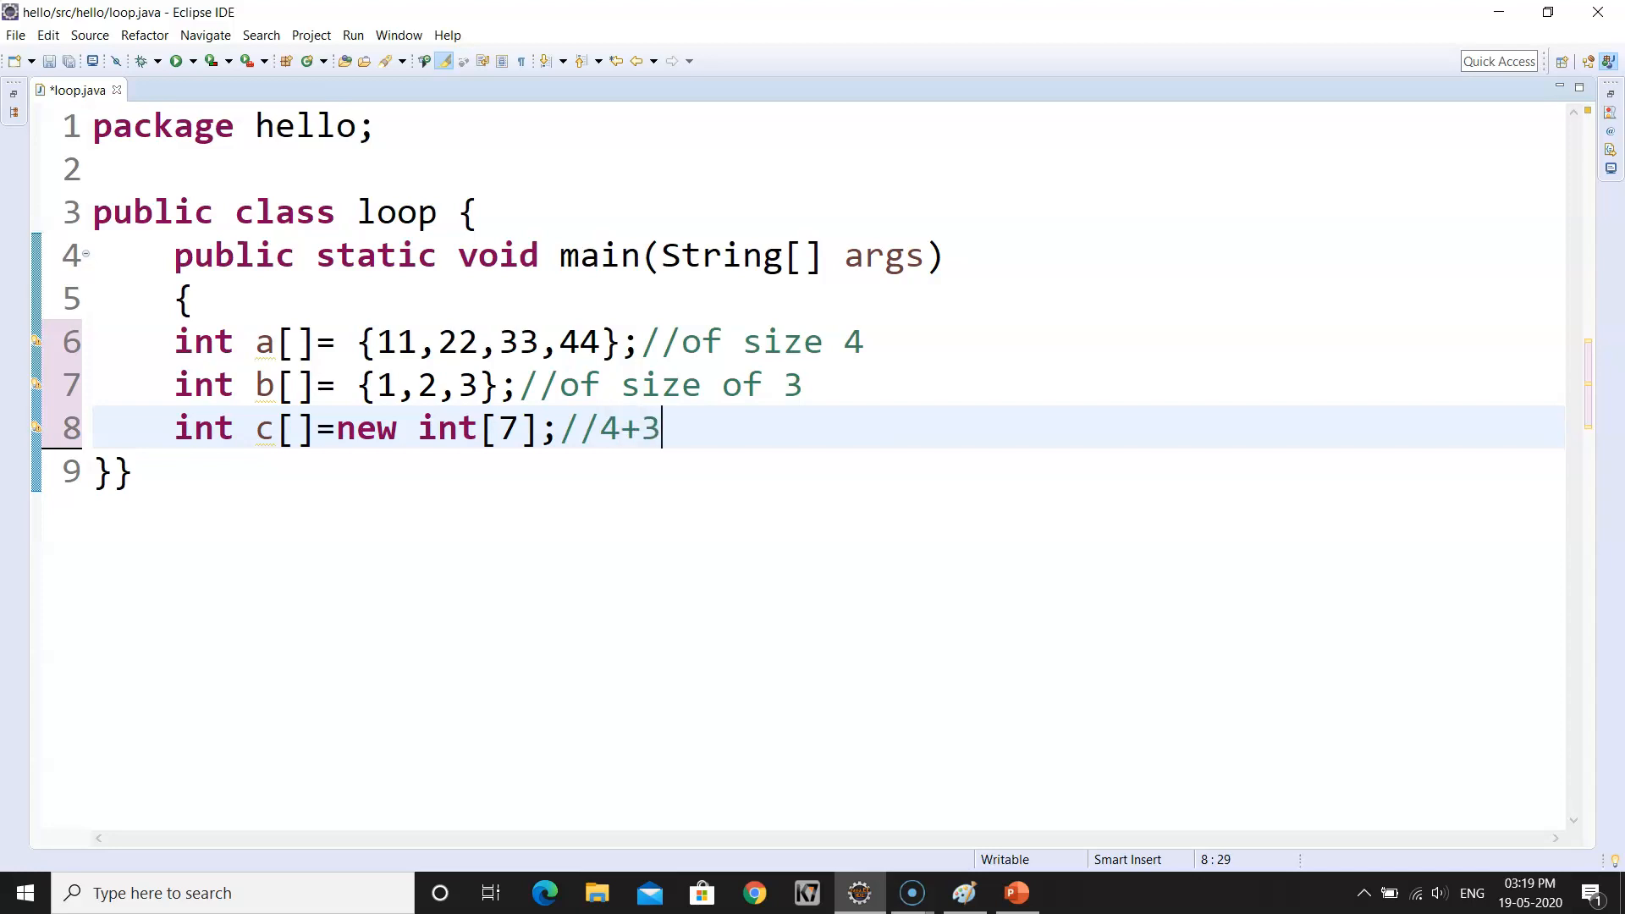
text(=7)
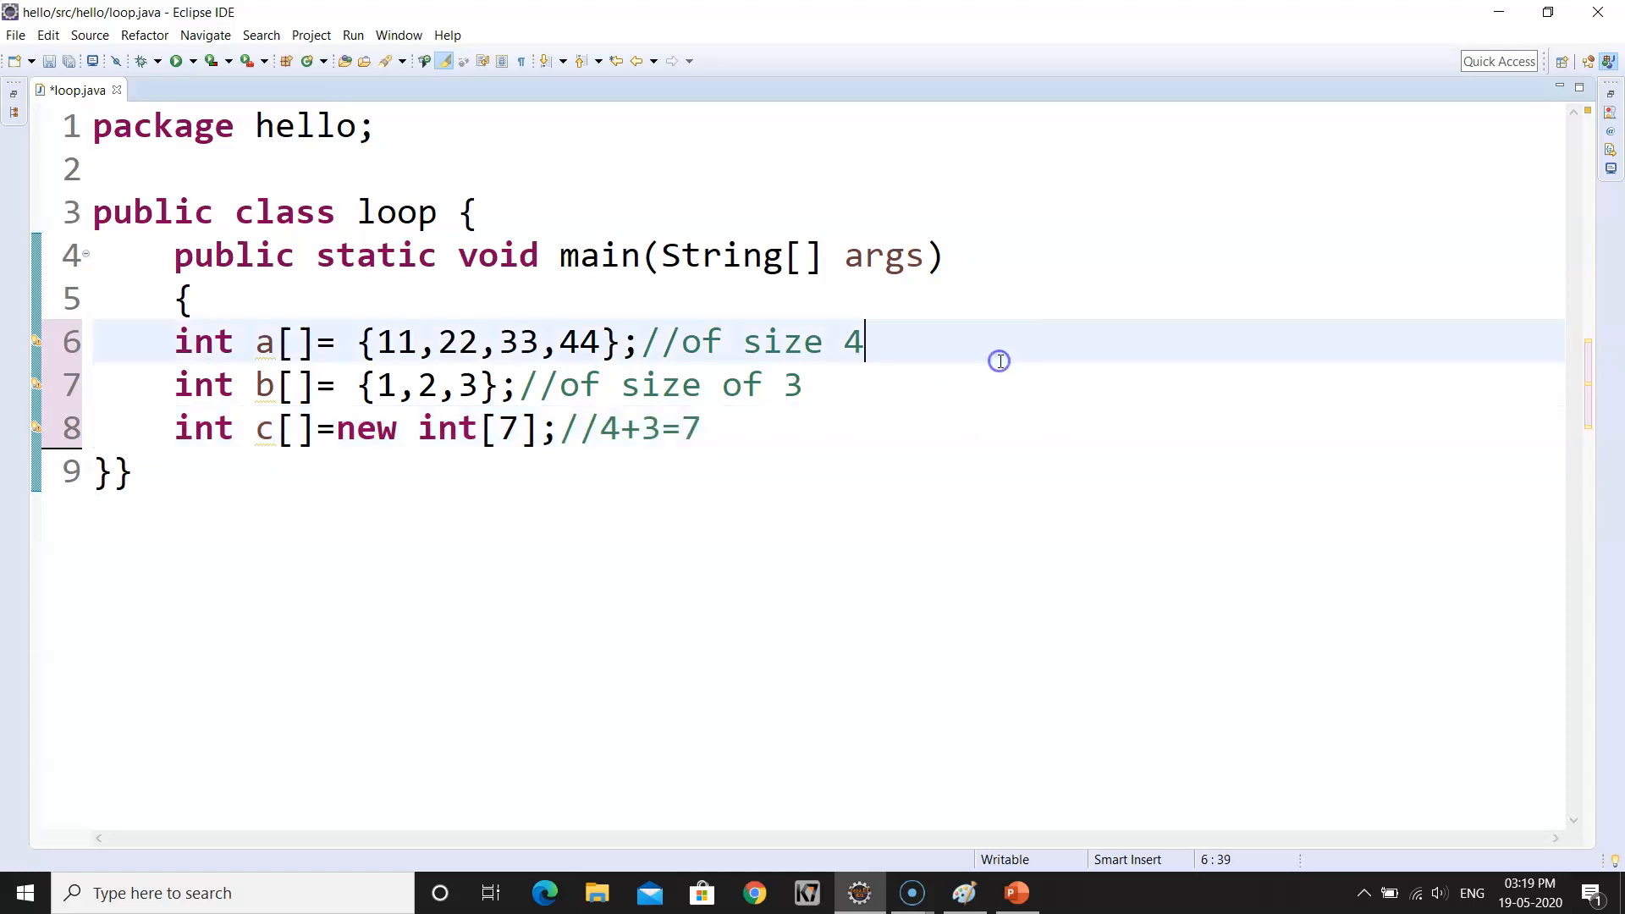
text(m)
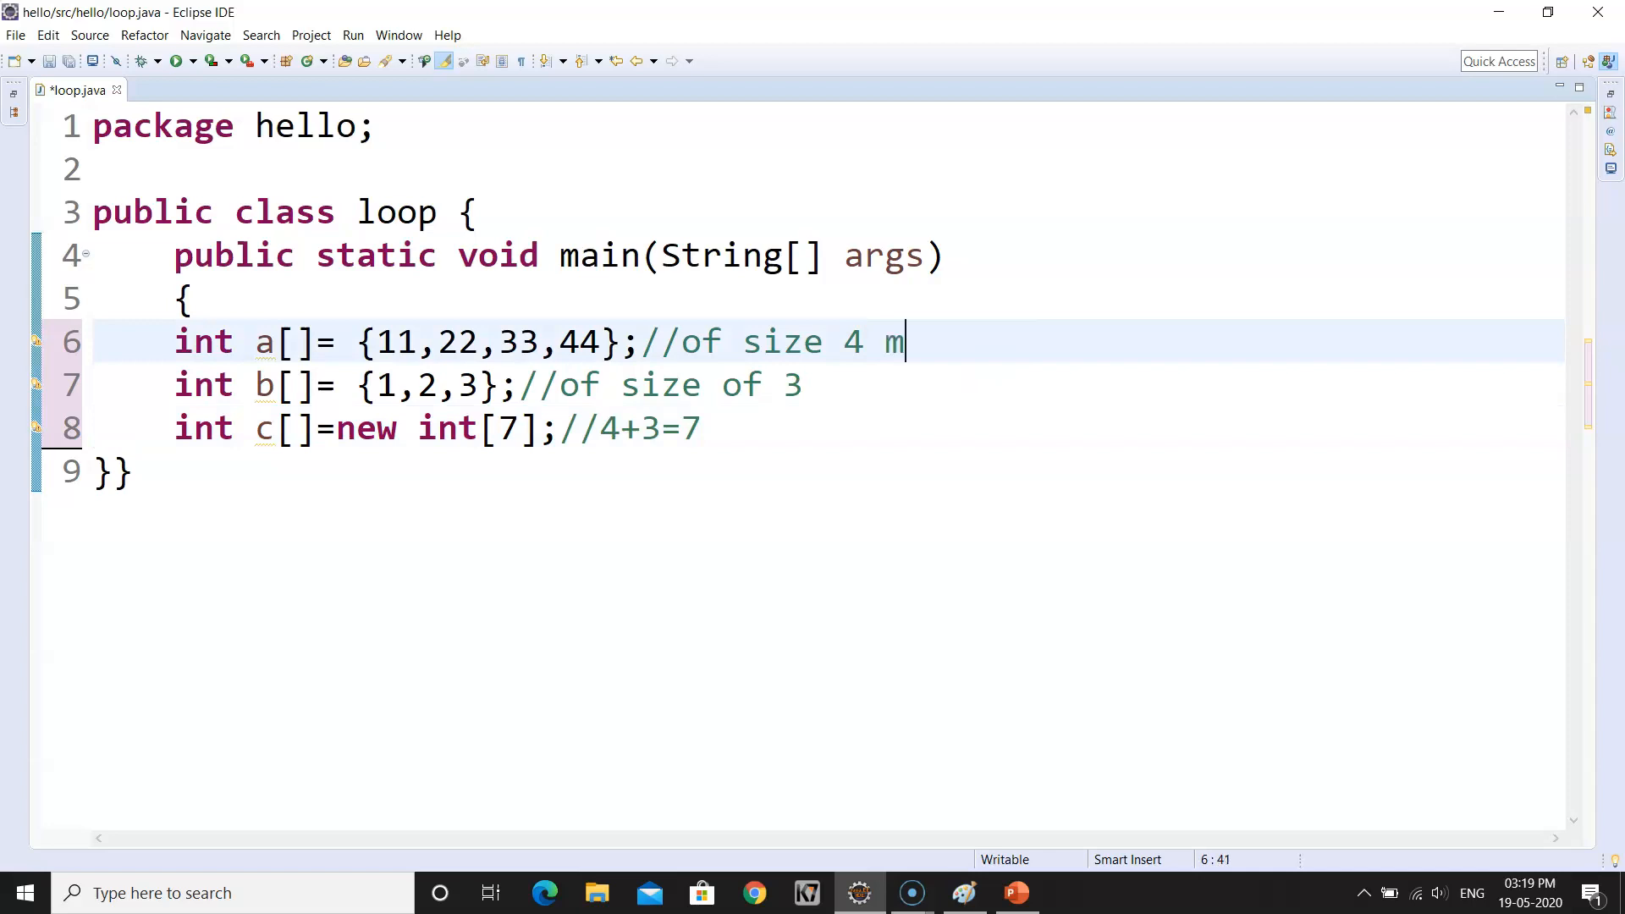
click(802, 385)
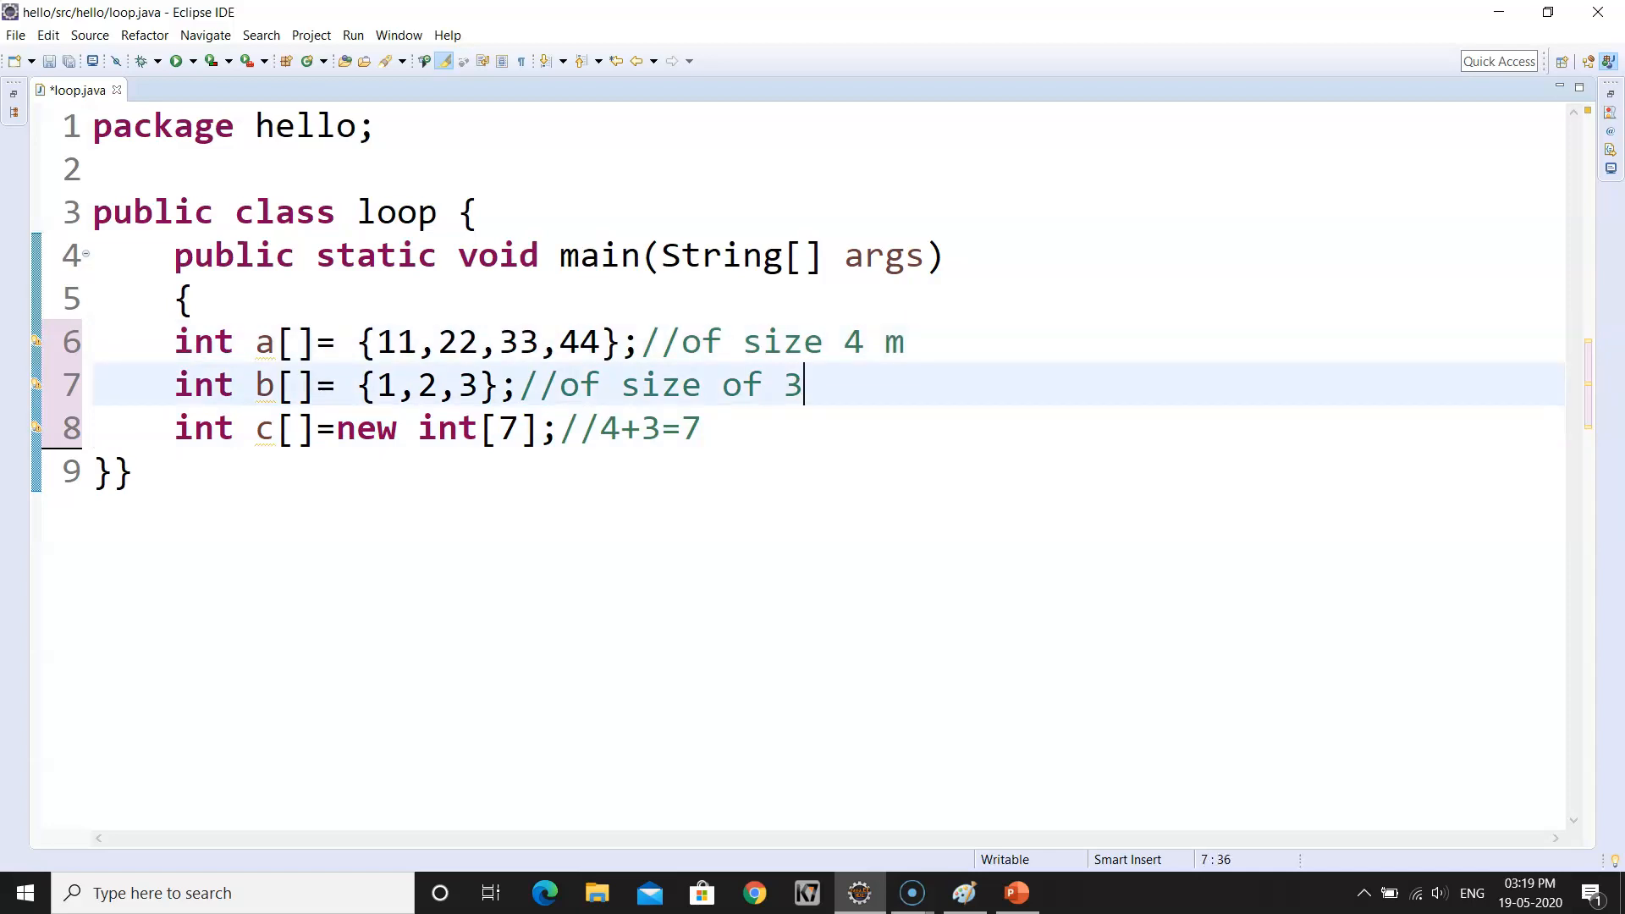
text(n)
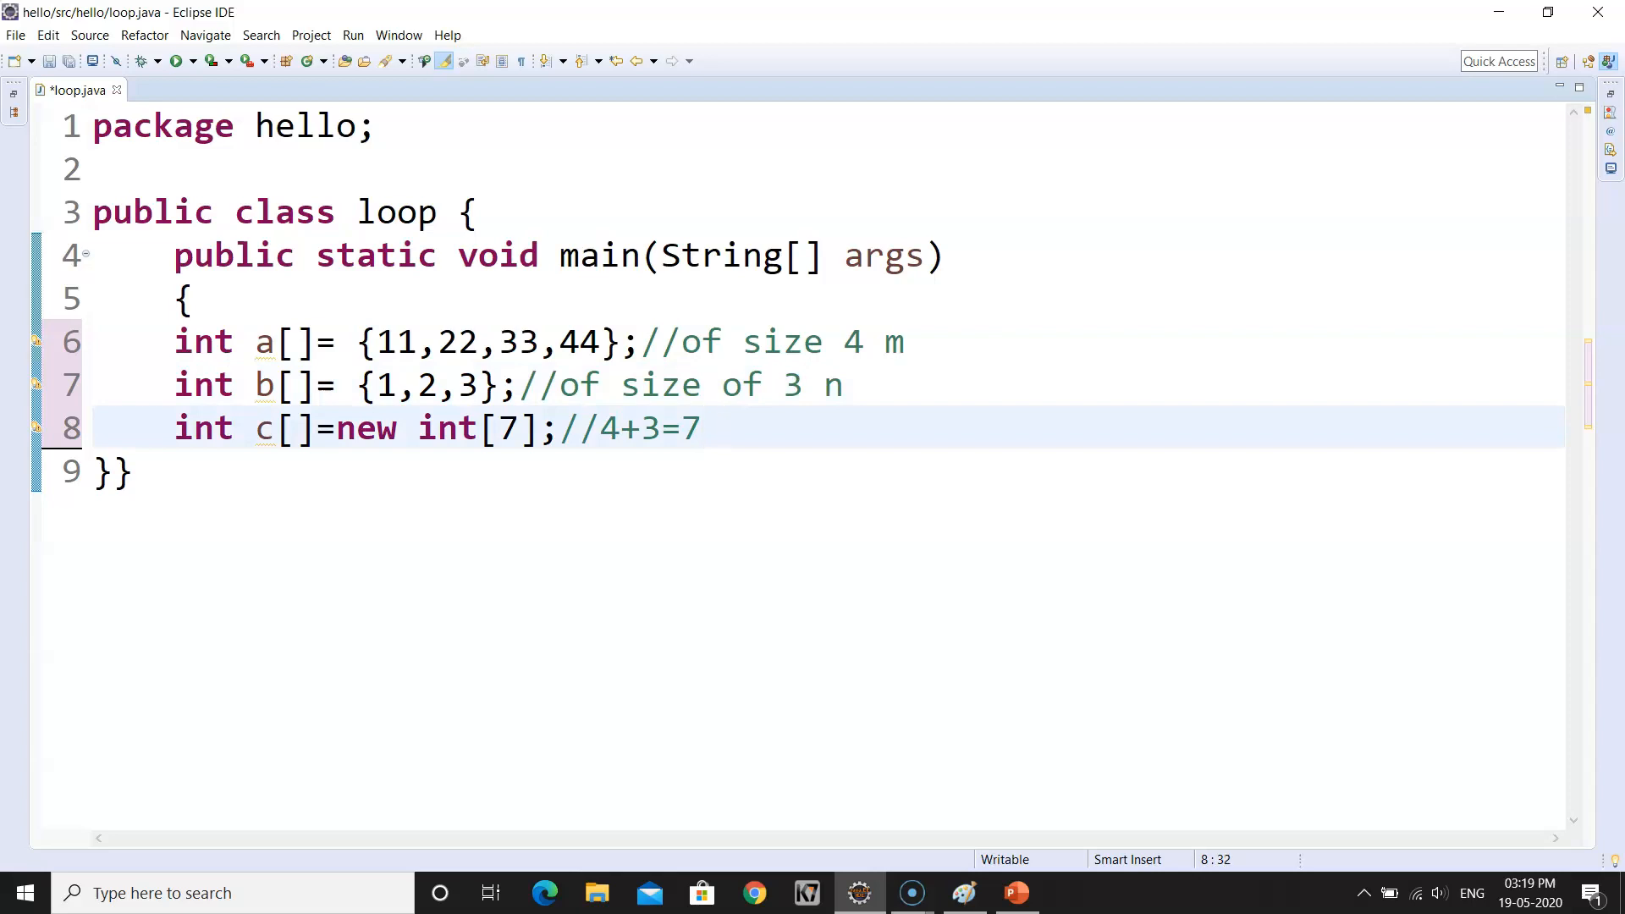
- Add new int[m+n] to c's comment and point out m versus m+n
text(in)
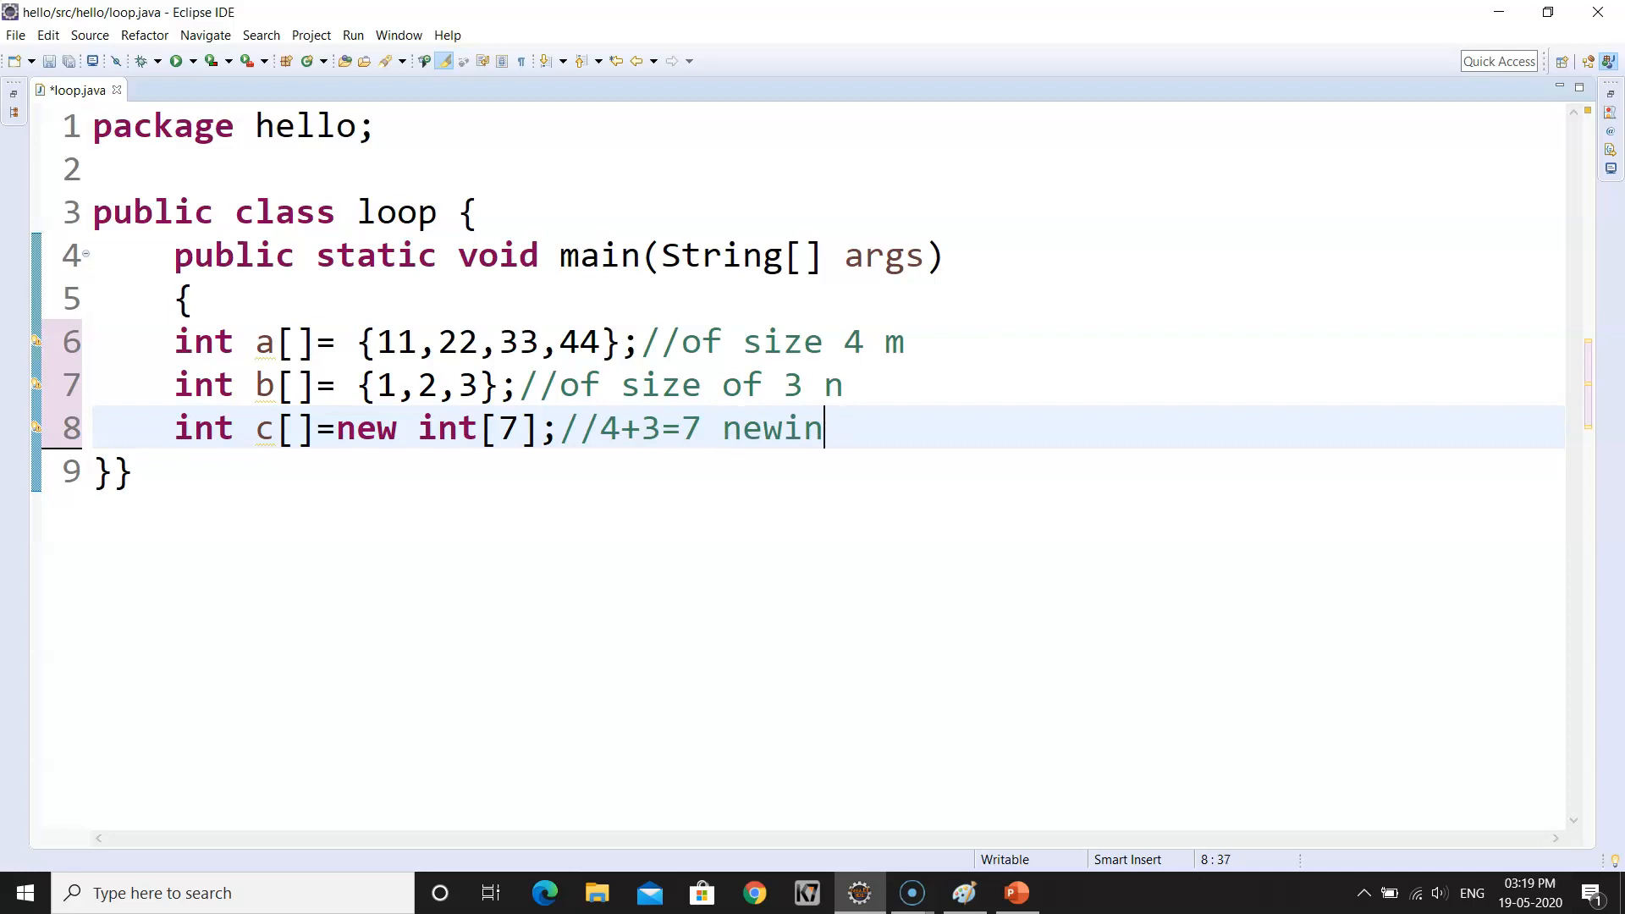
key(BackSpace)
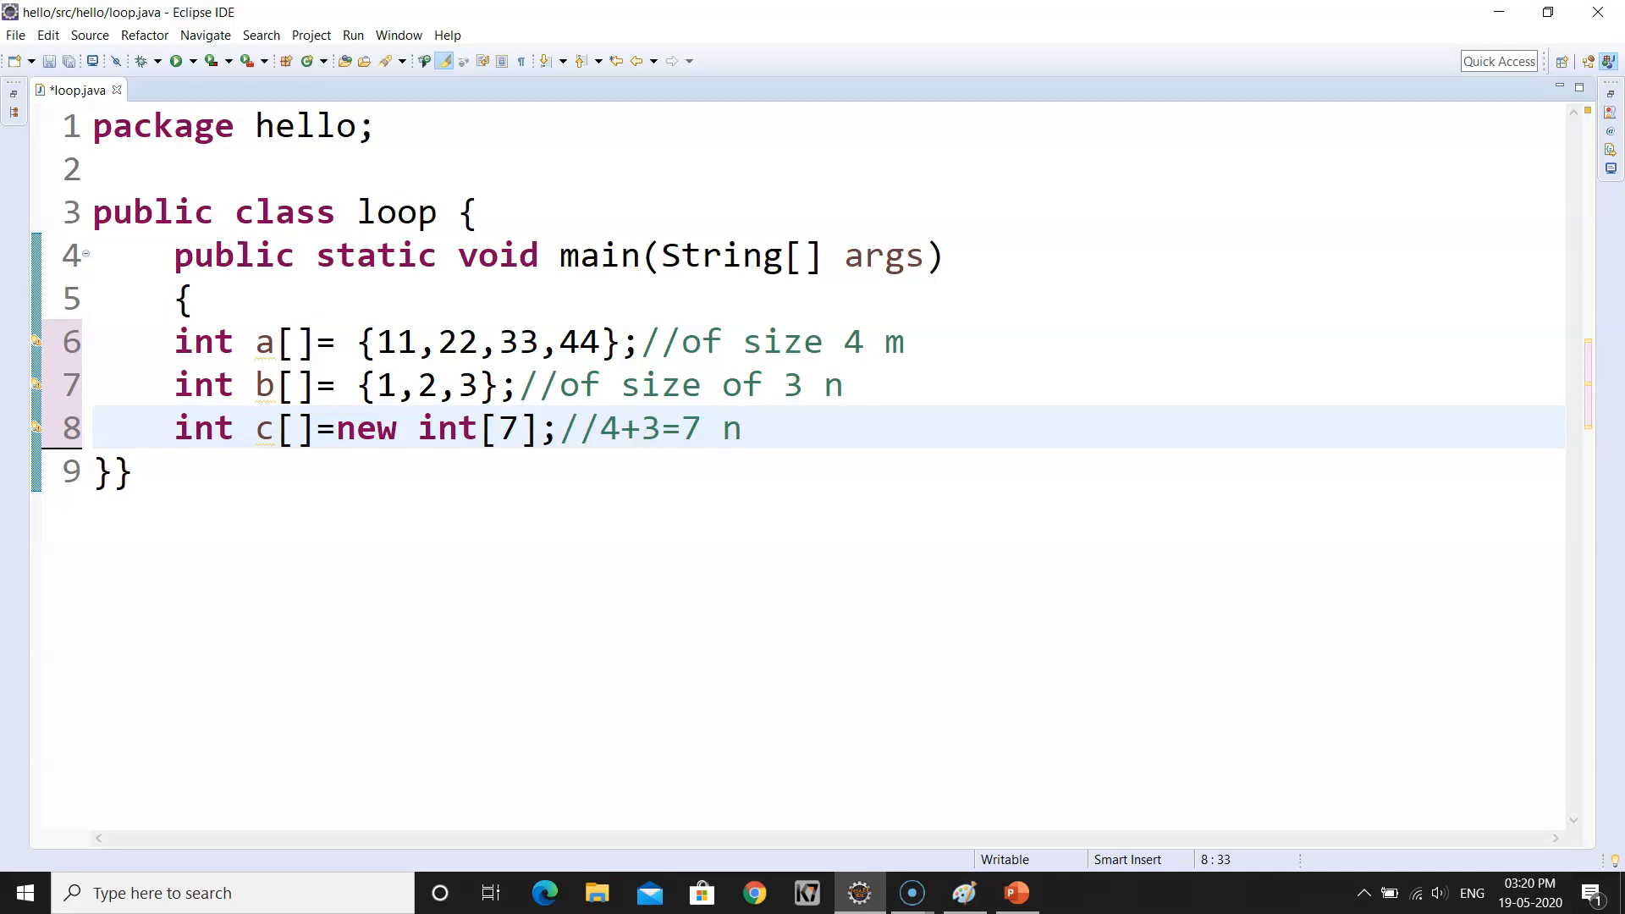
text(ew)
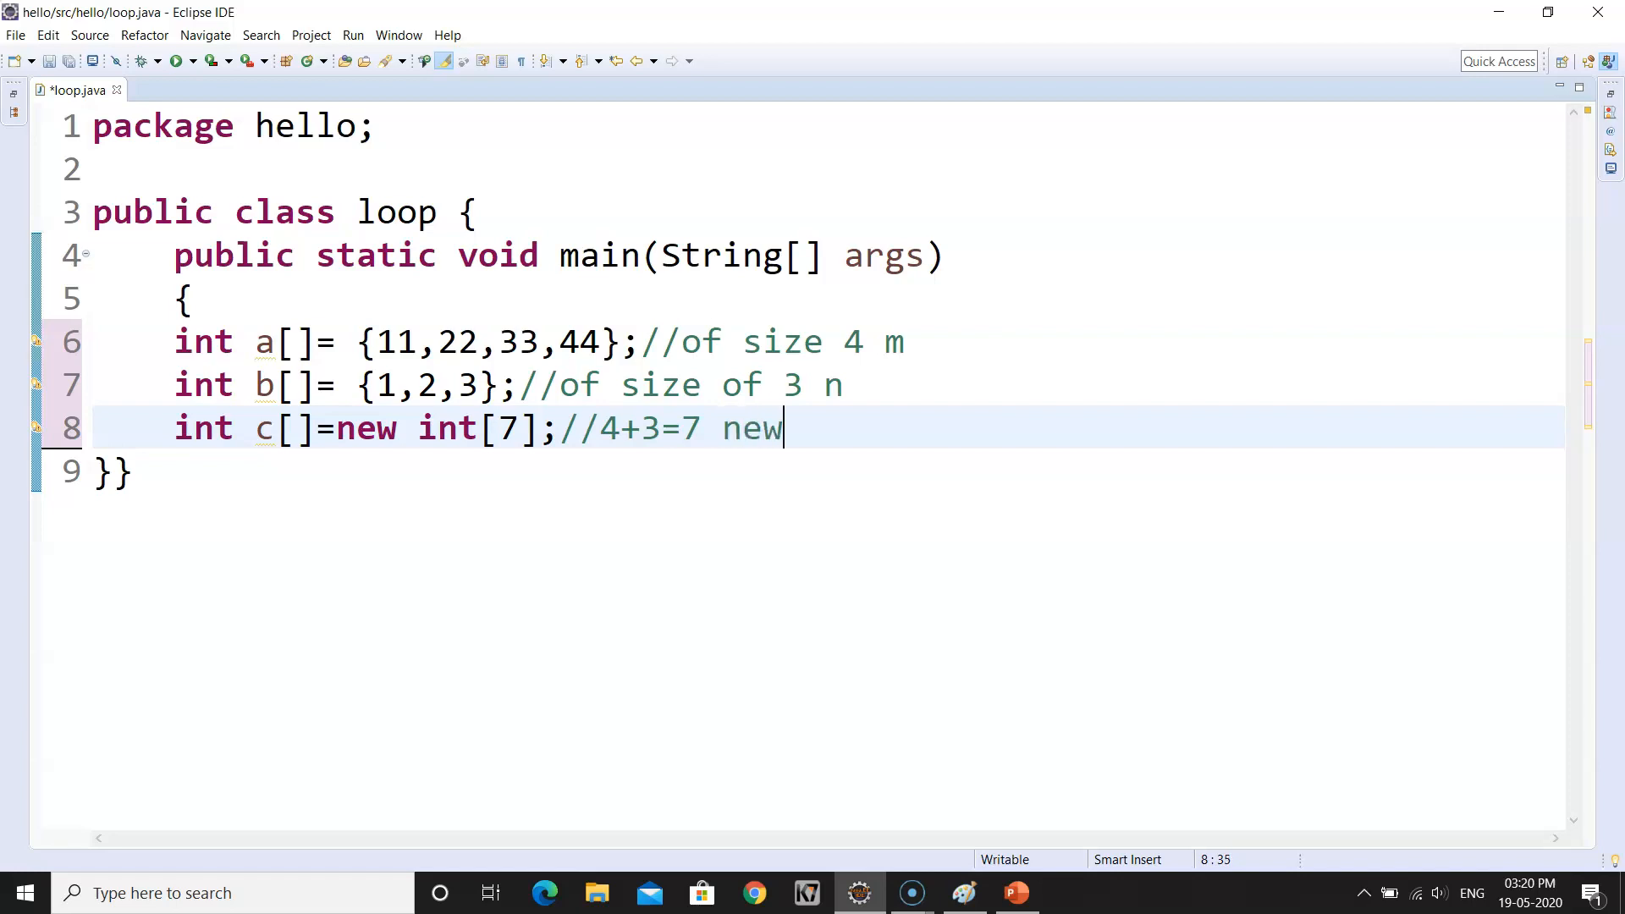
text(int[)
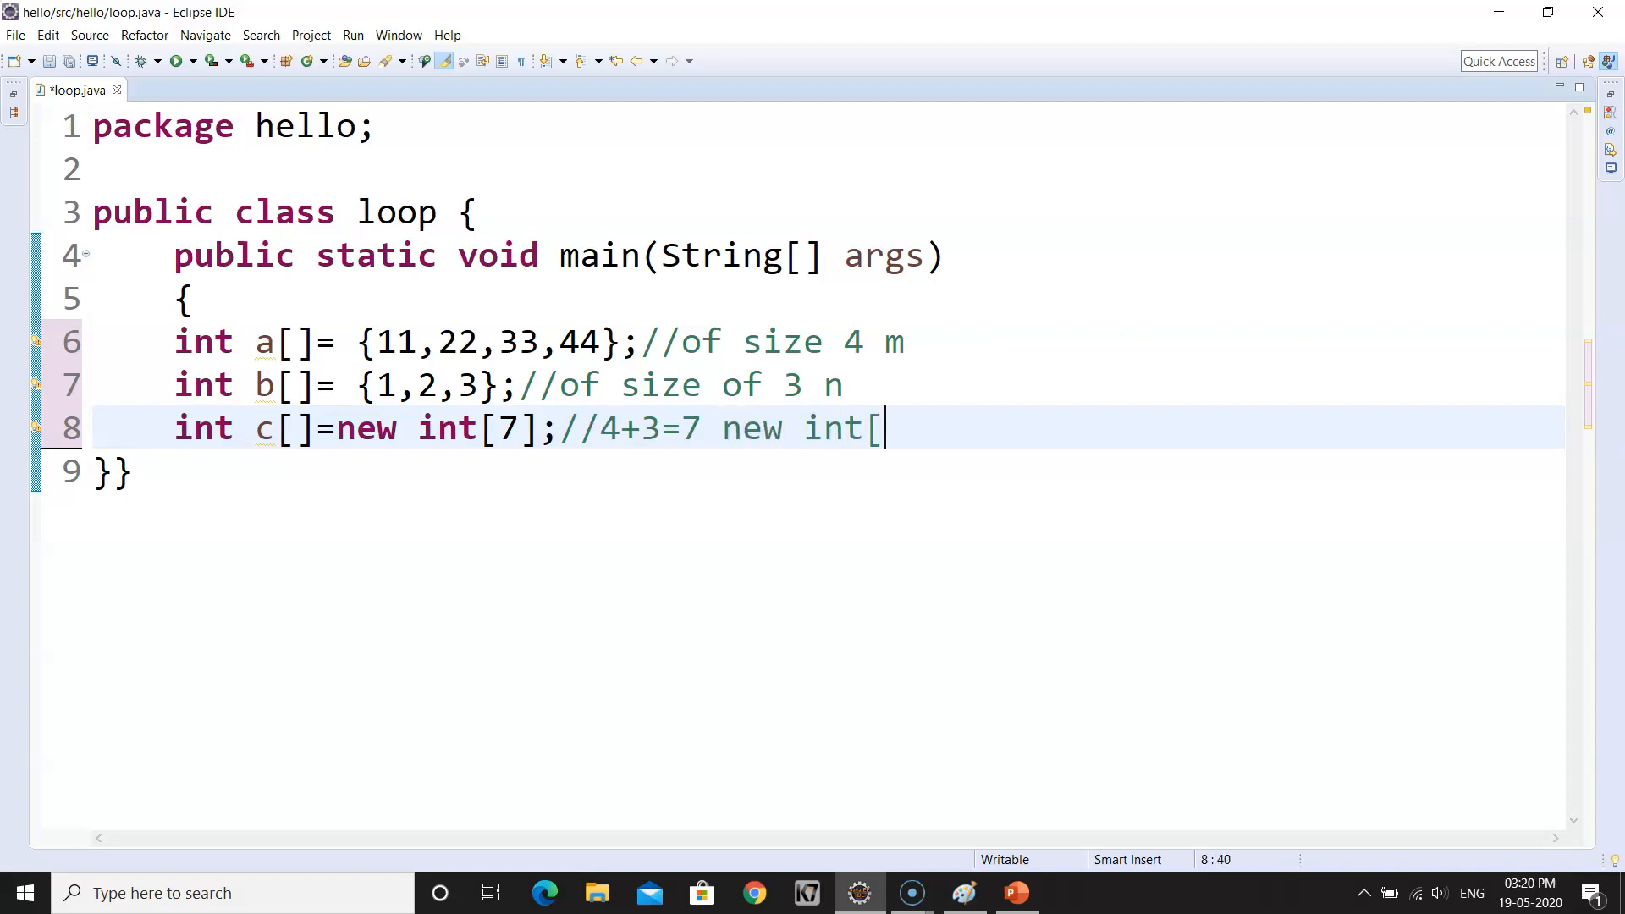
text(m+n)
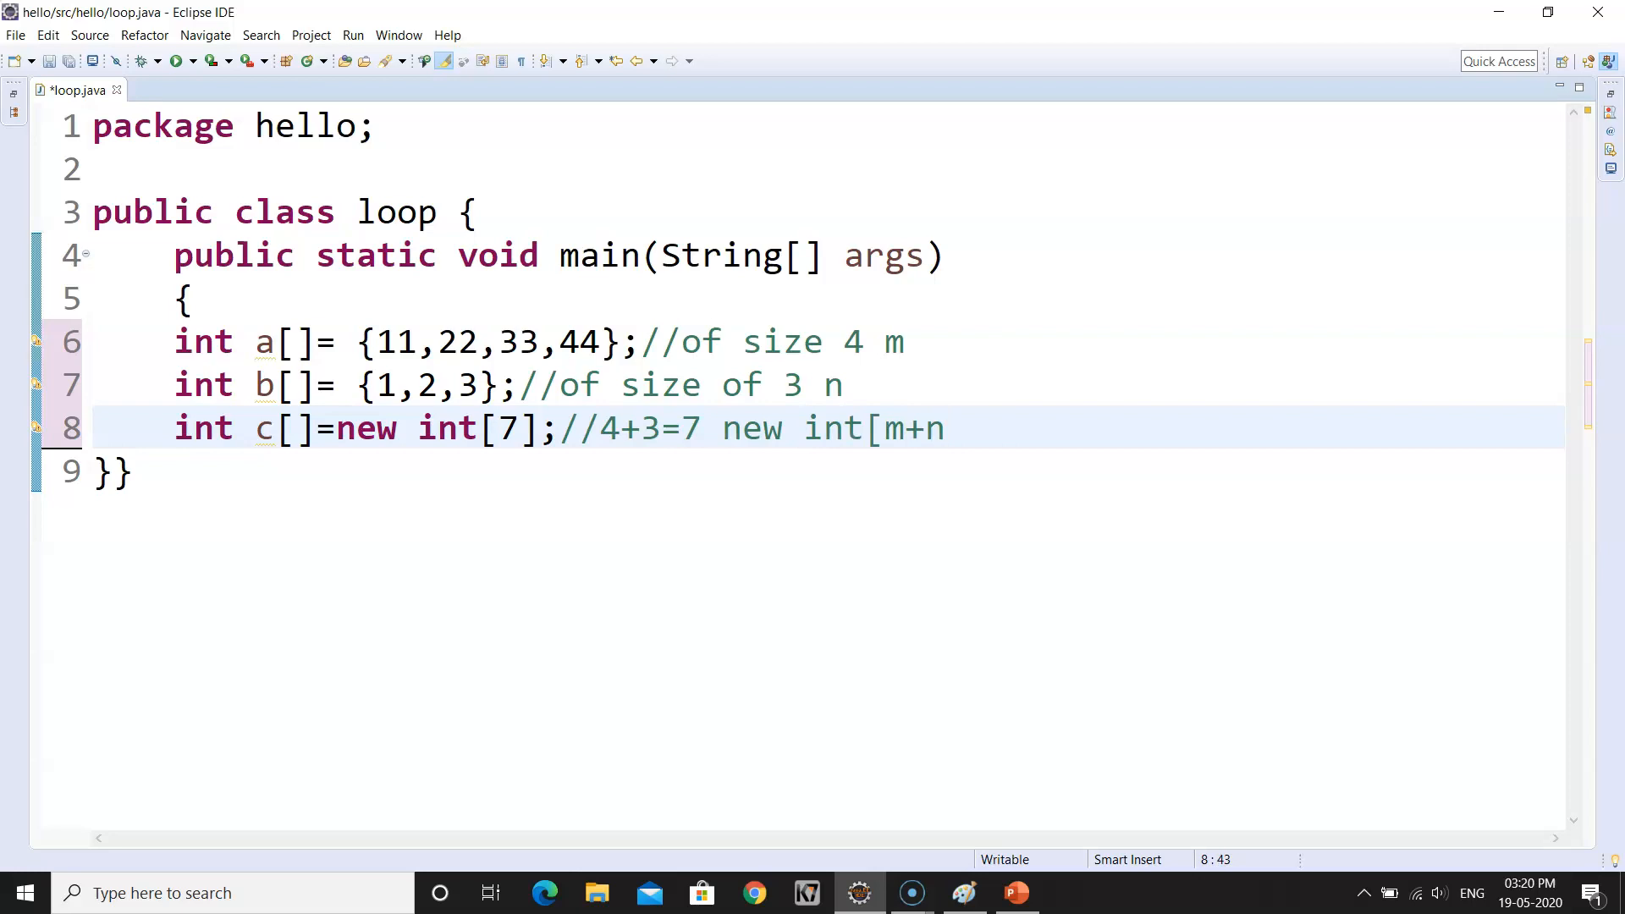
text(])
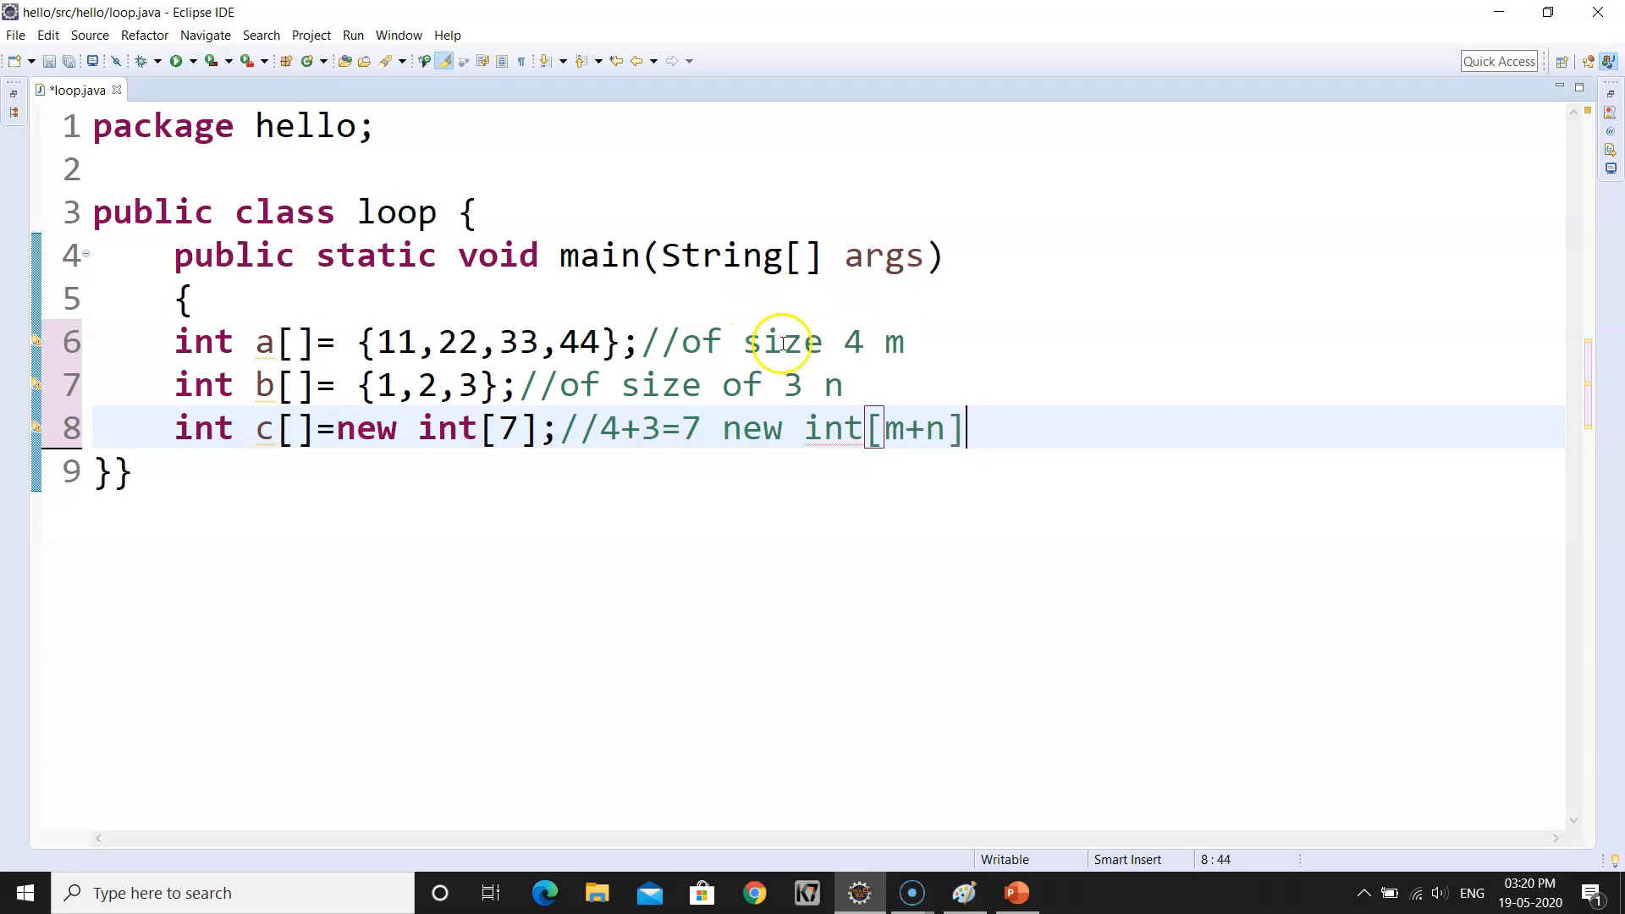
double_click(889, 342)
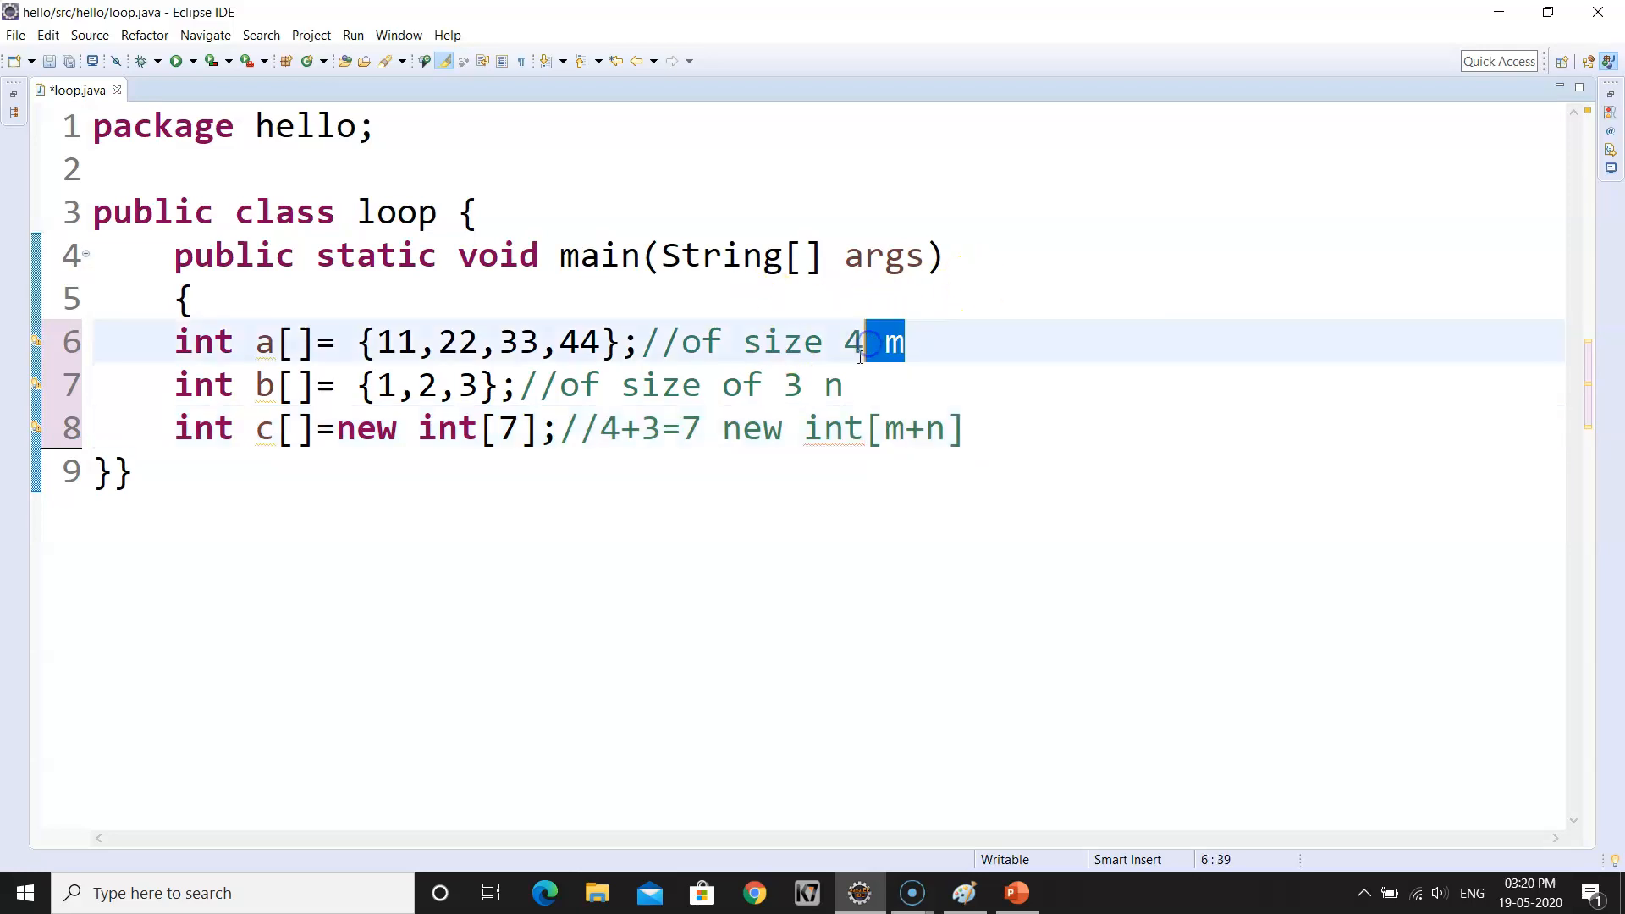
click(885, 428)
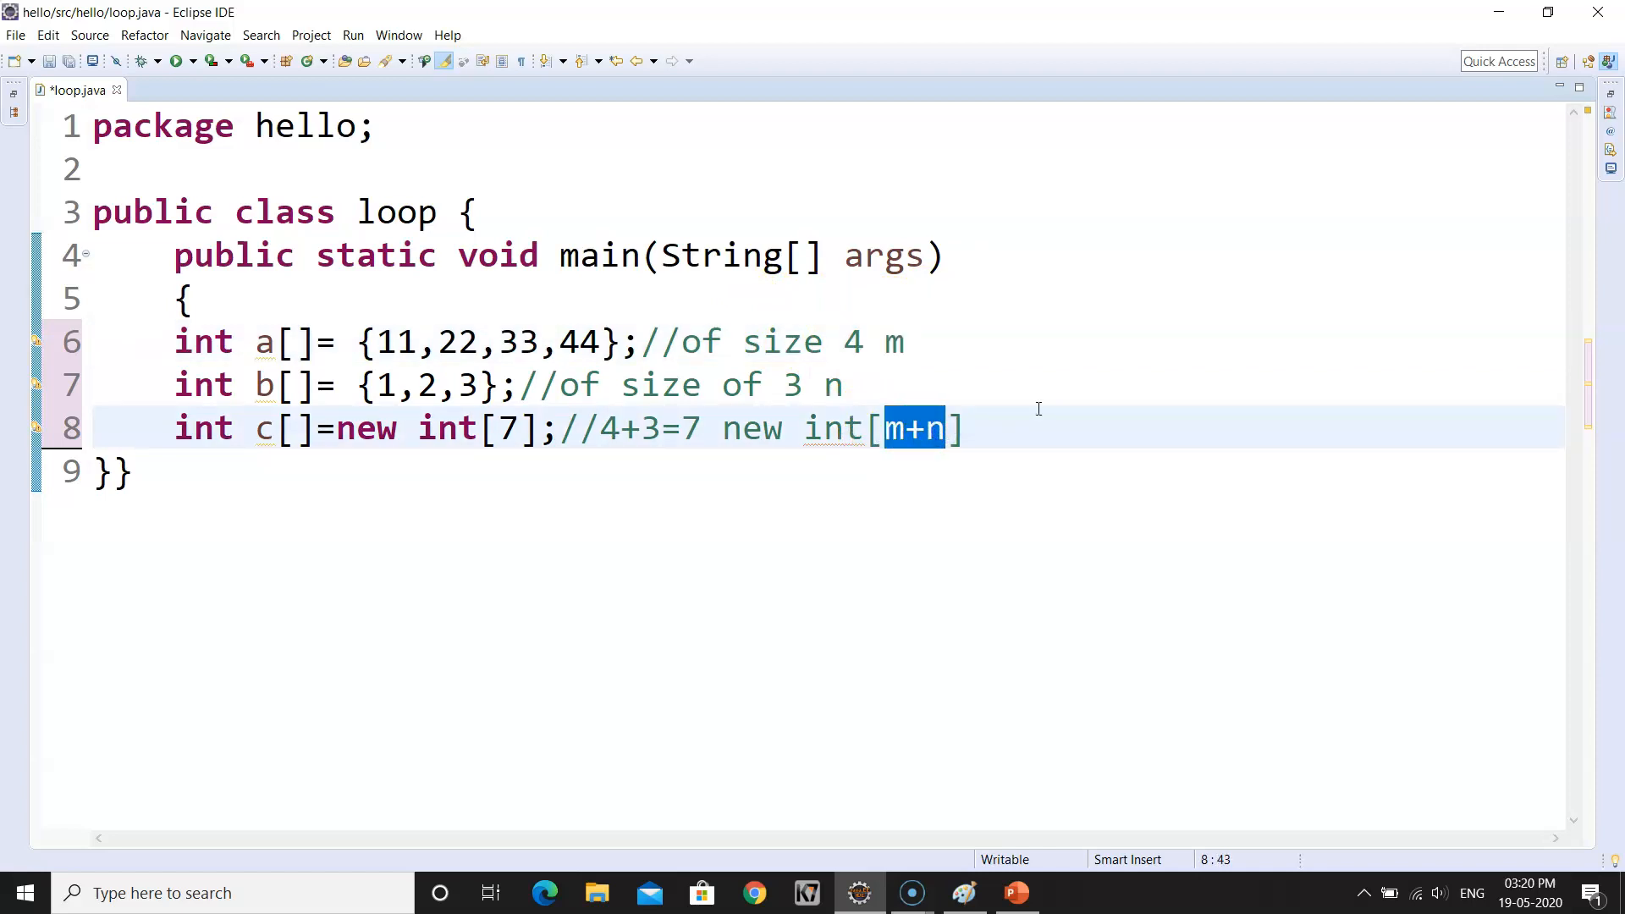
key(Return)
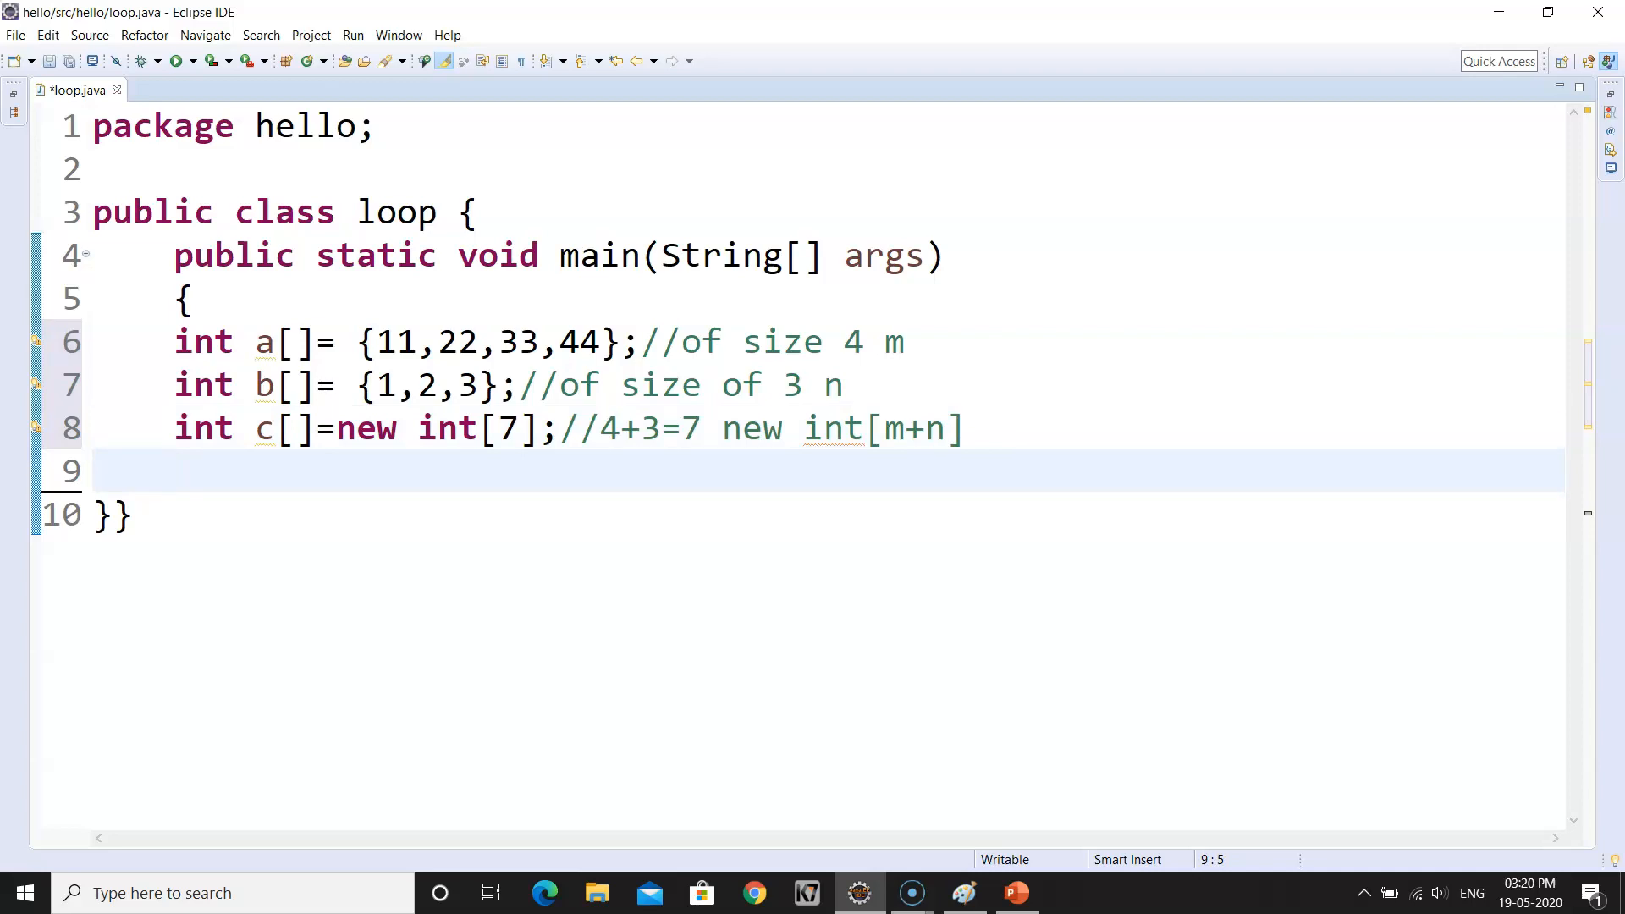
mouse_move(726, 540)
text(for(int )
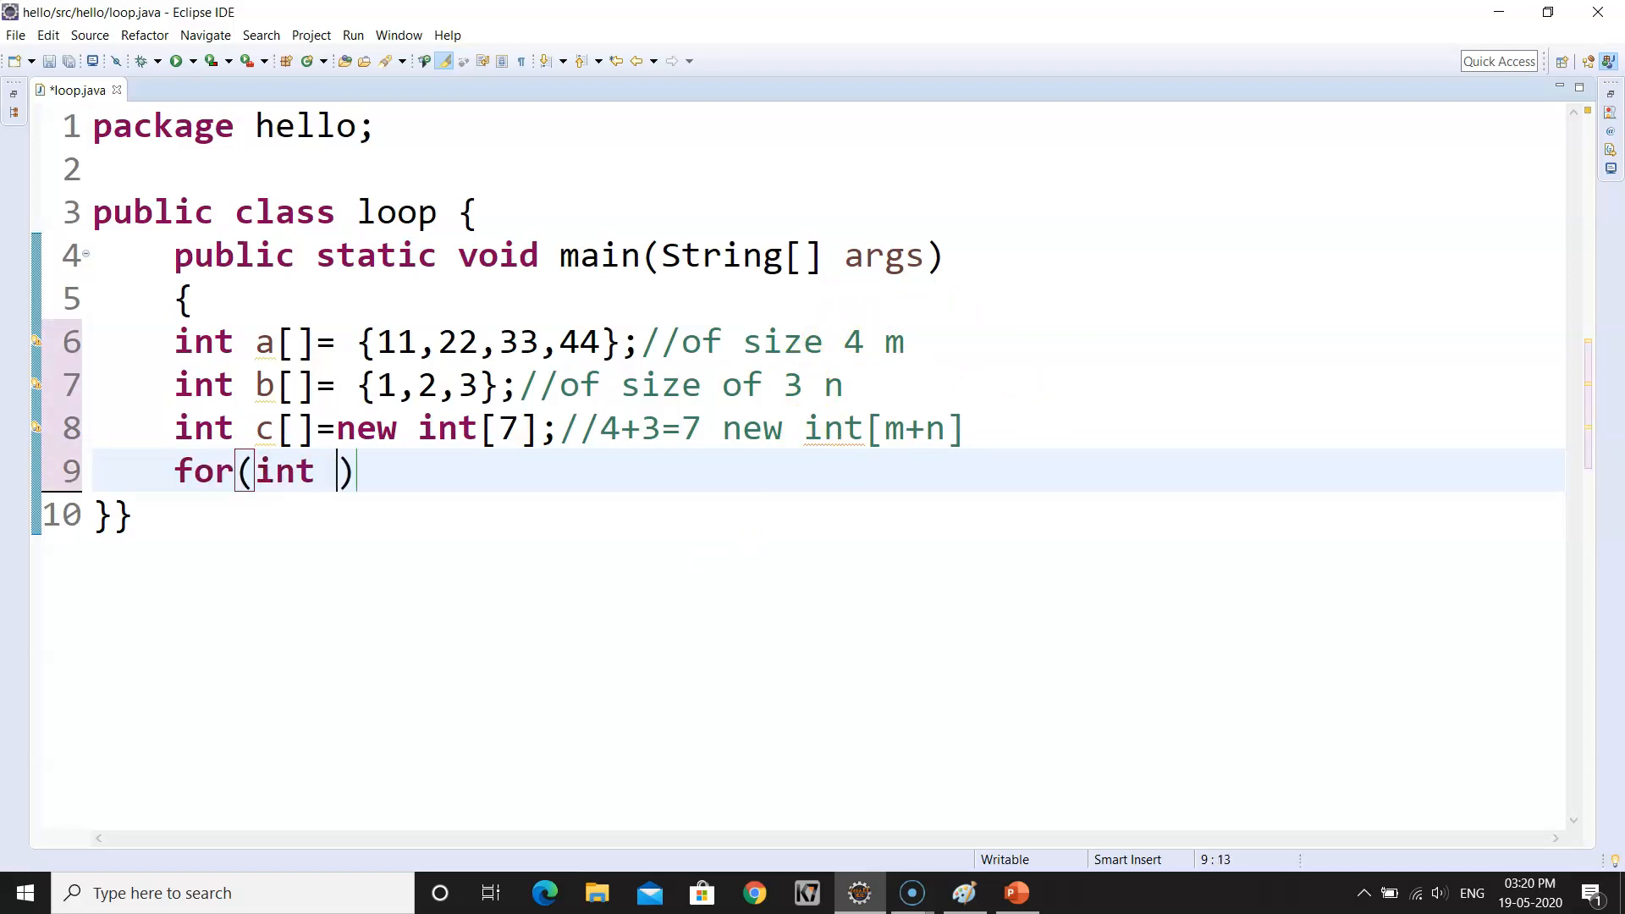
- Write the first loop header with i=0; i<4; i++ using a's size 4
text(i=0)
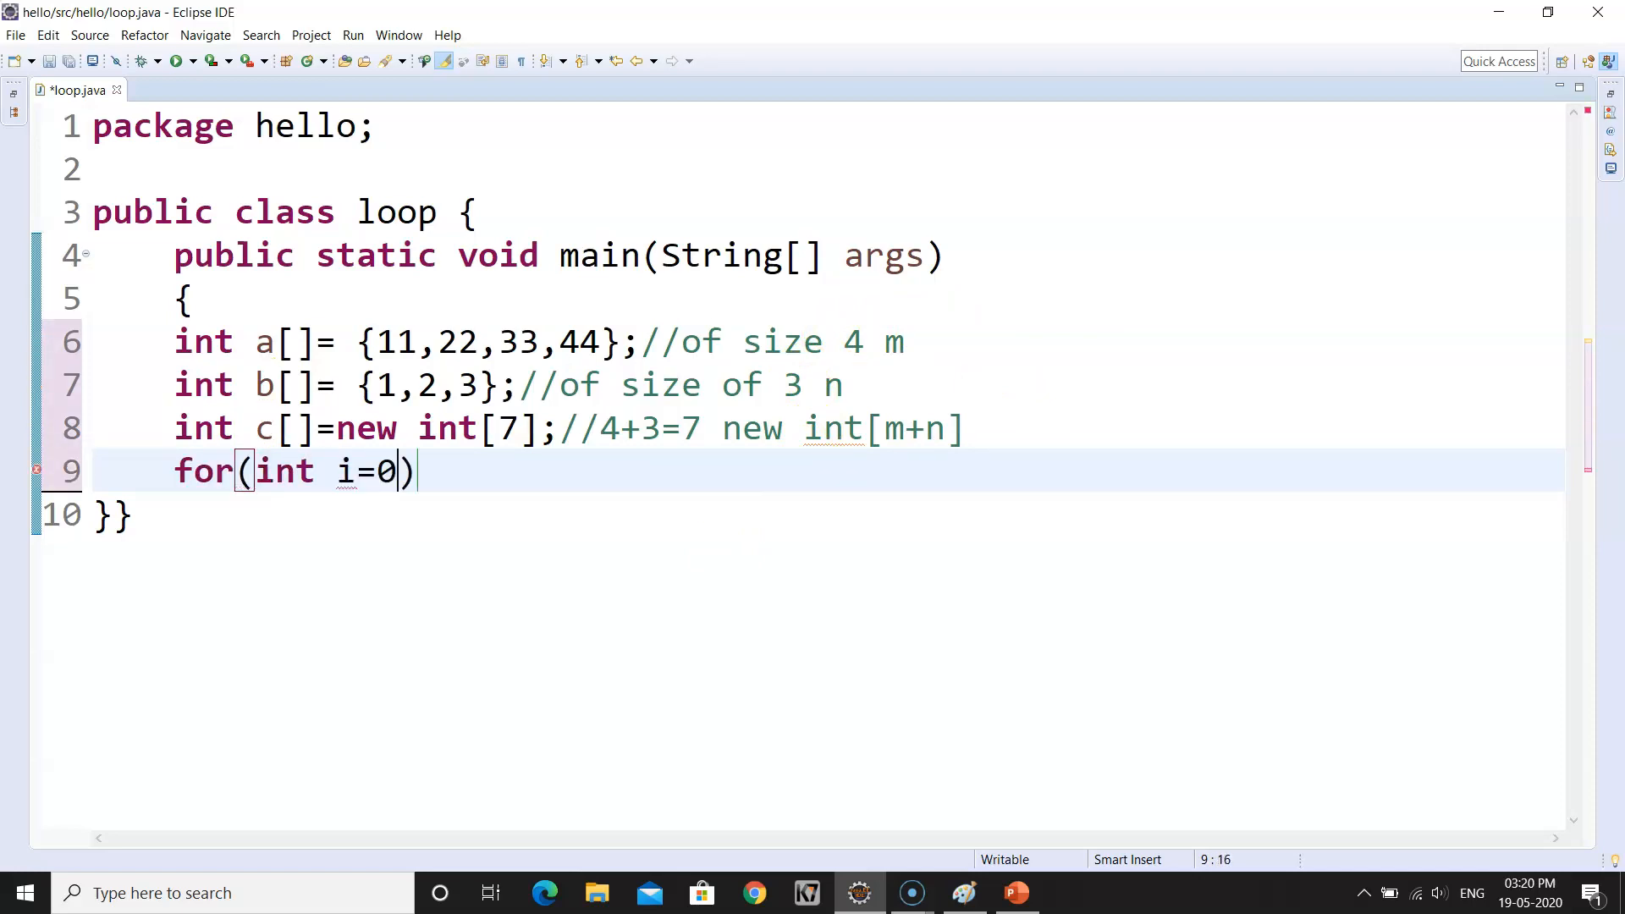
text(;i<)
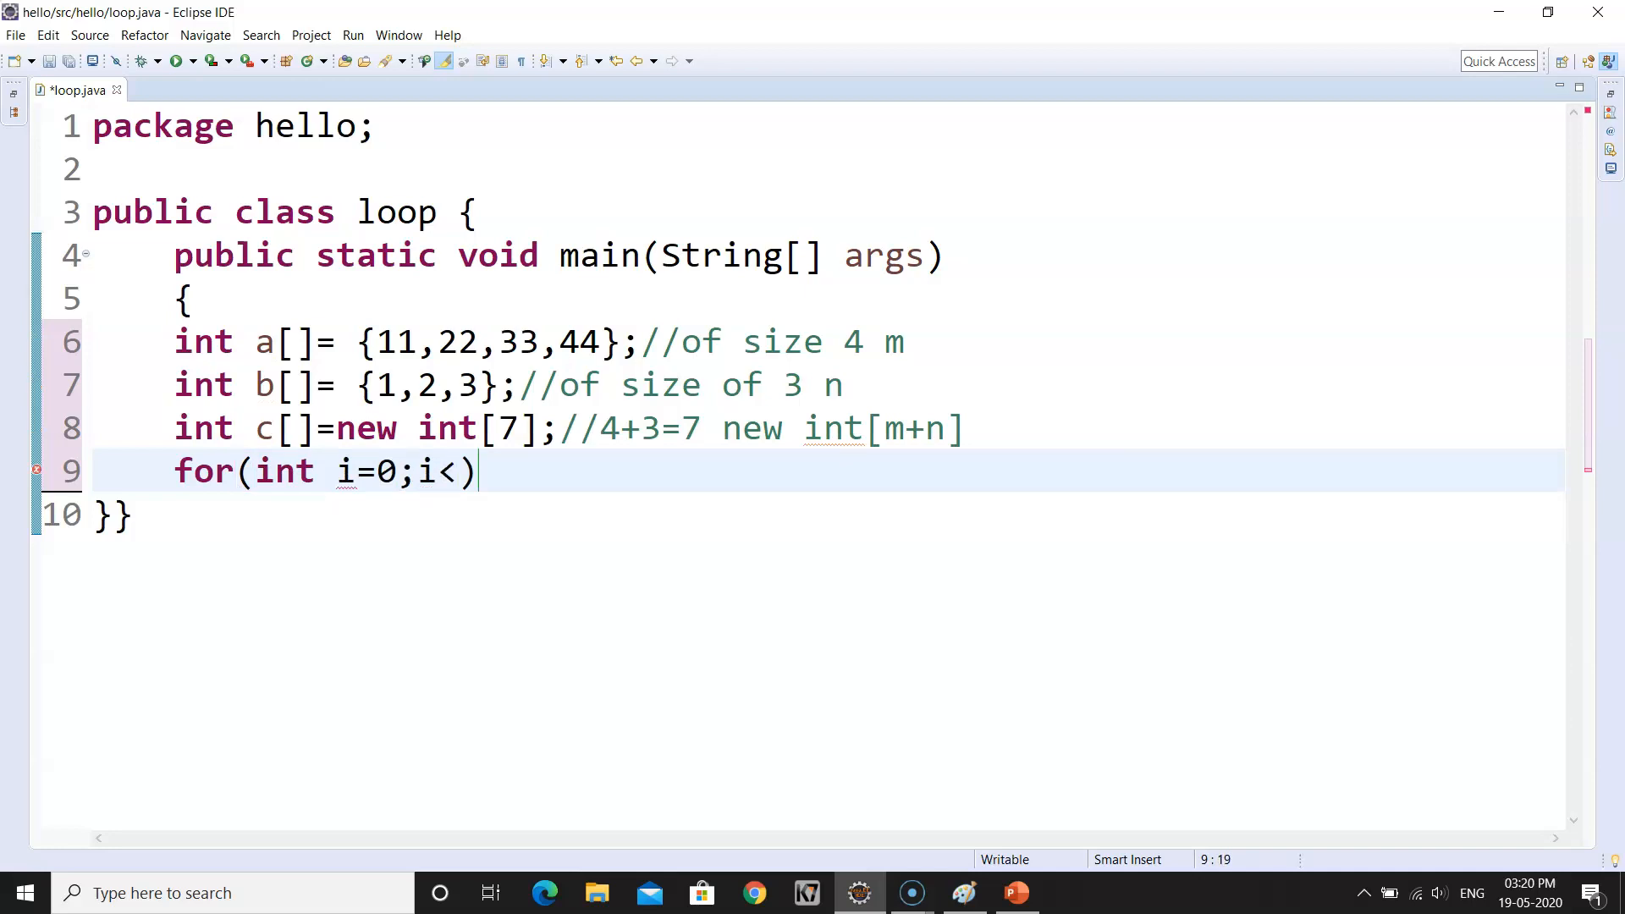
mouse_move(820, 372)
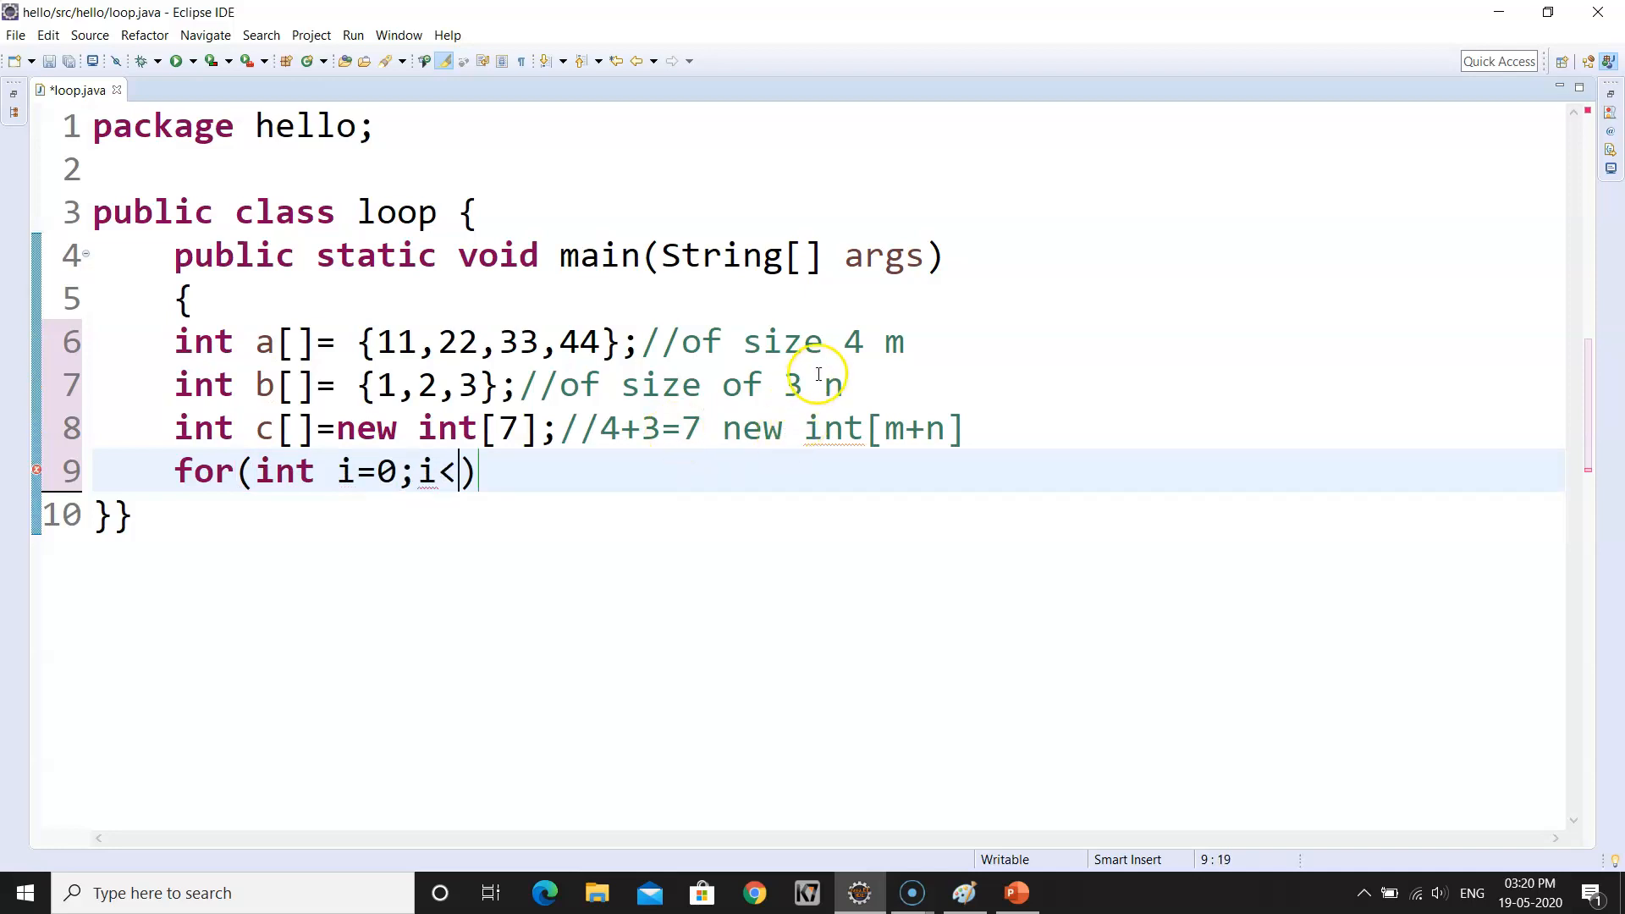
double_click(848, 342)
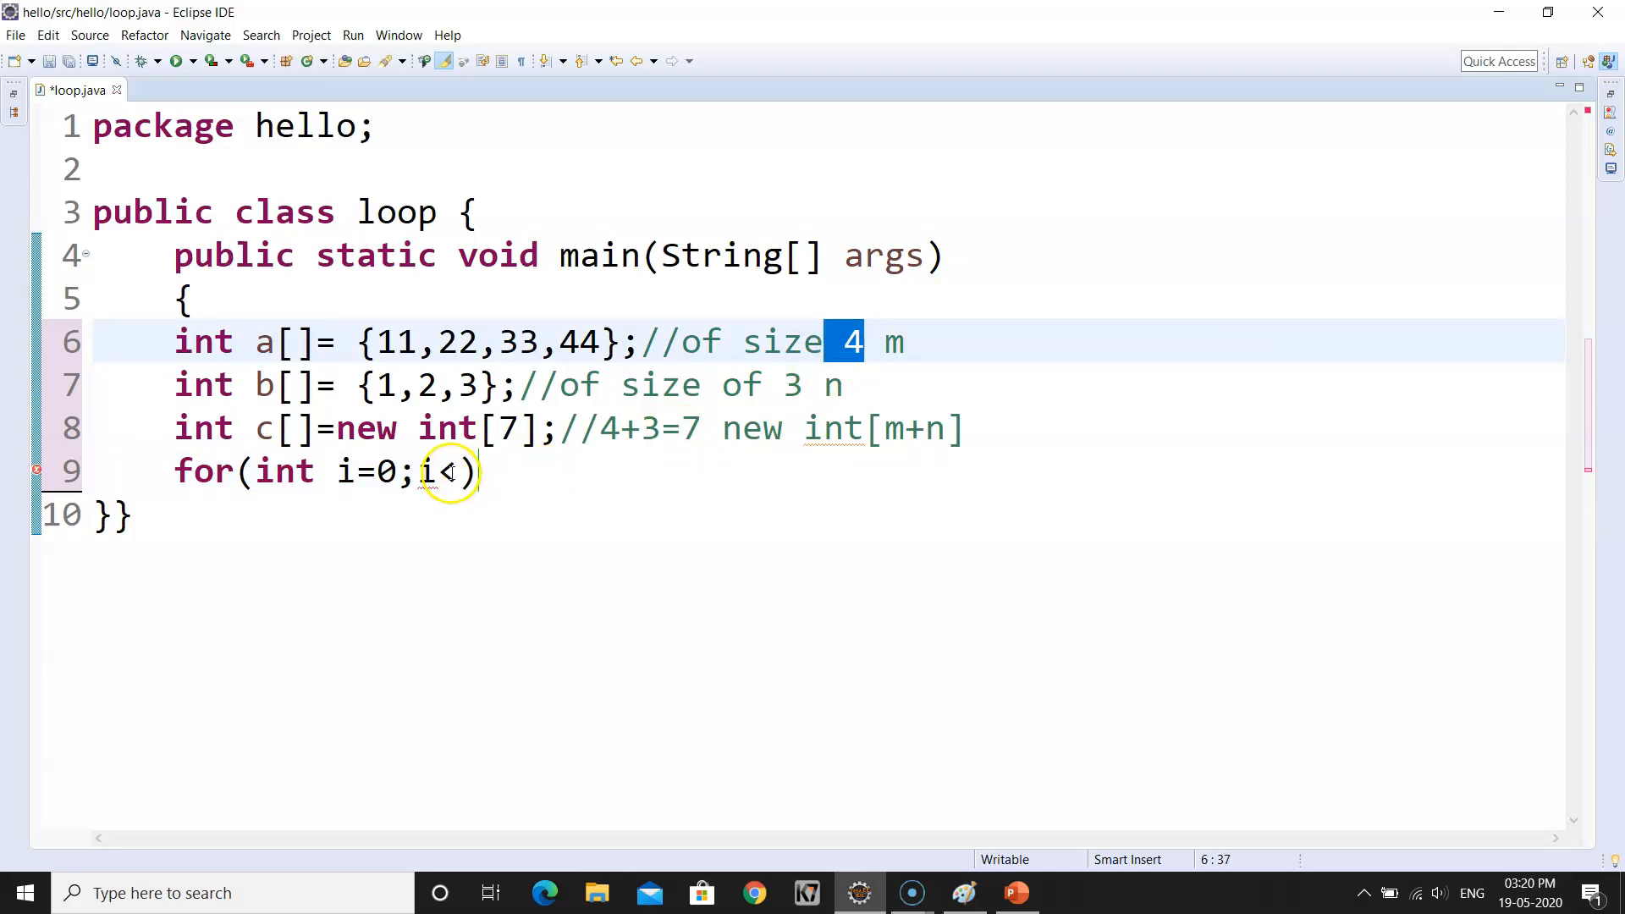
text(4)
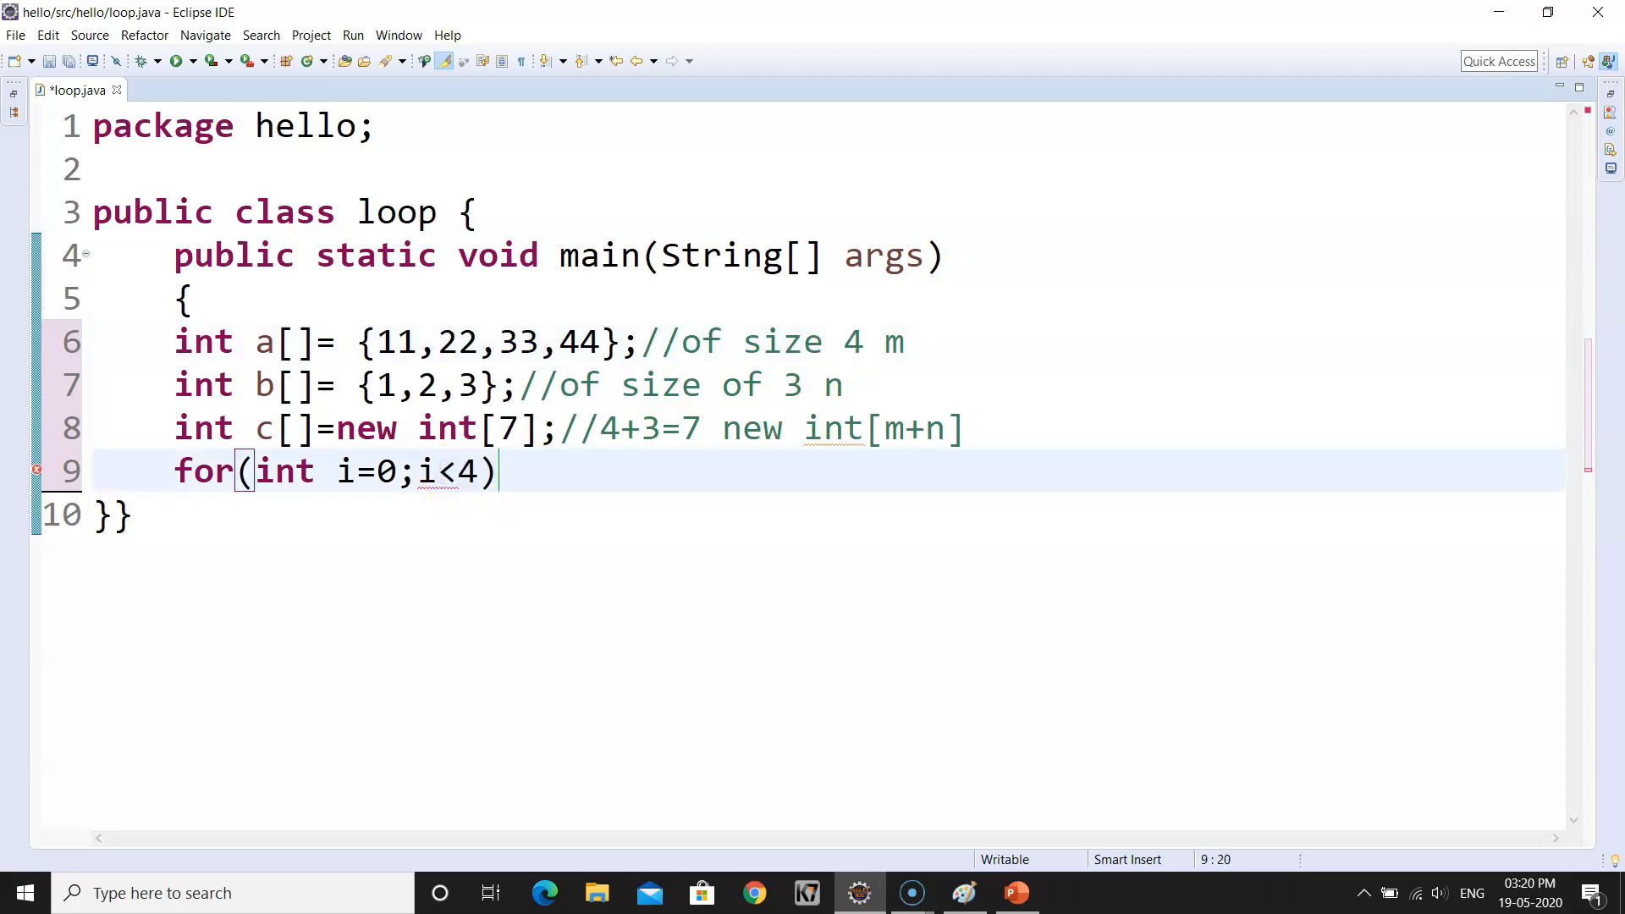
text(;i)
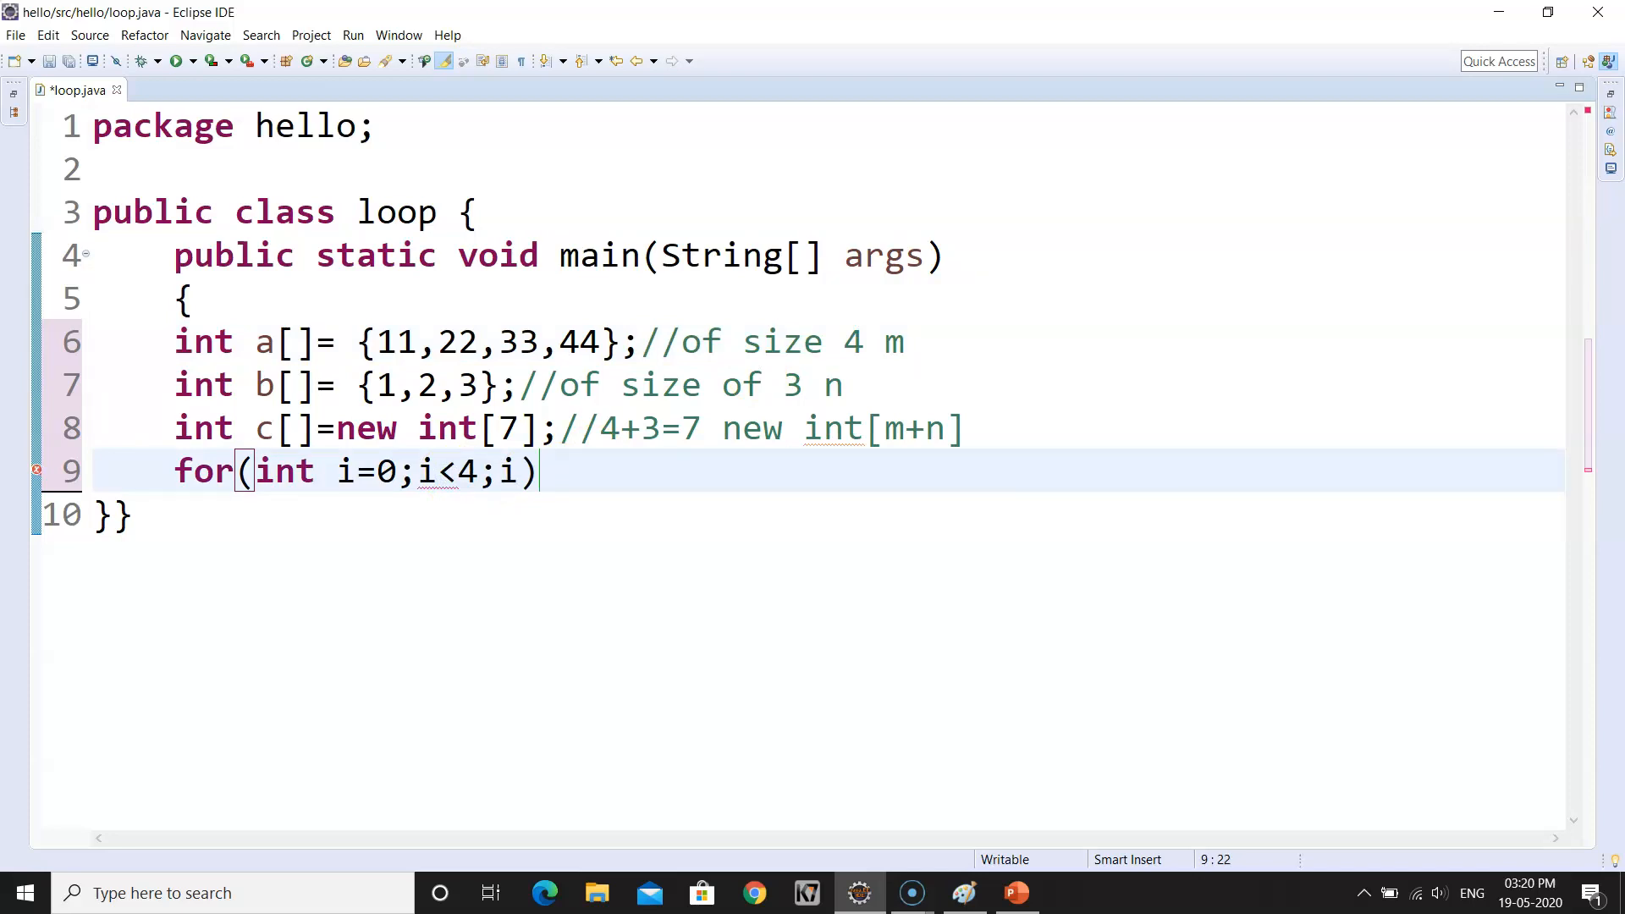
text(++)/)
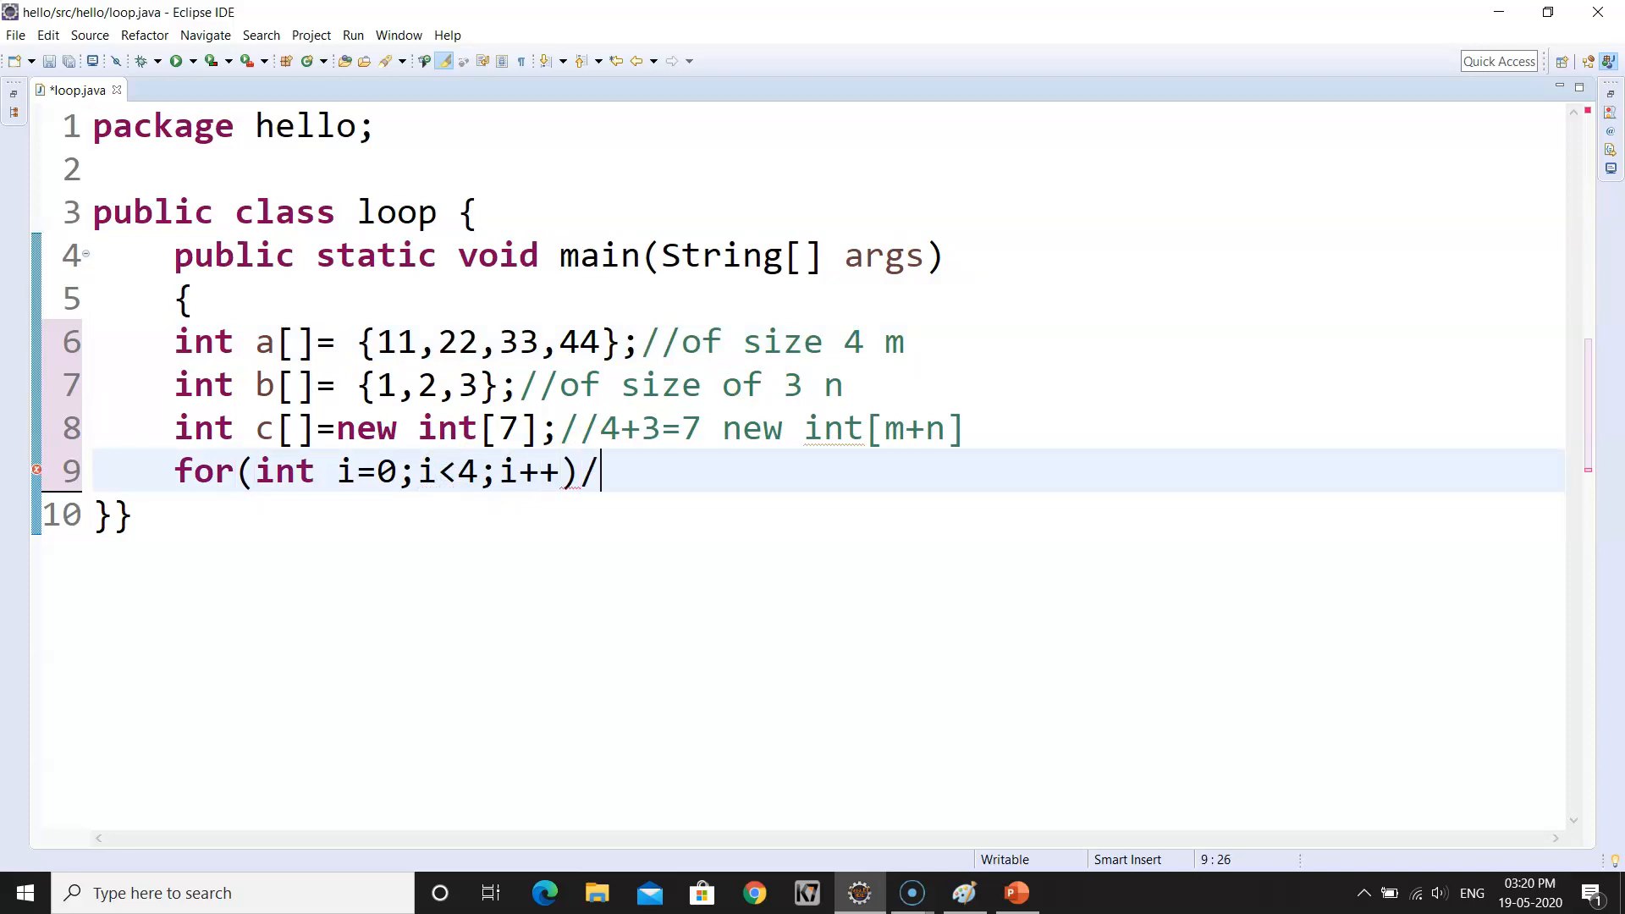
- Comment the loop as transfer elements of a to c
text(/transf)
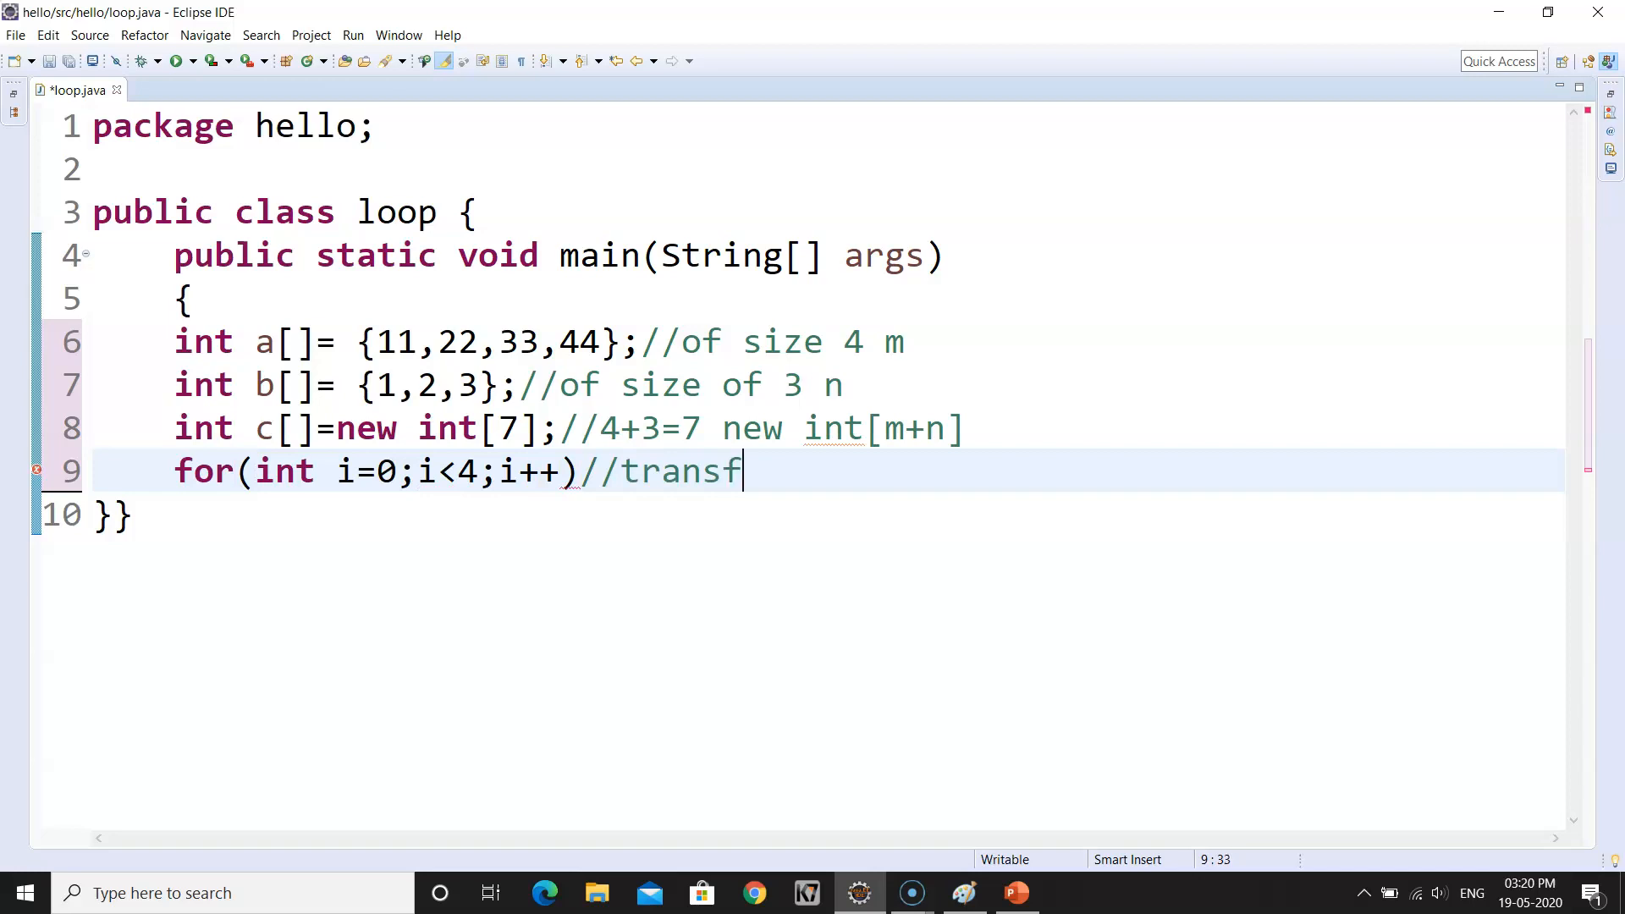
text(er elemnts)
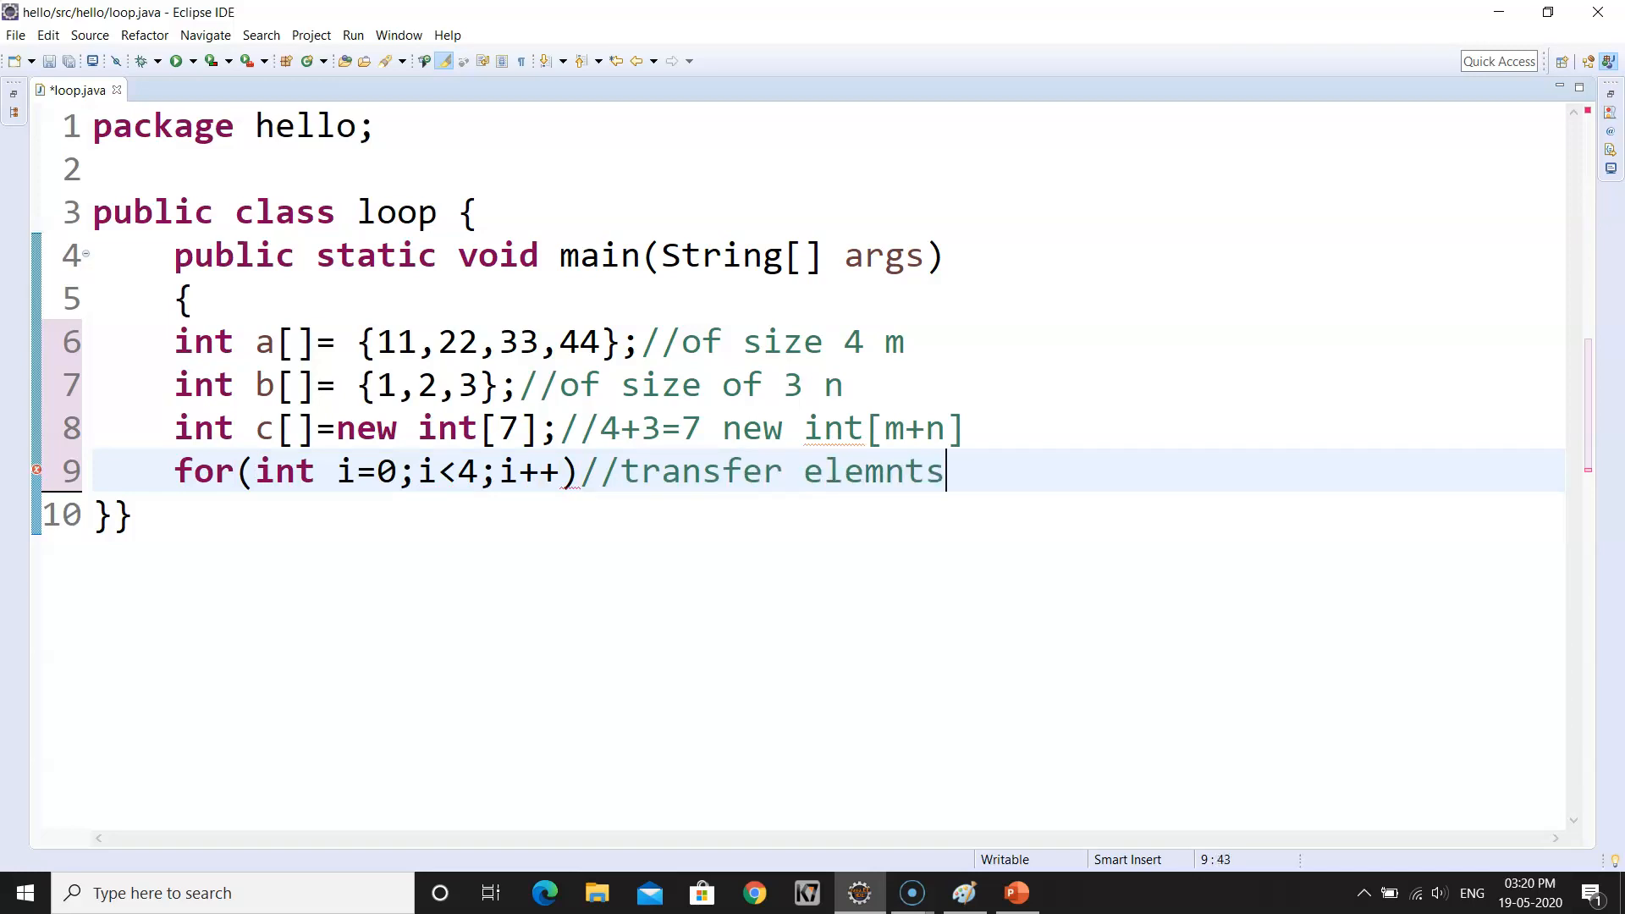
key(BackSpace)
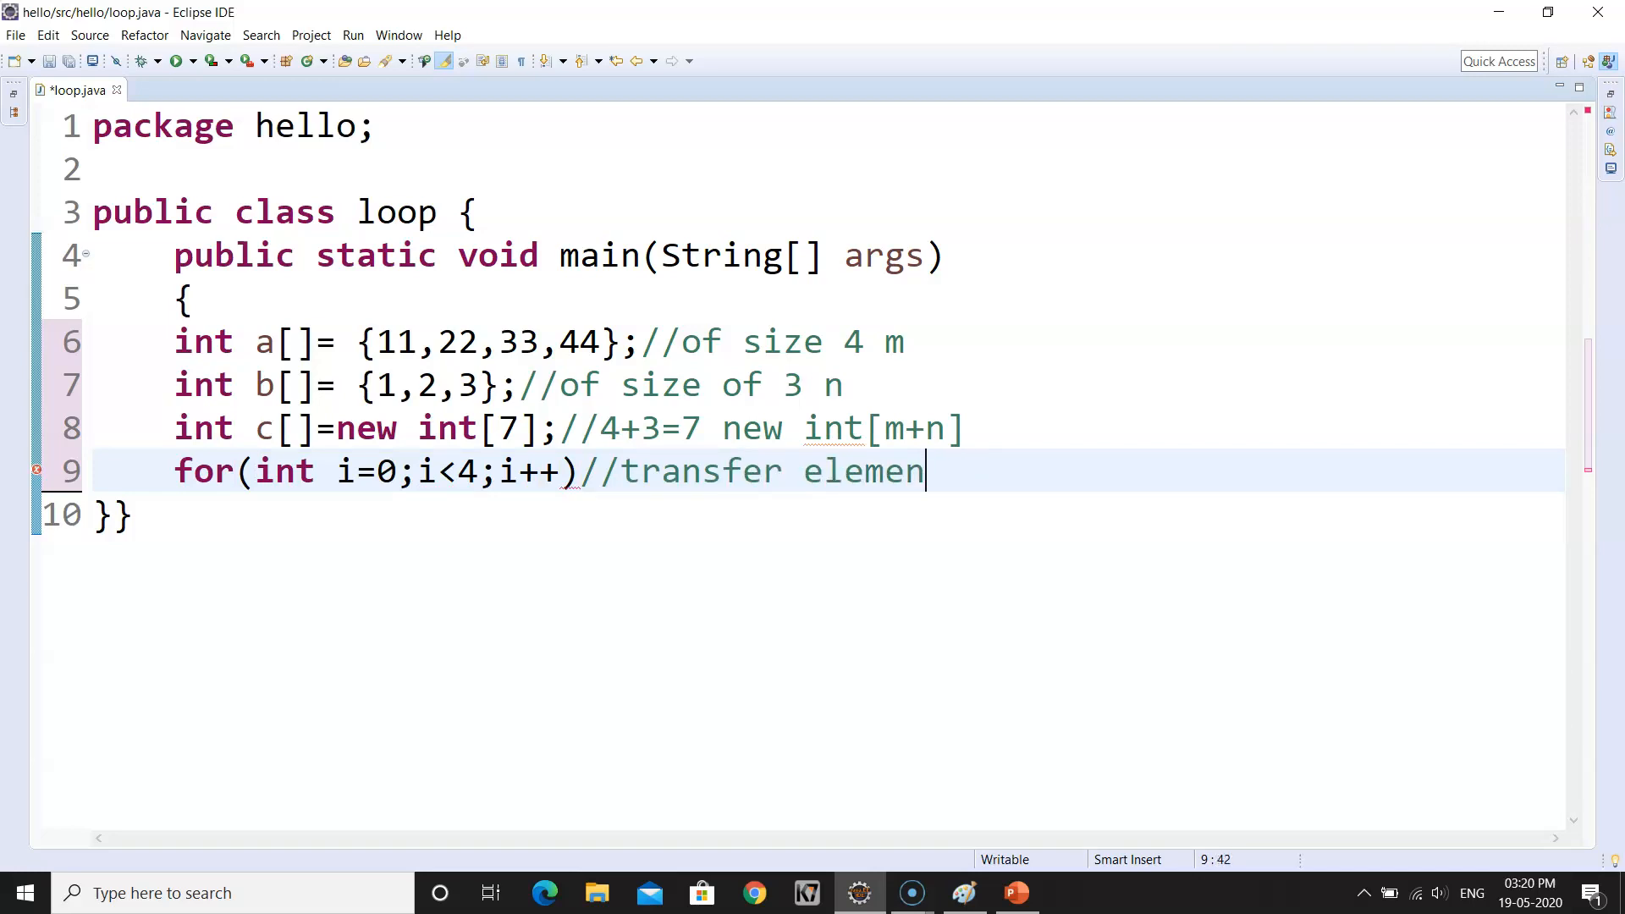
text(ts of a to)
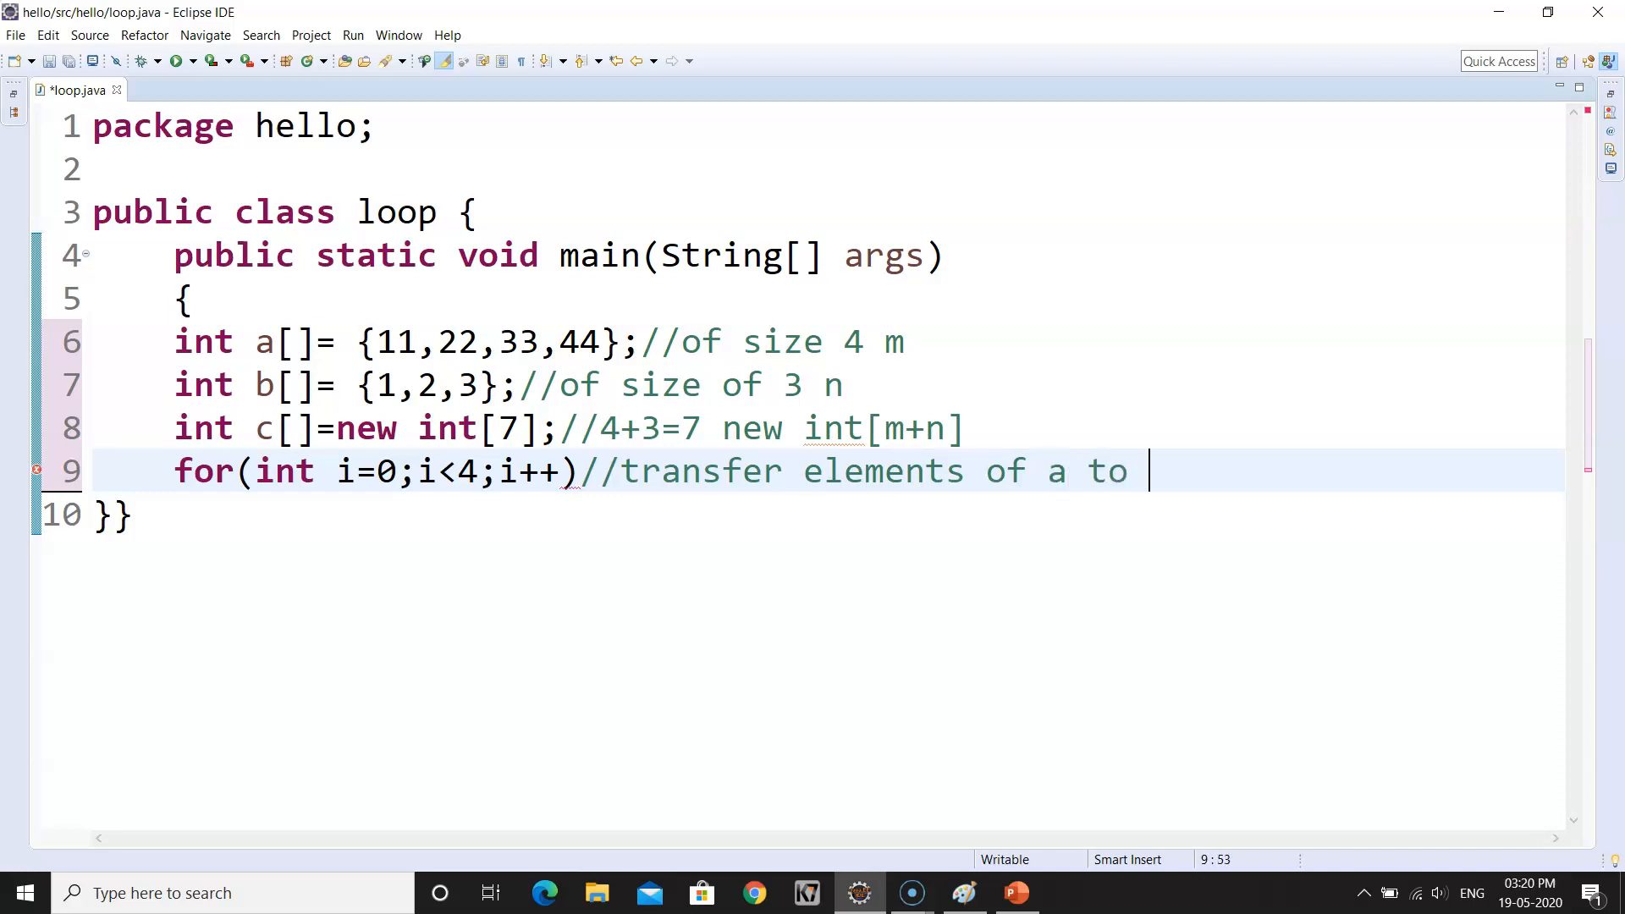
text(c)
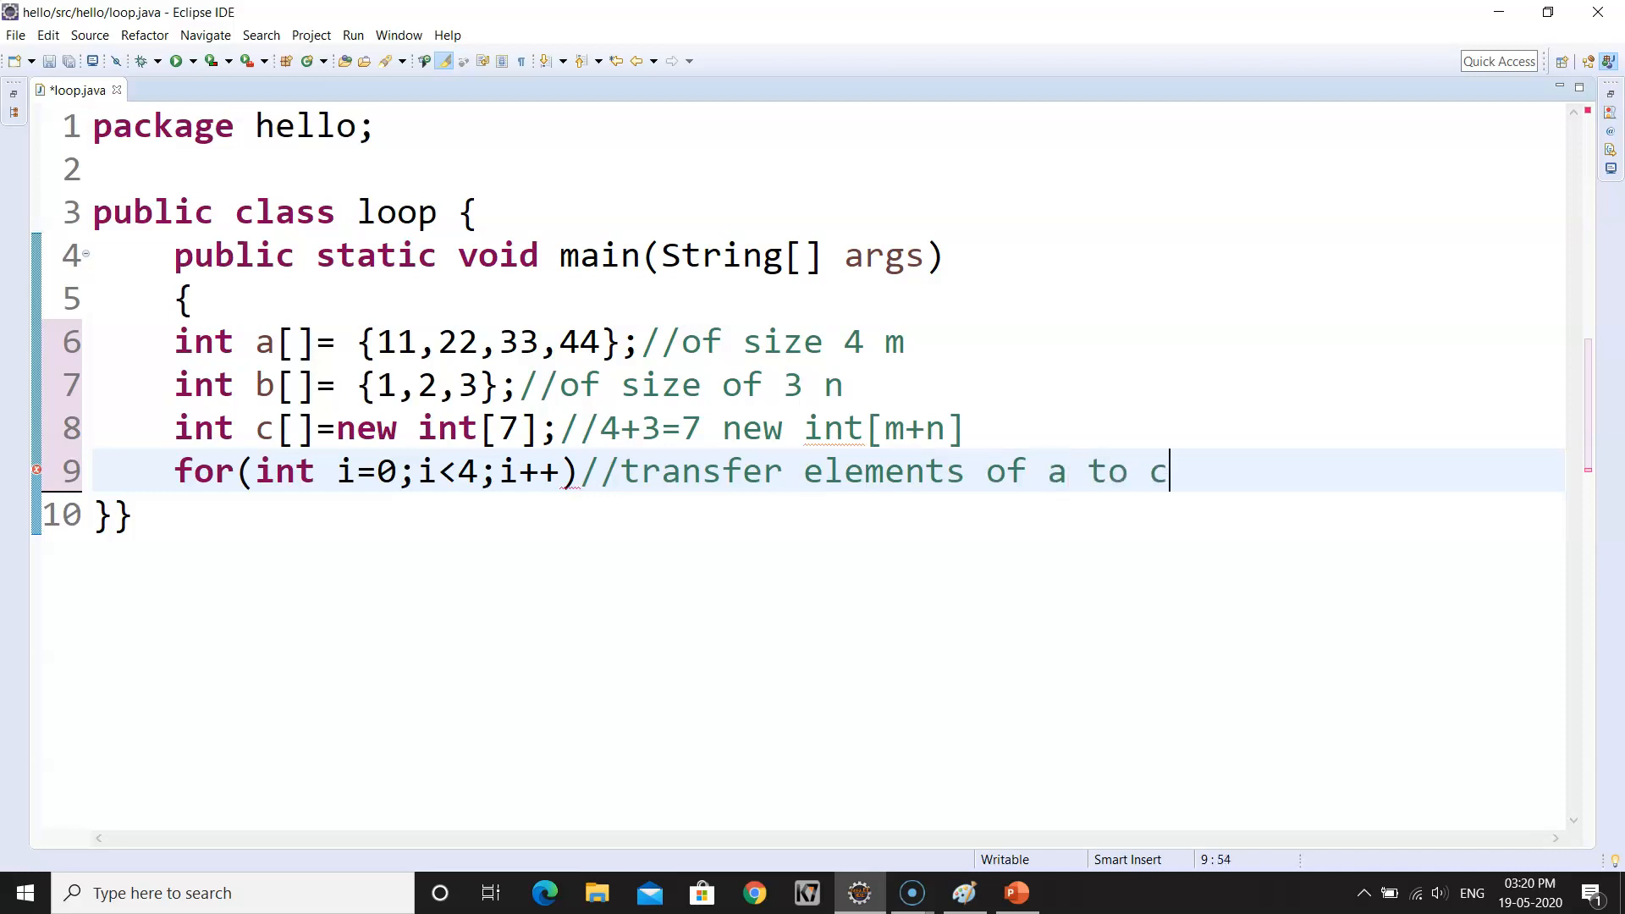
- Give the loop body { c[i]=a[i]; on a new line
key(Return)
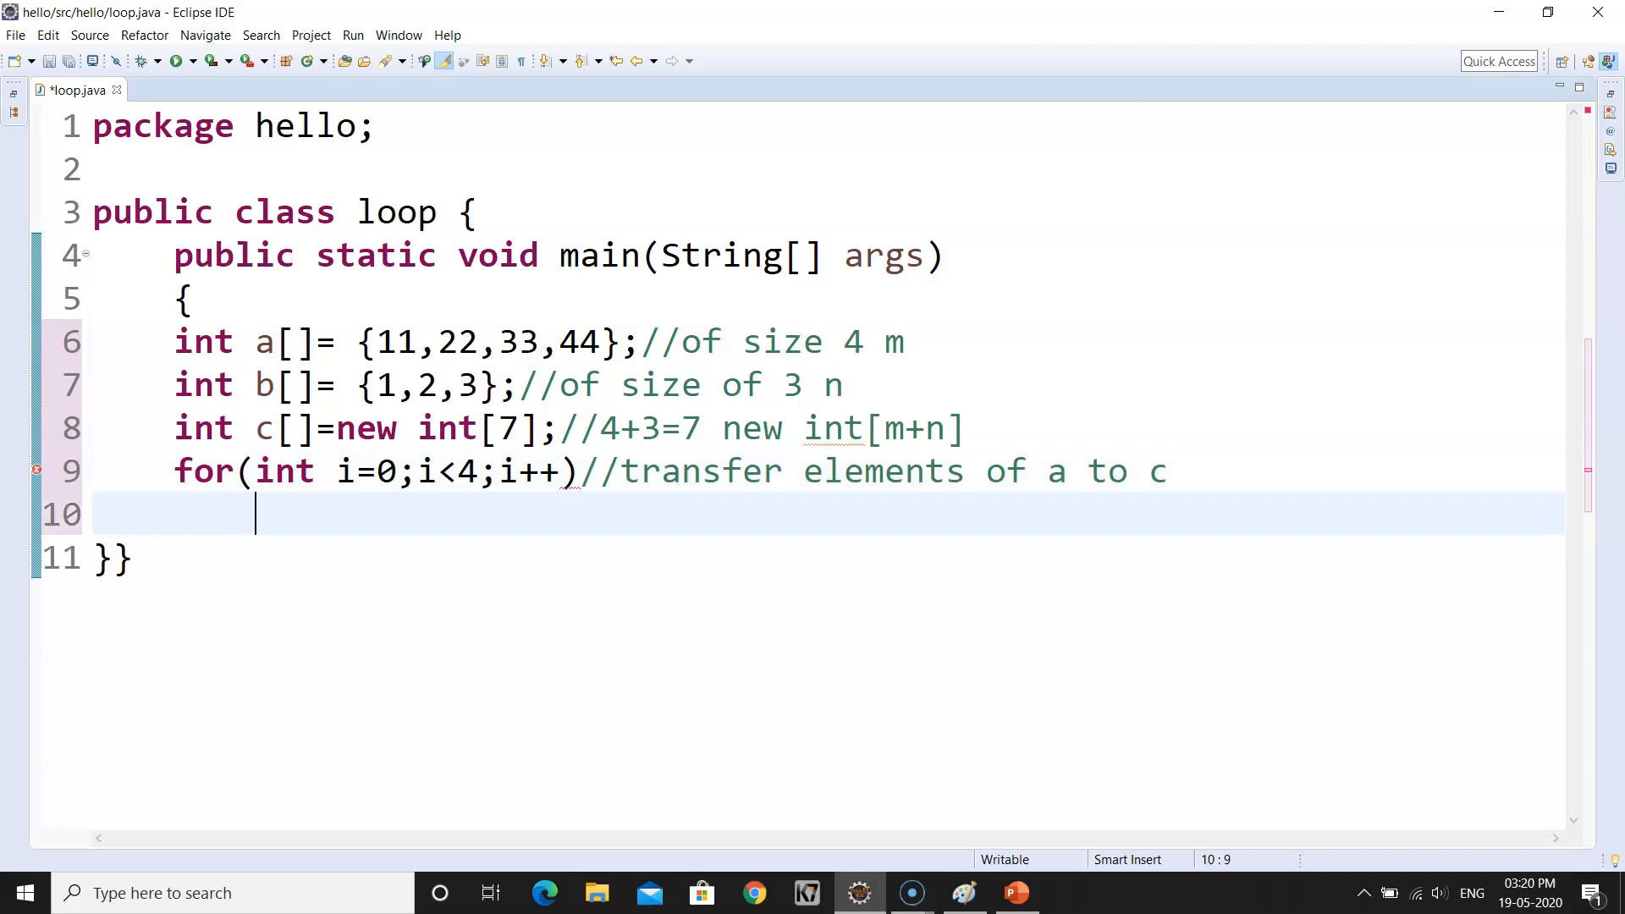
text({)
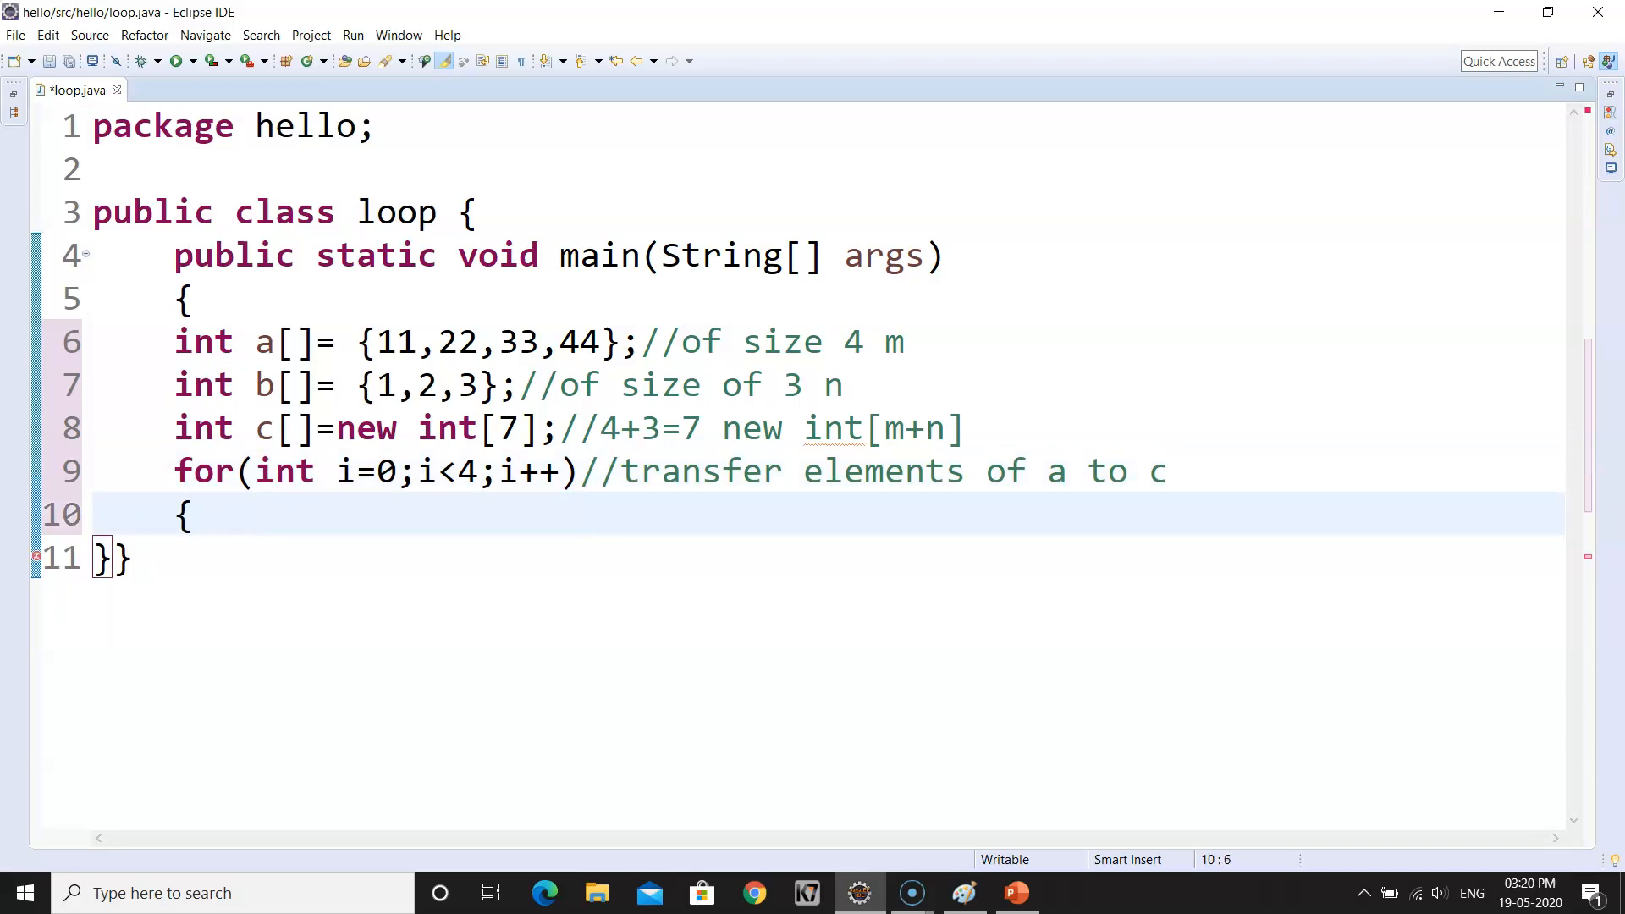
text(c[])
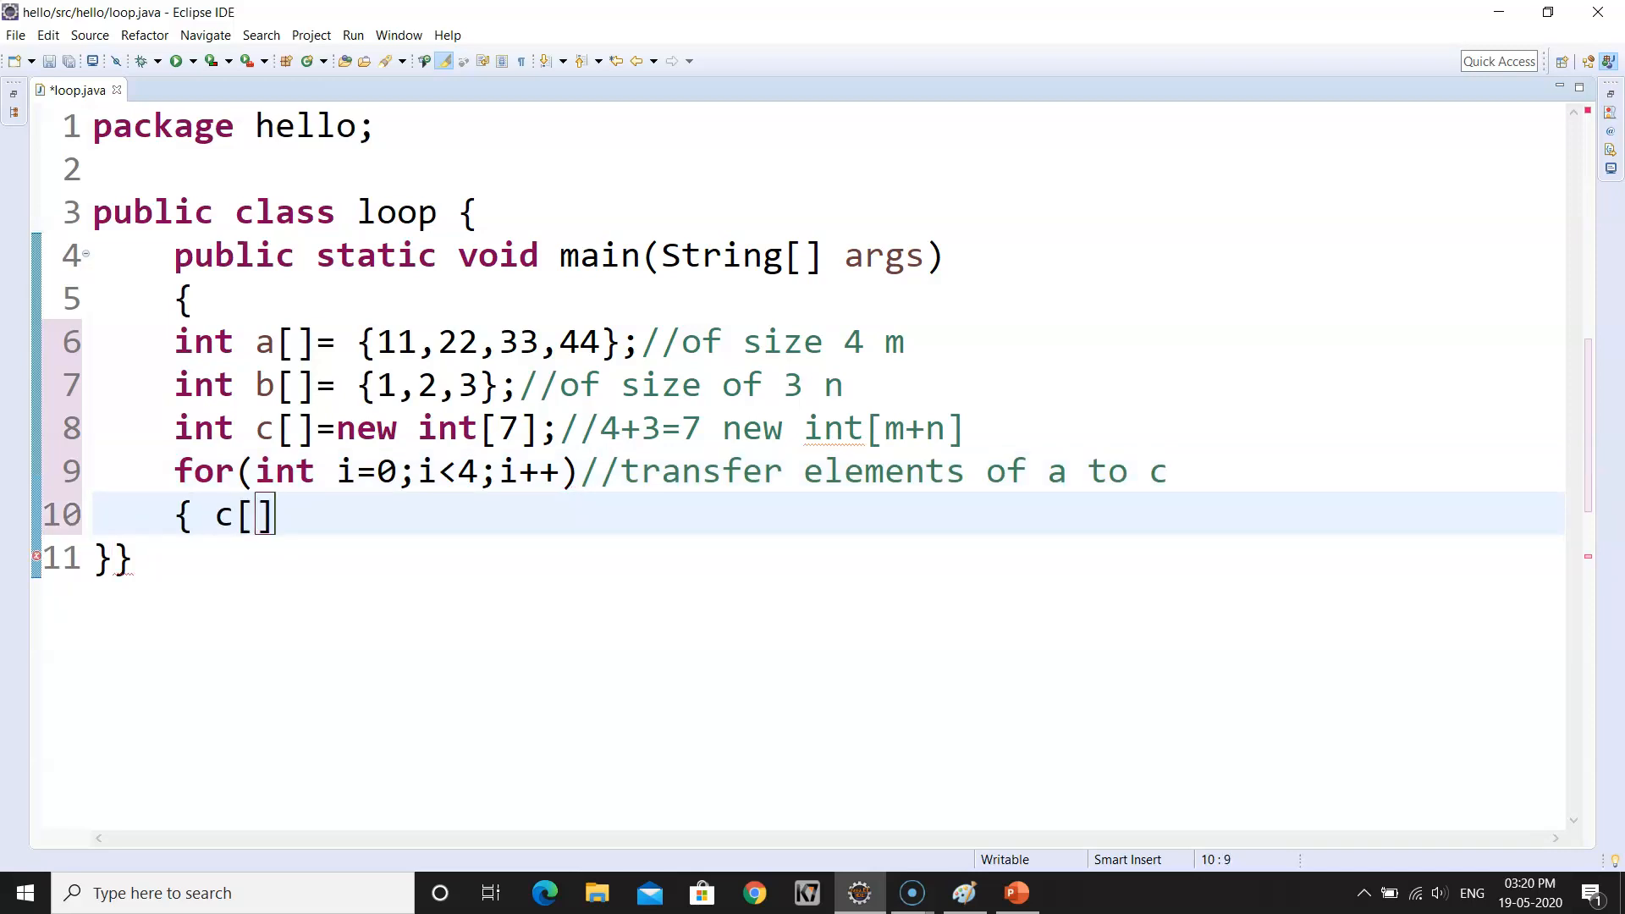
text(i)
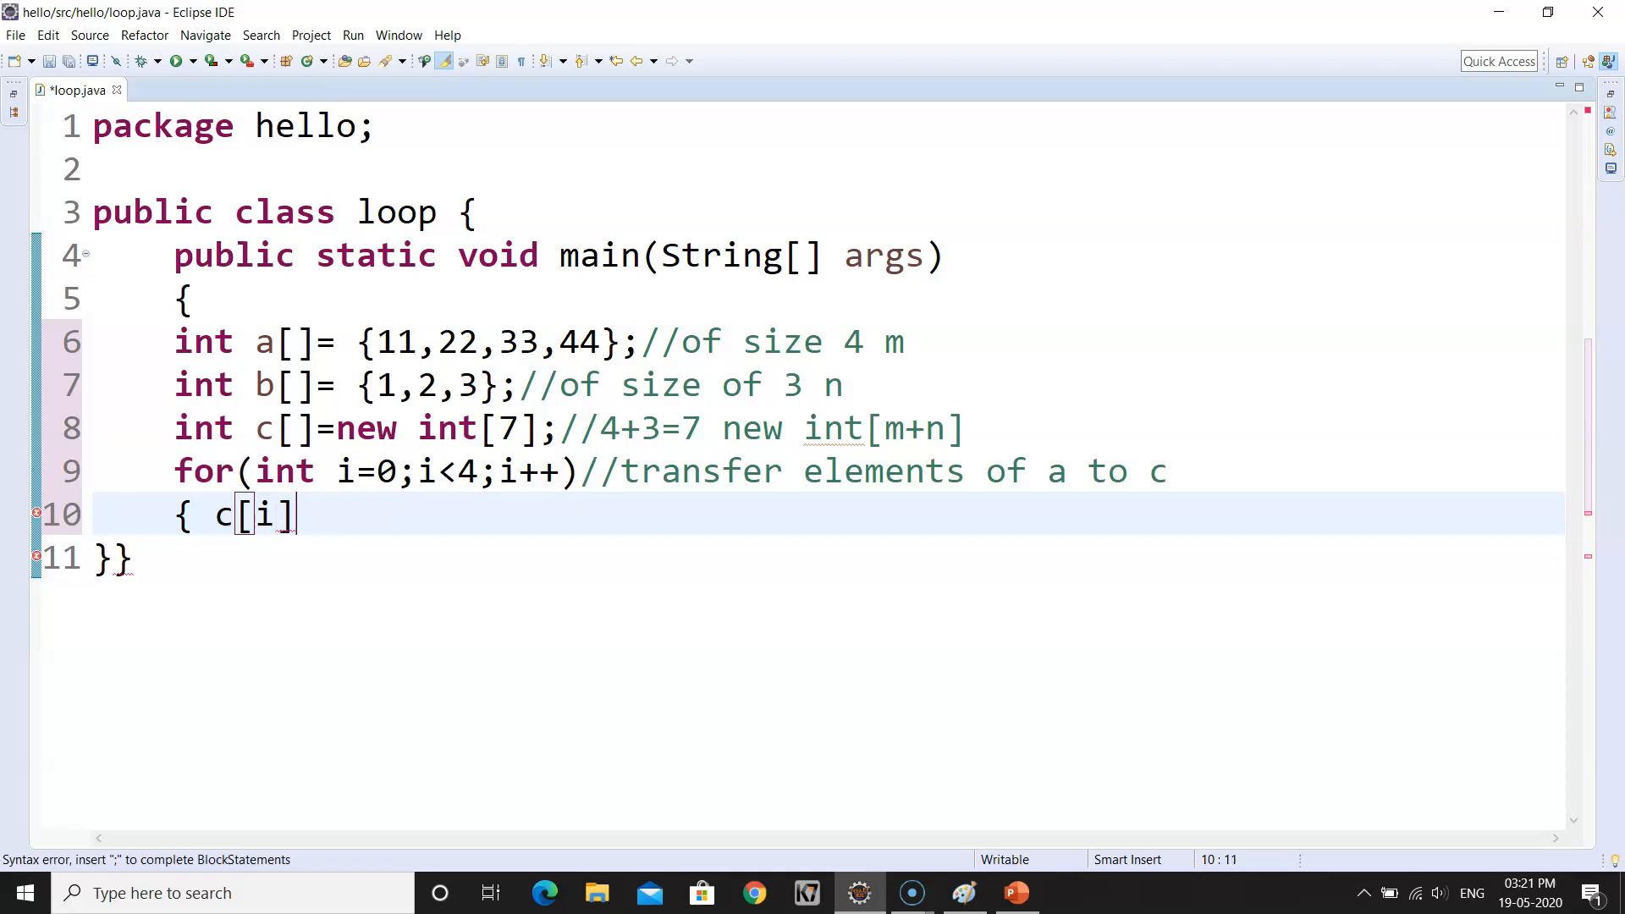
text(=)
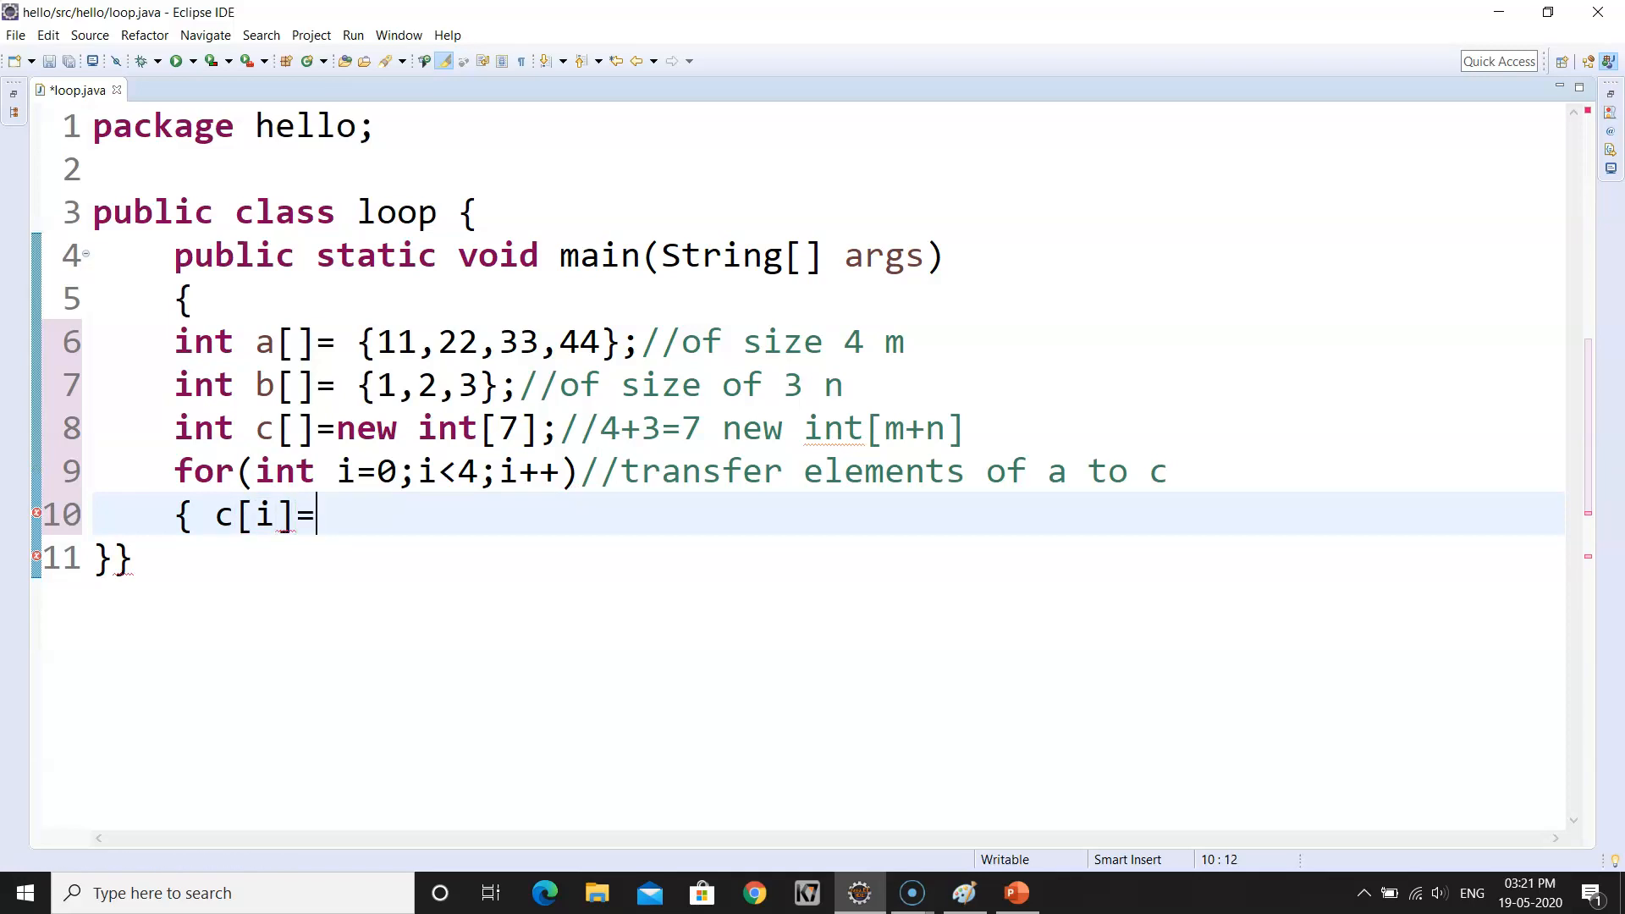
text(a[j])
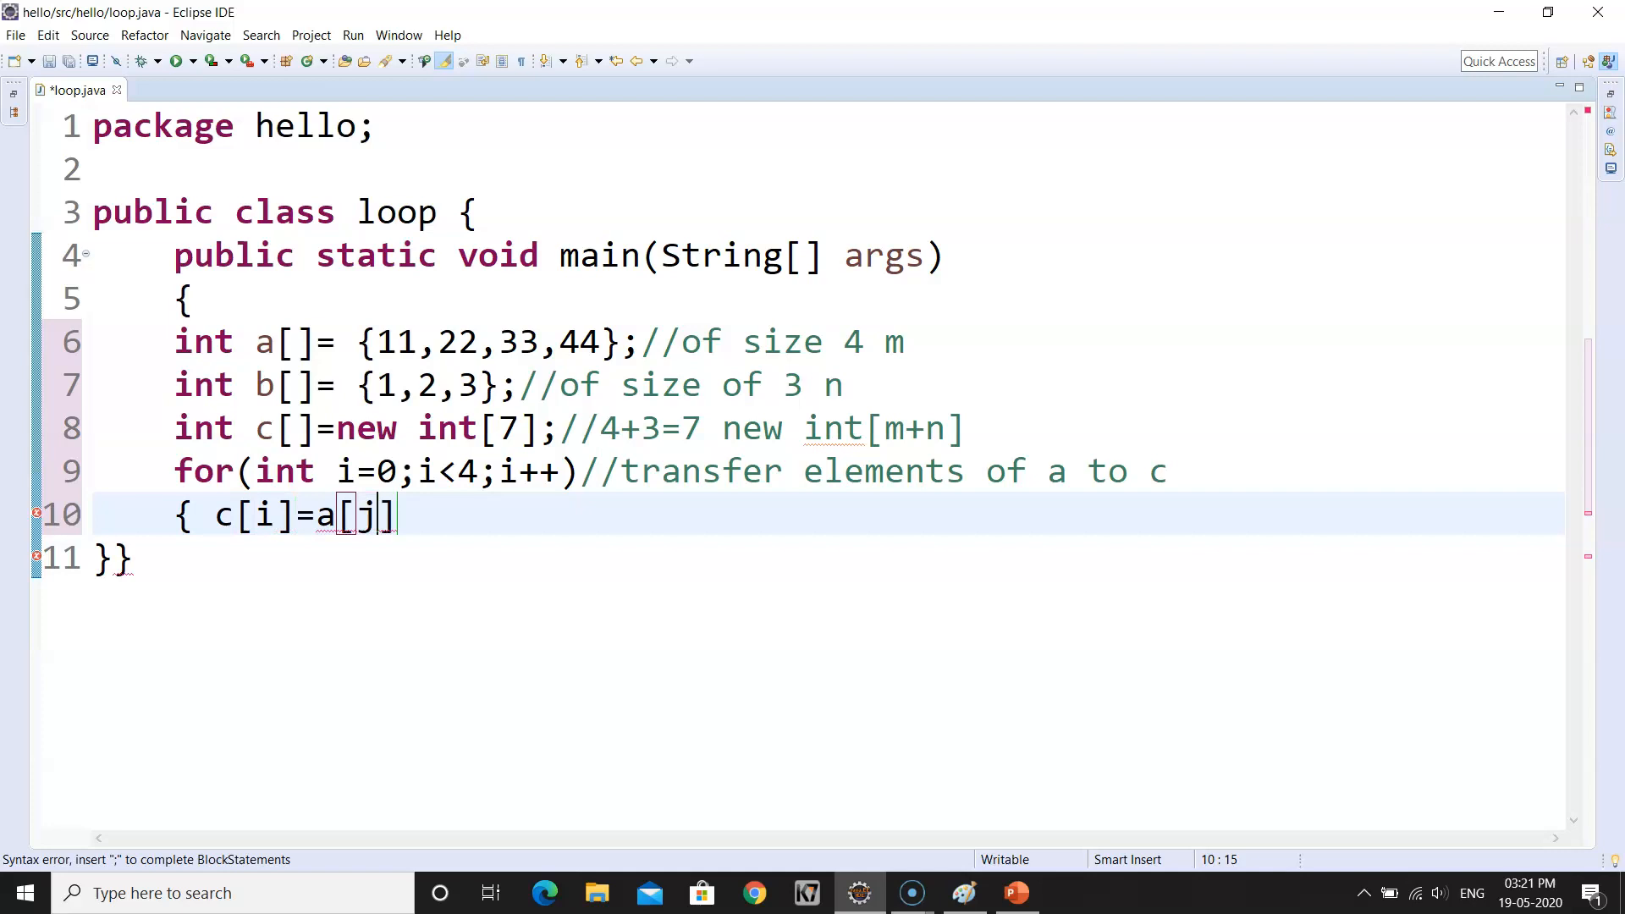
text(i;)
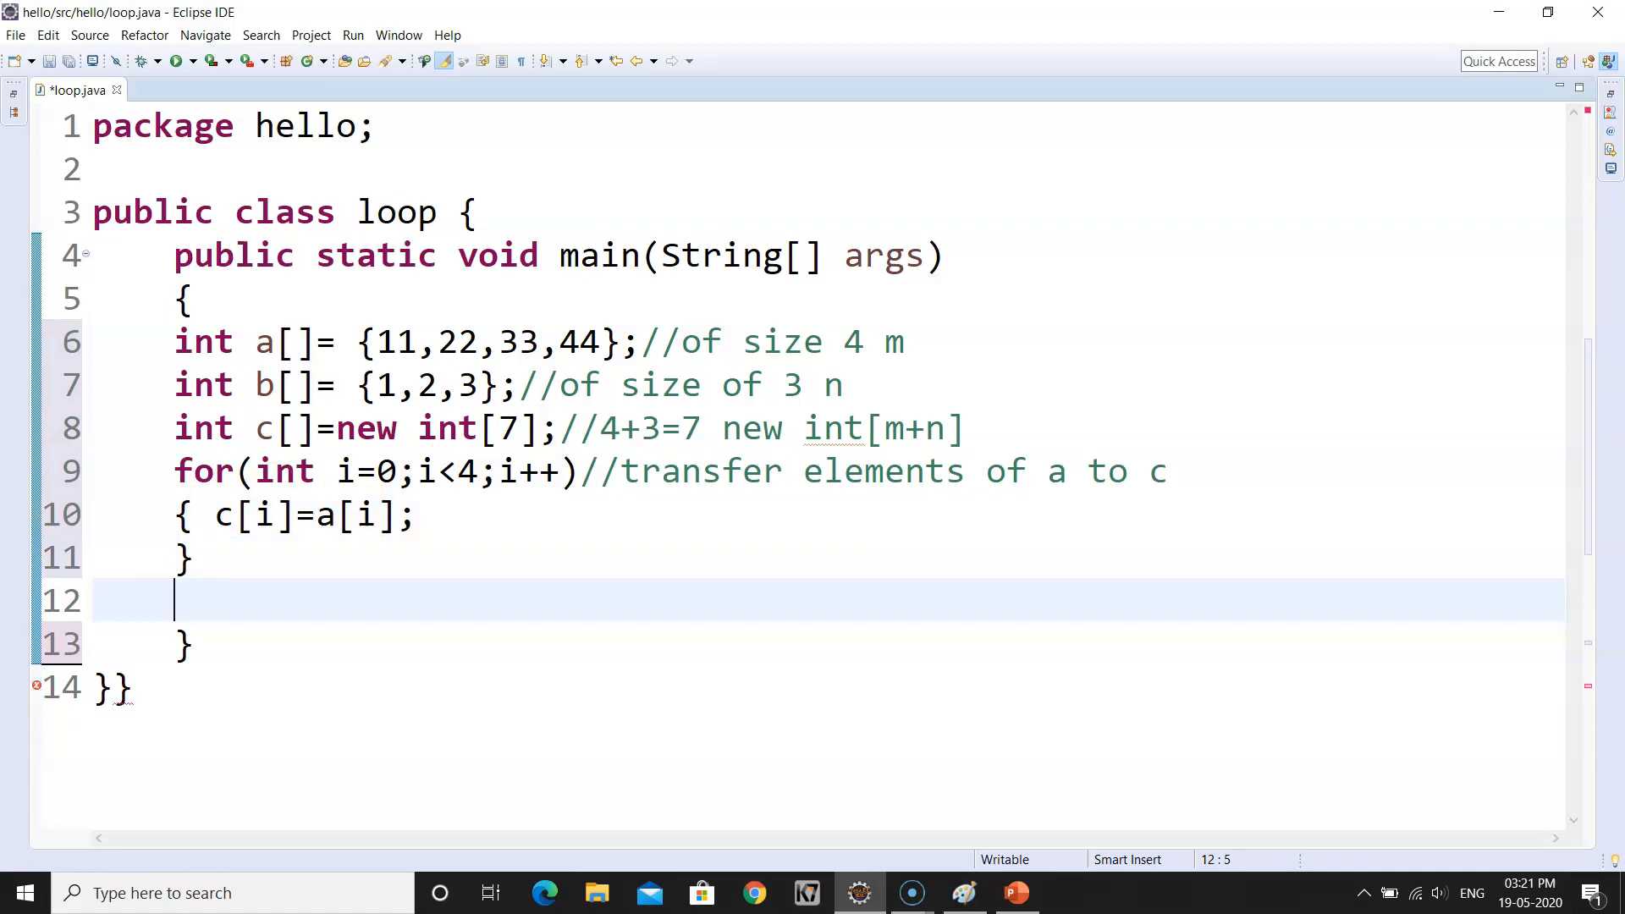
- Write the second loop header for(int j=0;j<3;j++)
text(for)
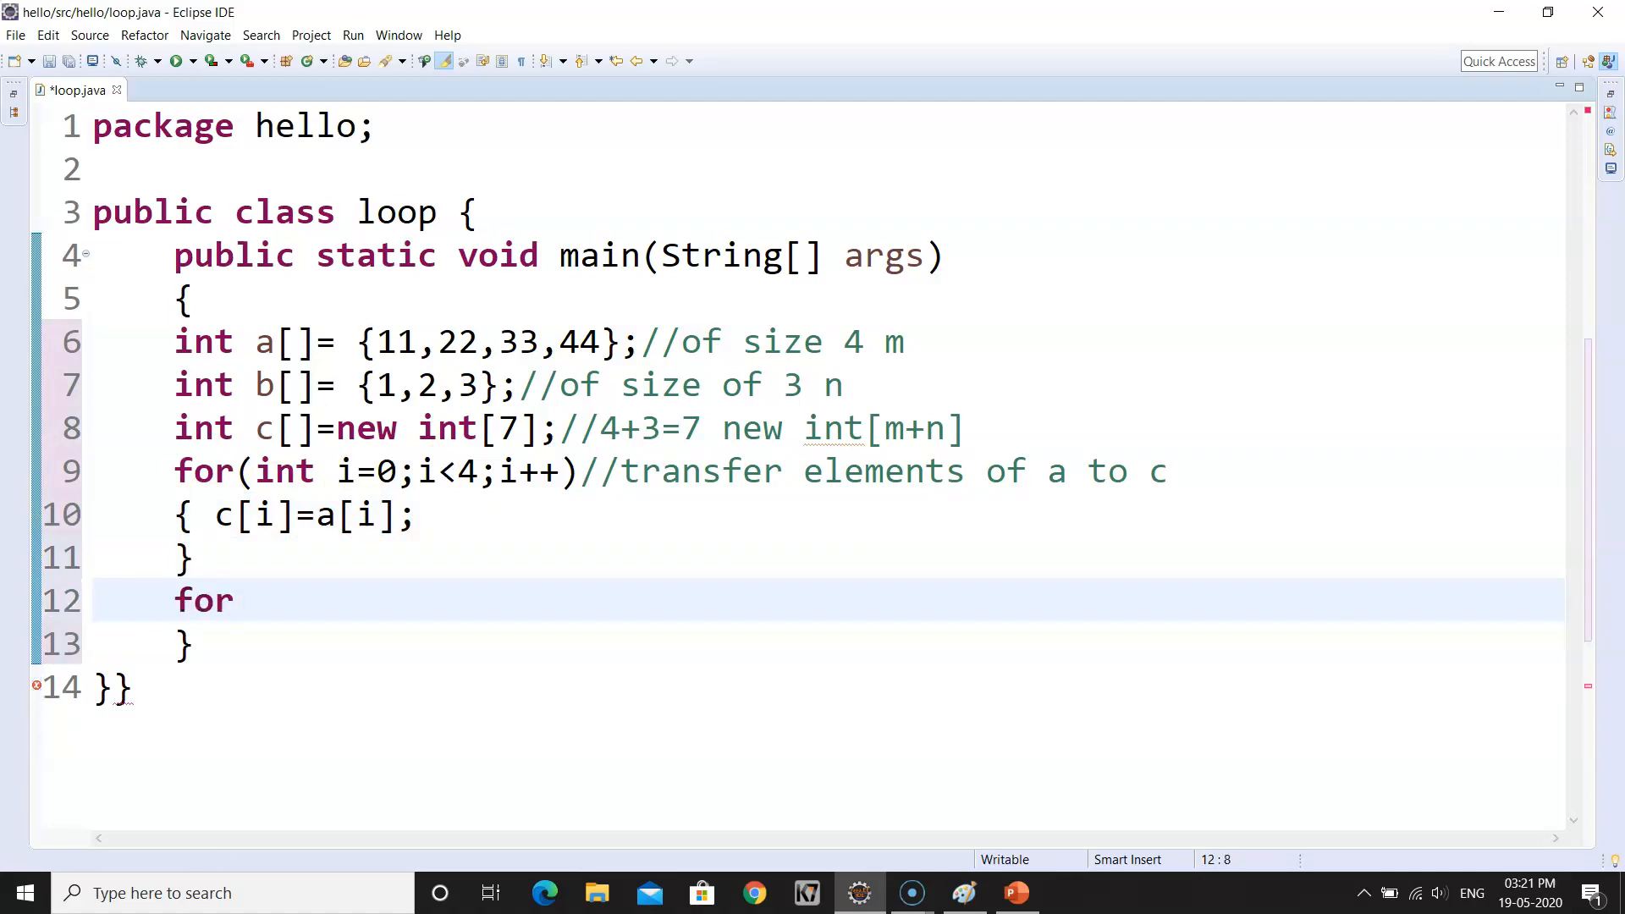
text((int j)
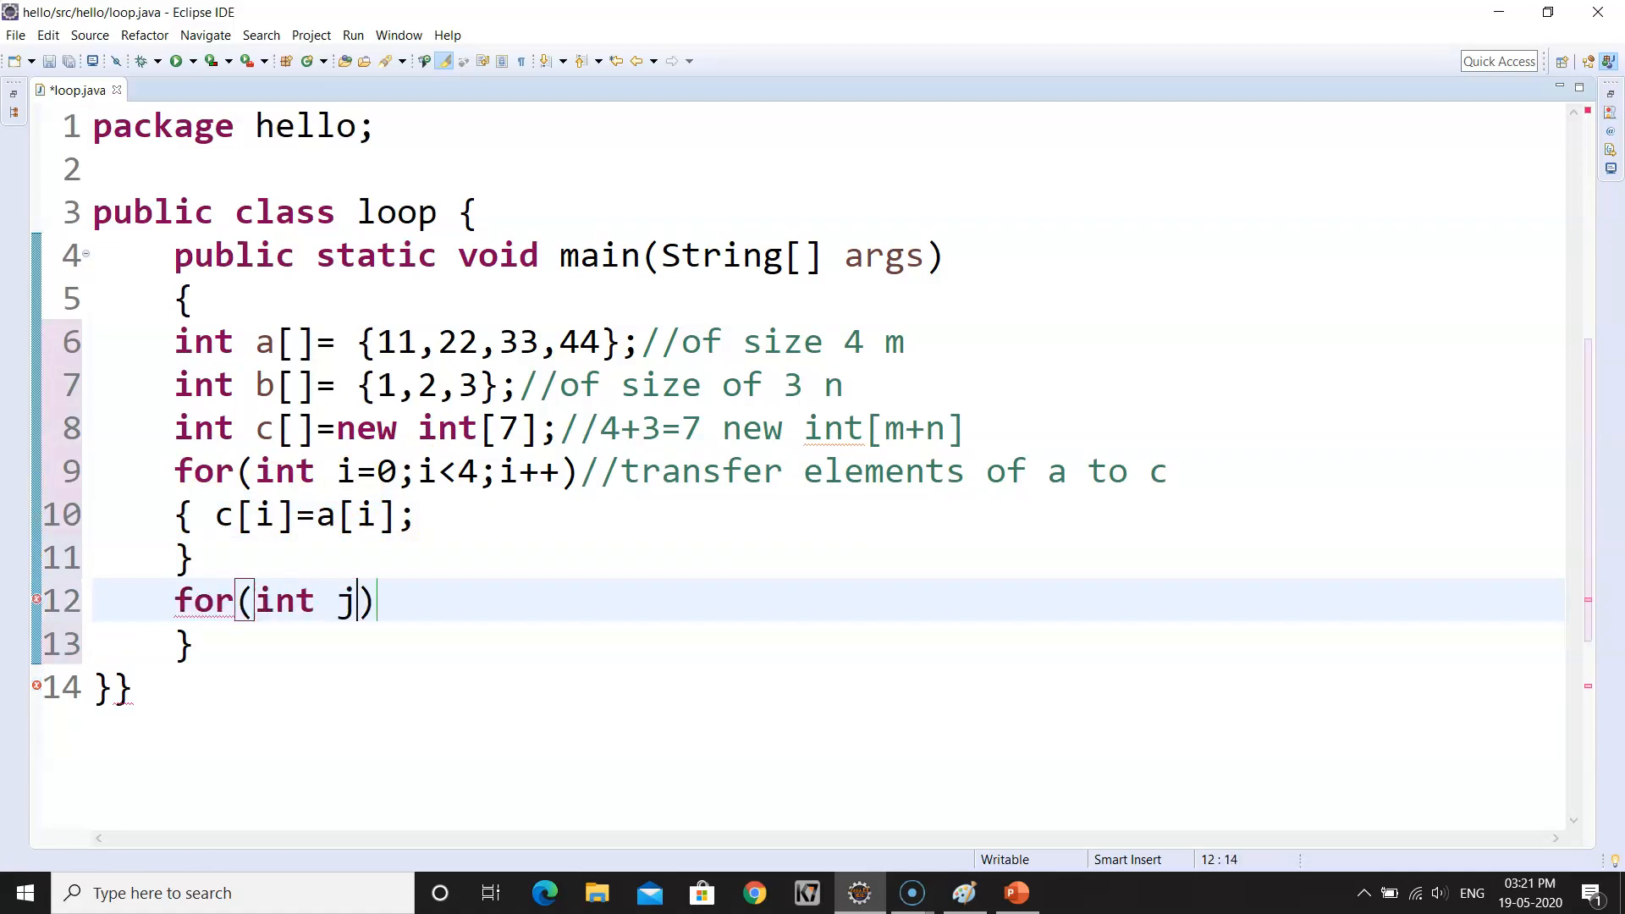
text(=)
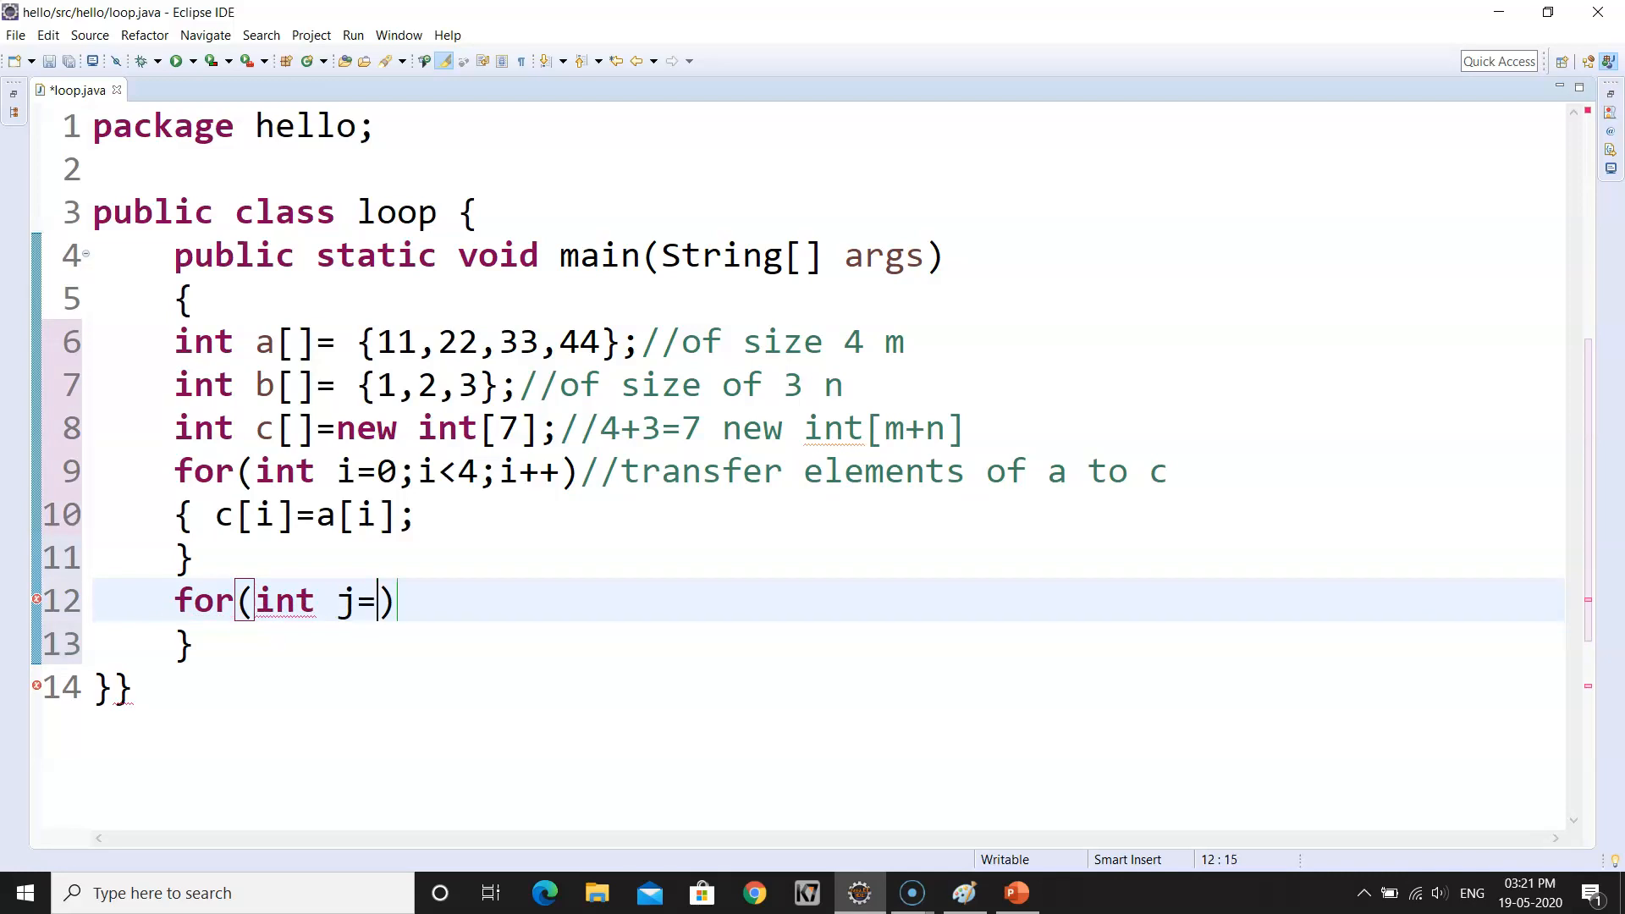
text(0;)
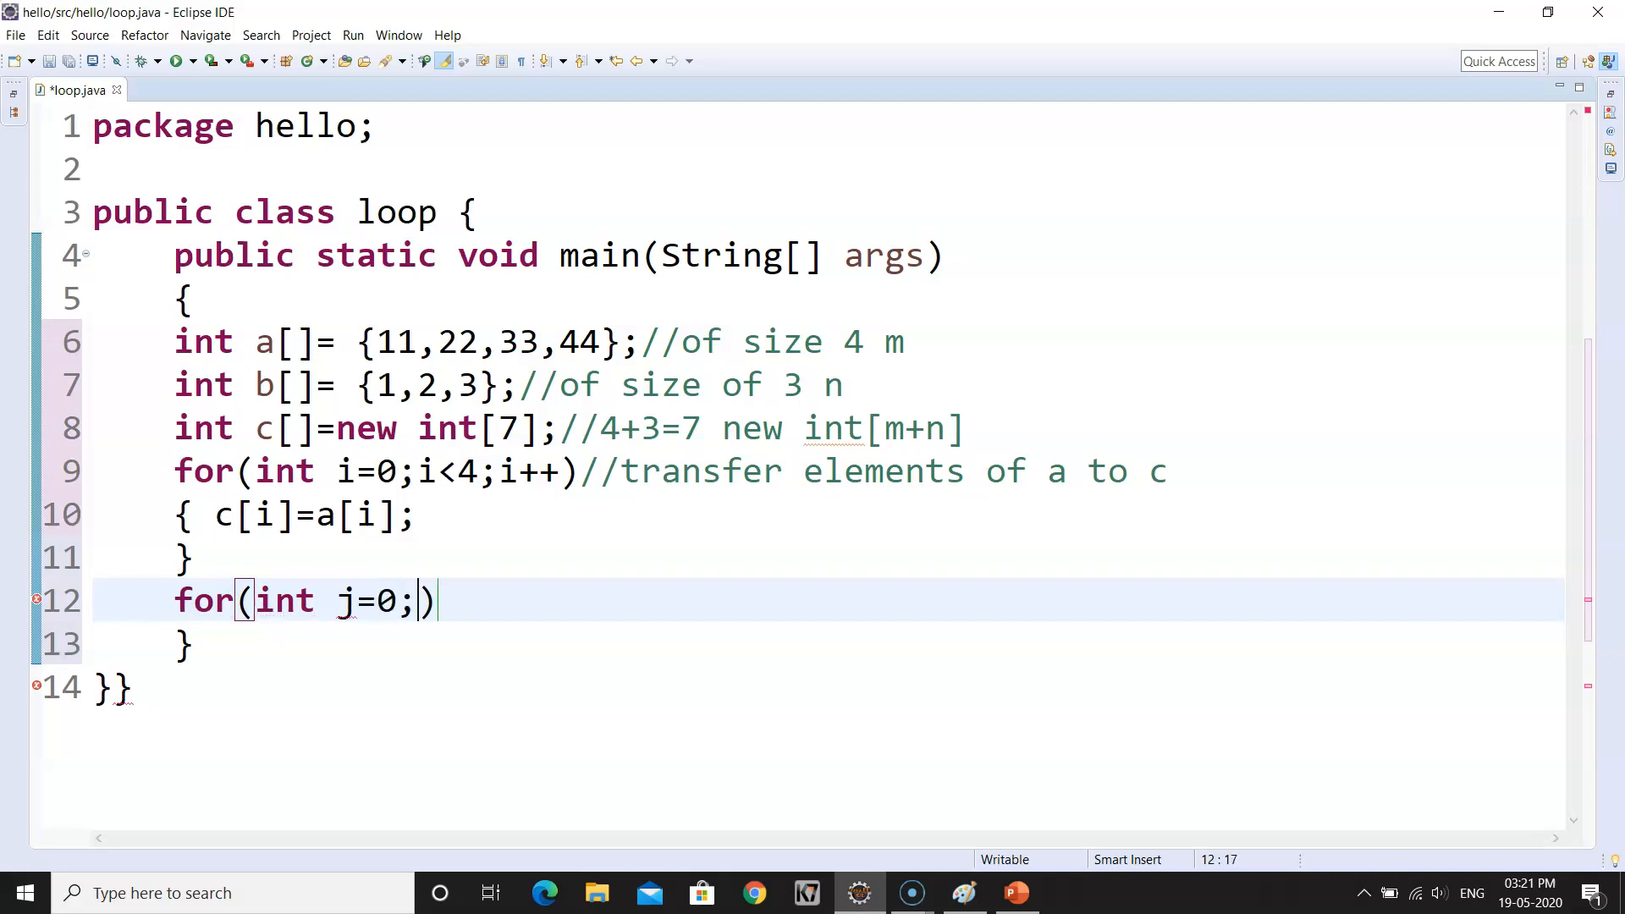
text(j<3)
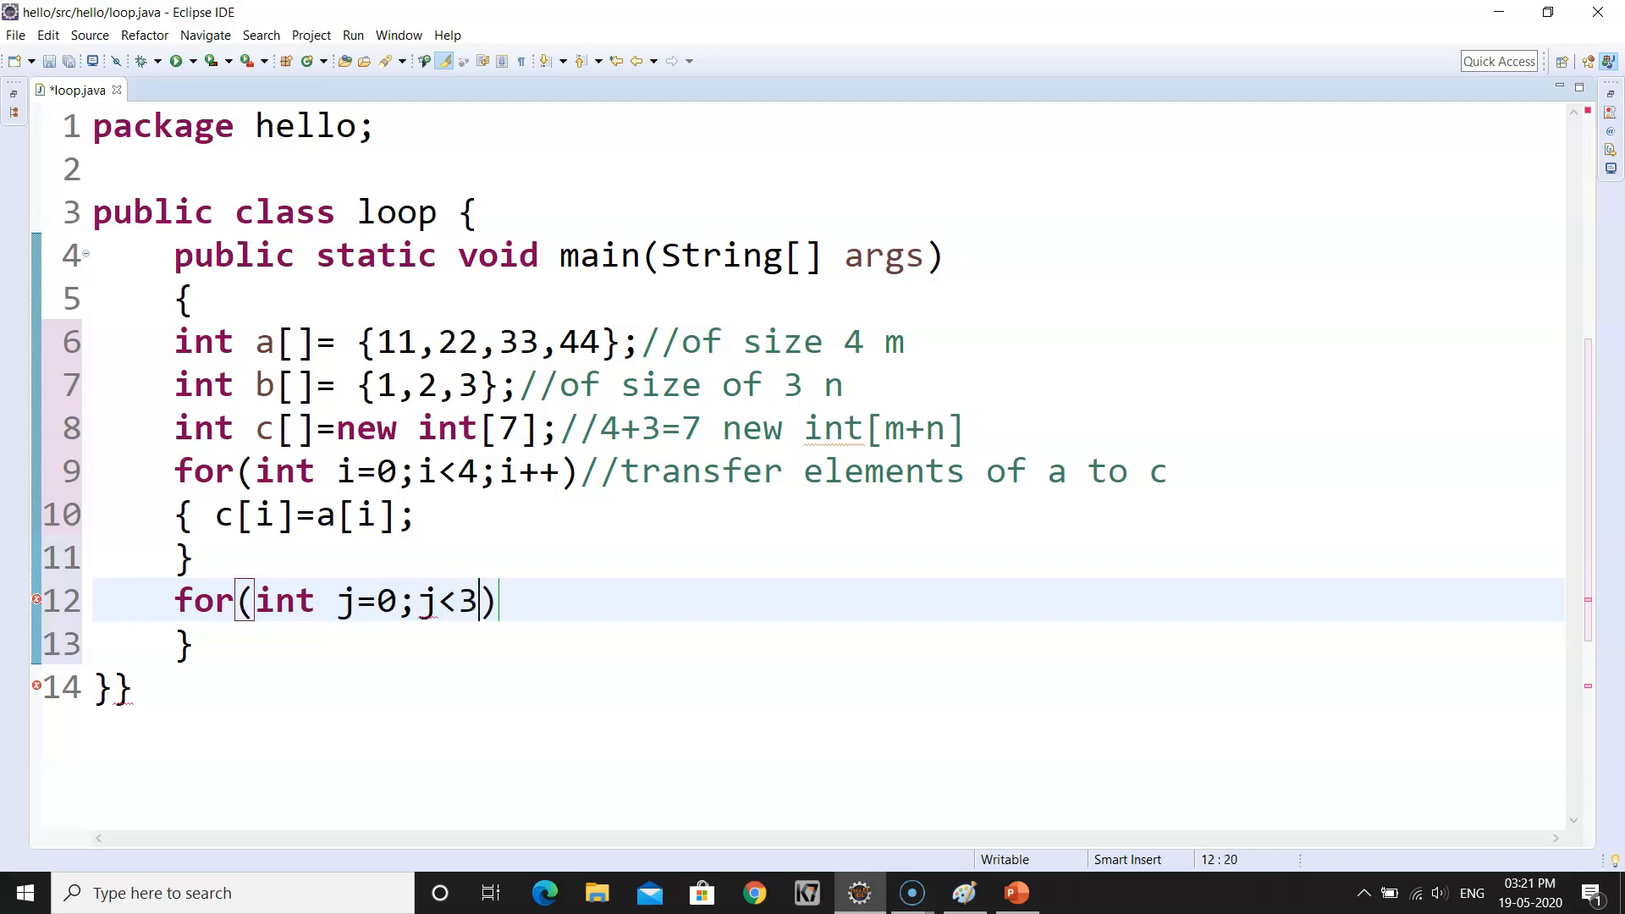
text(;)
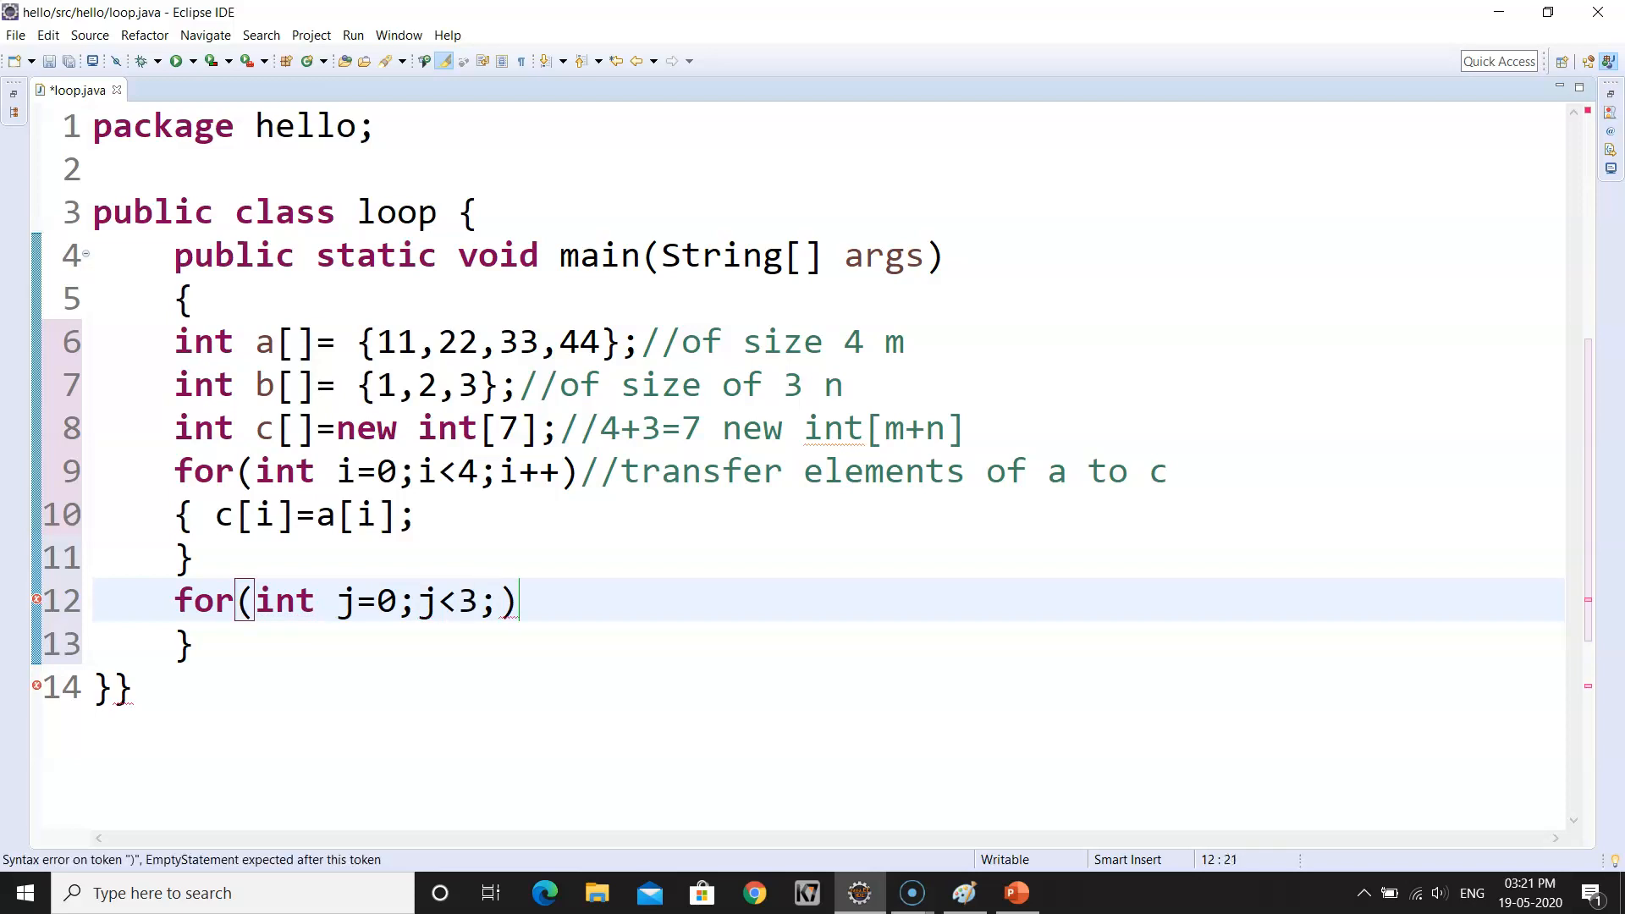
text(j++)
text({)
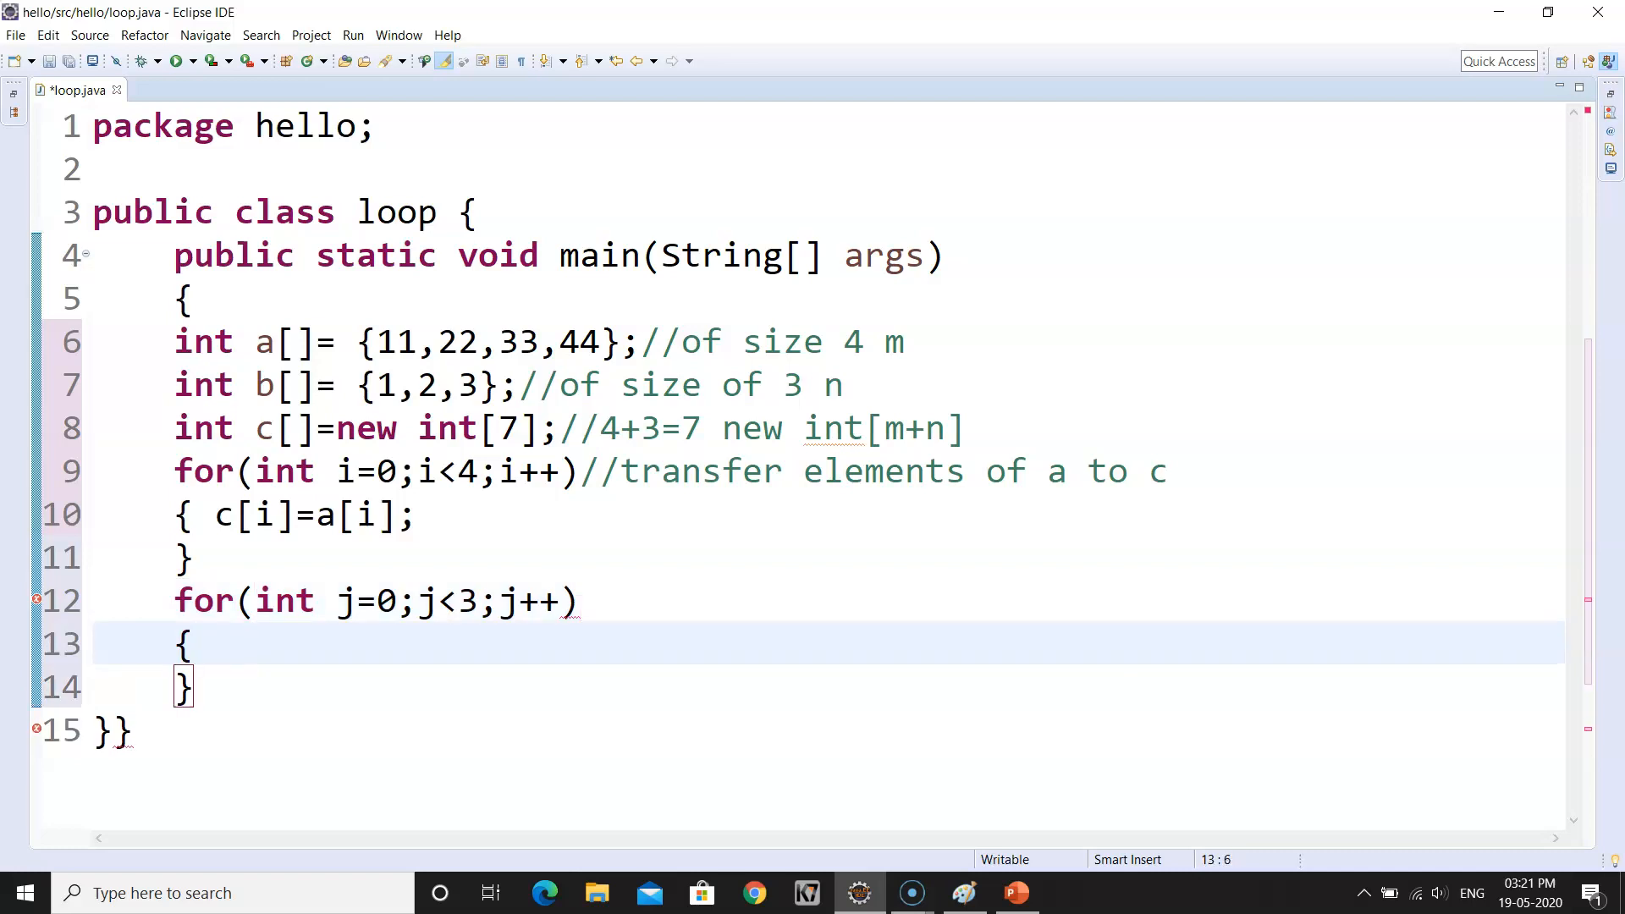
- Write the body {c[4+j]=b[j]; noting 4 as the first loop's limit
text(c)
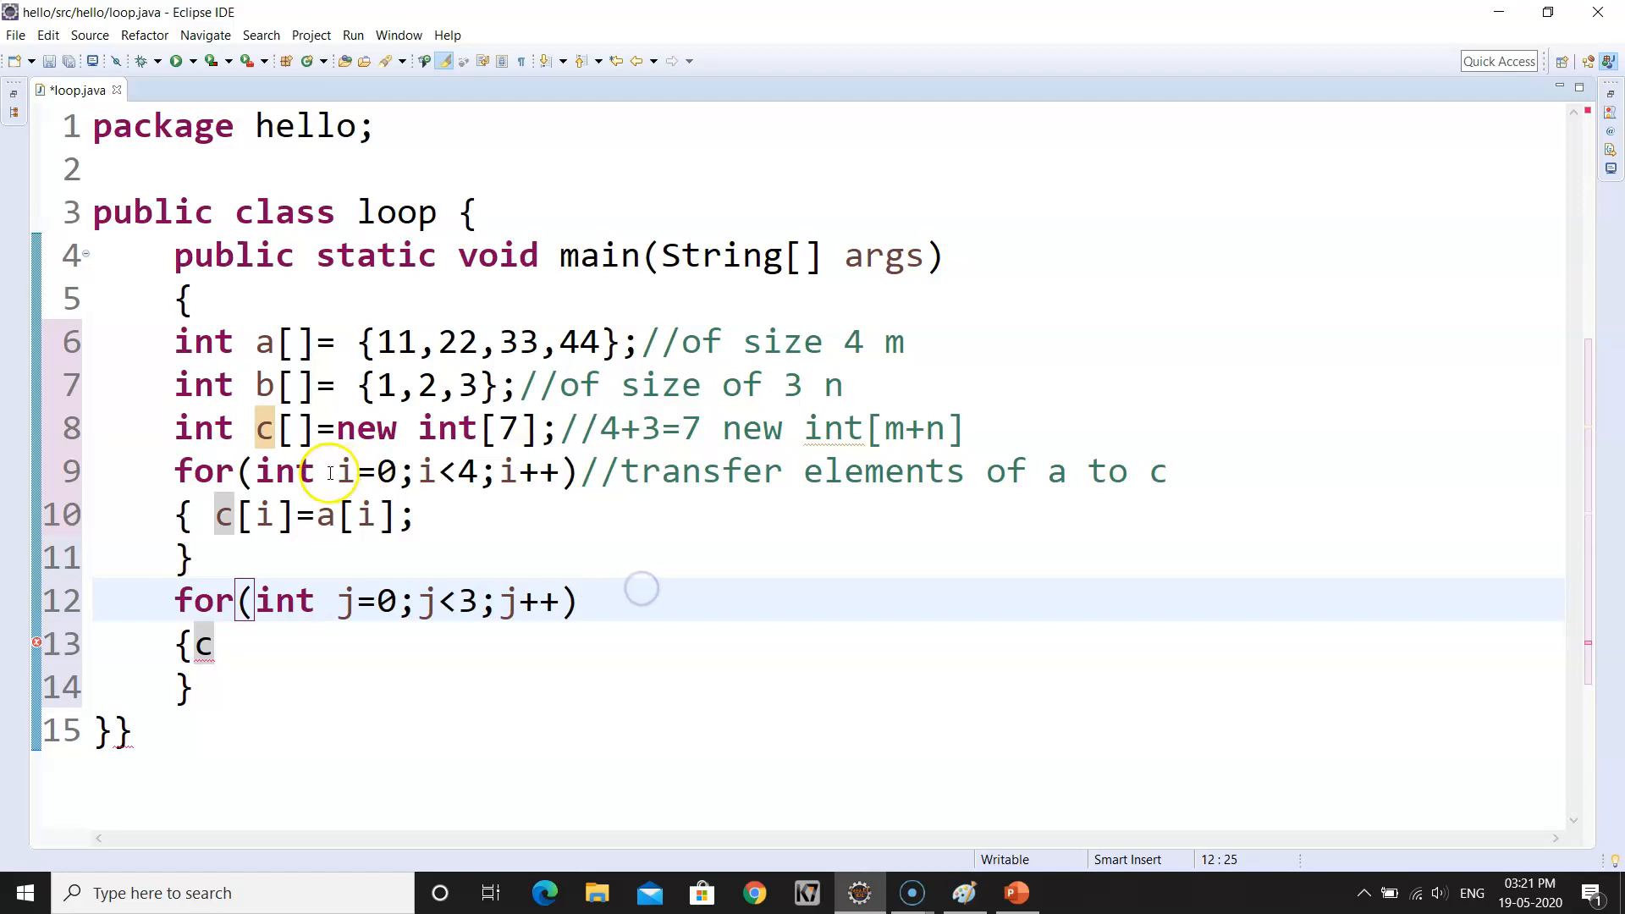
mouse_move(780, 619)
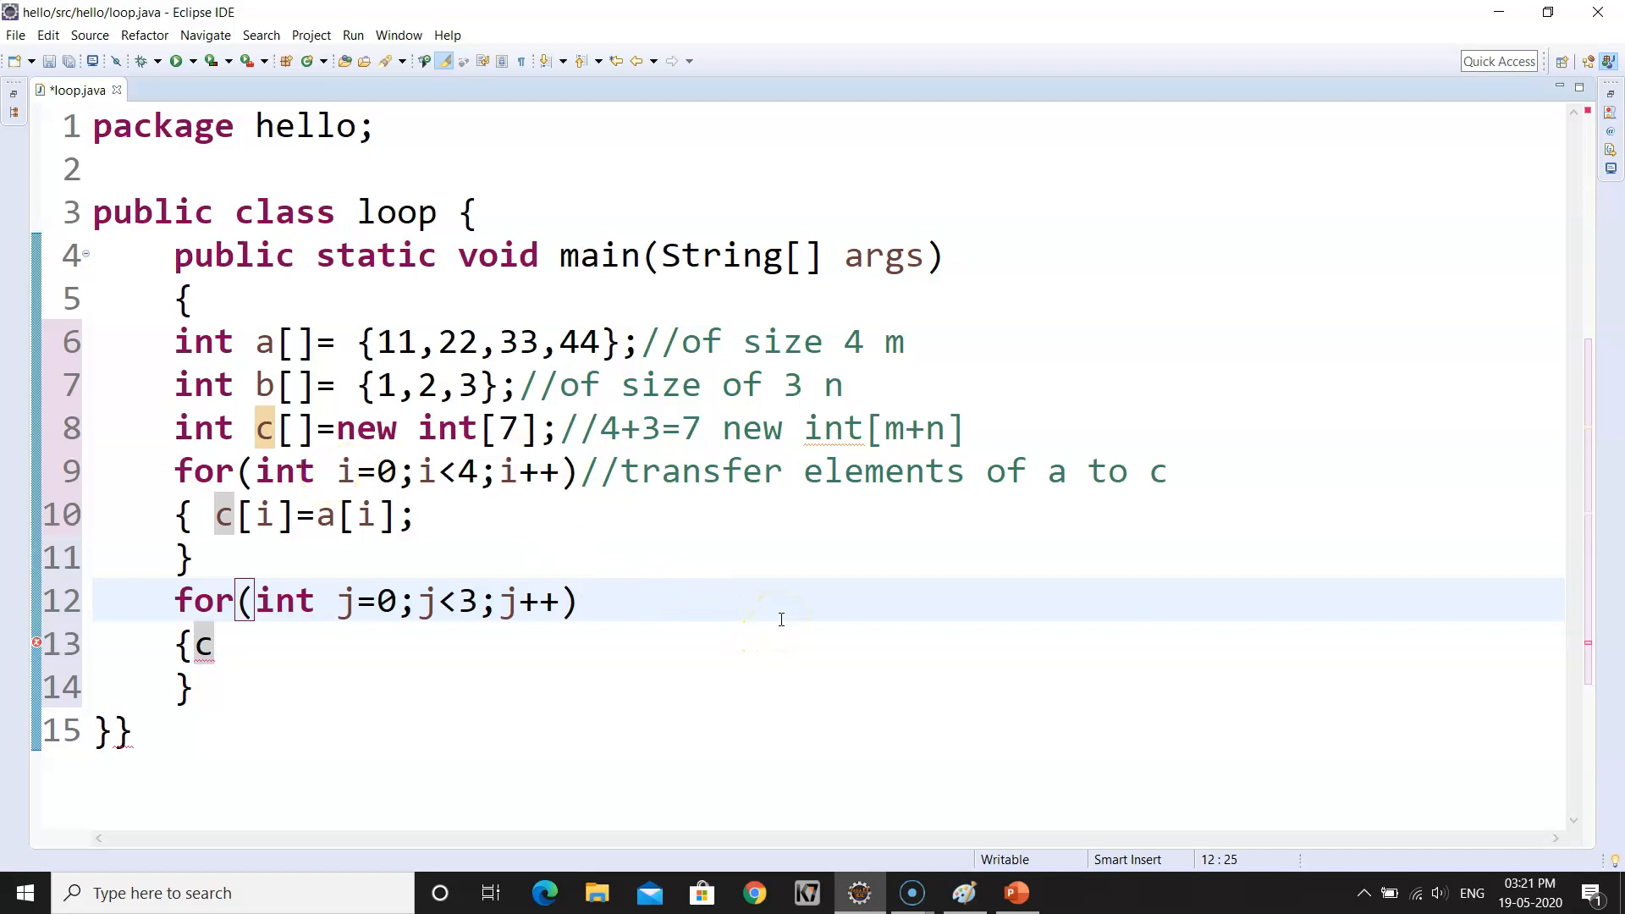
click(477, 470)
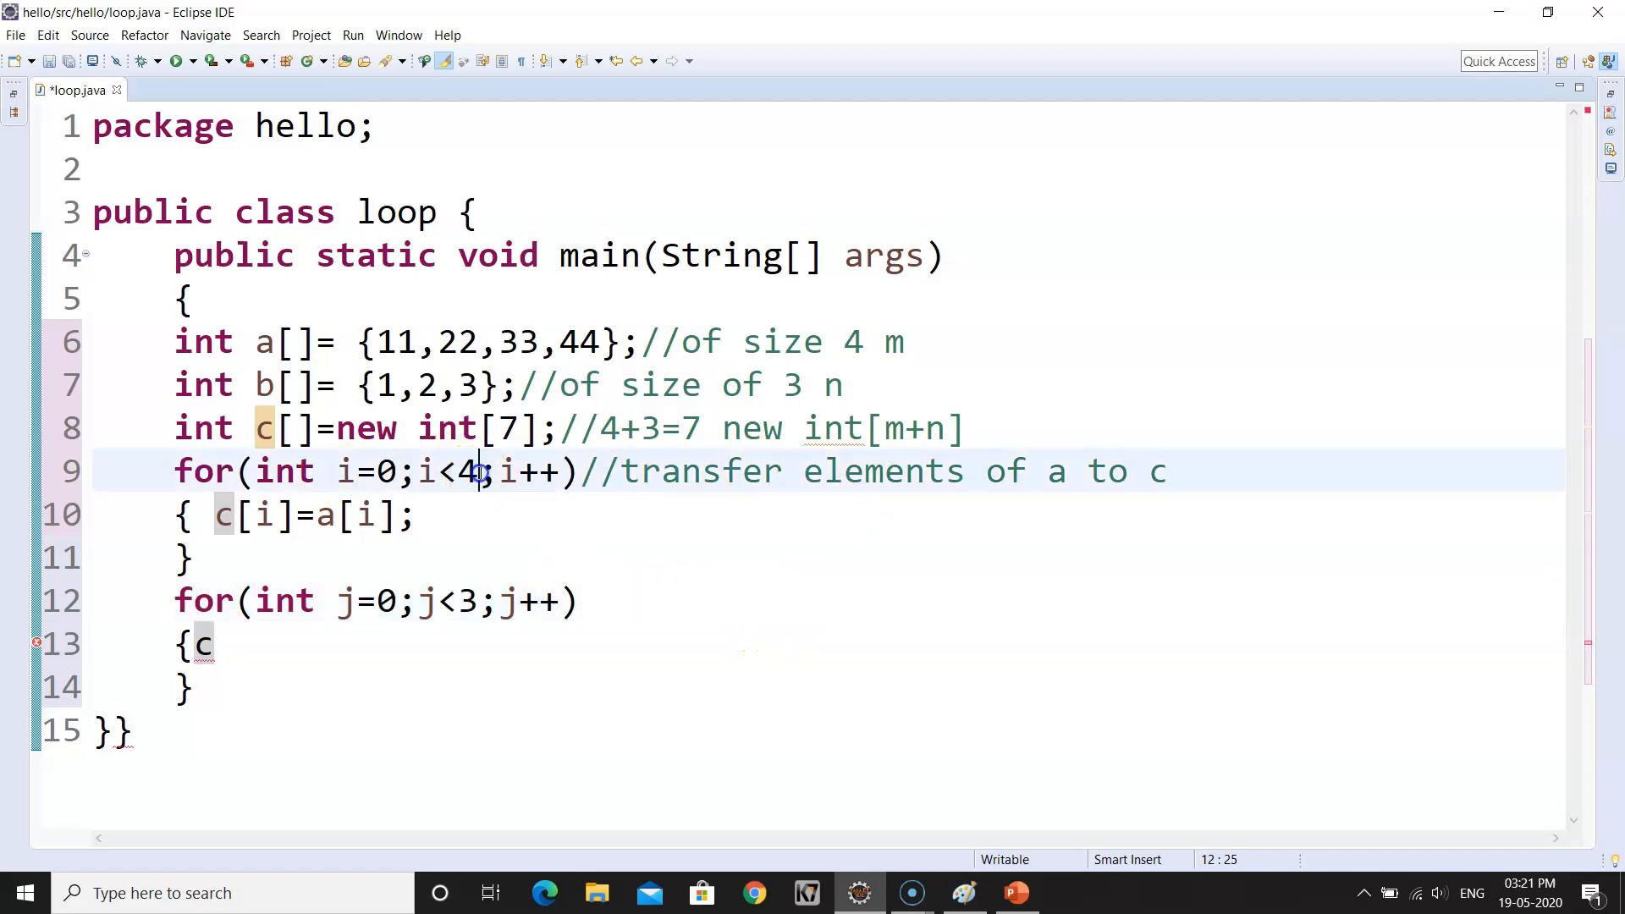
double_click(467, 472)
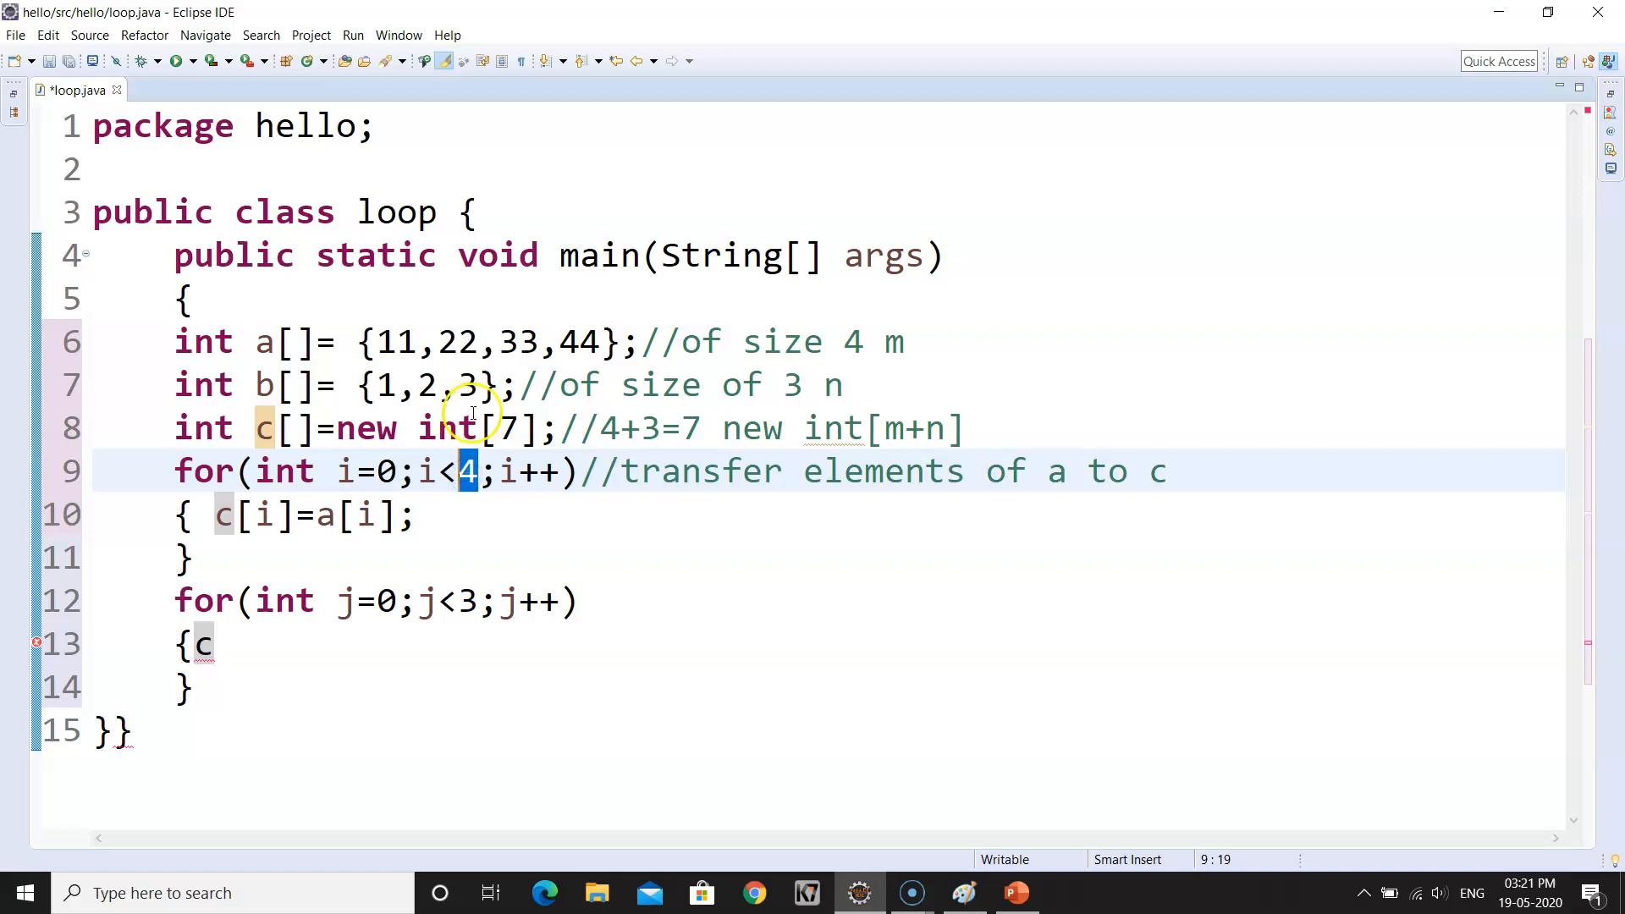
click(580, 601)
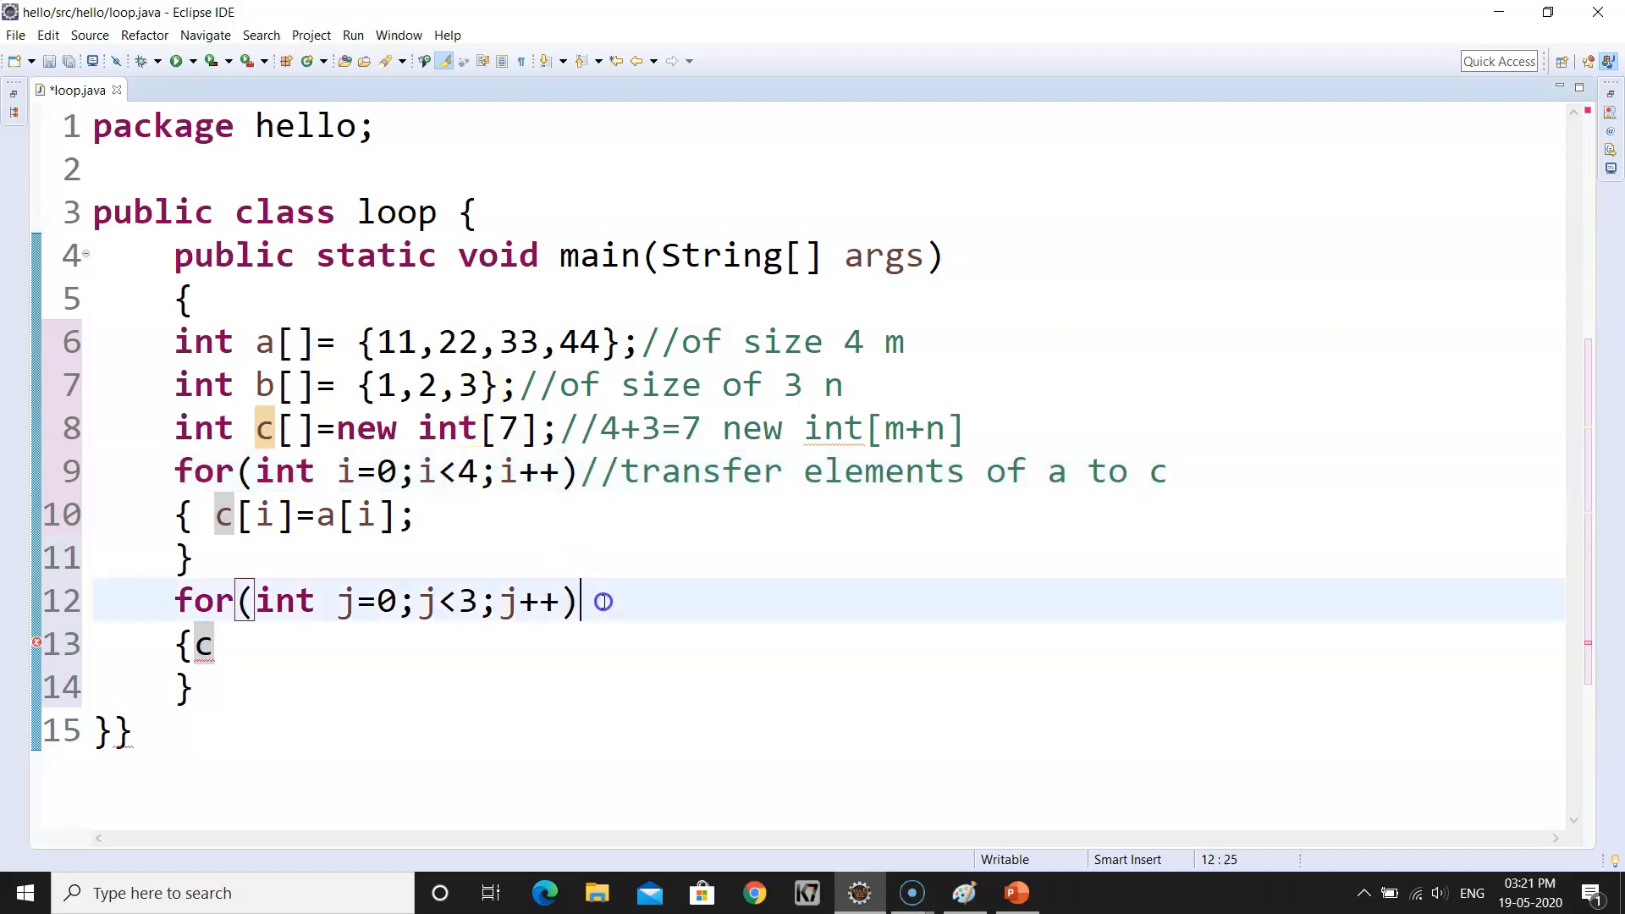
click(215, 643)
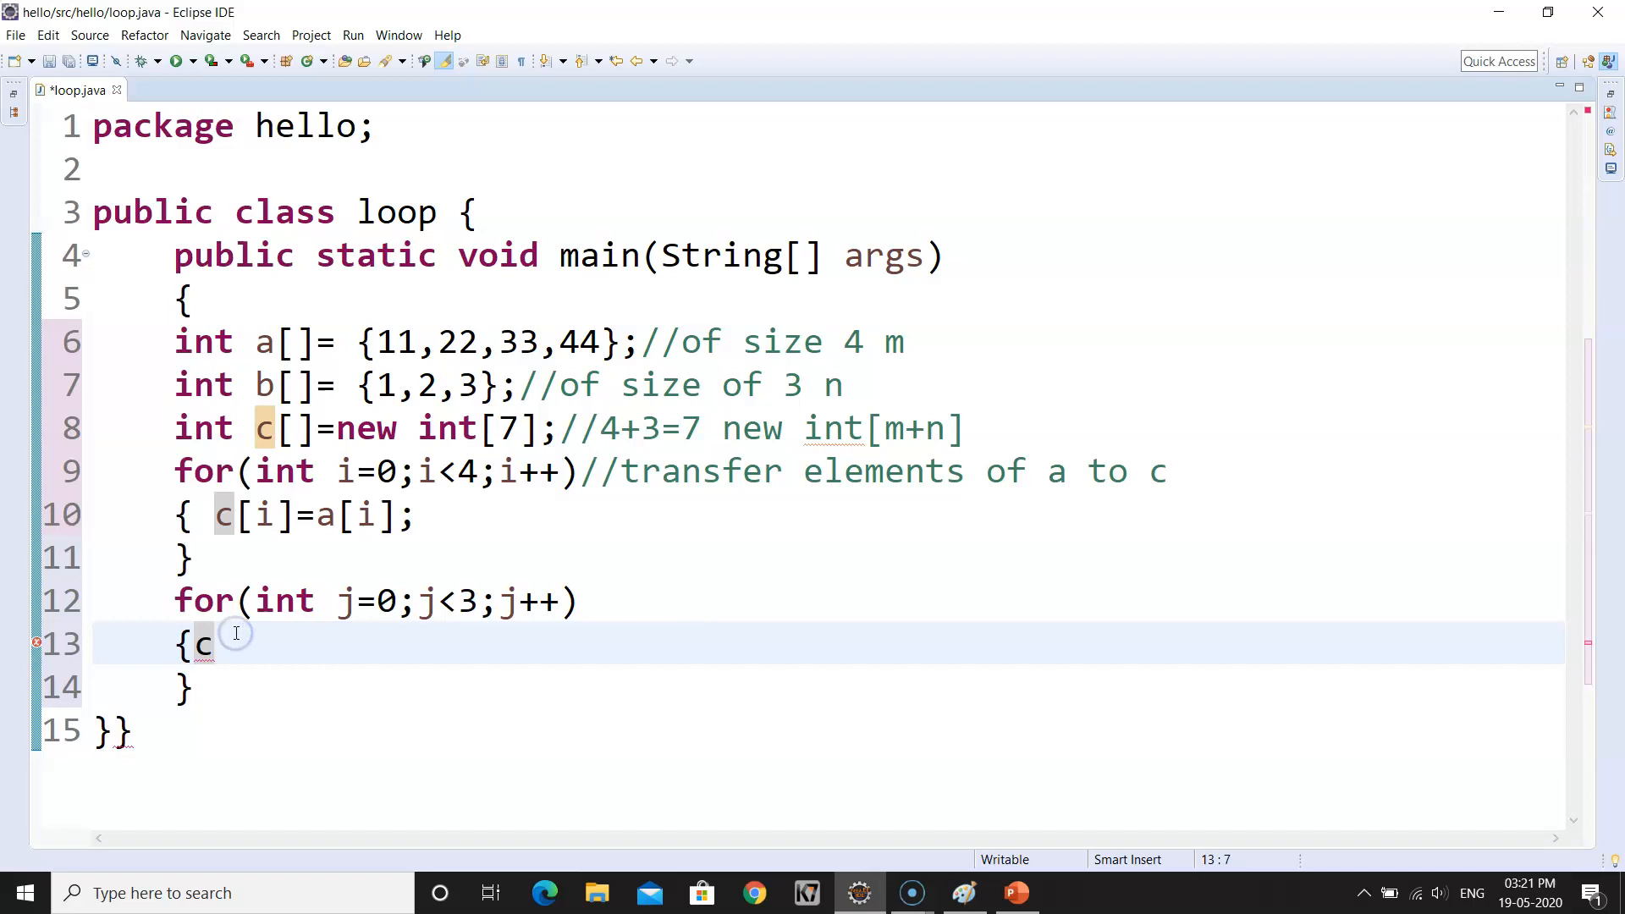
text([])
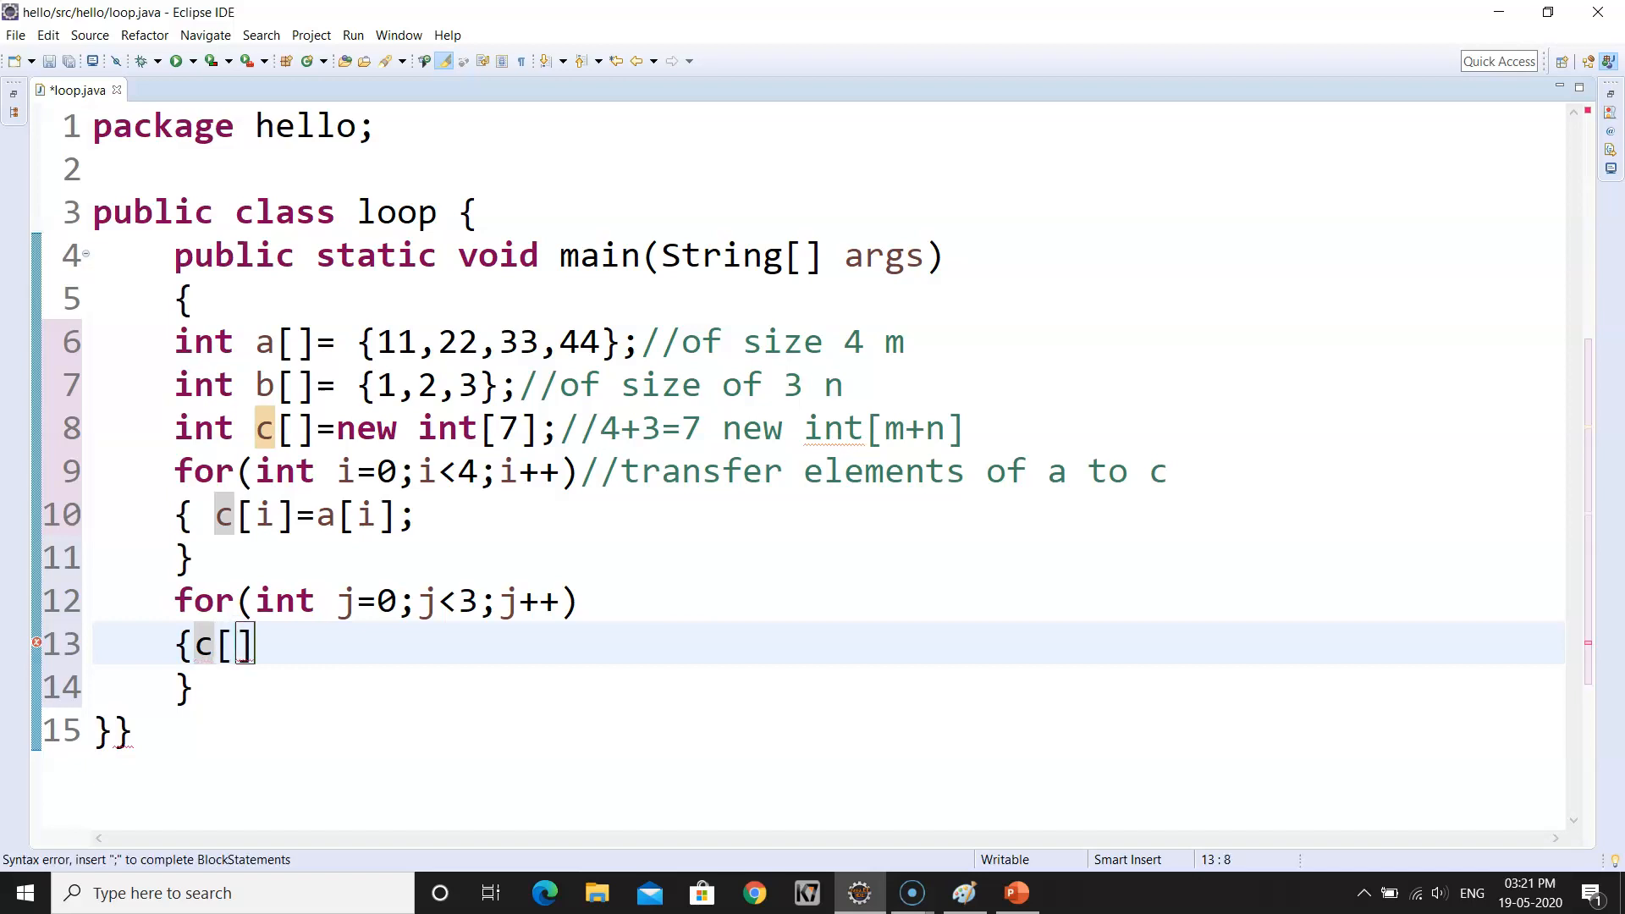
text(4+_)
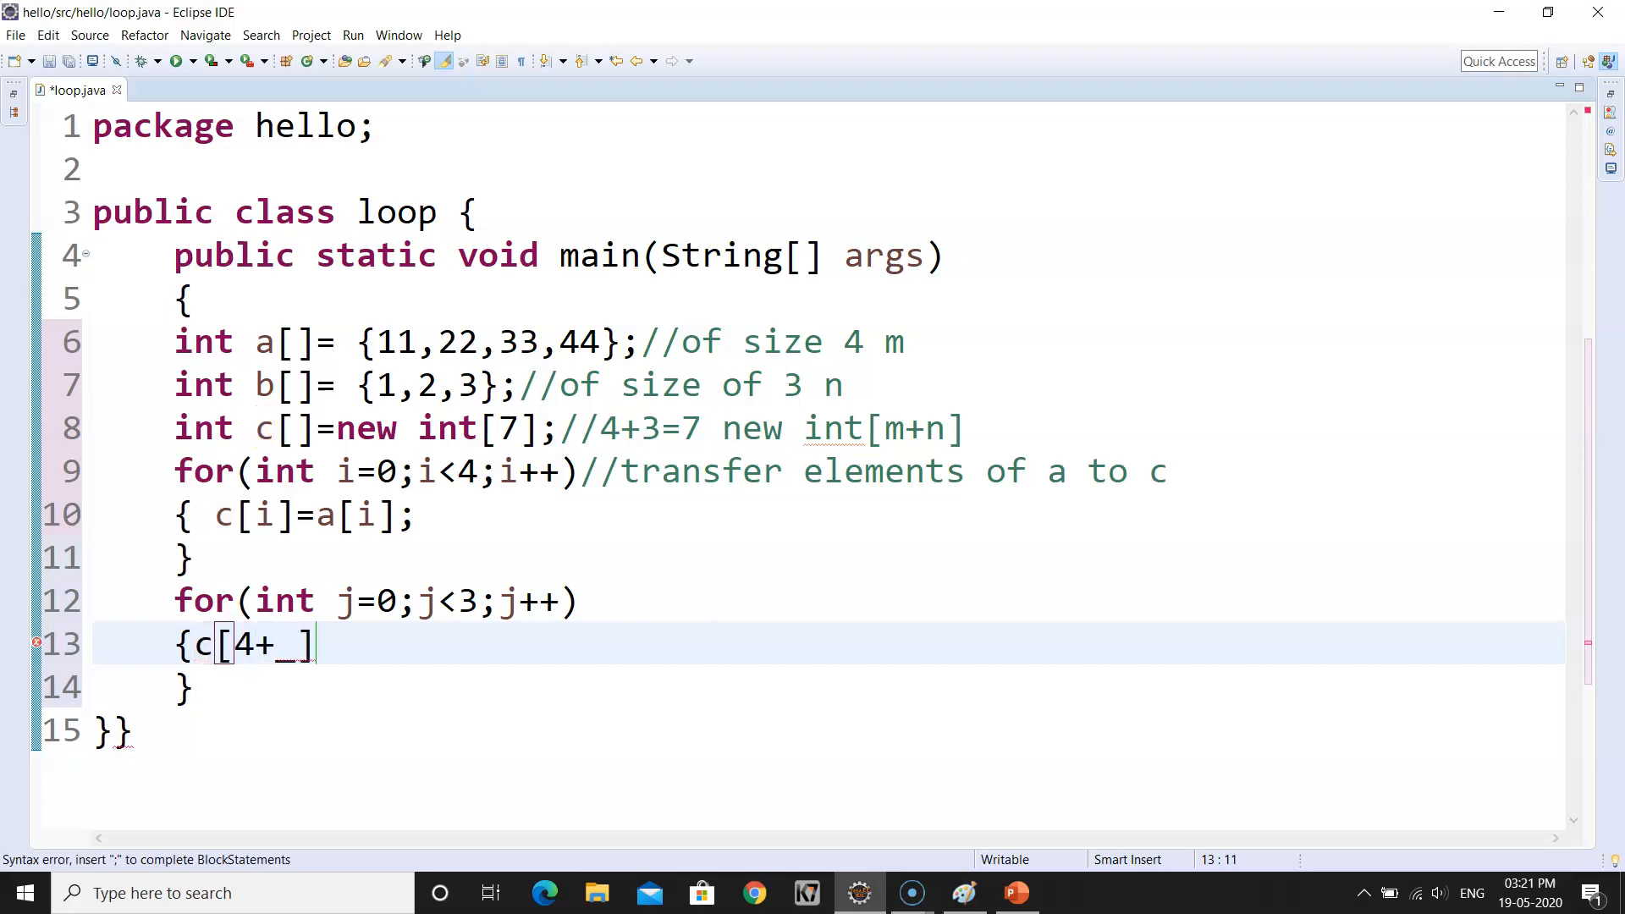
key(Backspace)
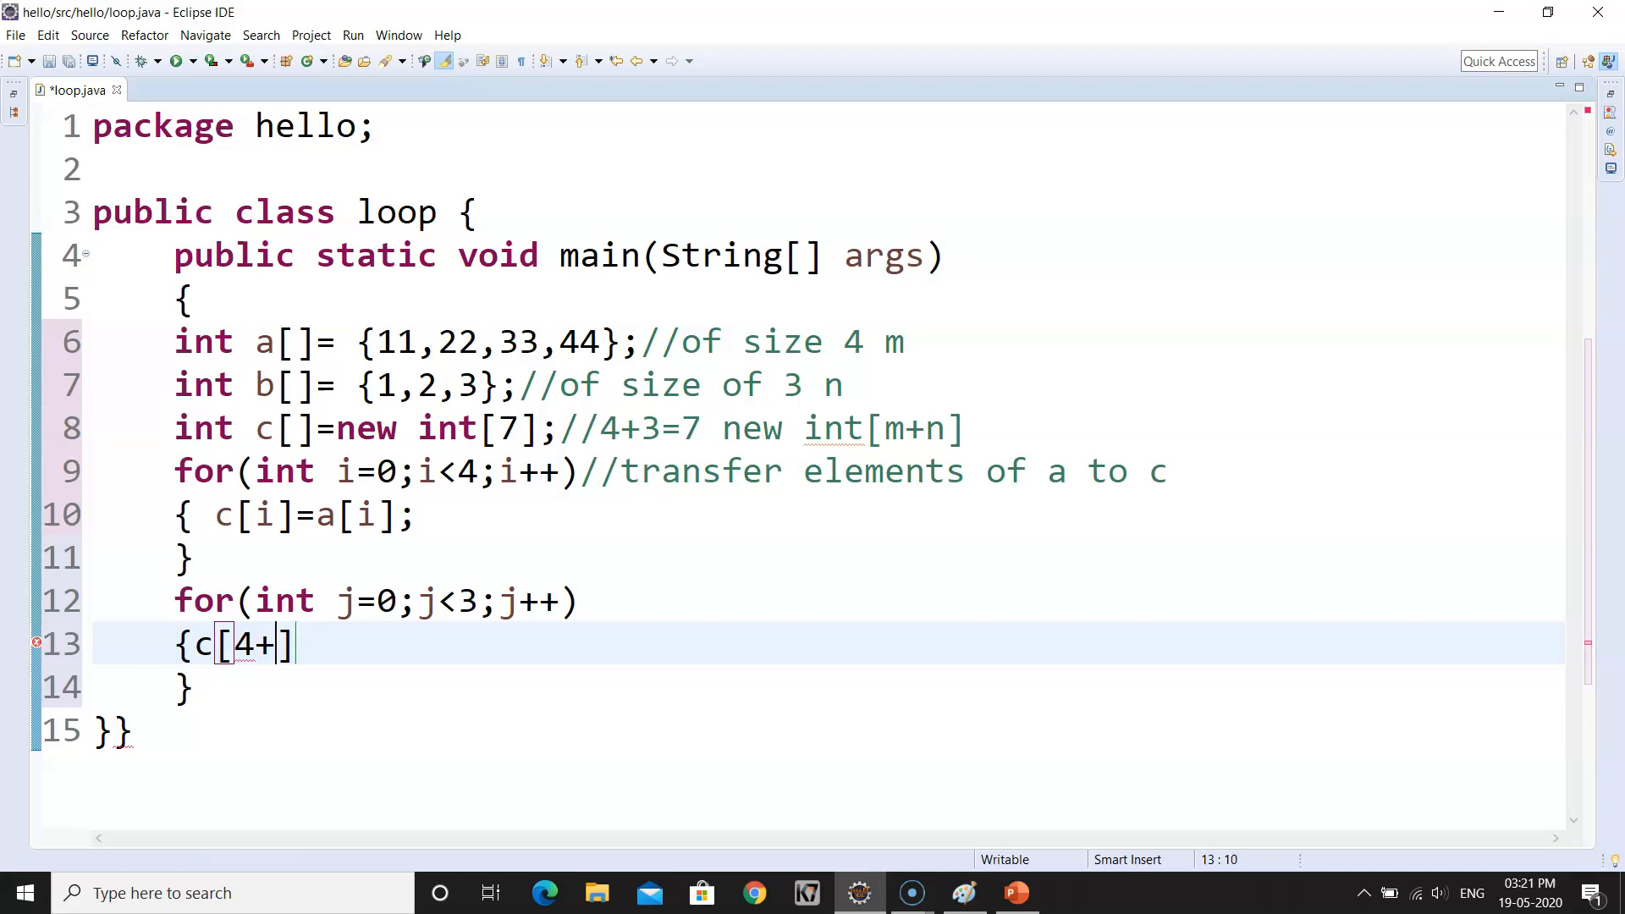
text(j)
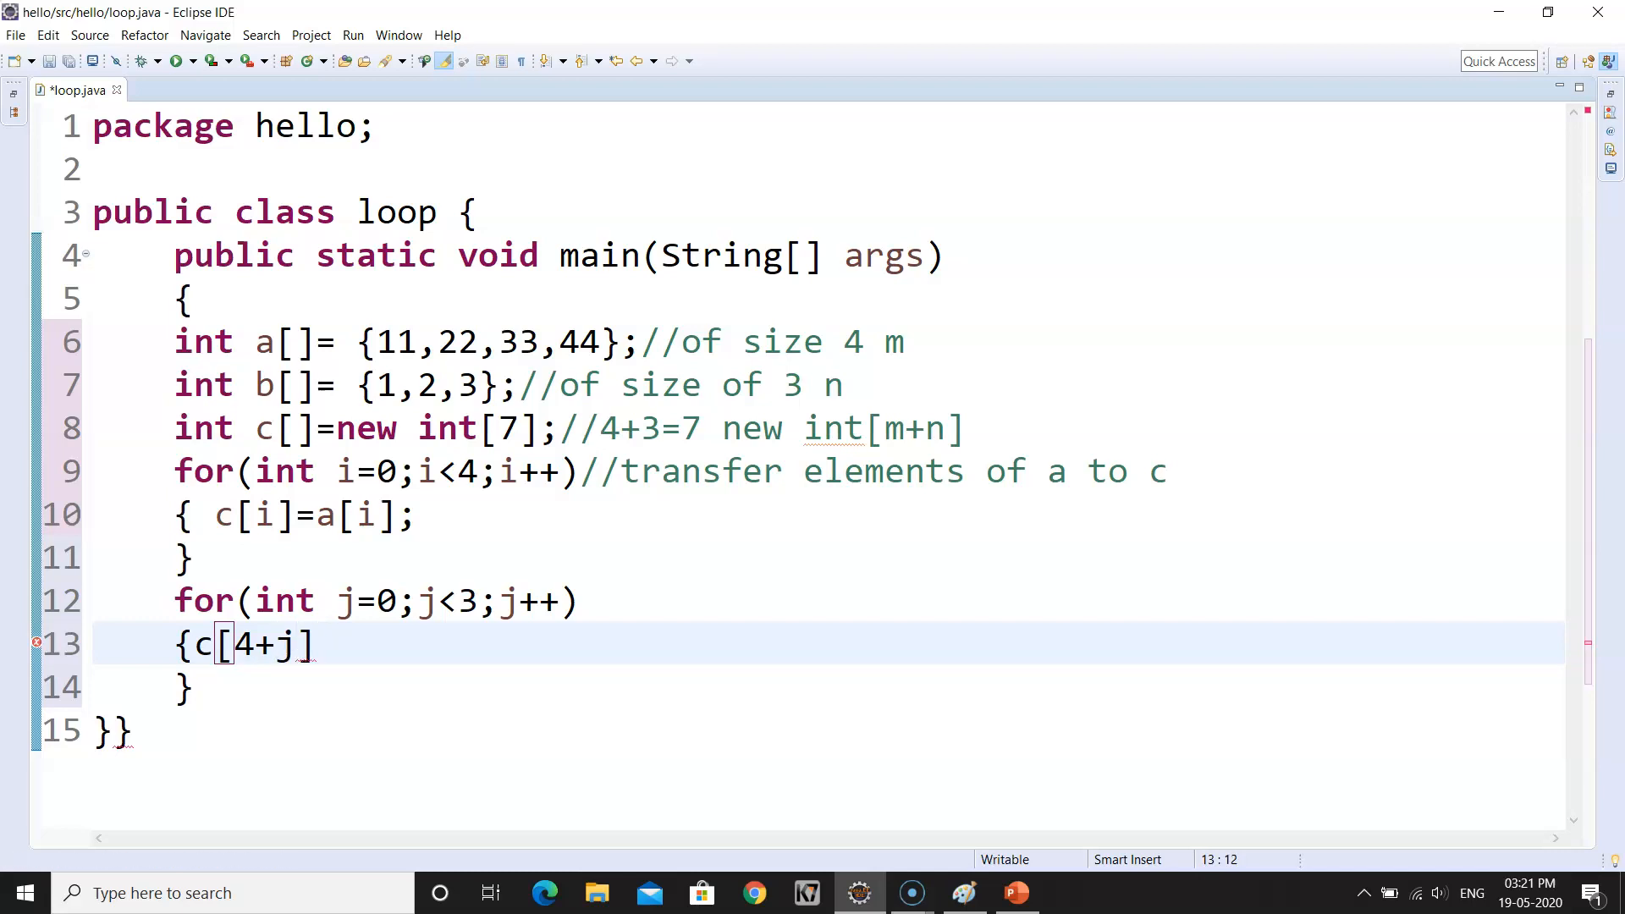
text(=)
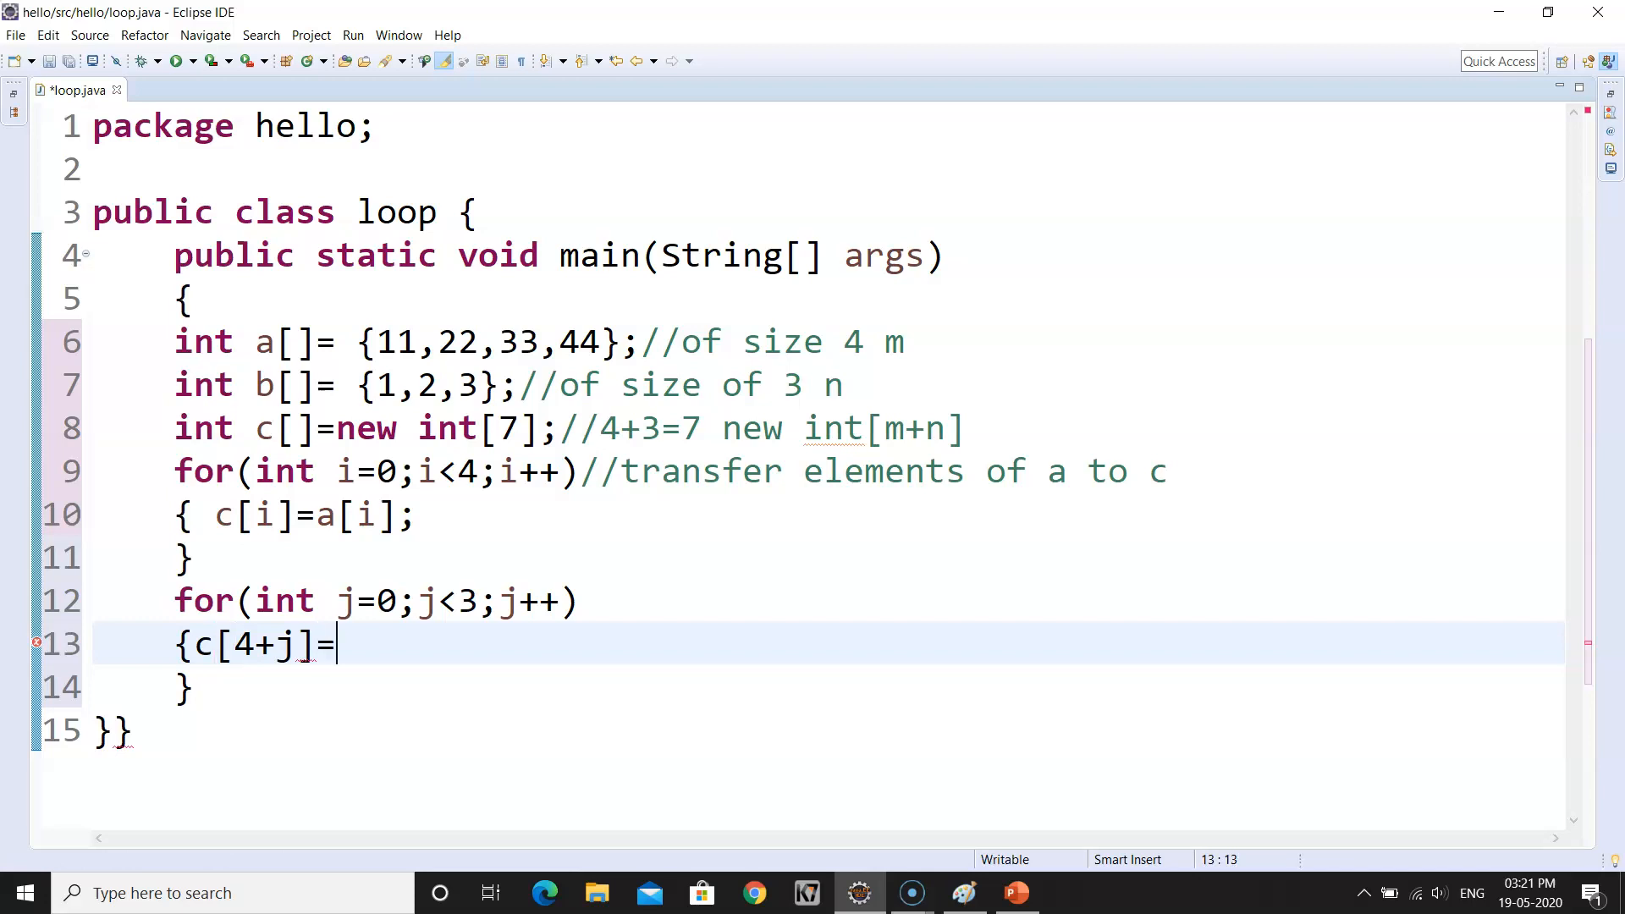
text(b)
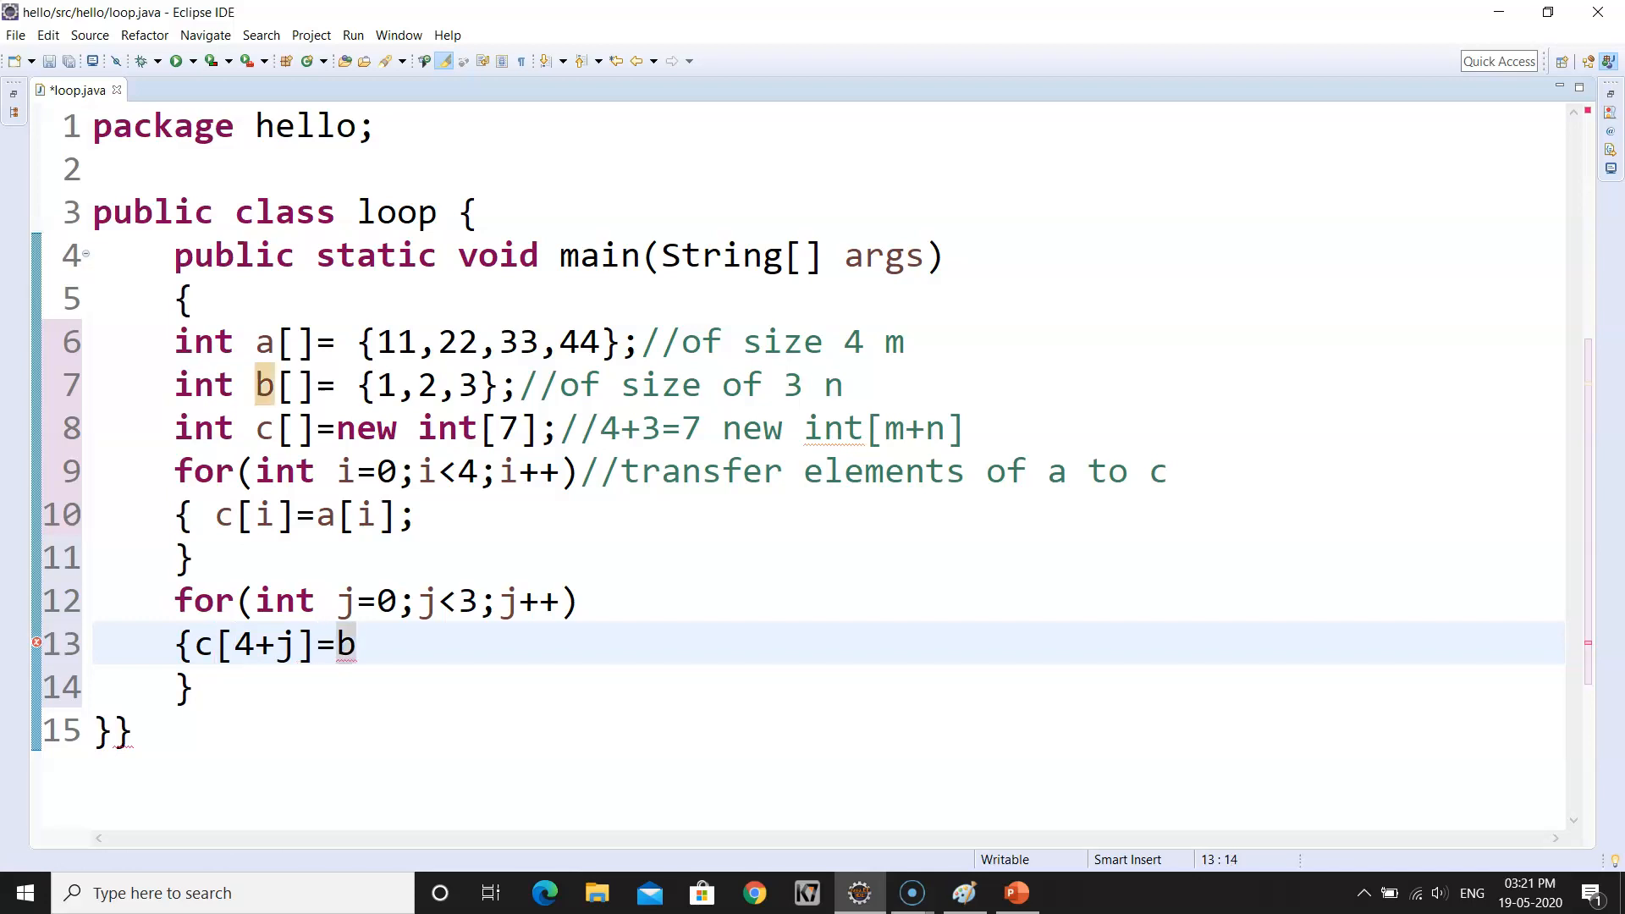
text([j])
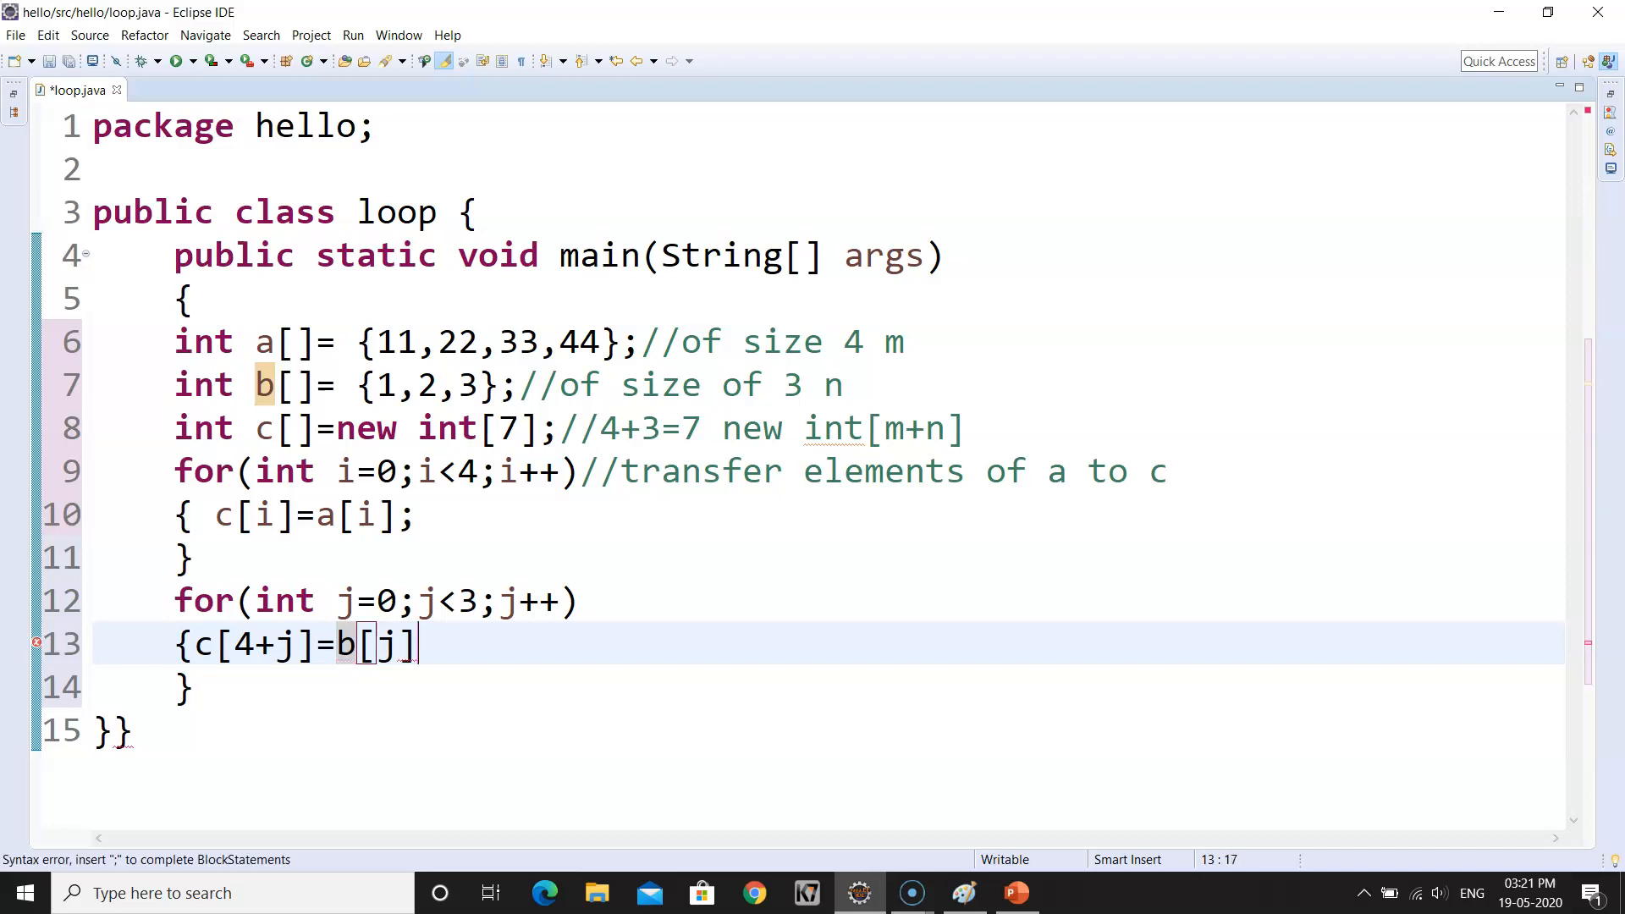
text(;)
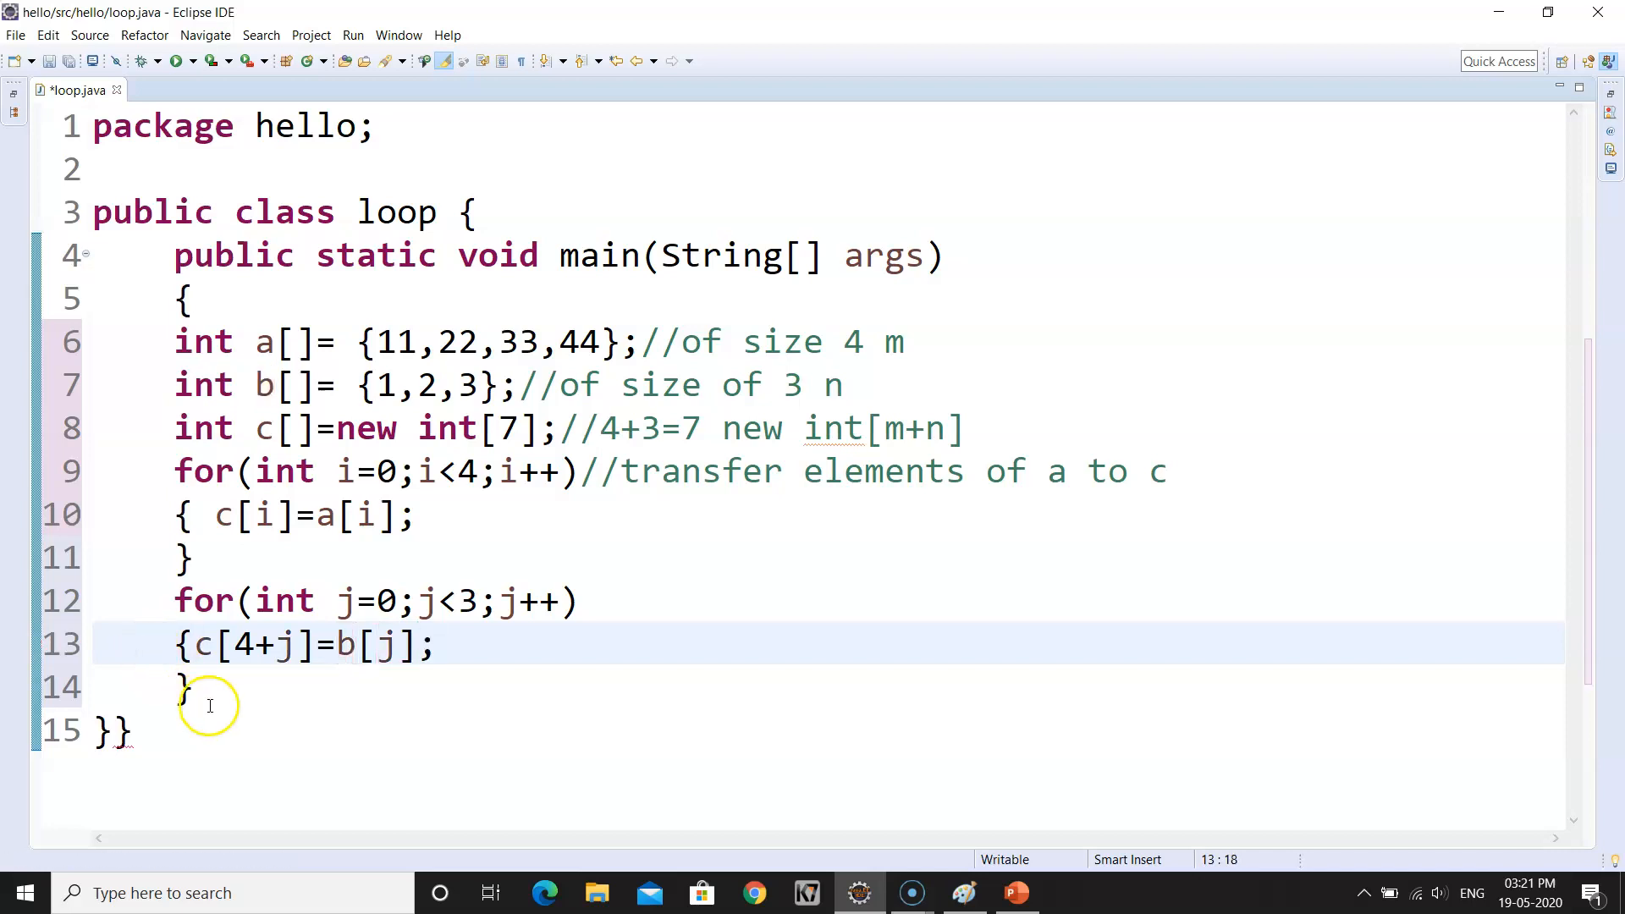
- Comment the second loop as transfer elements of b to c and start a new line
text(//)
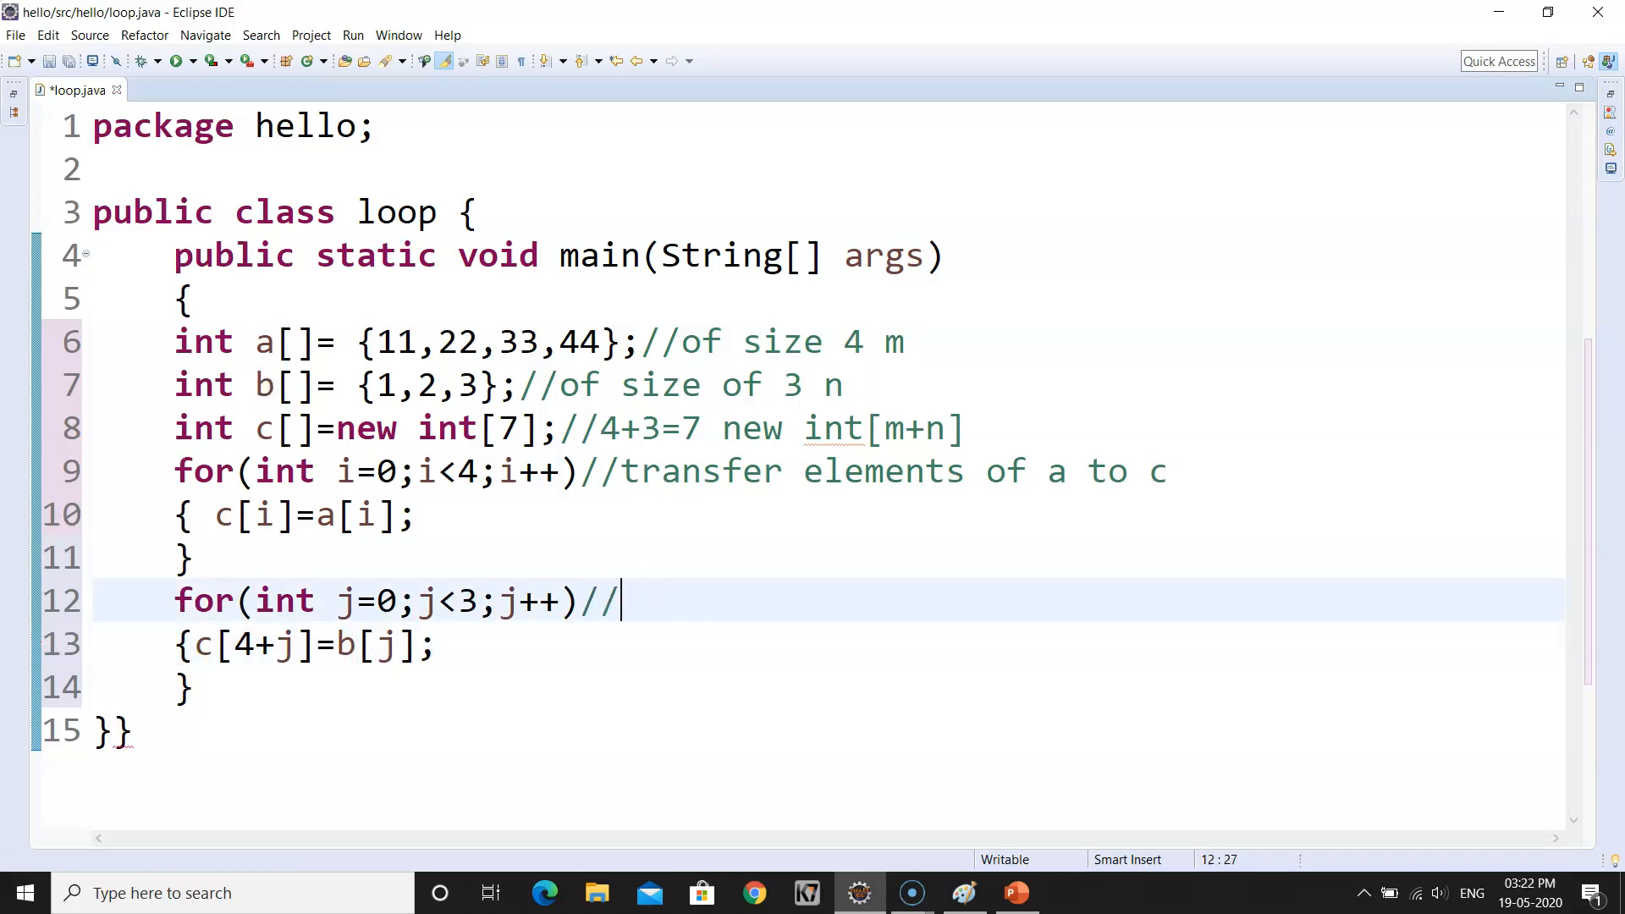
text(transfer)
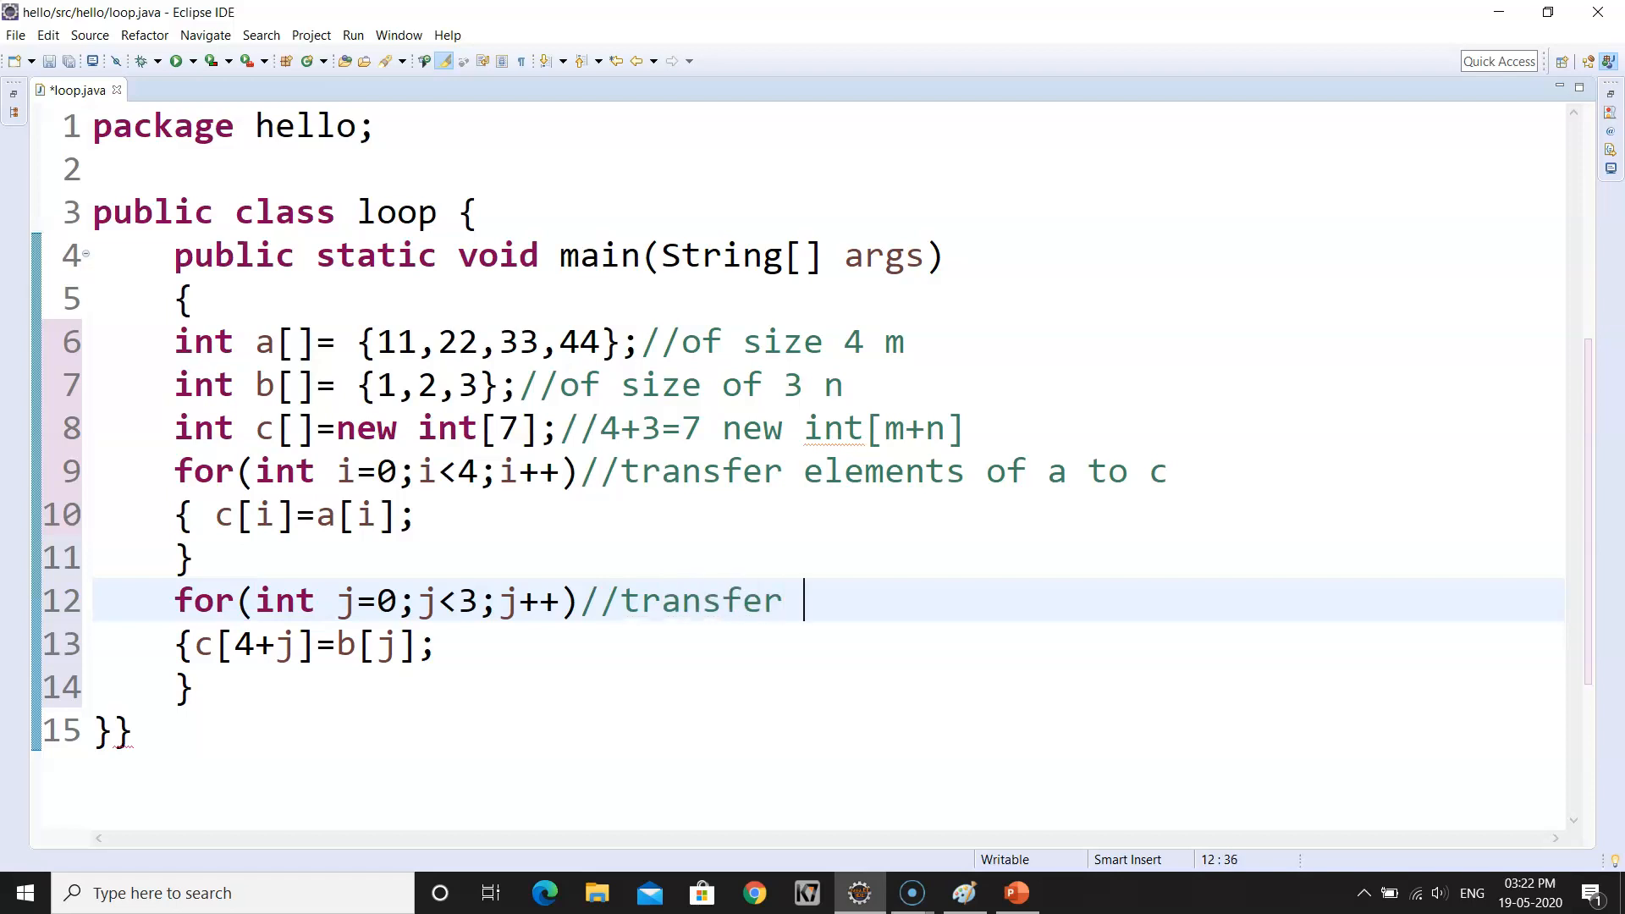
text(elemn)
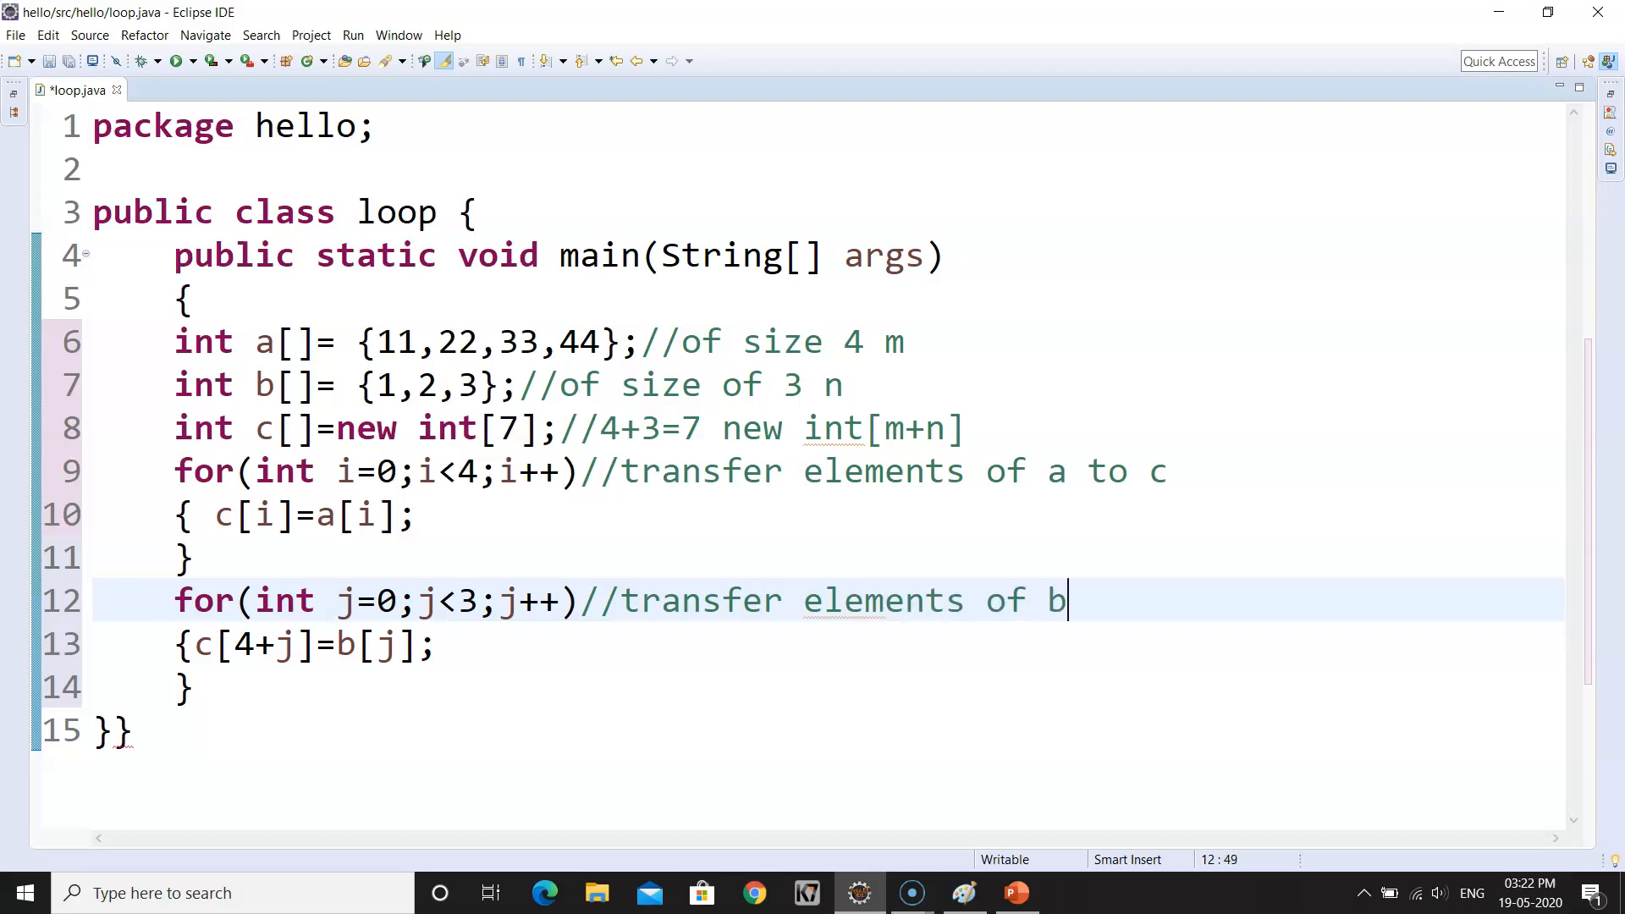
key(Backspace)
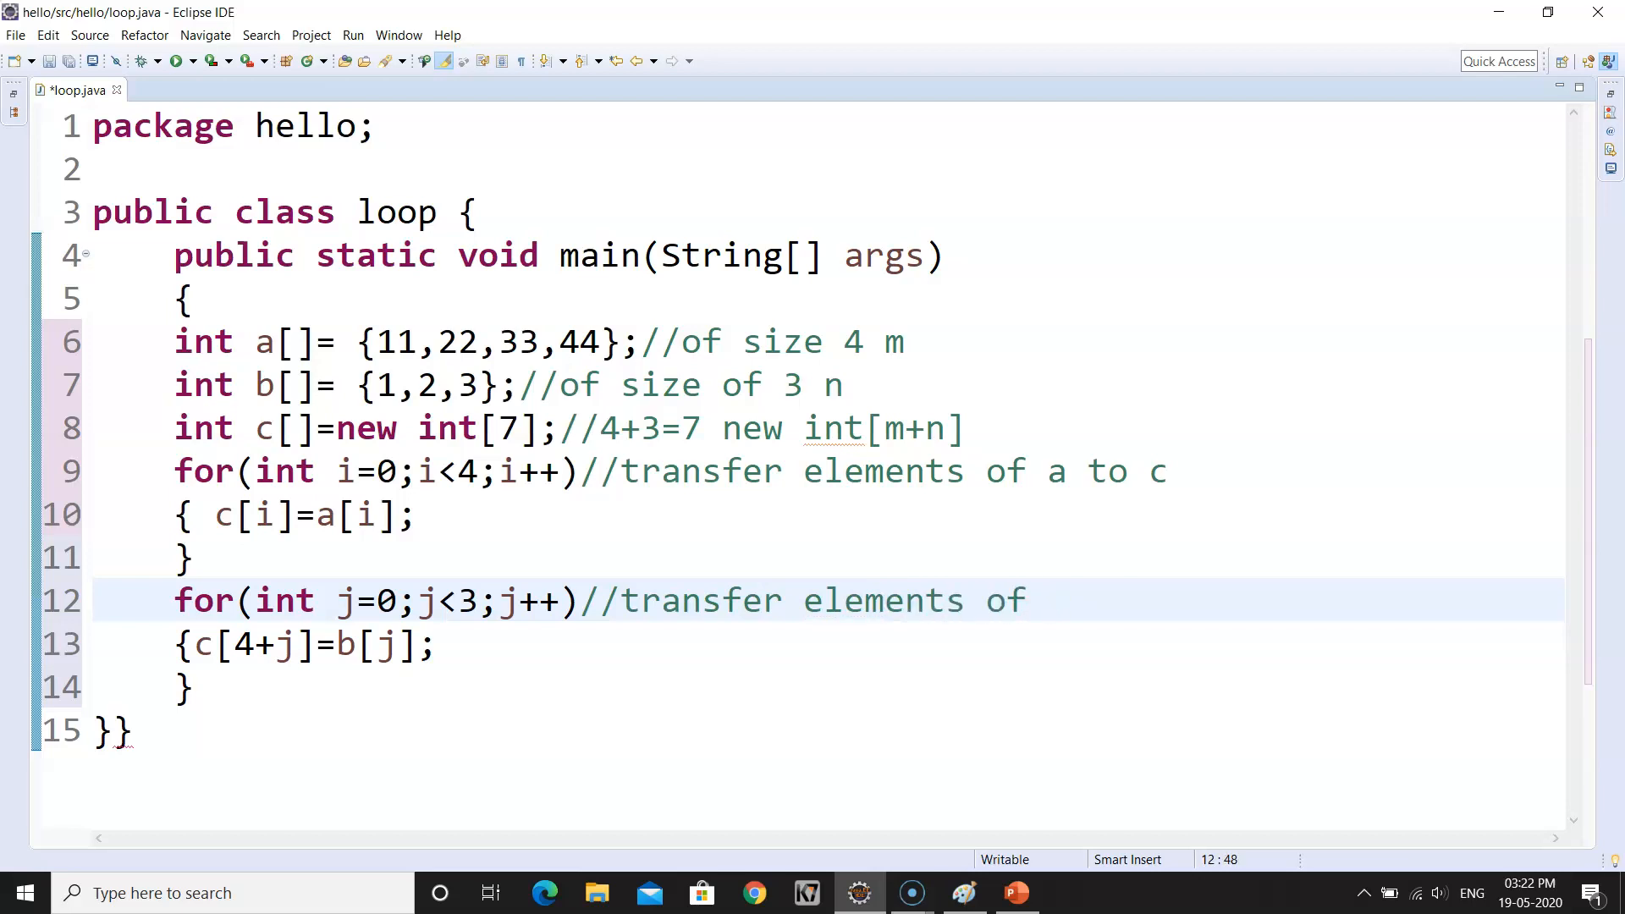
text(b to c)
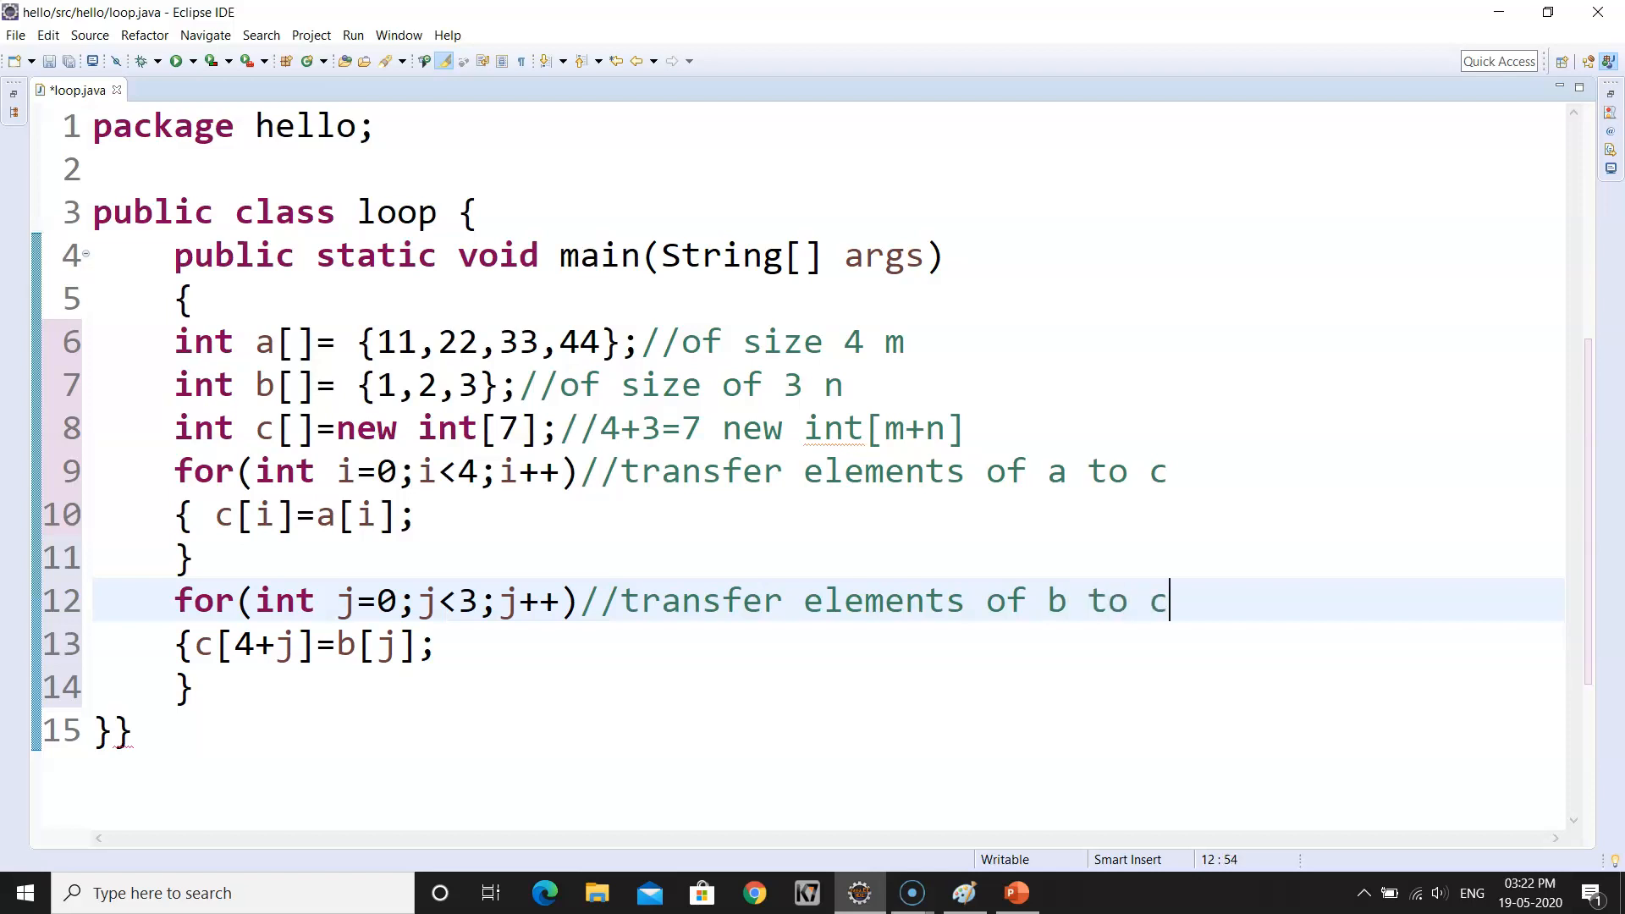
mouse_move(435, 690)
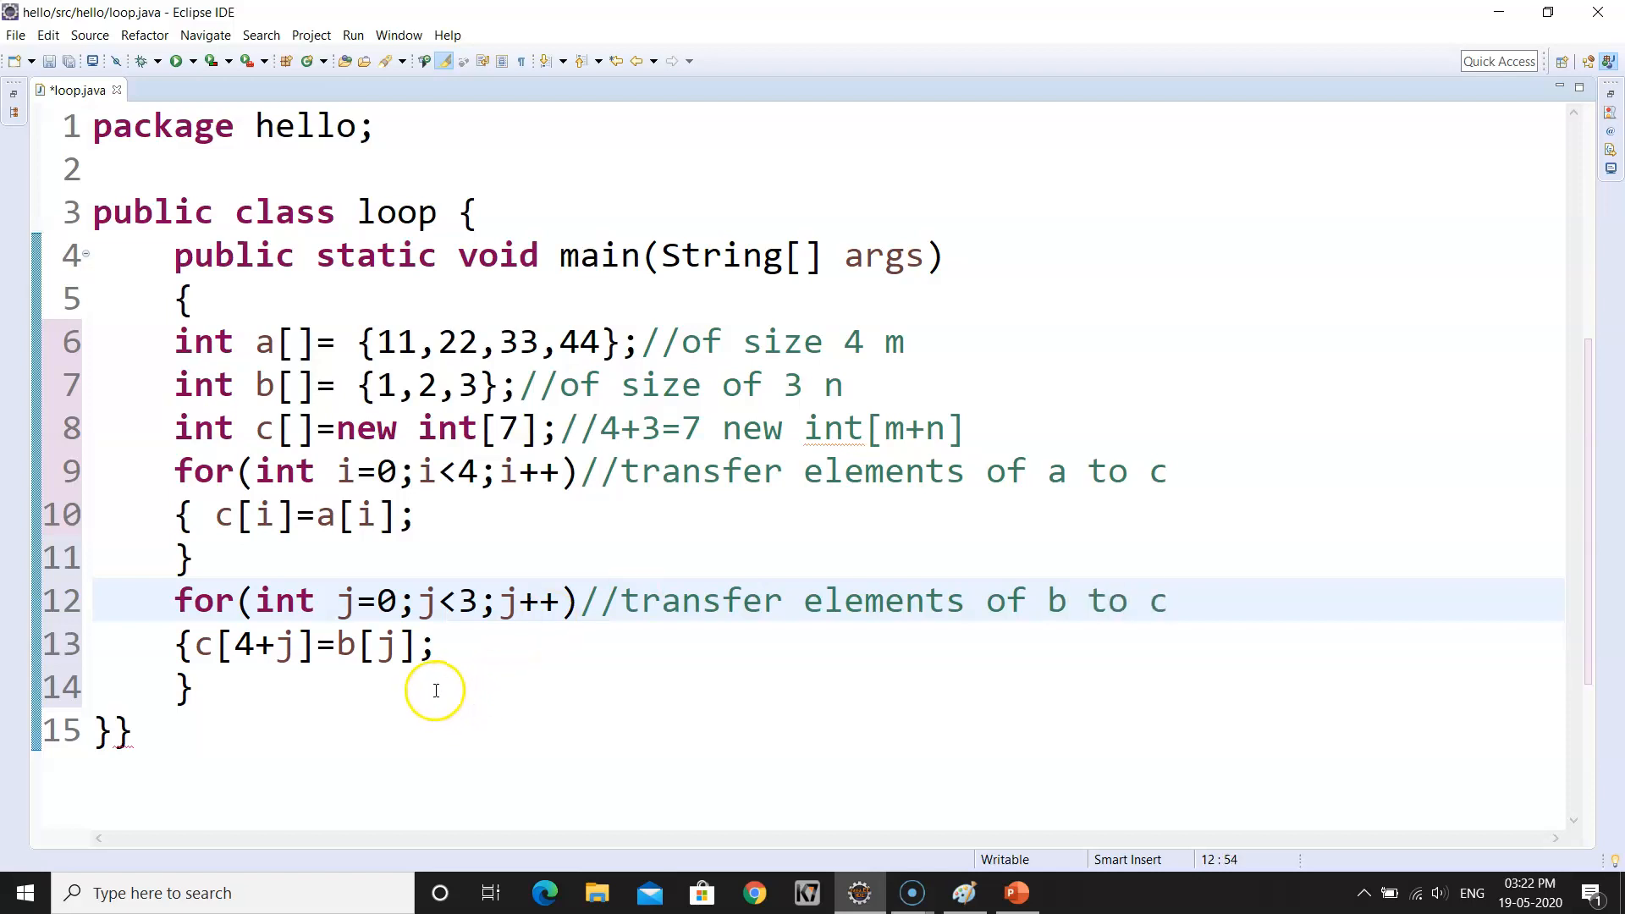
key(Return)
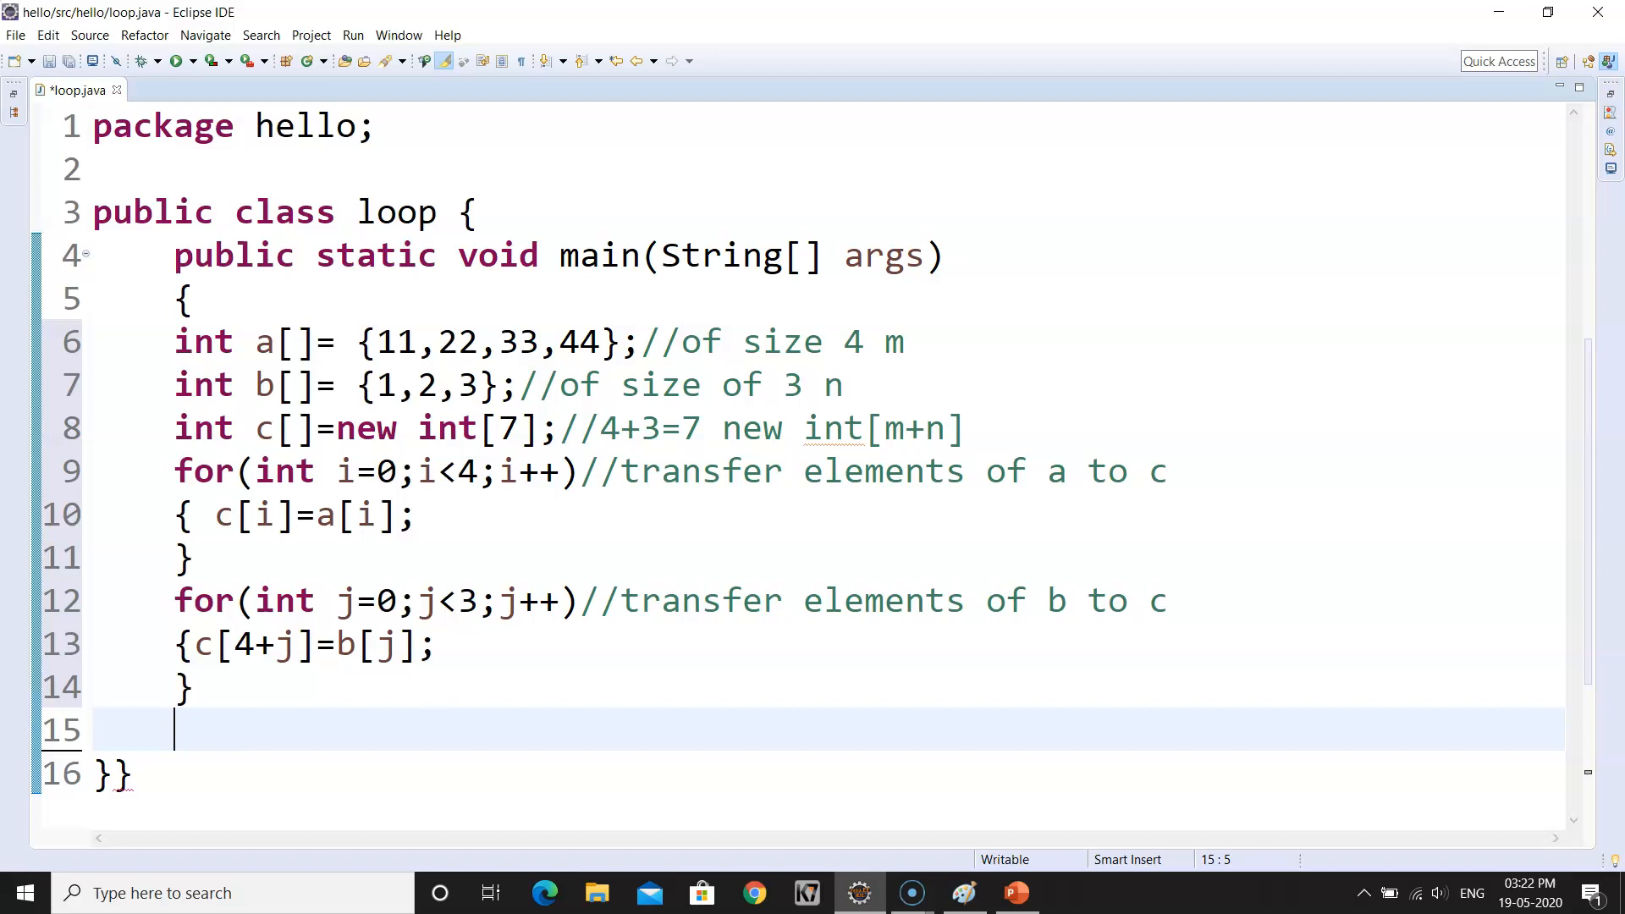
- Write the third loop header for(int k=0;k<7;k++)
text(for(in)
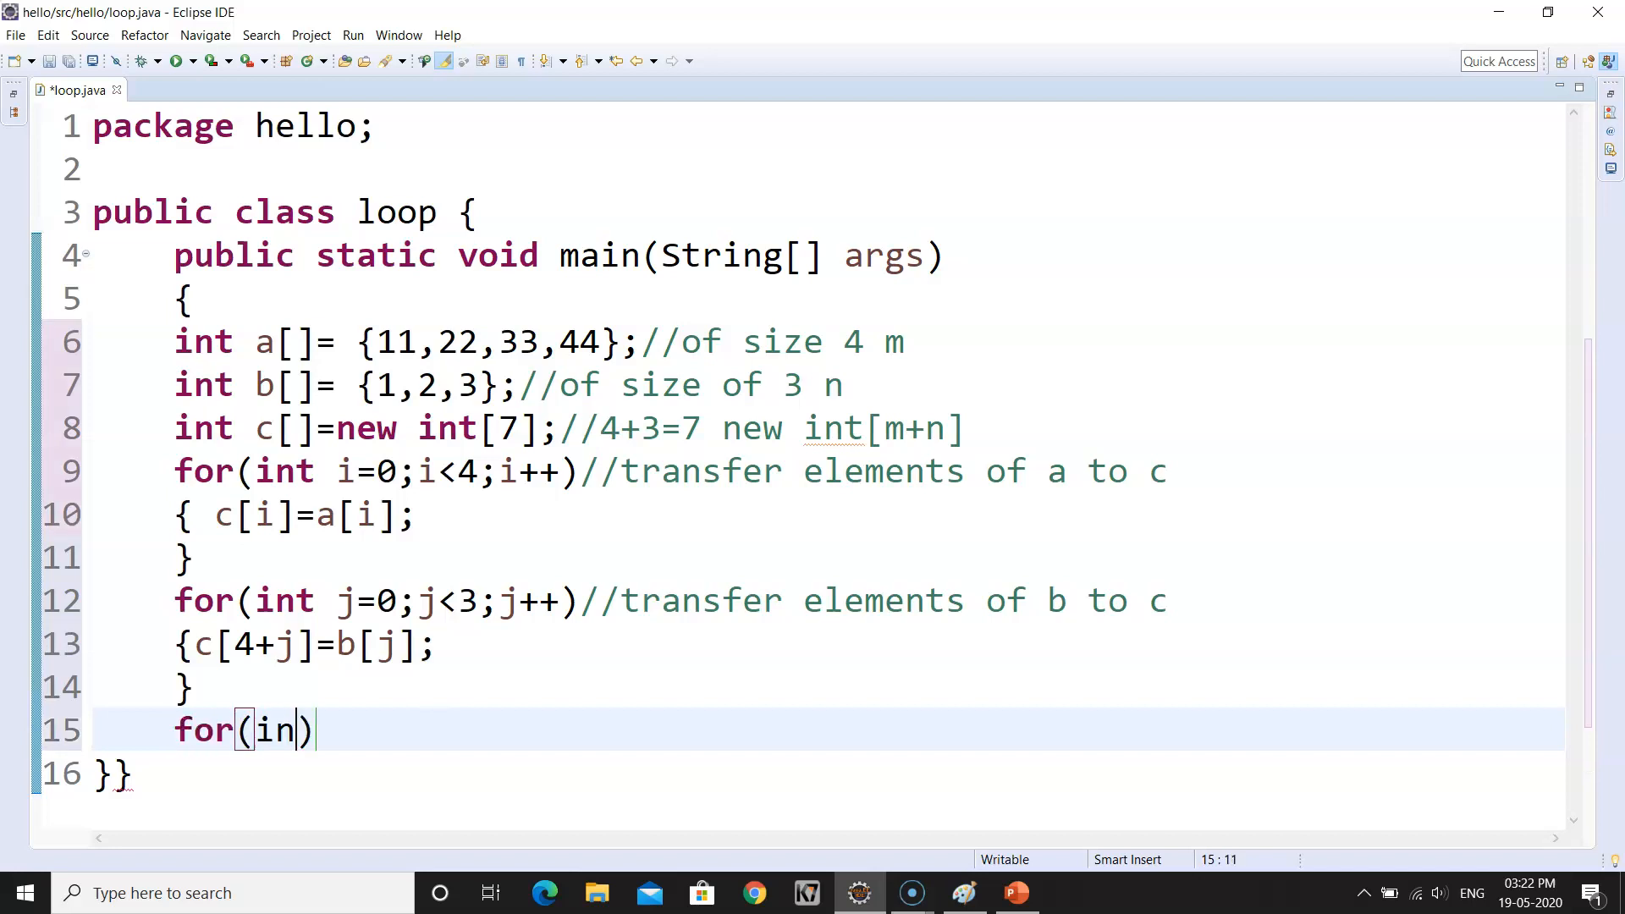
text(t k=)
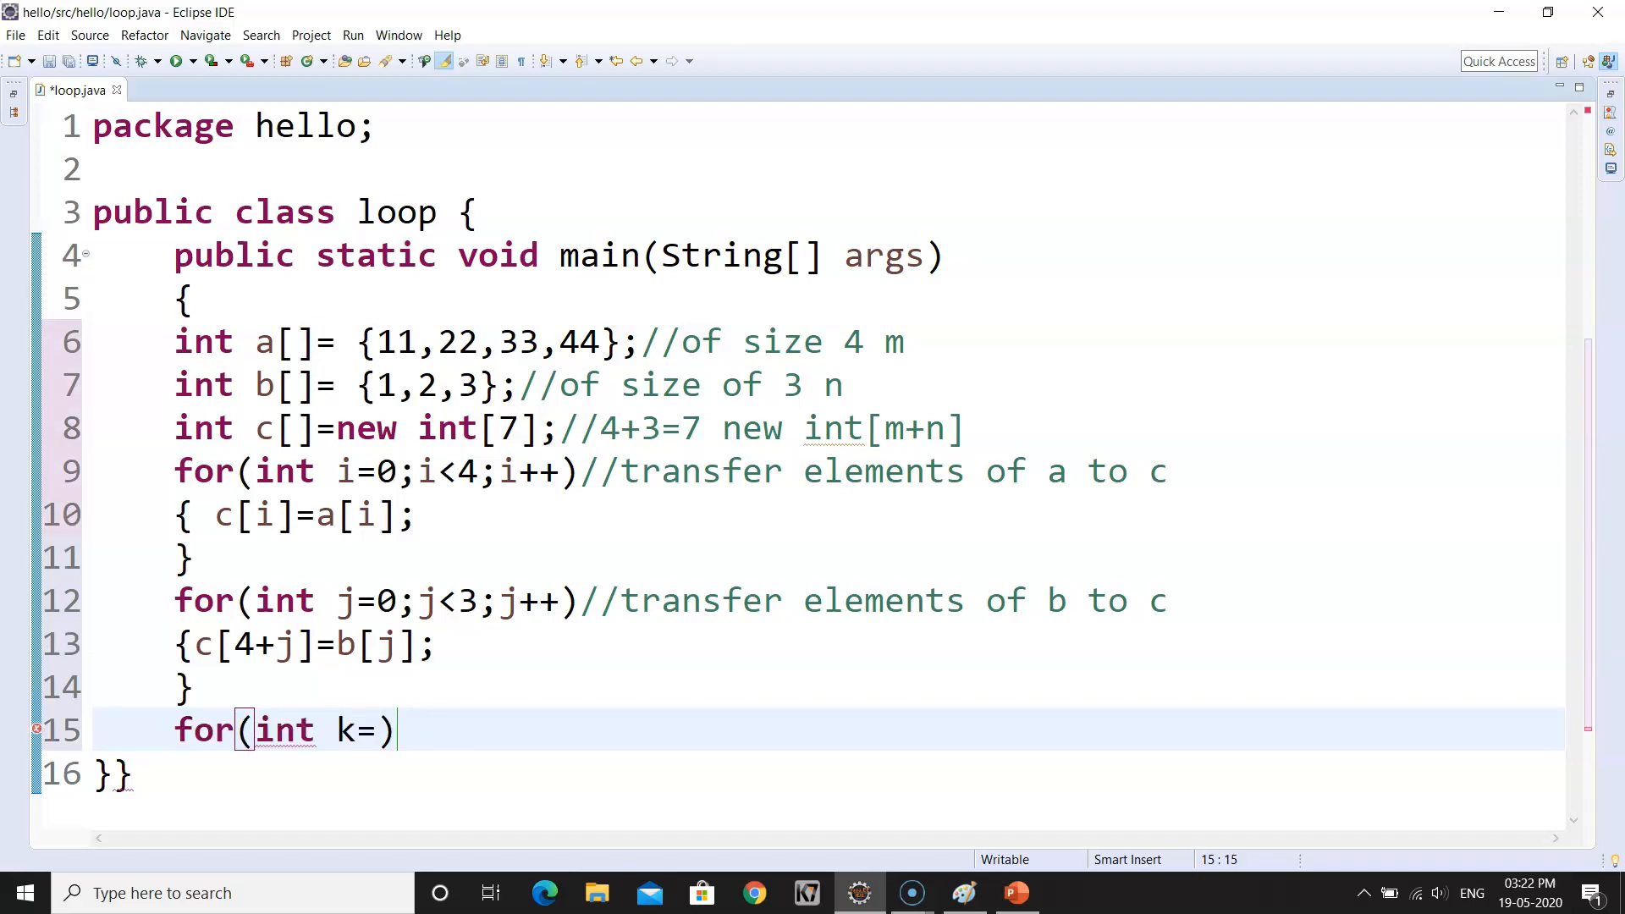
text(0;I)
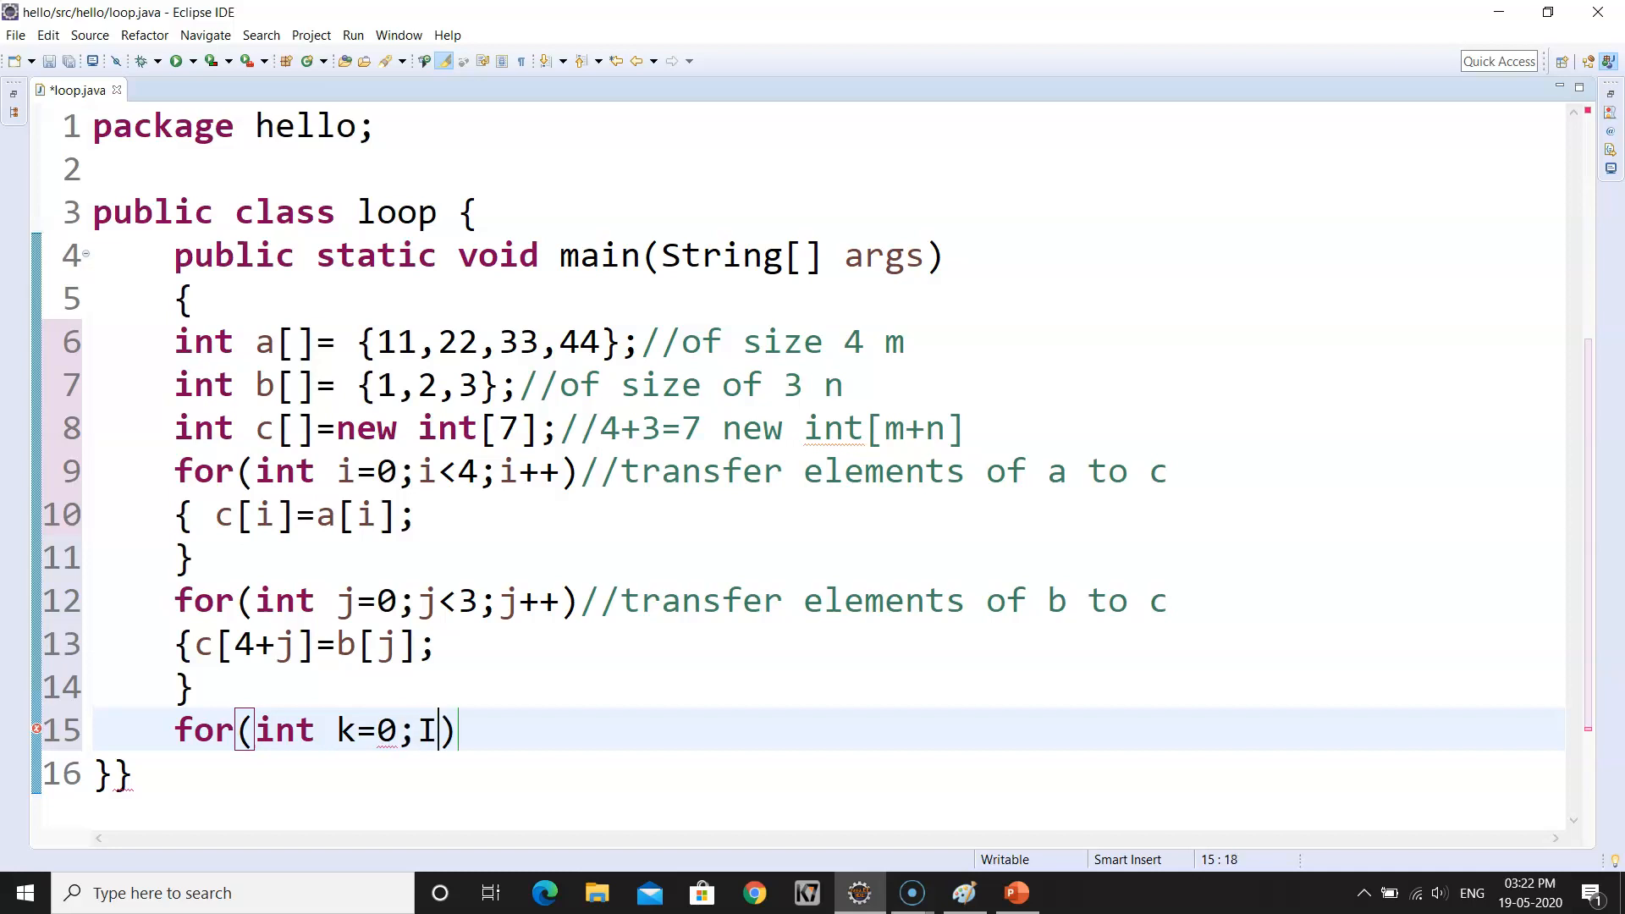
text(k<)
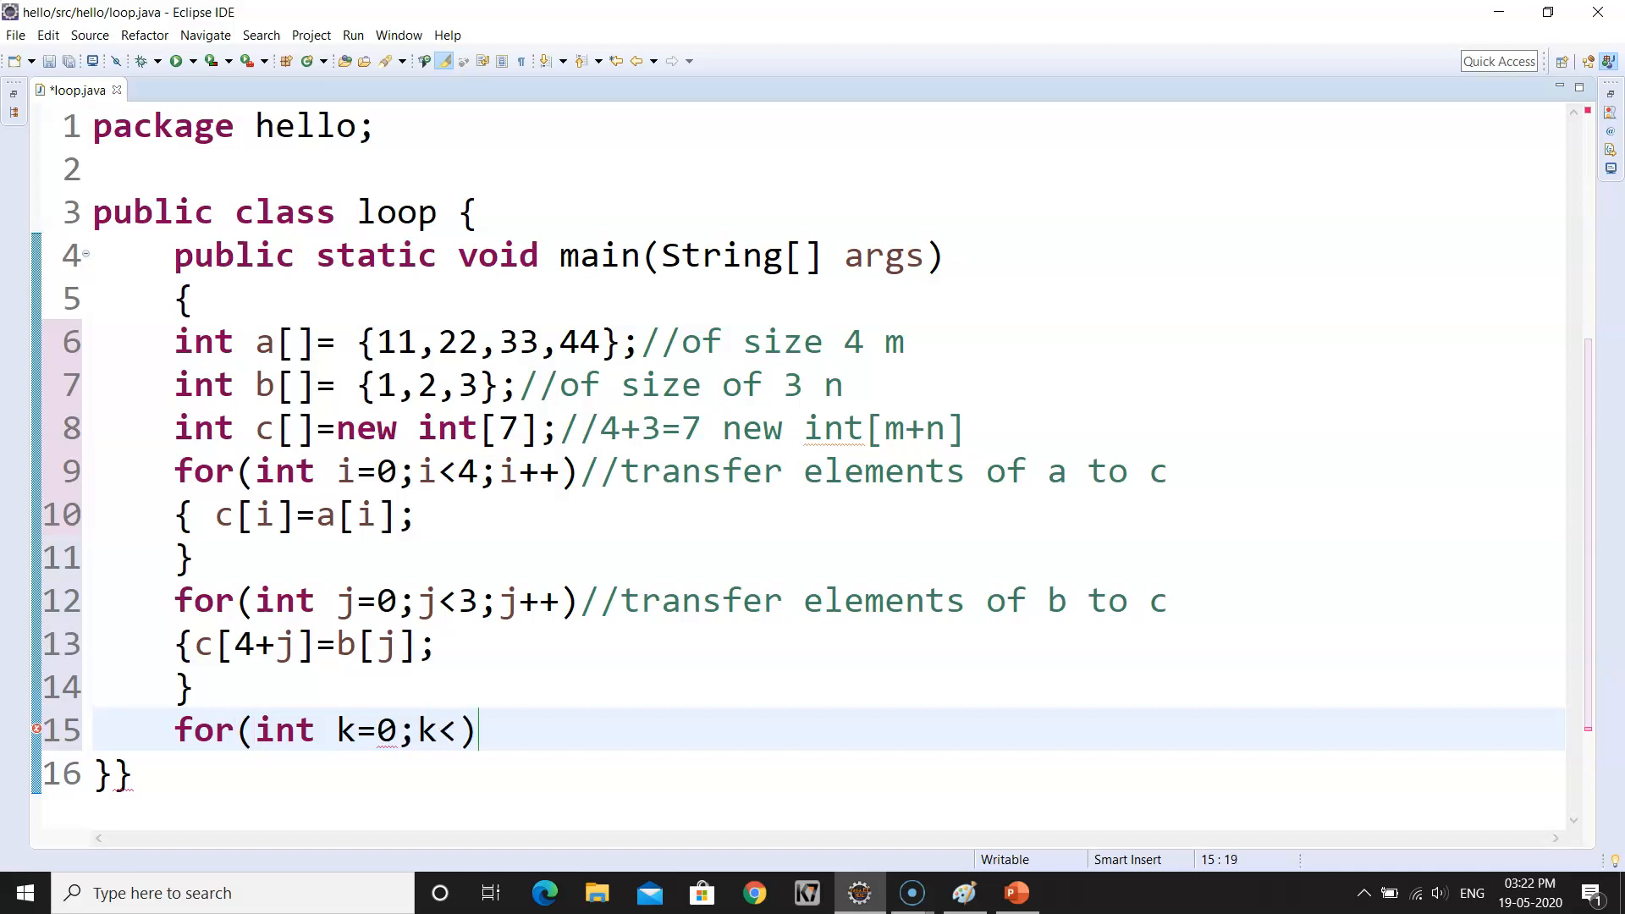
text(7;k++)
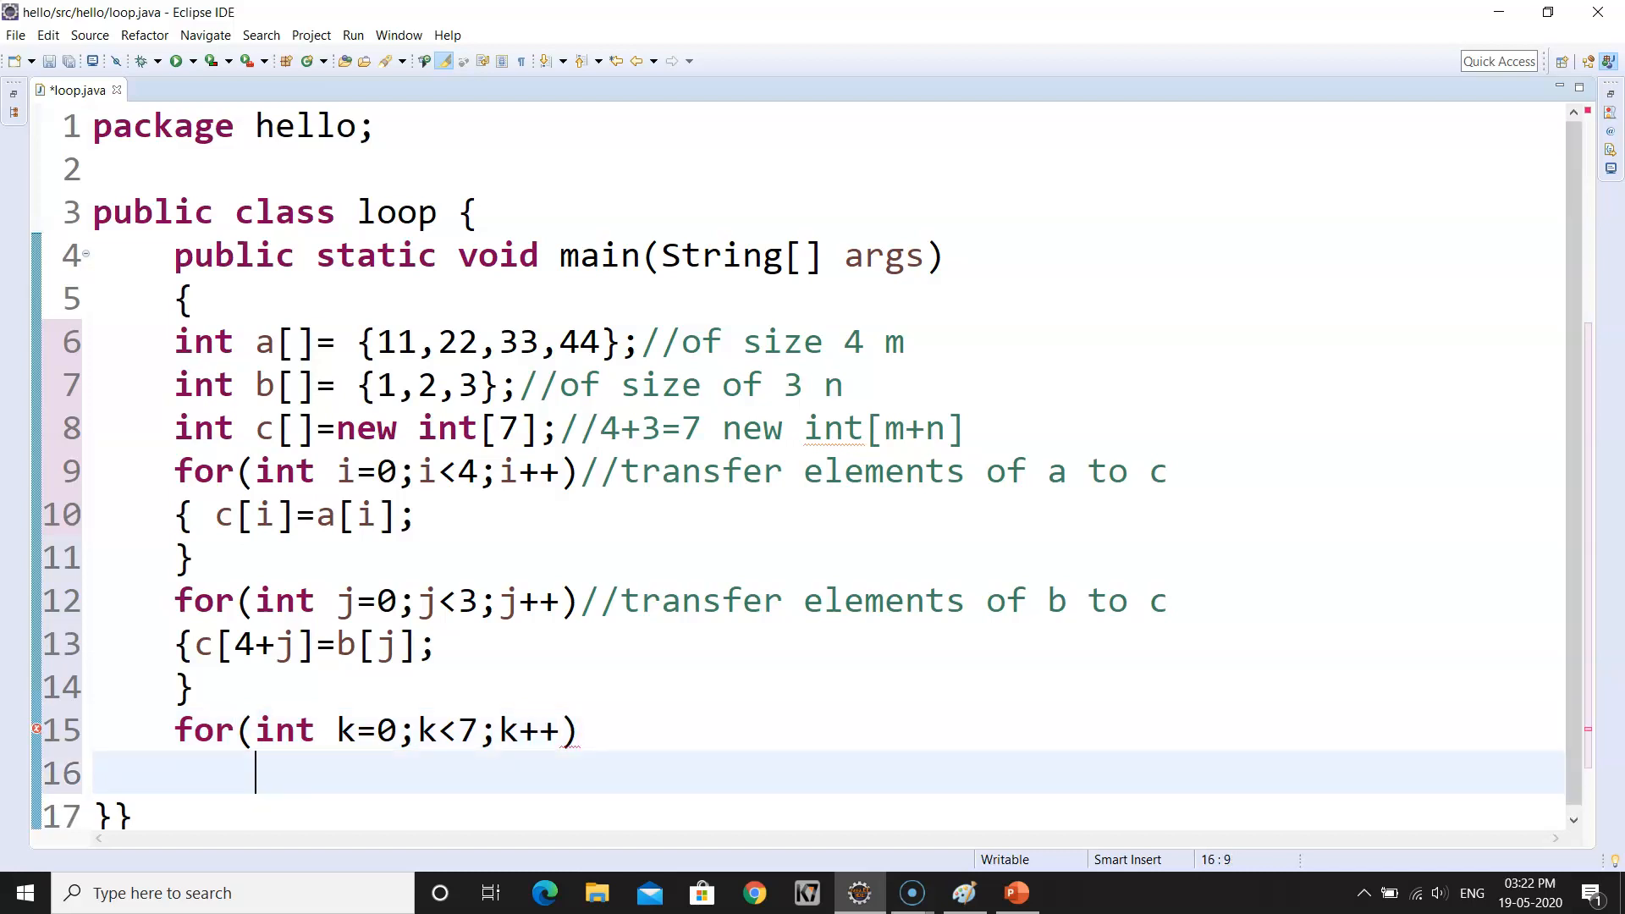
- Write the body {System.out.print(c[k]+" ");} printing each c element with a space
text({Sy)
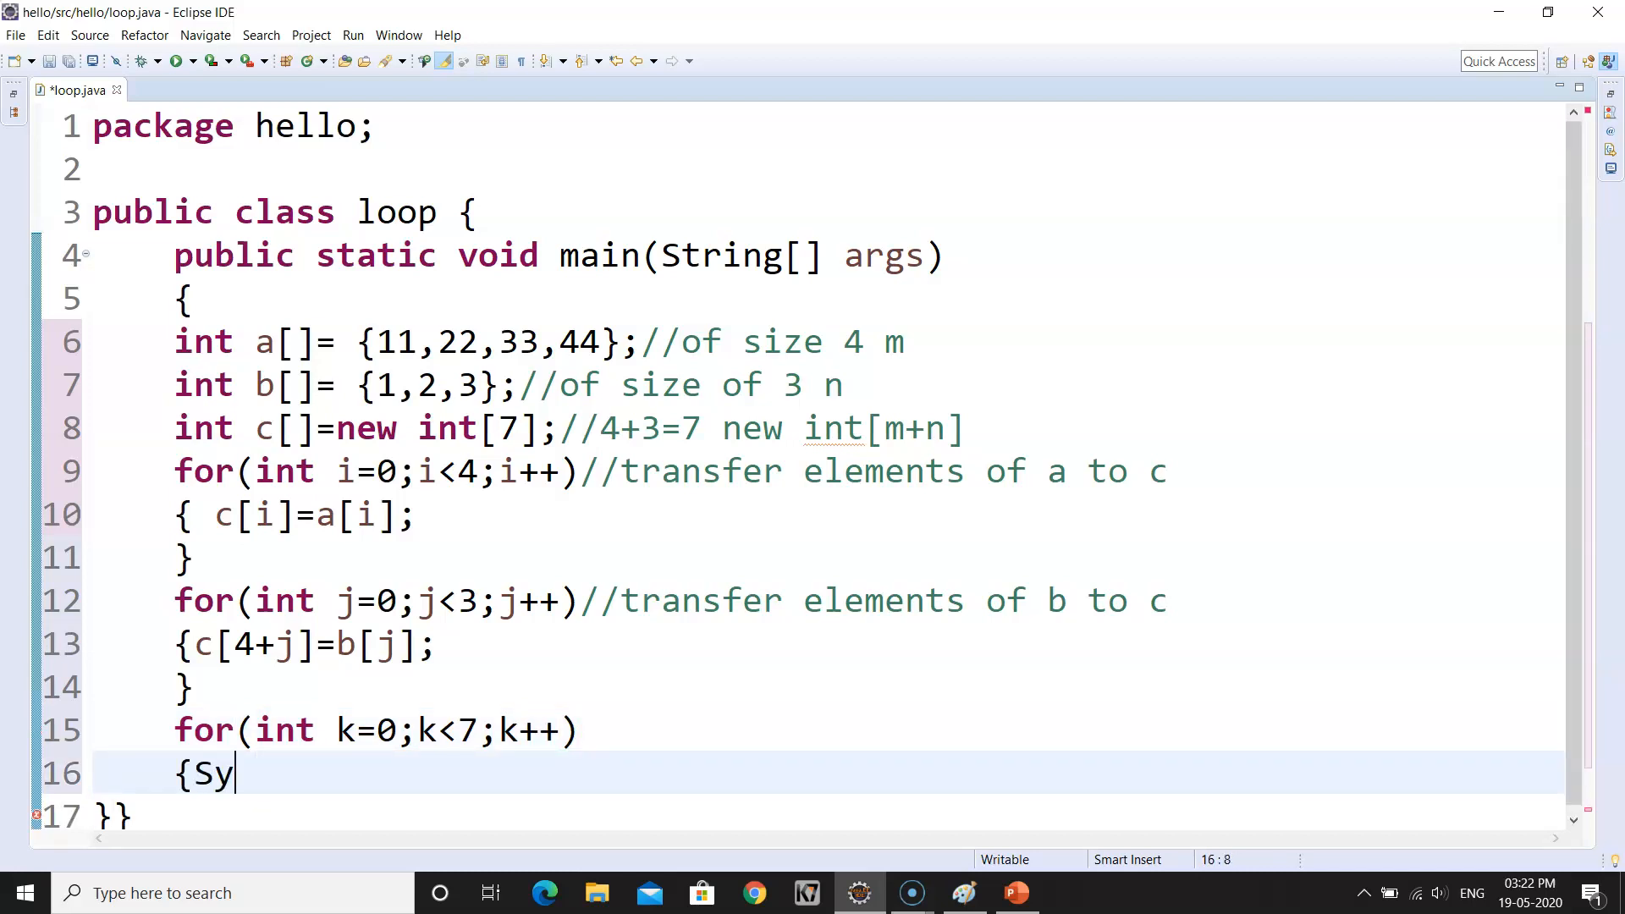
text(stem.)
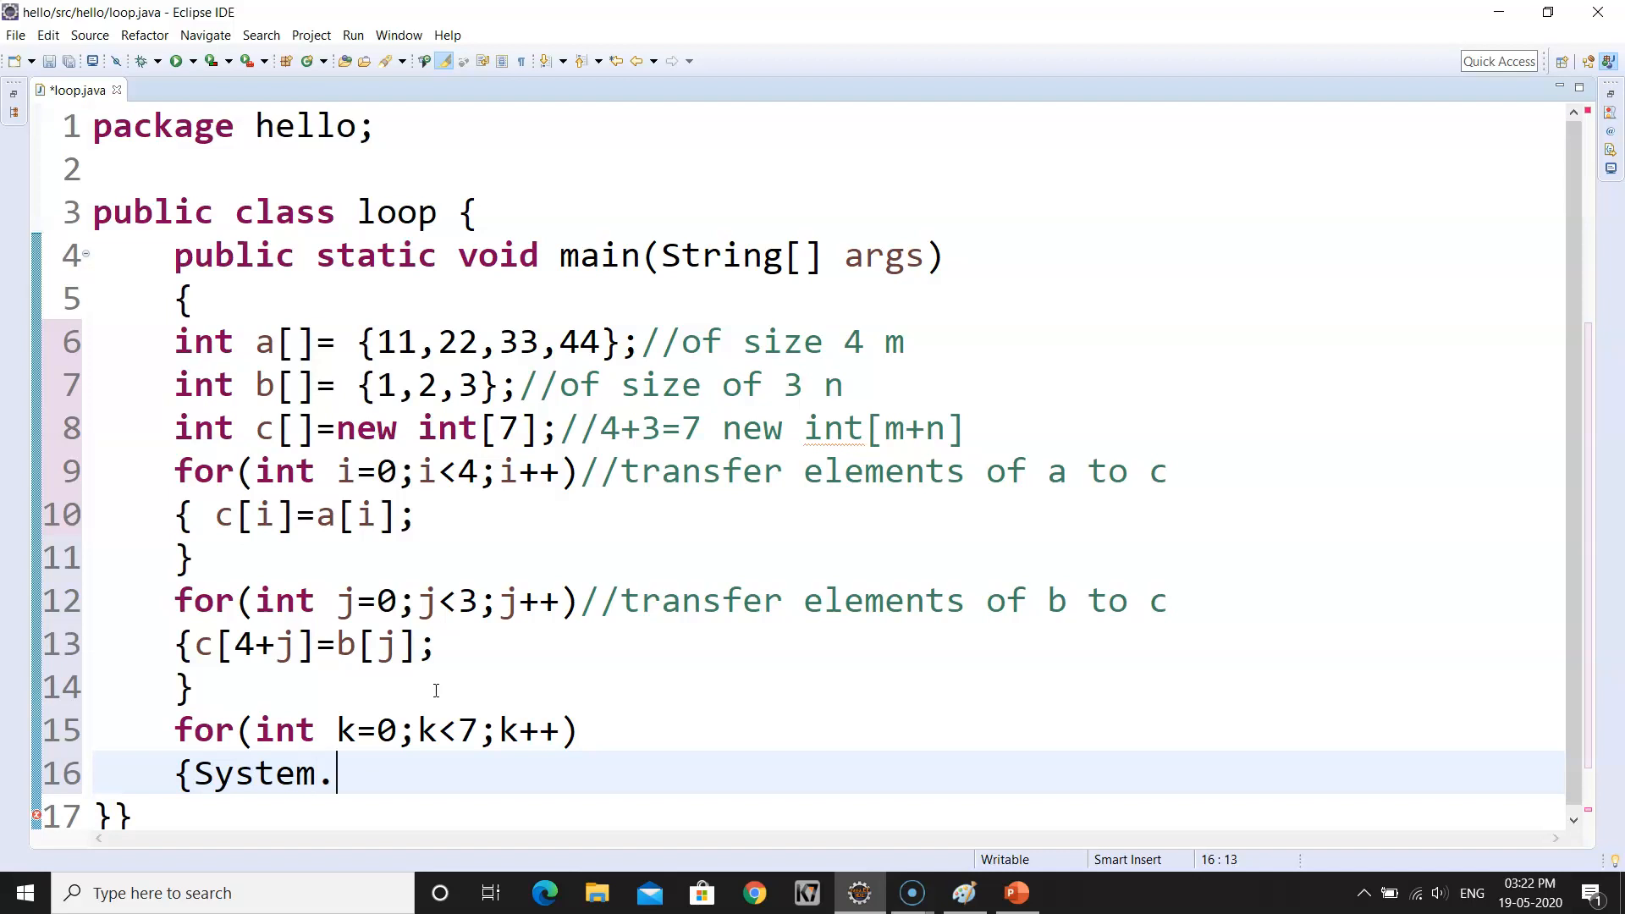
text(out.printl)
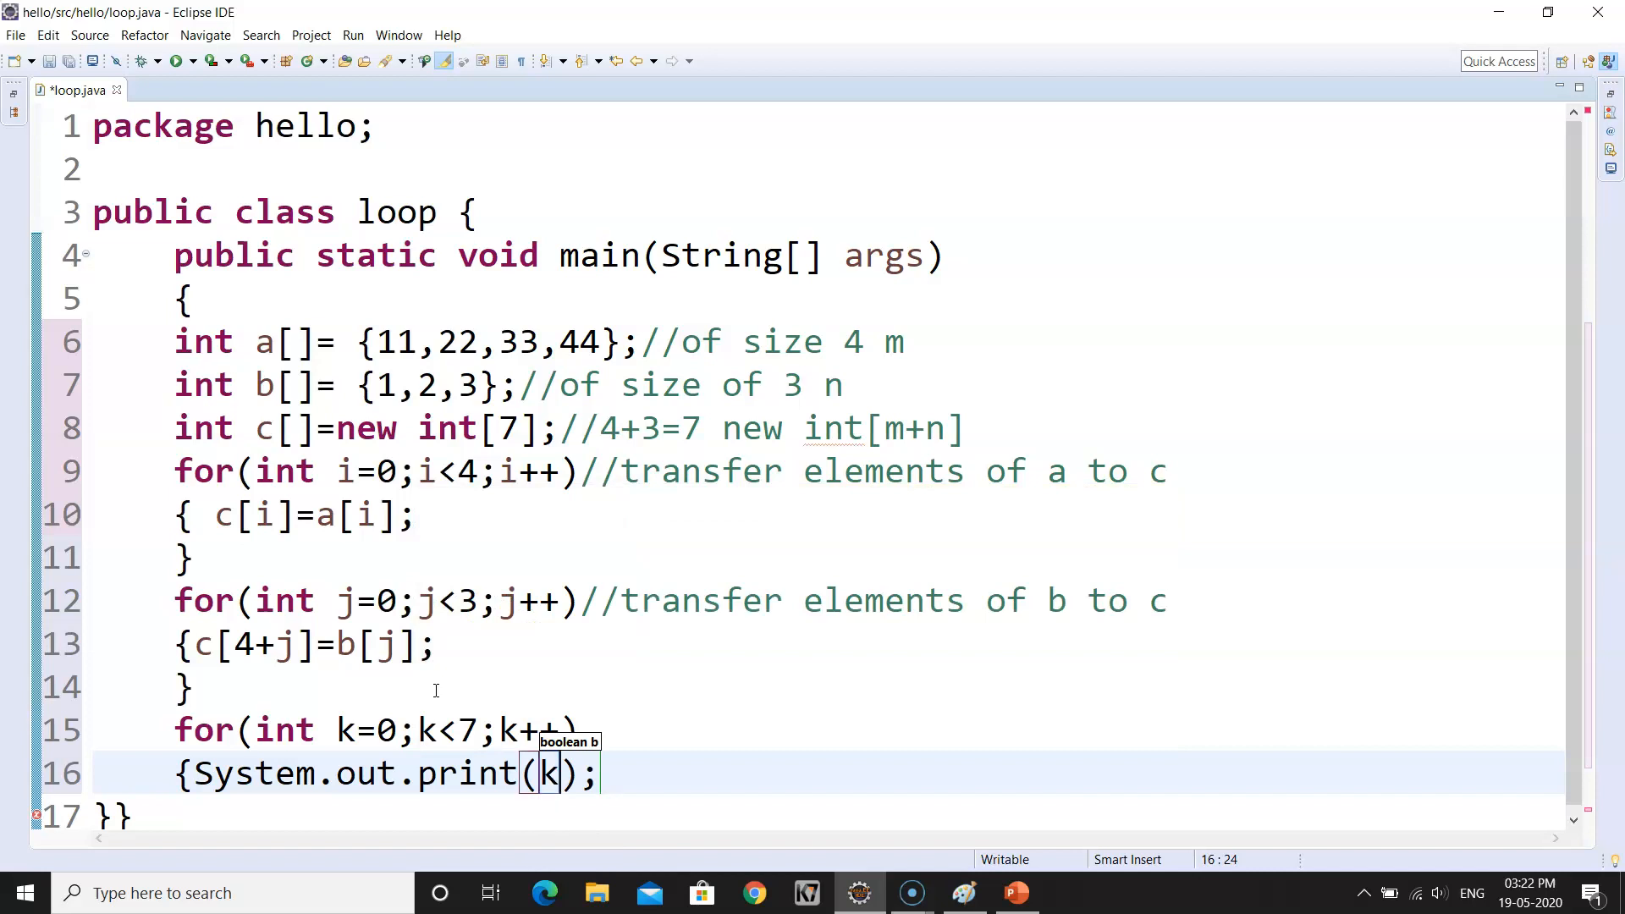
text(")
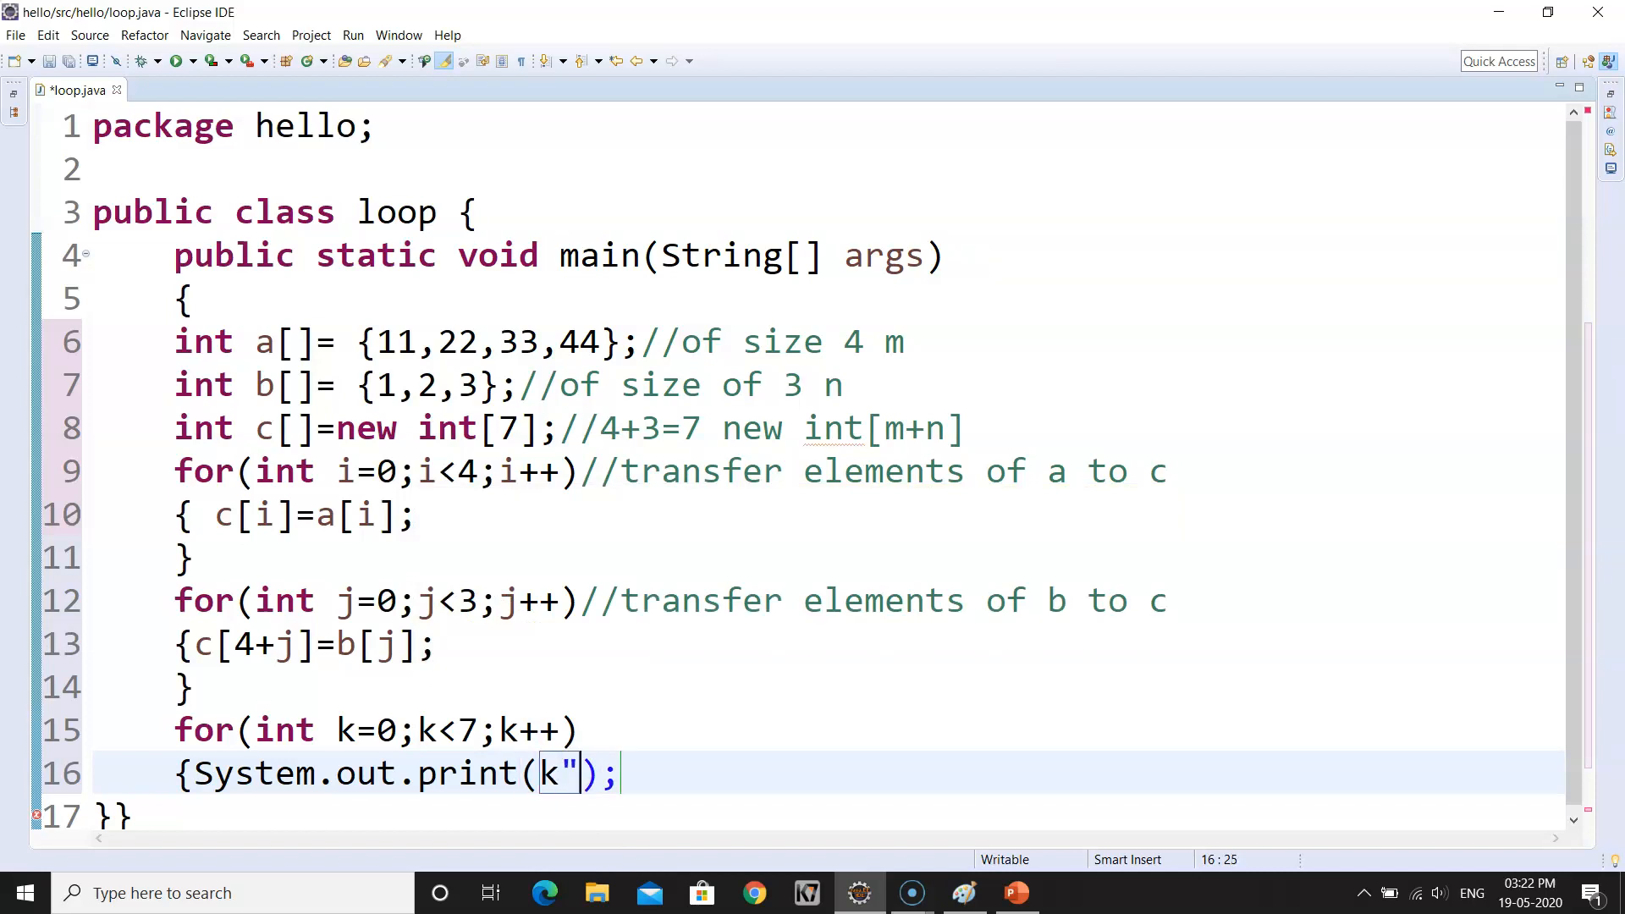
text(+)
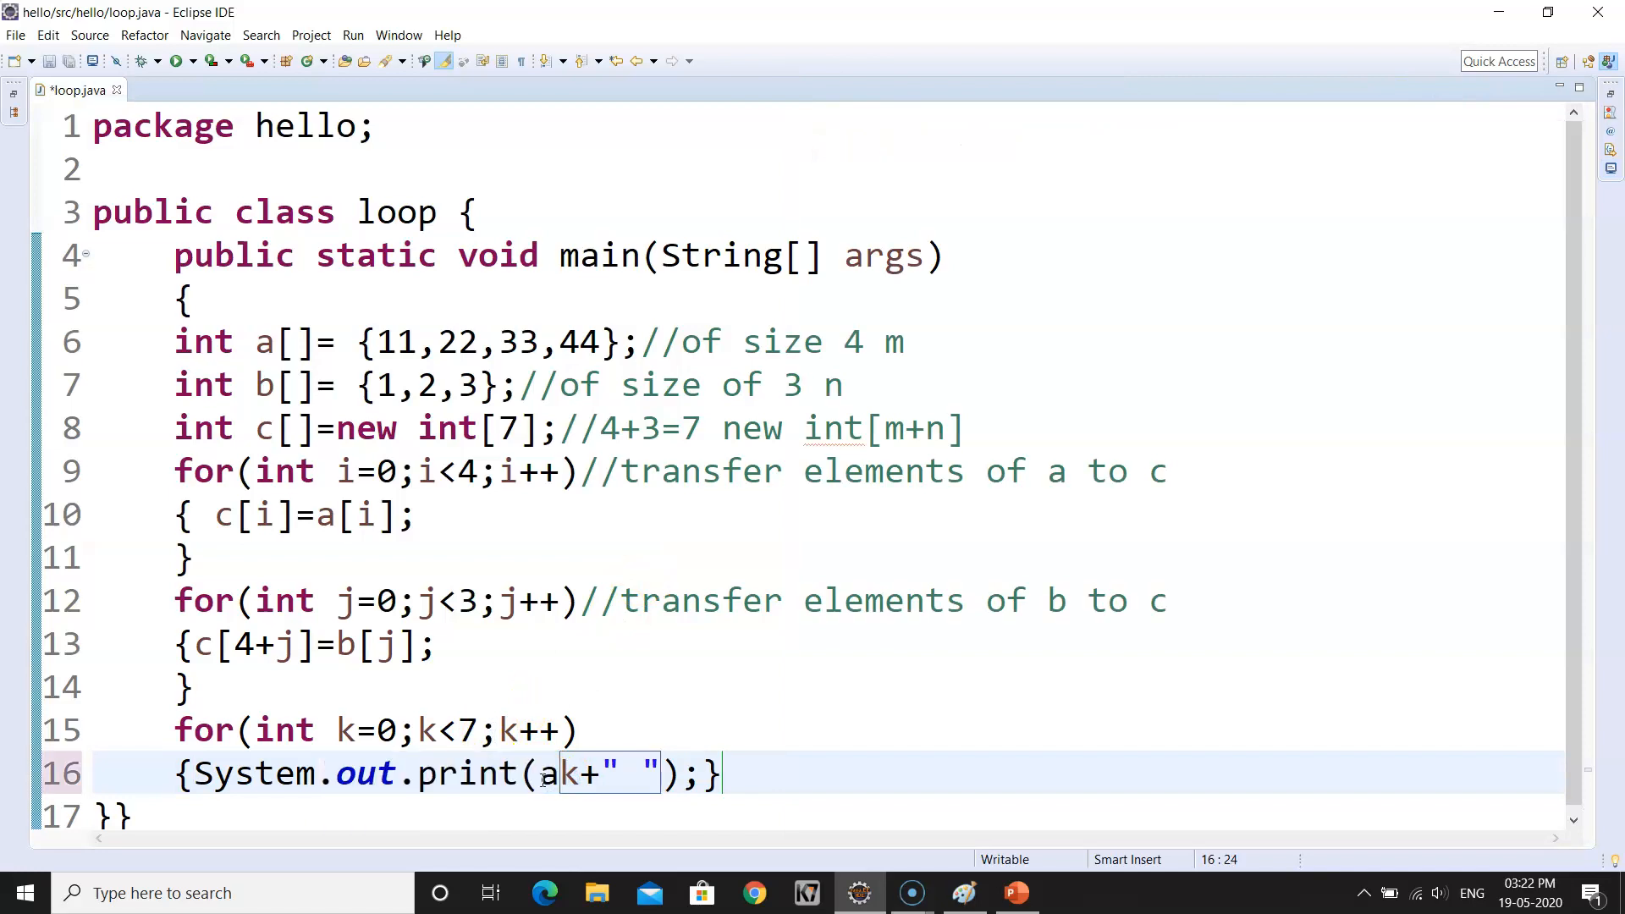
text([)
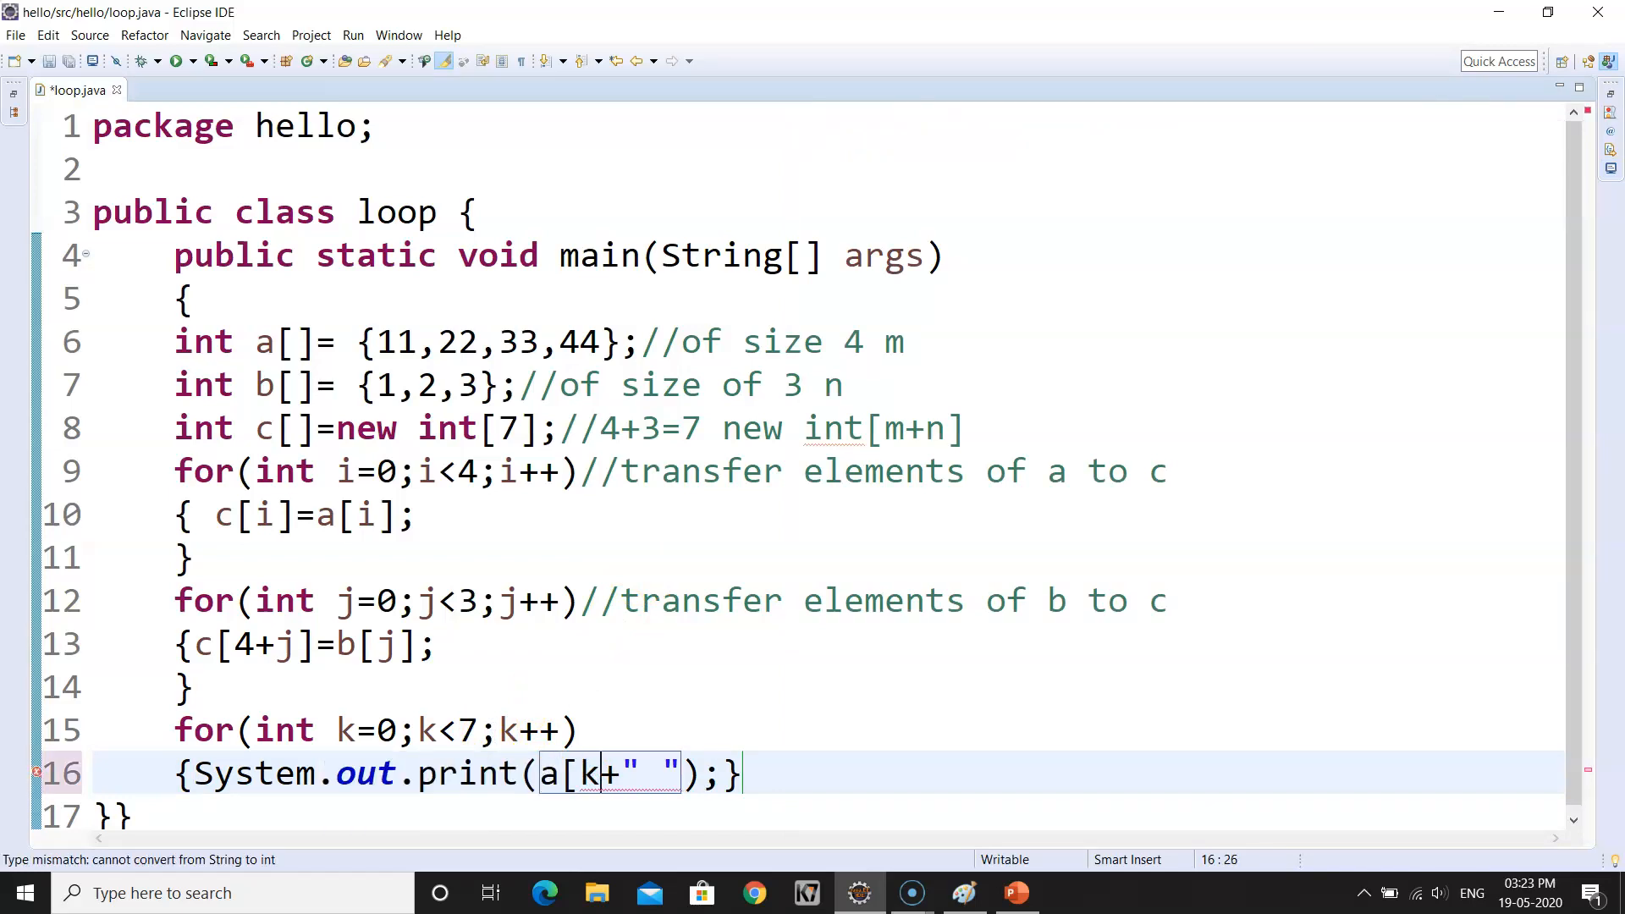
key(BackSpace)
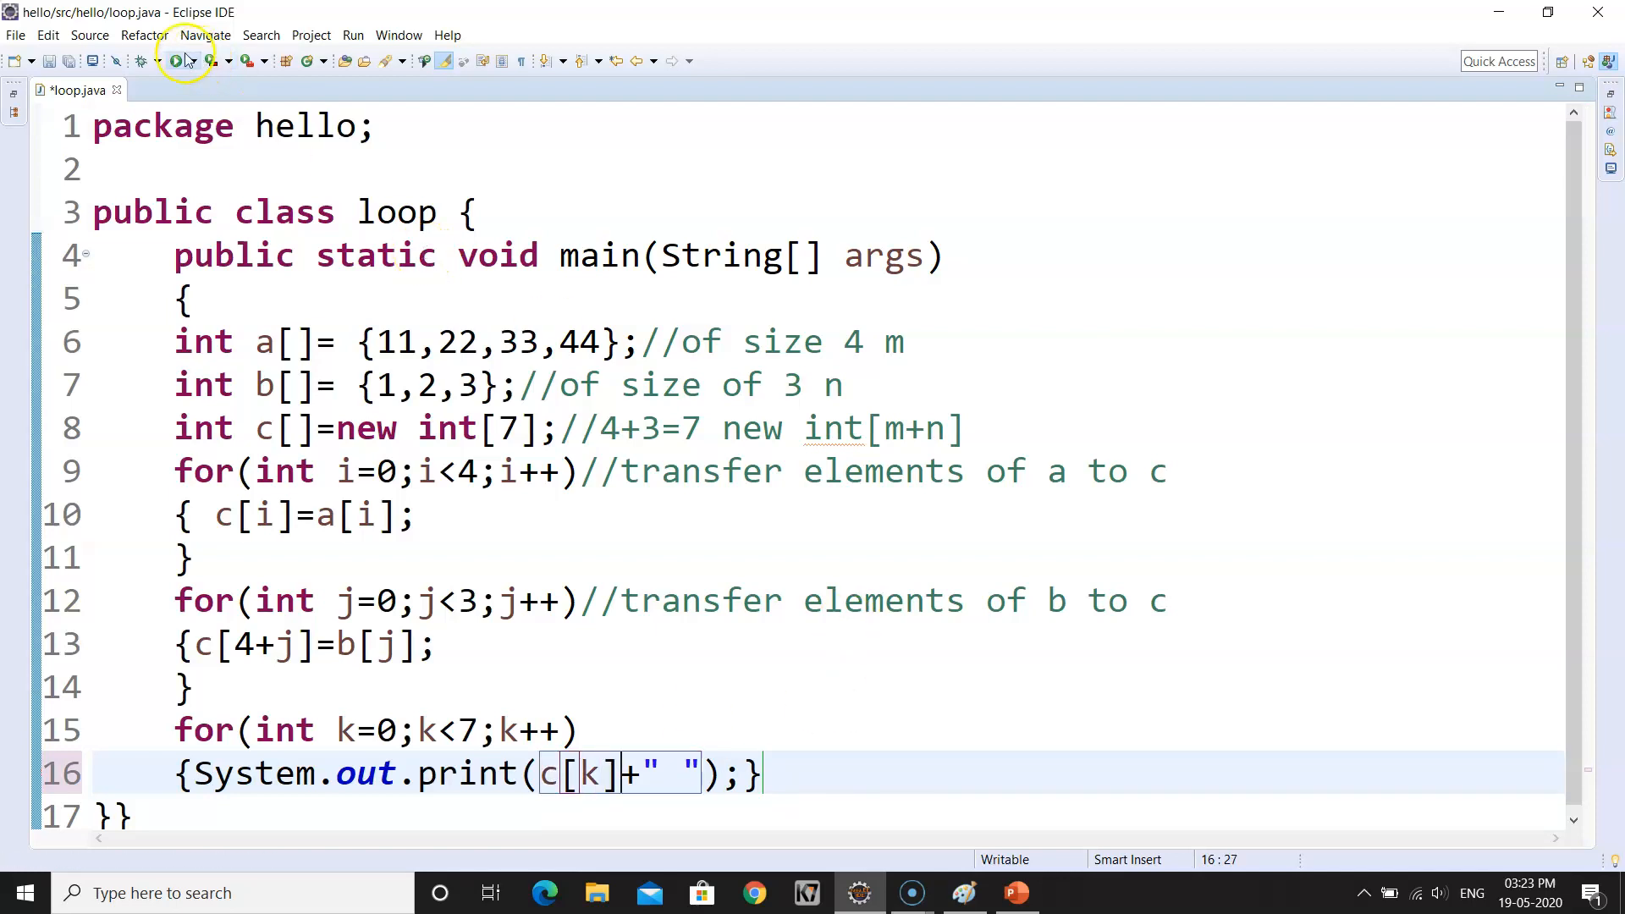
click(178, 61)
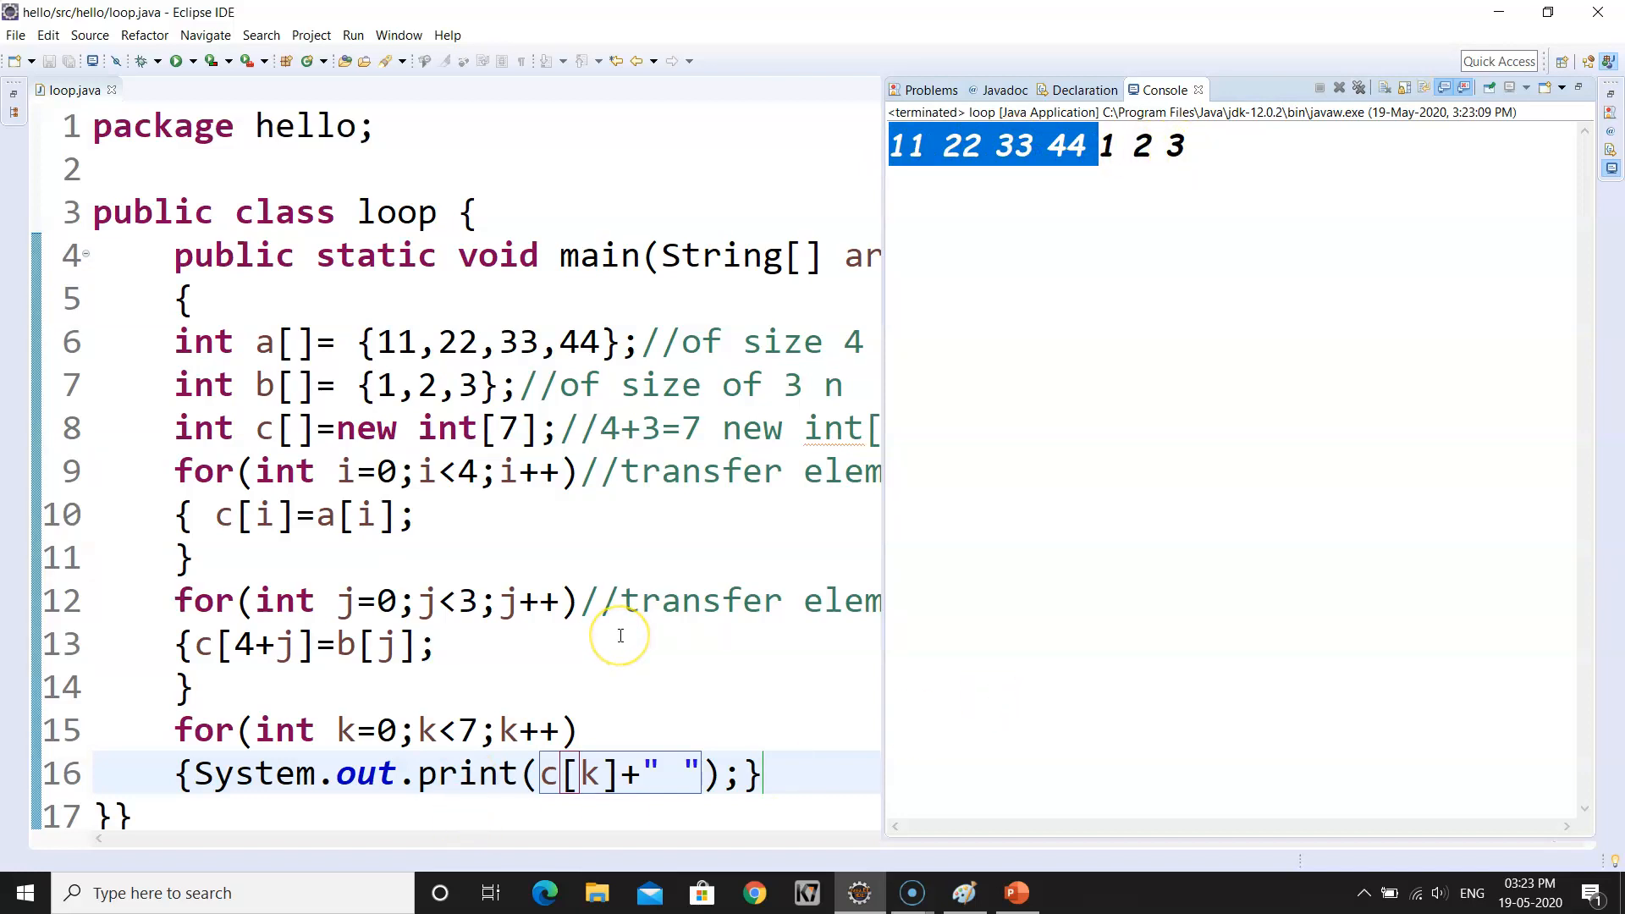
mouse_move(620, 635)
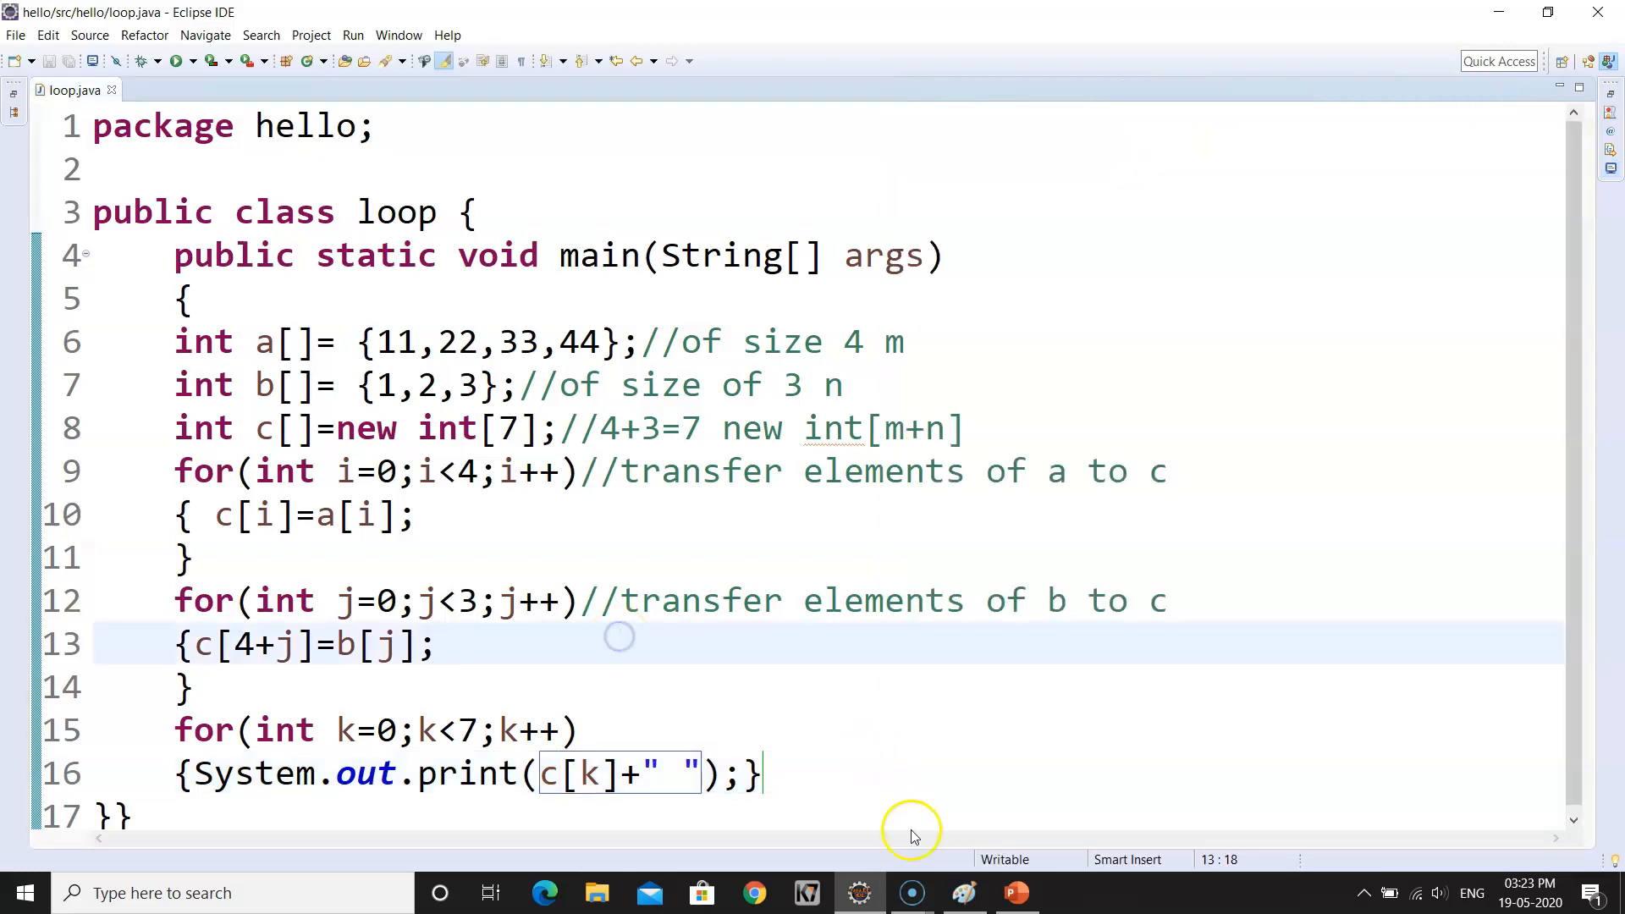
click(964, 892)
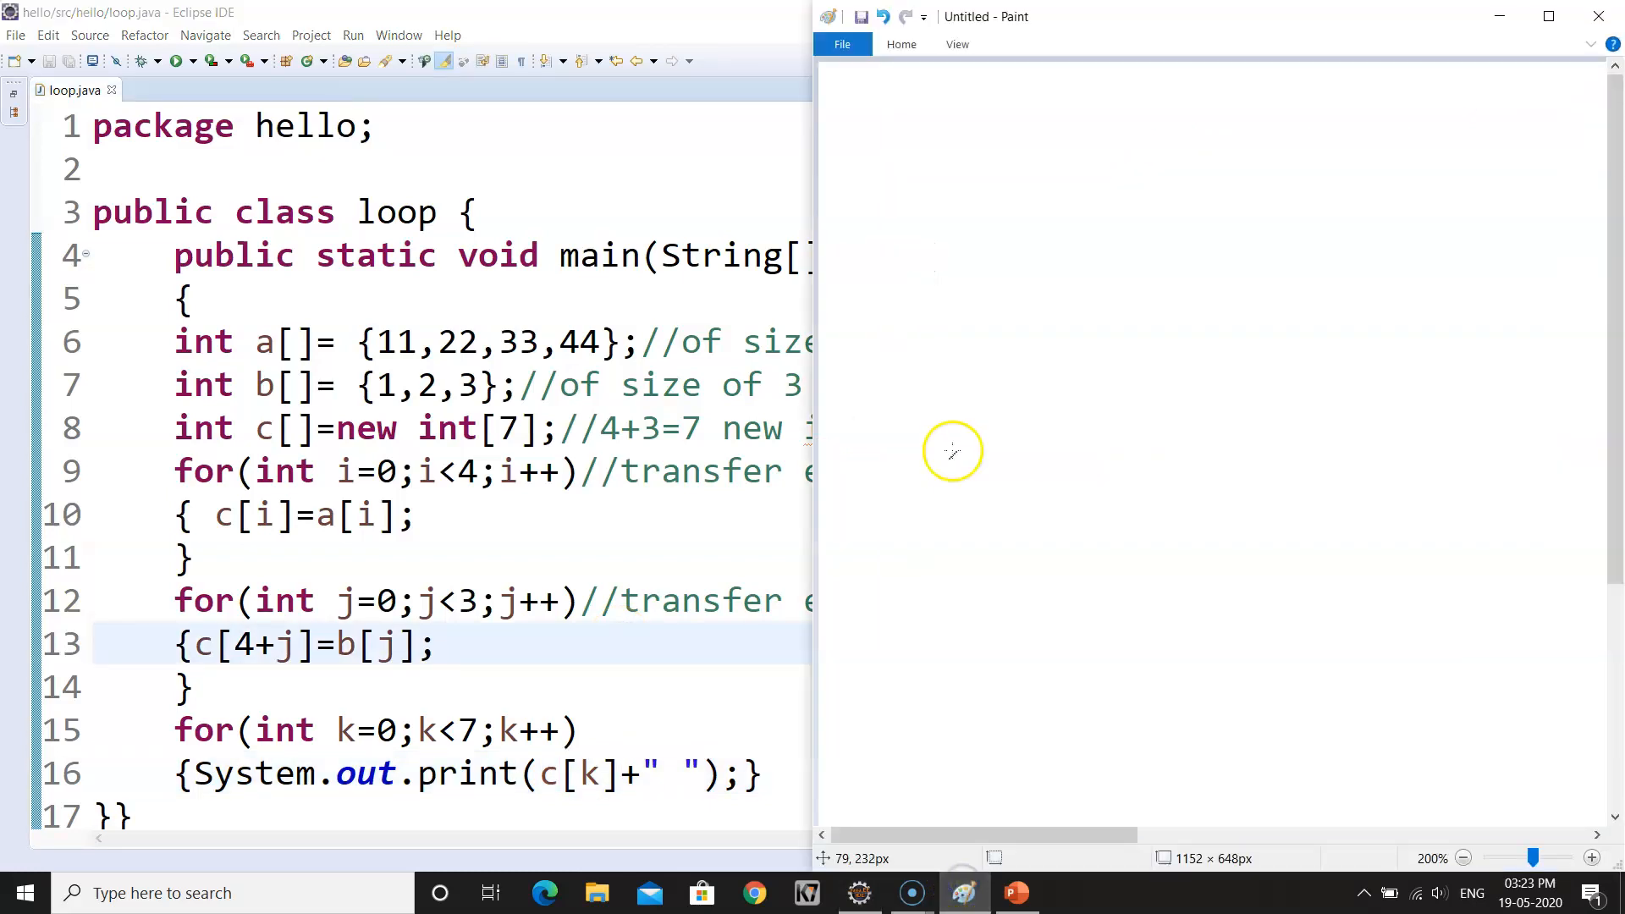
mouse_move(951, 445)
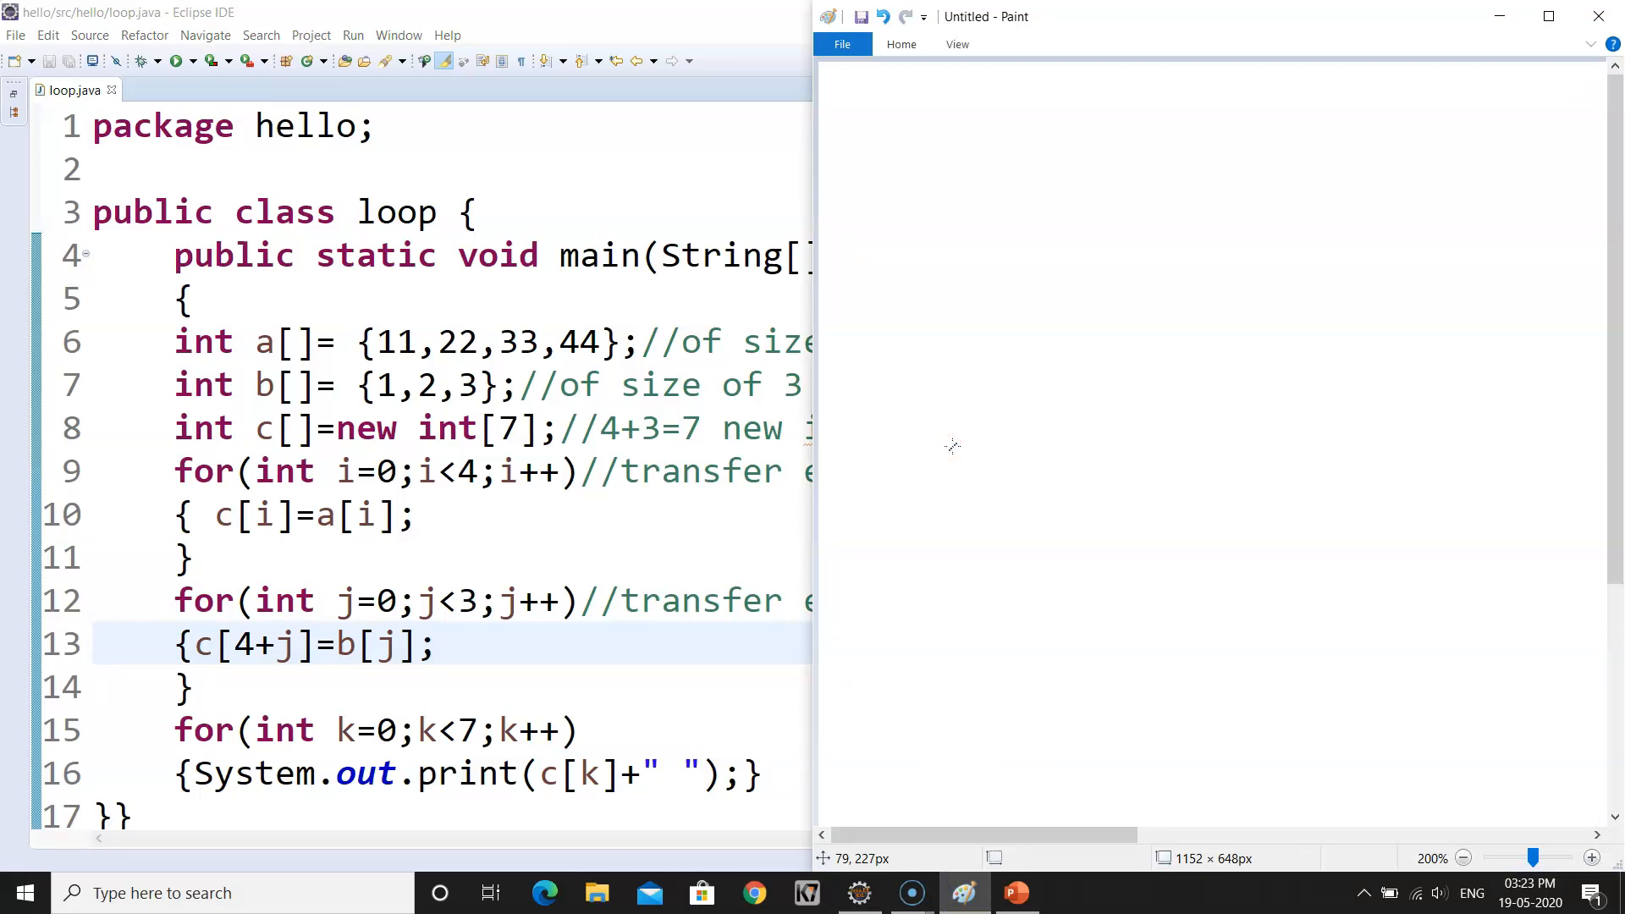
mouse_move(820, 358)
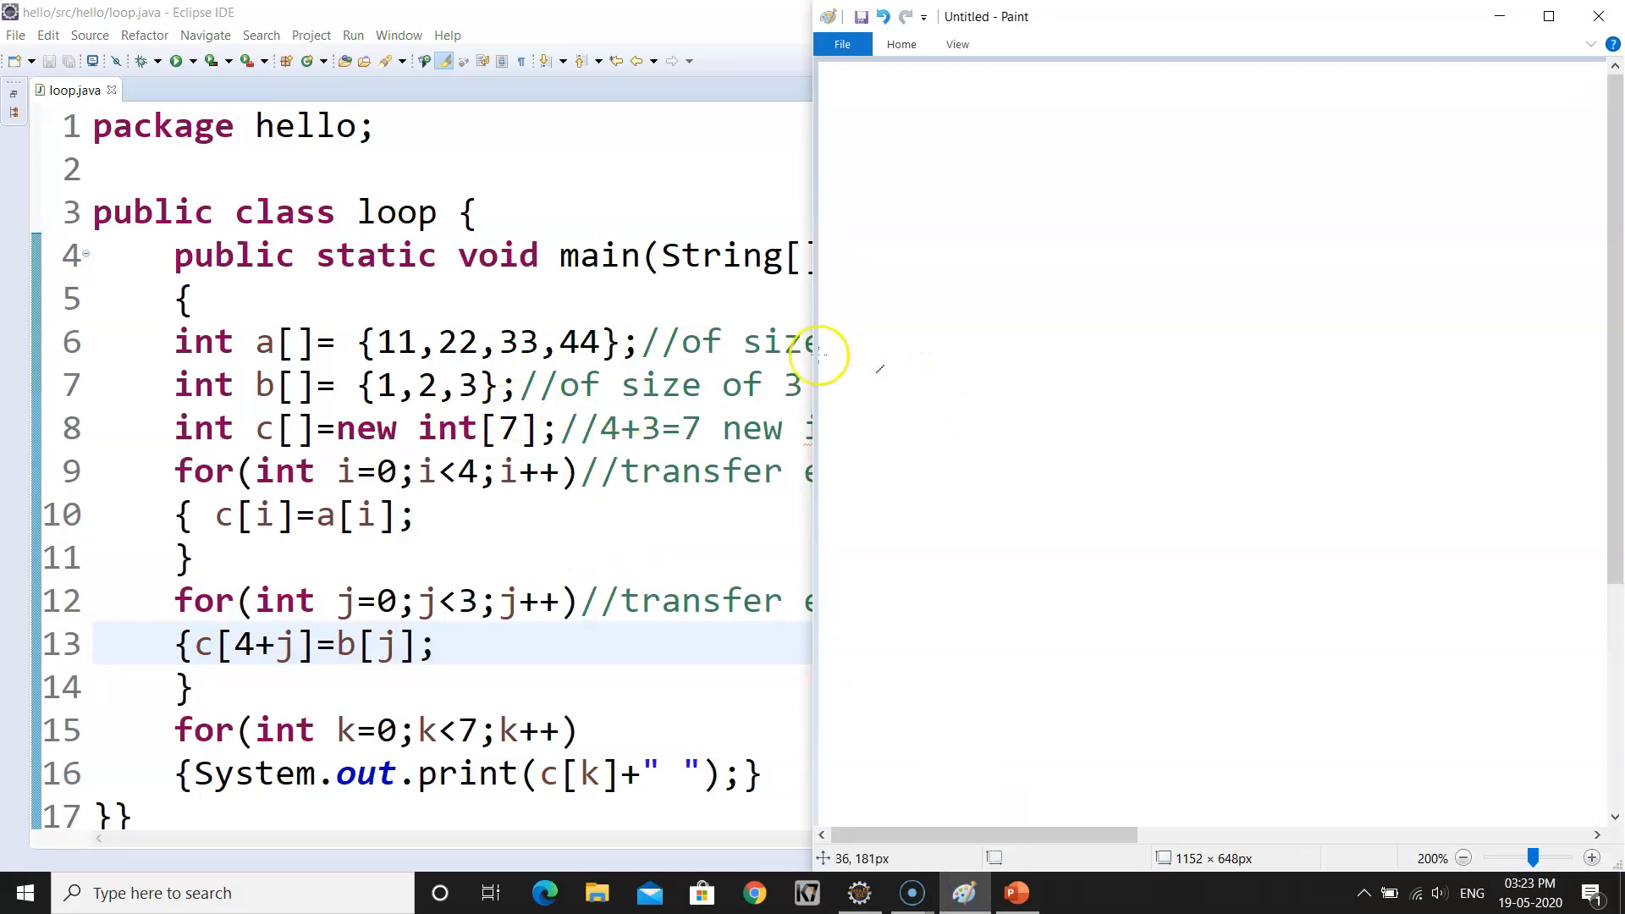
mouse_move(611, 390)
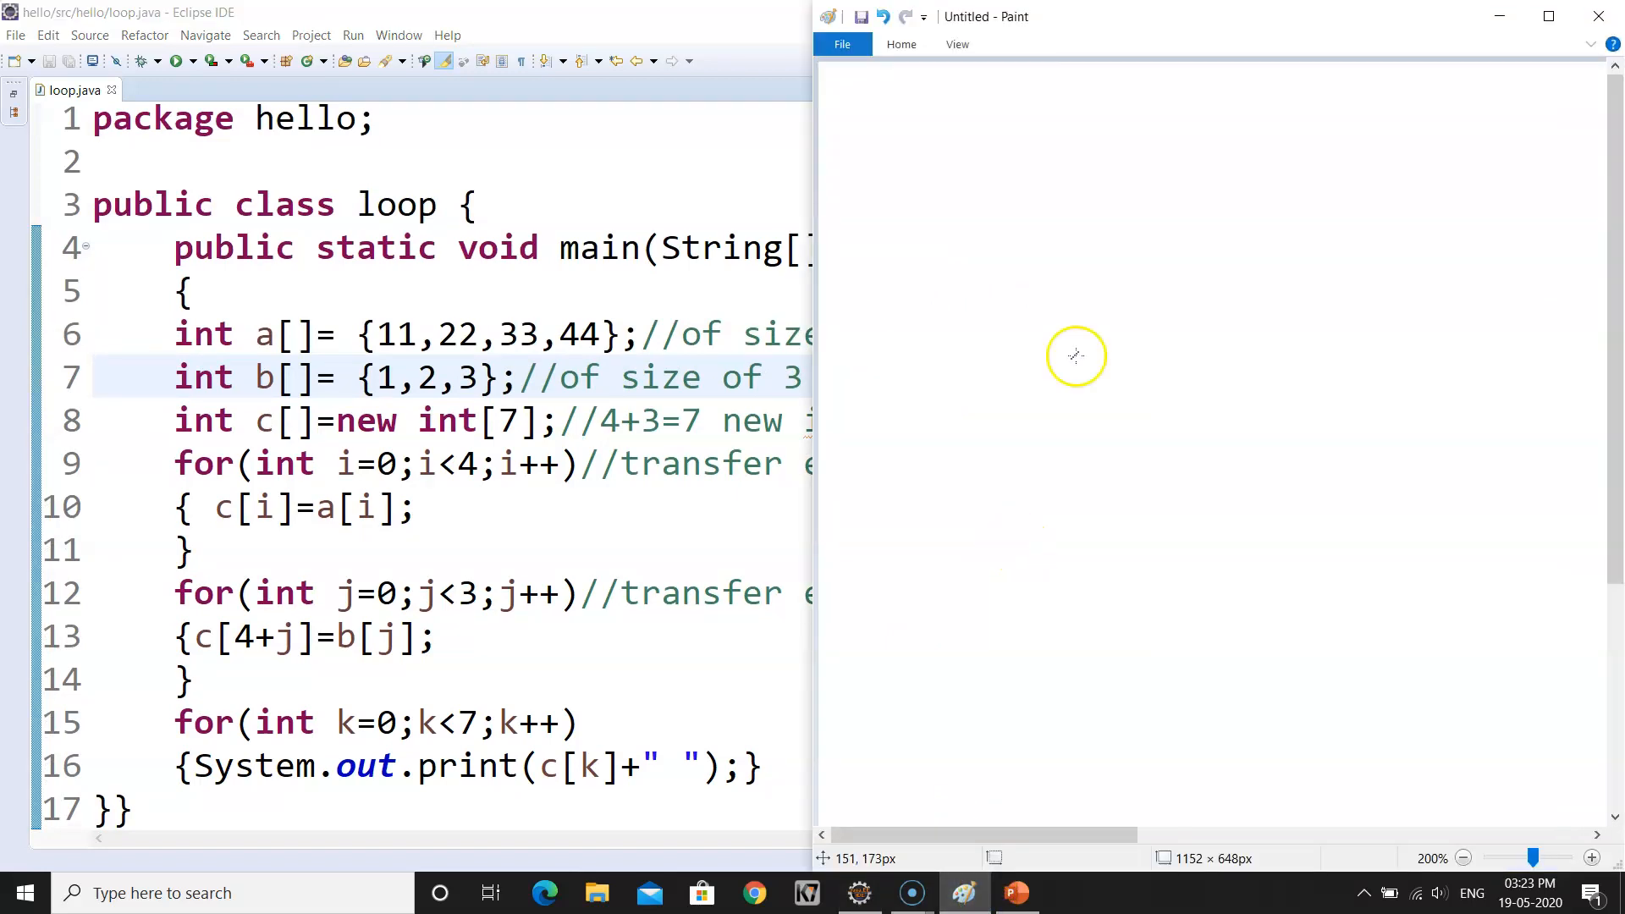
mouse_move(848, 87)
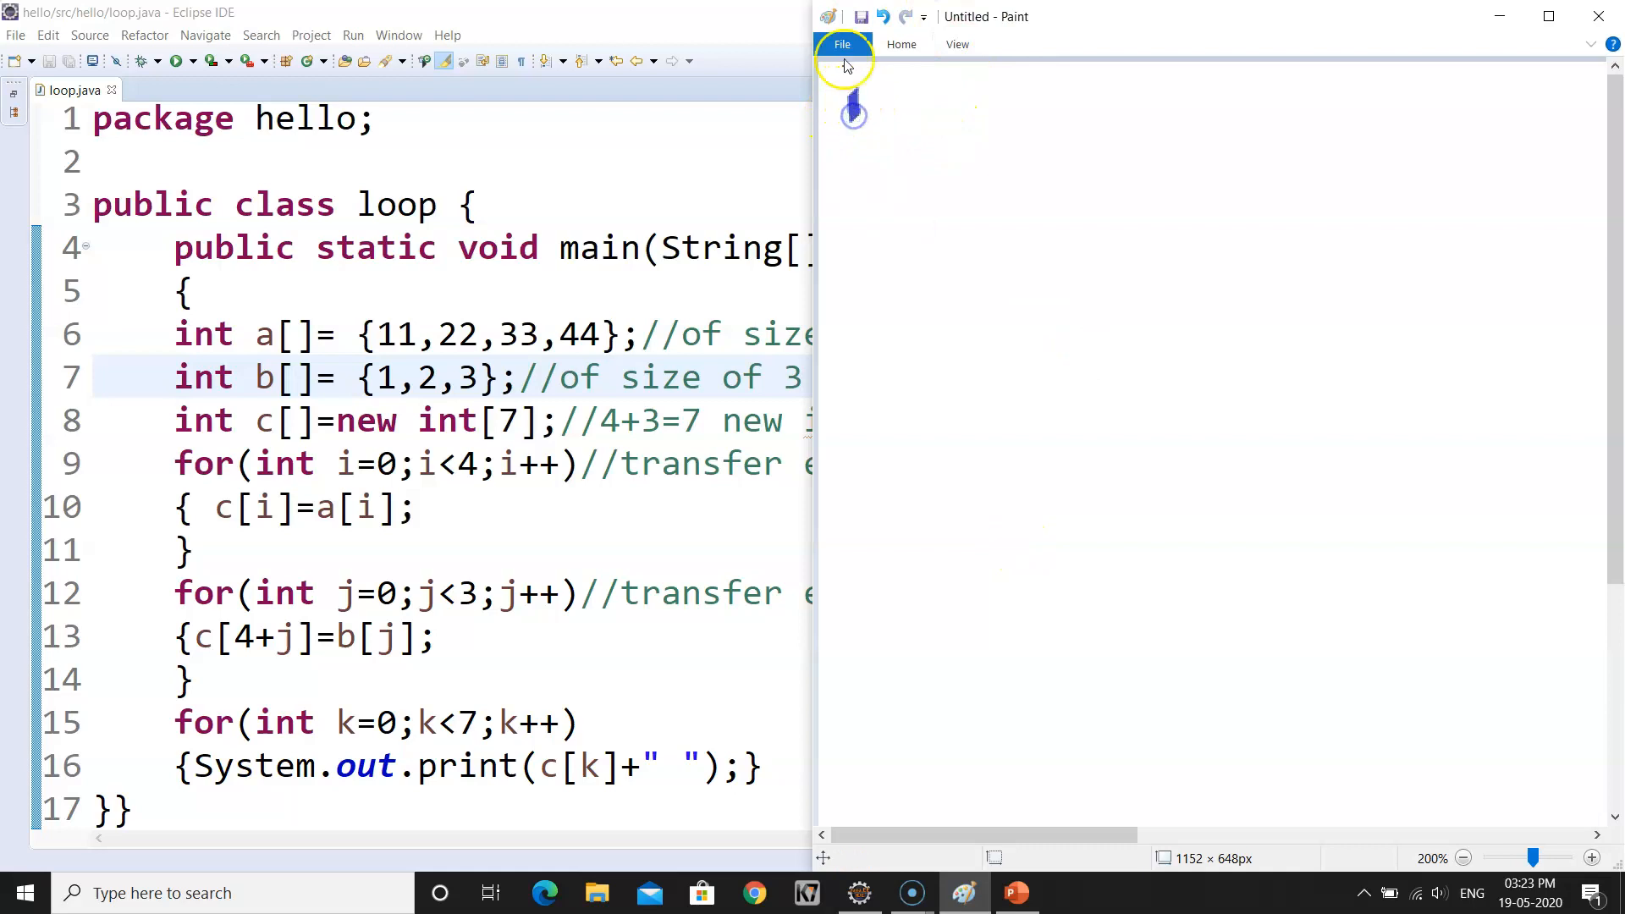
- Pick the pencil and start handwriting arrays a, b and c on the canvas
click(900, 44)
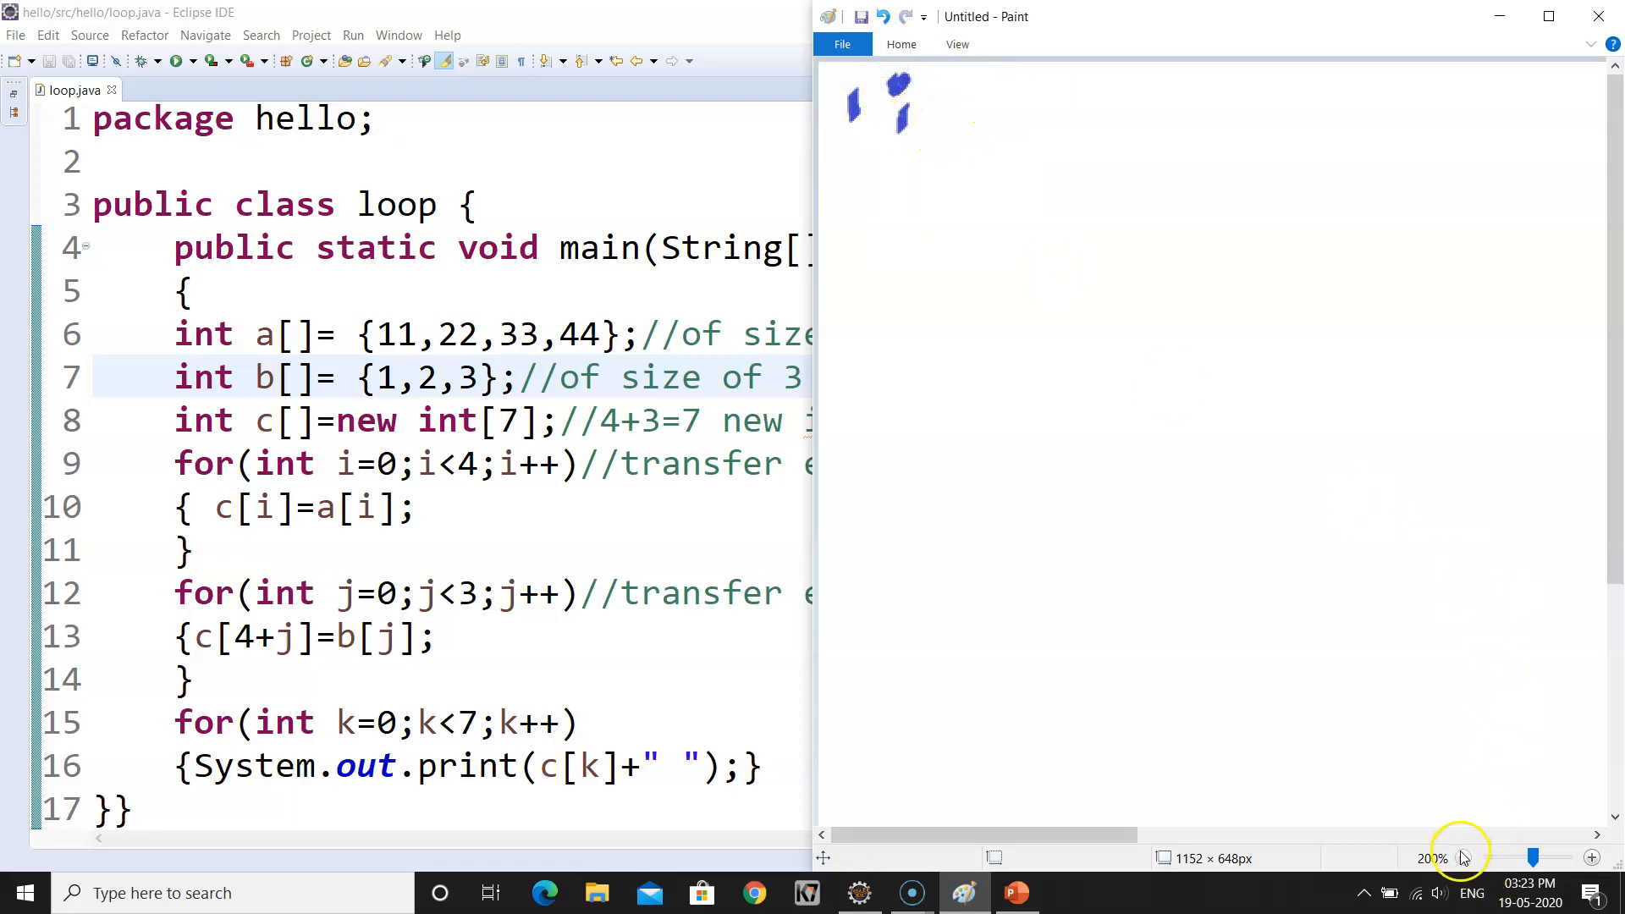
click(1463, 858)
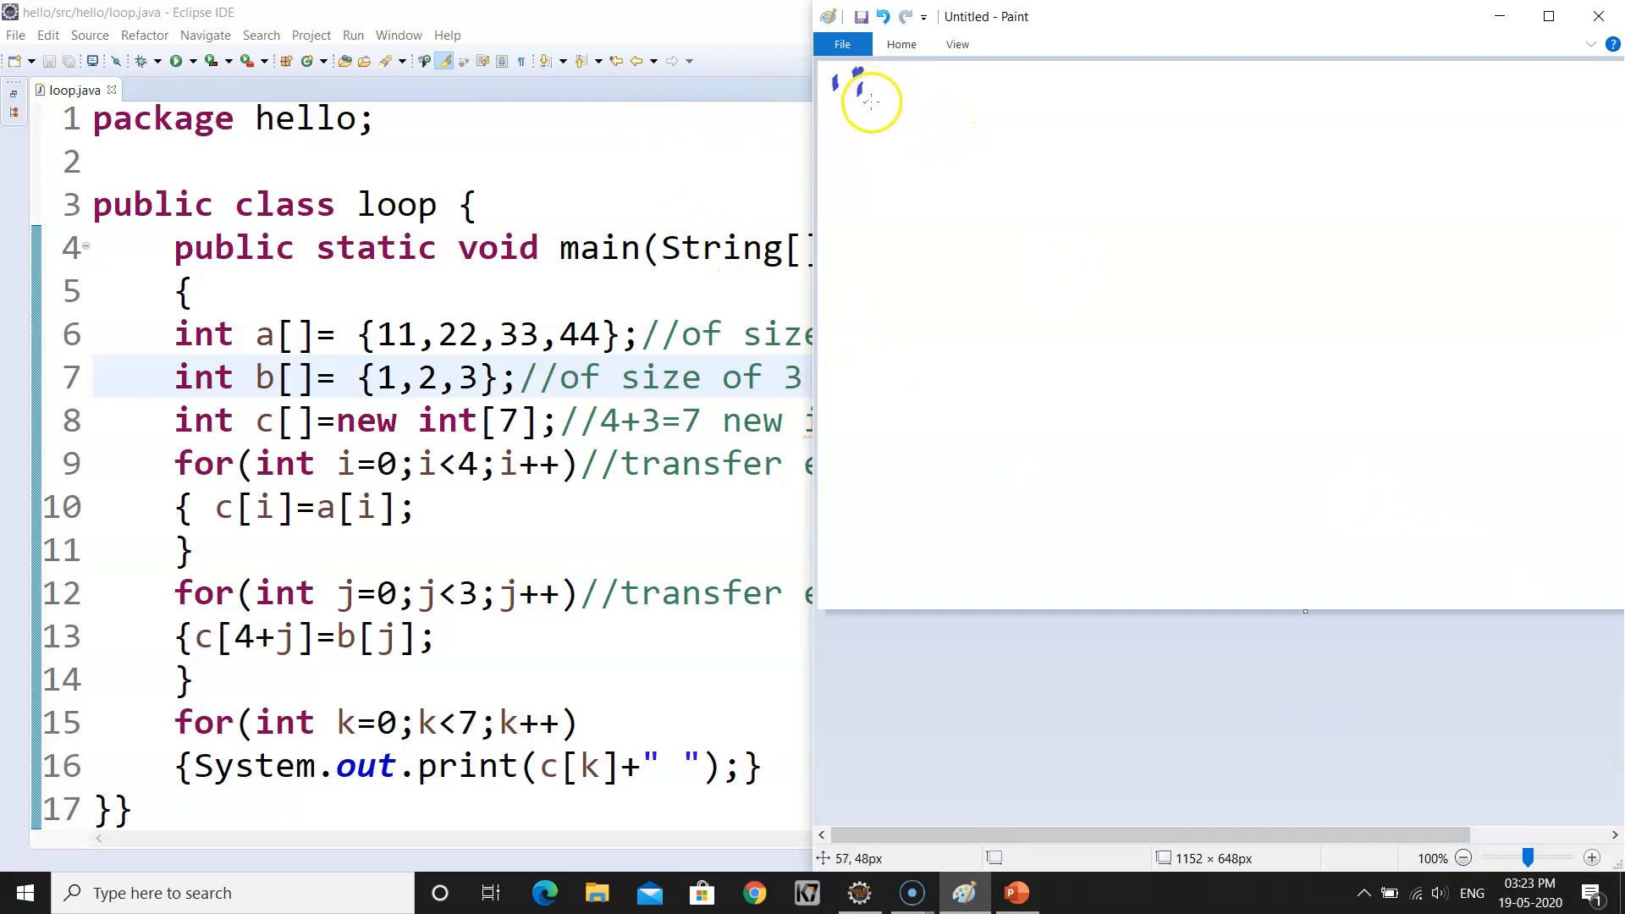
mouse_move(852, 89)
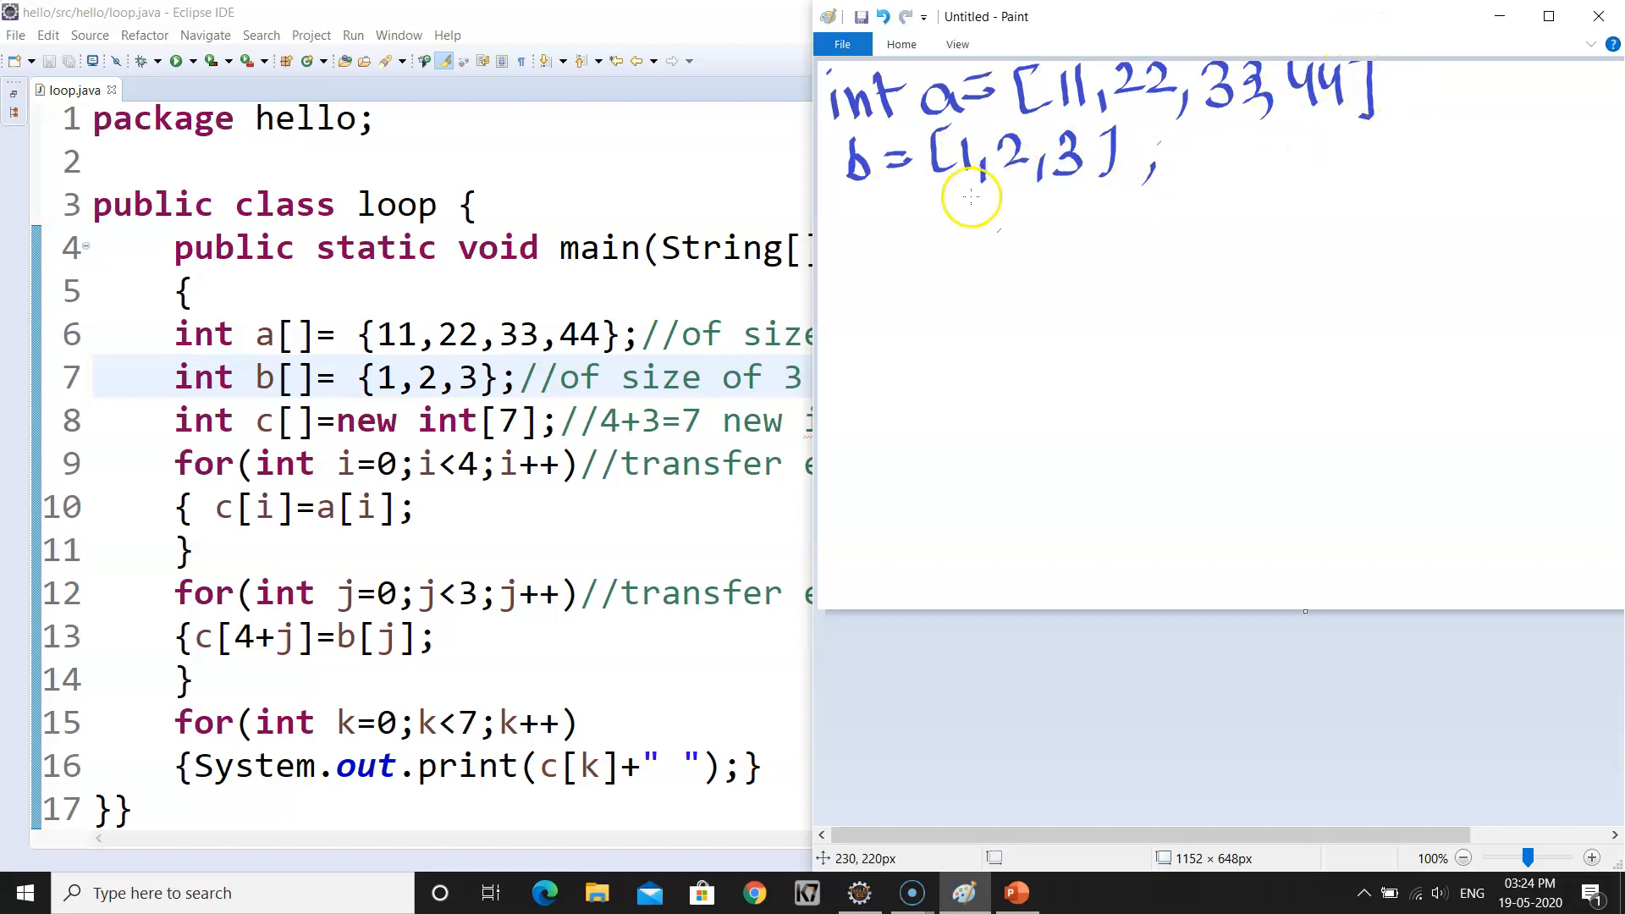
mouse_move(878, 195)
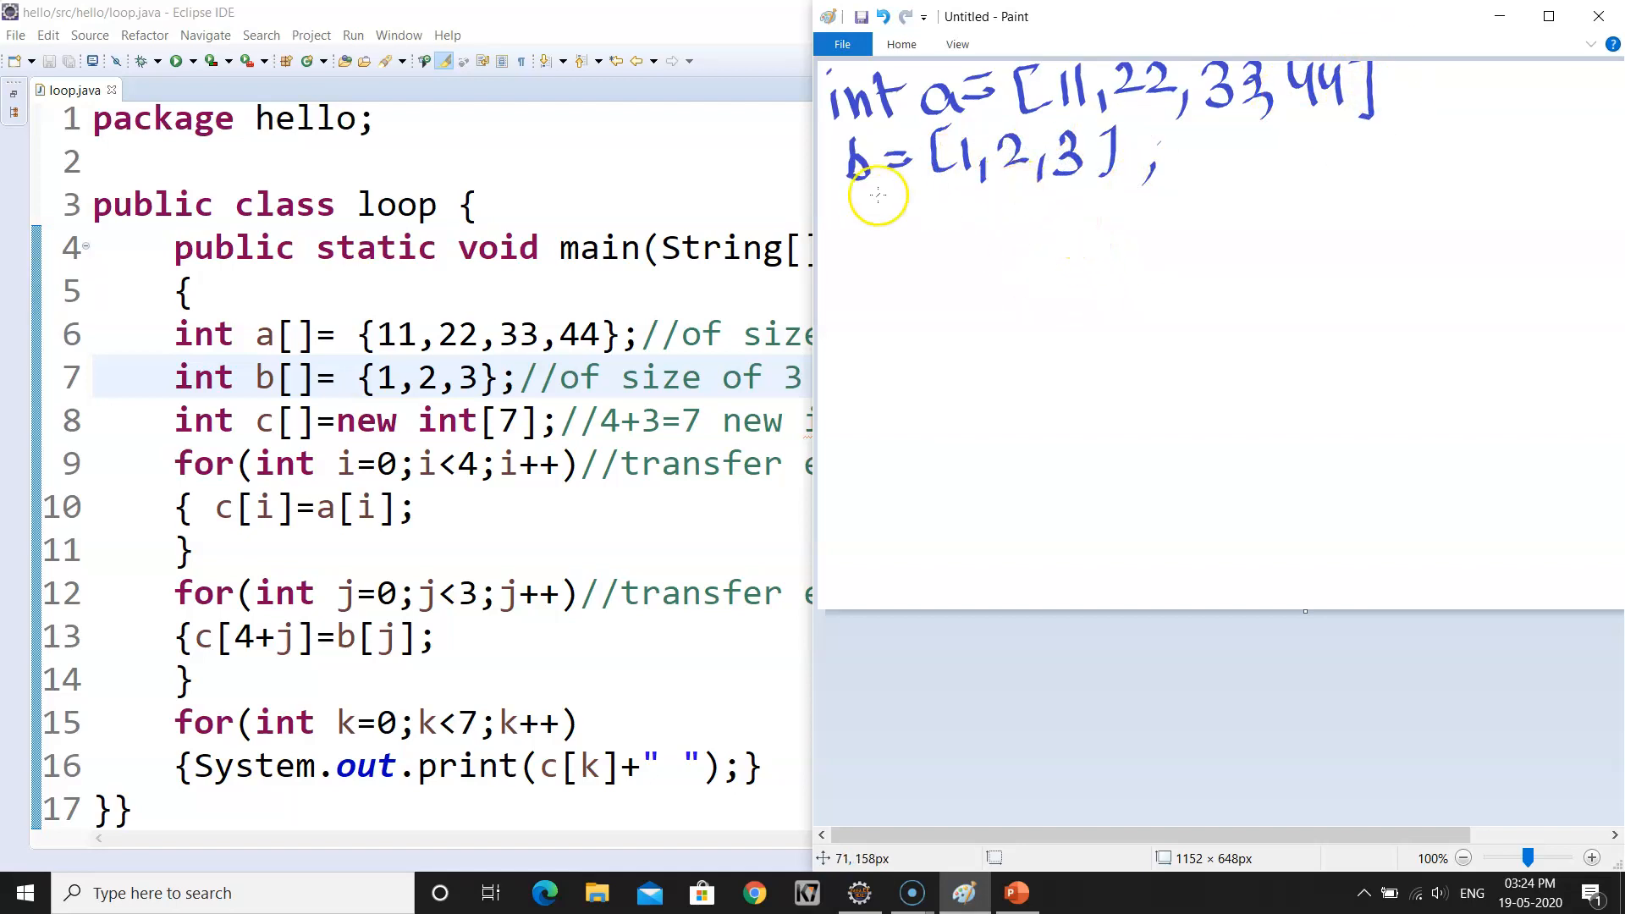
mouse_move(847, 230)
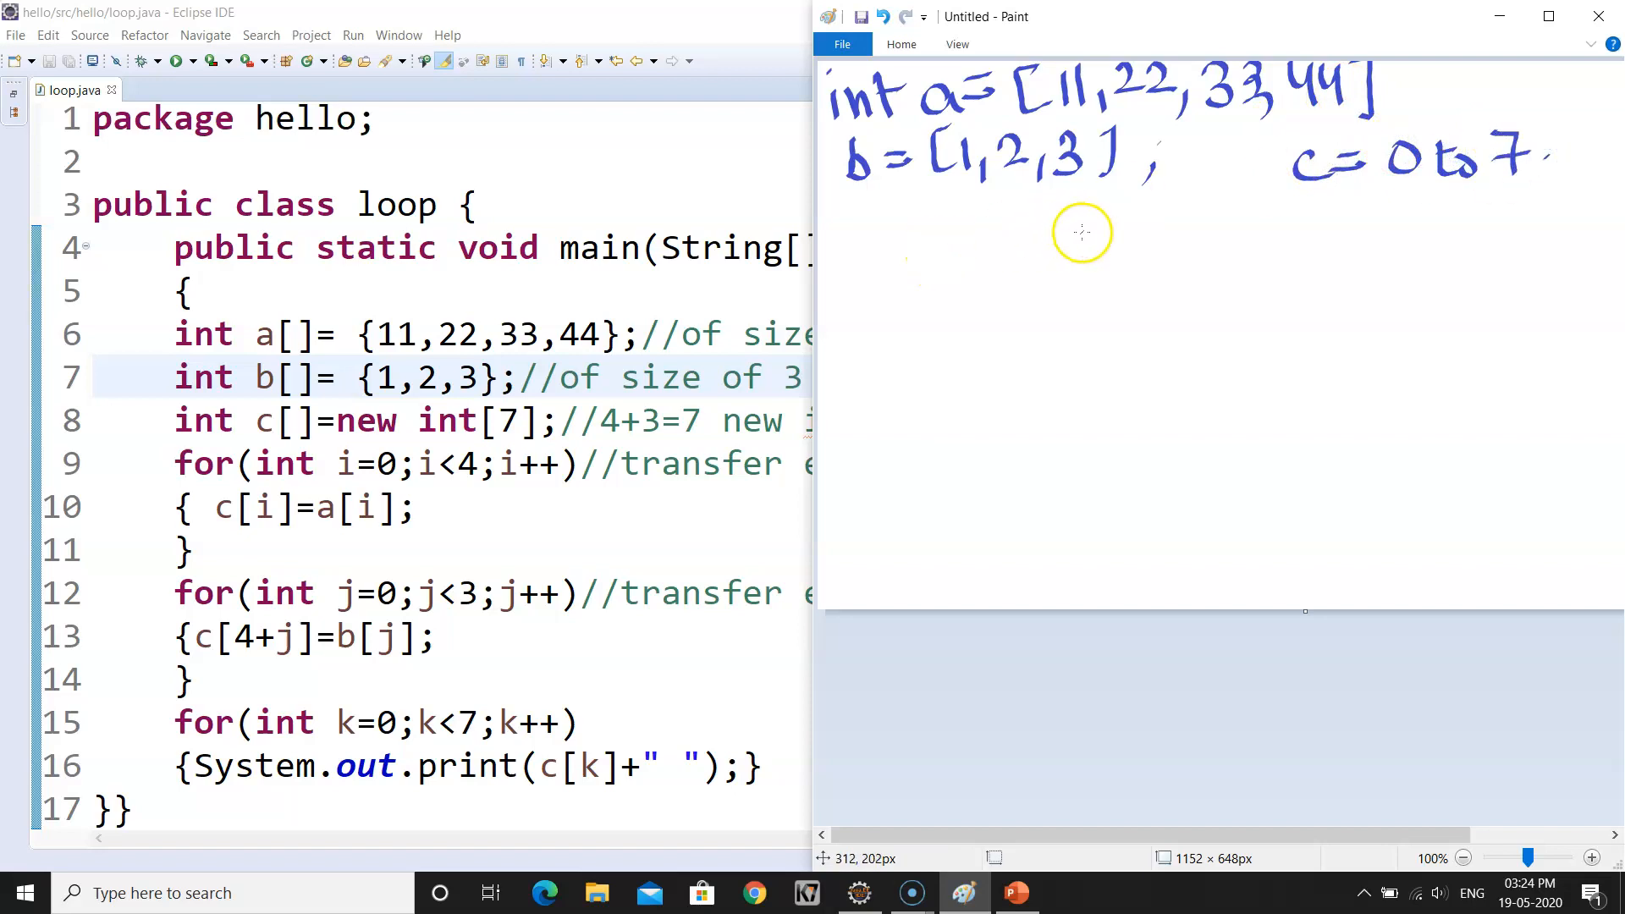
mouse_move(710, 450)
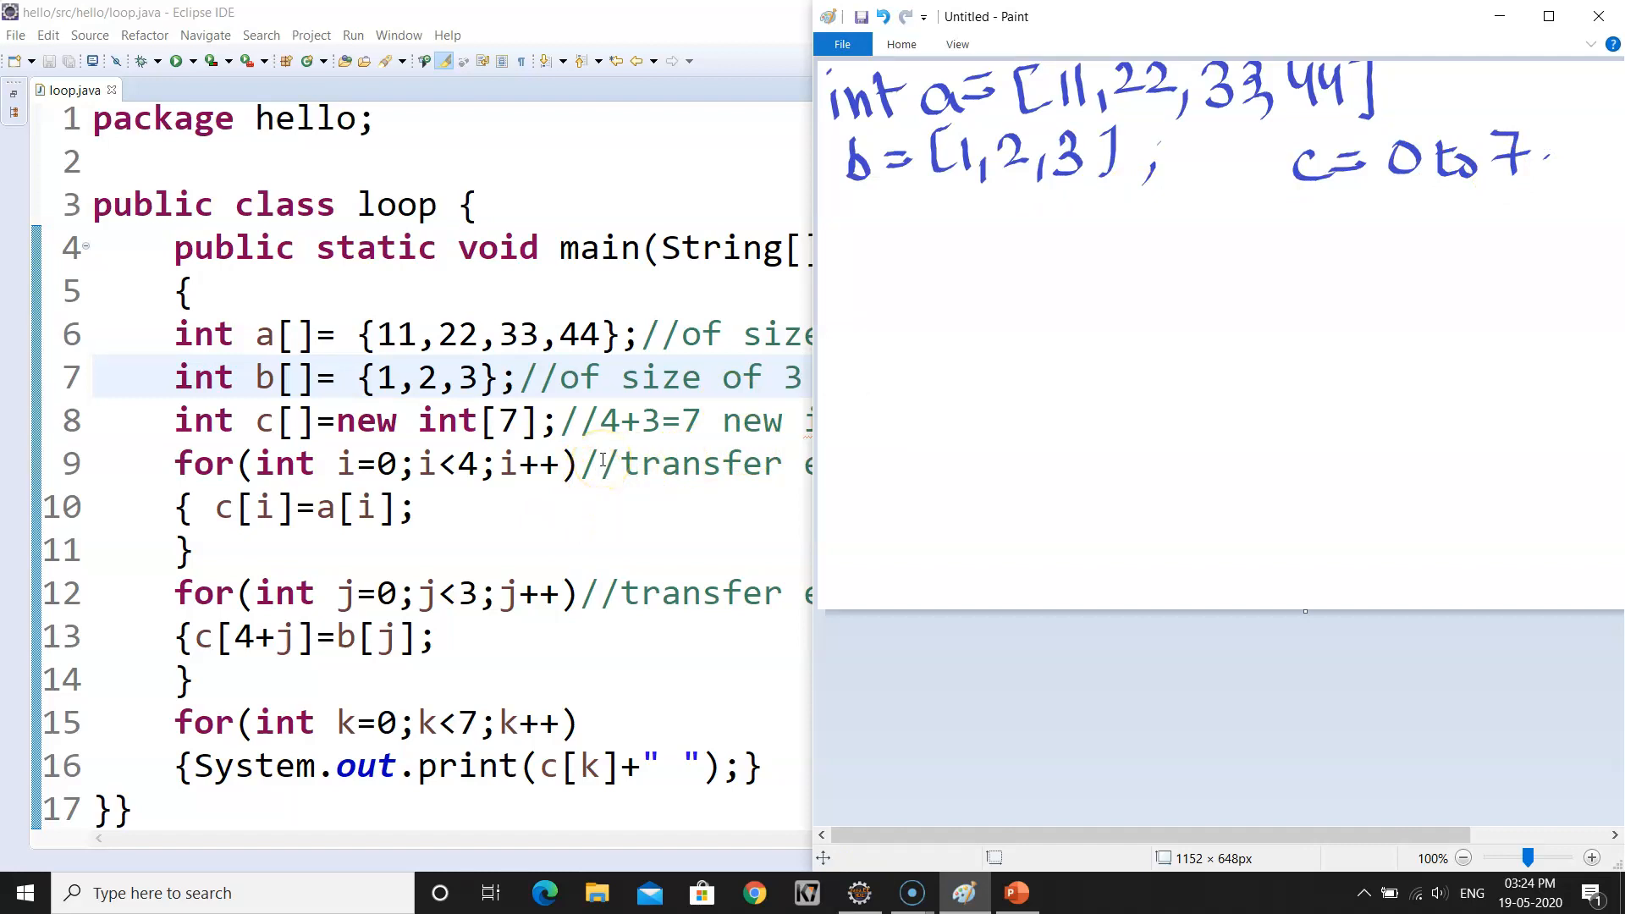
mouse_move(885, 248)
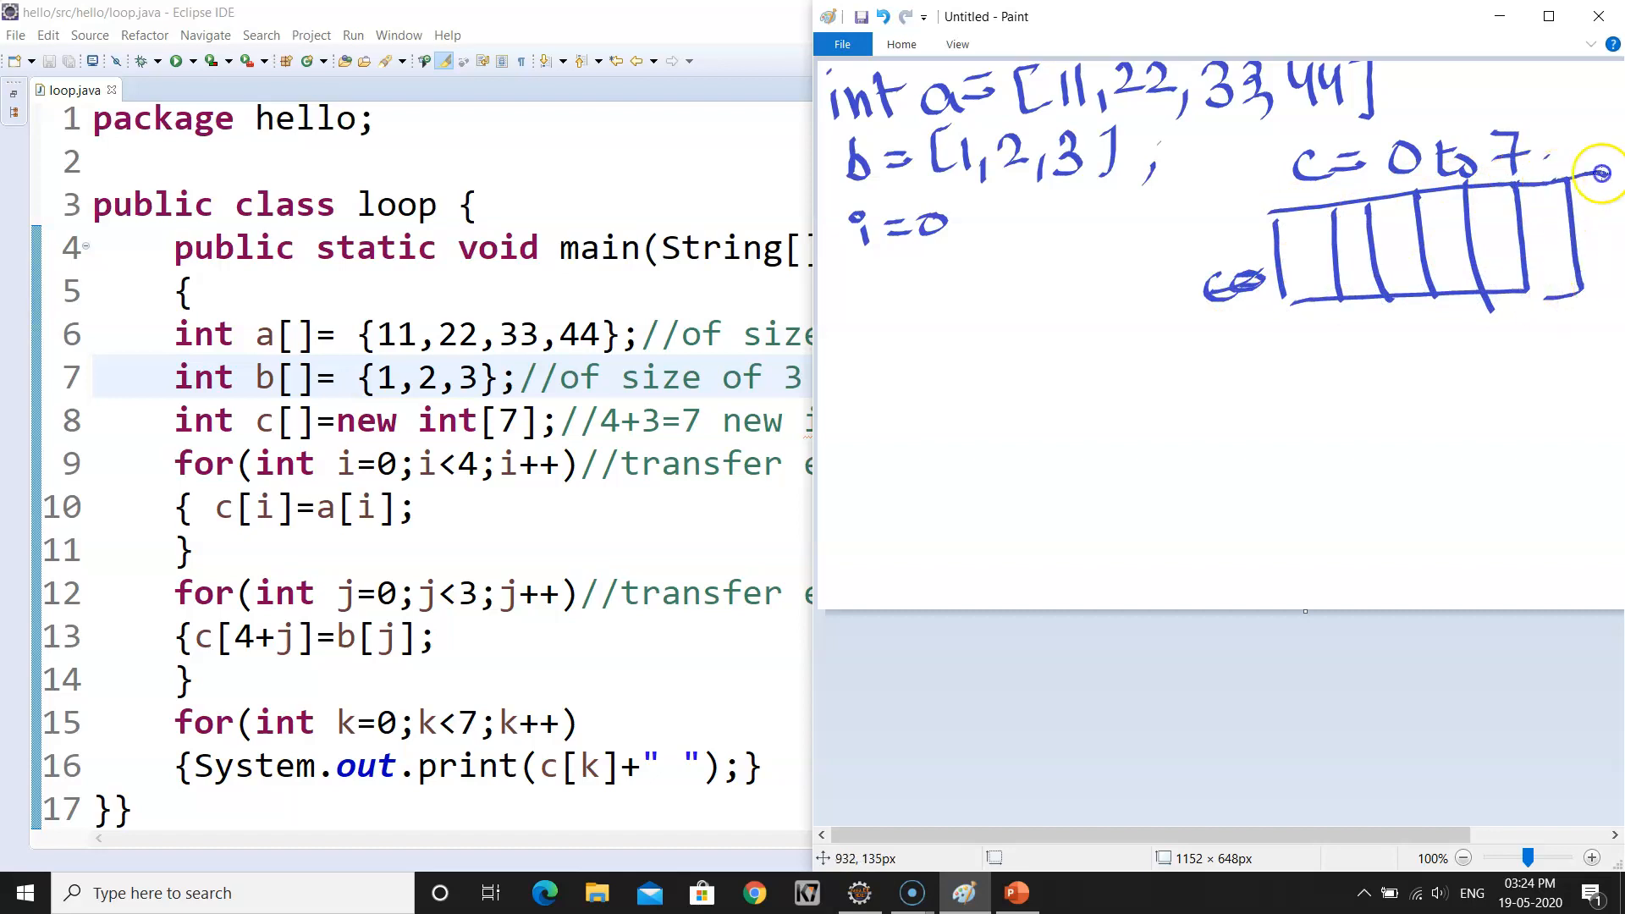
mouse_move(1305, 327)
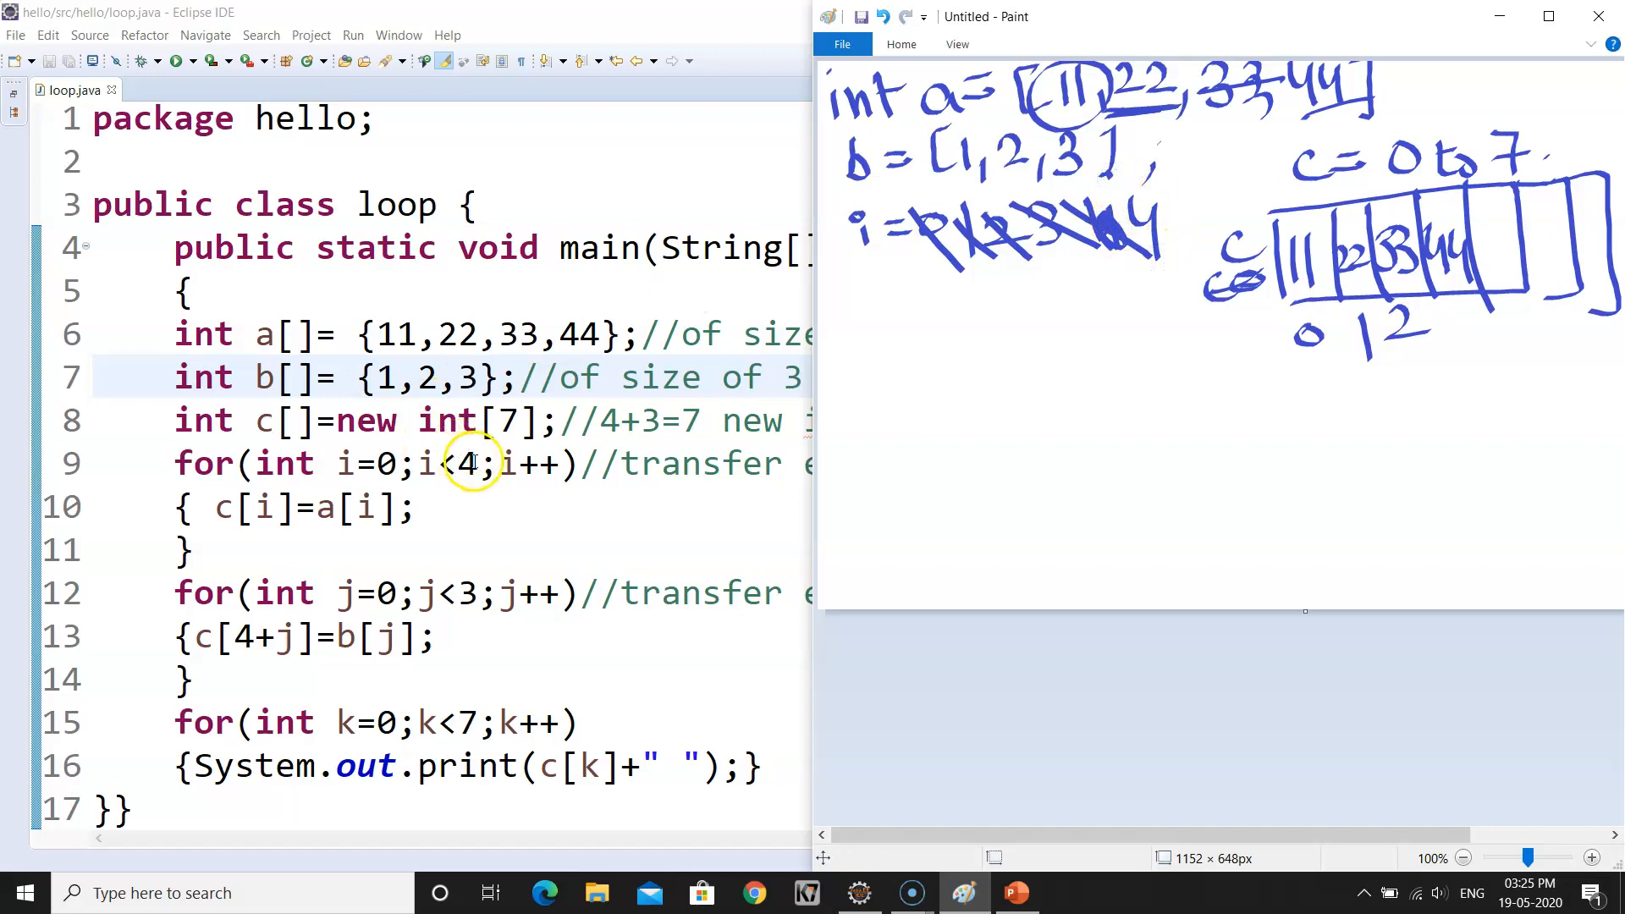
- Select the second loop's header conditions in Eclipse for the dry run
double_click(445, 464)
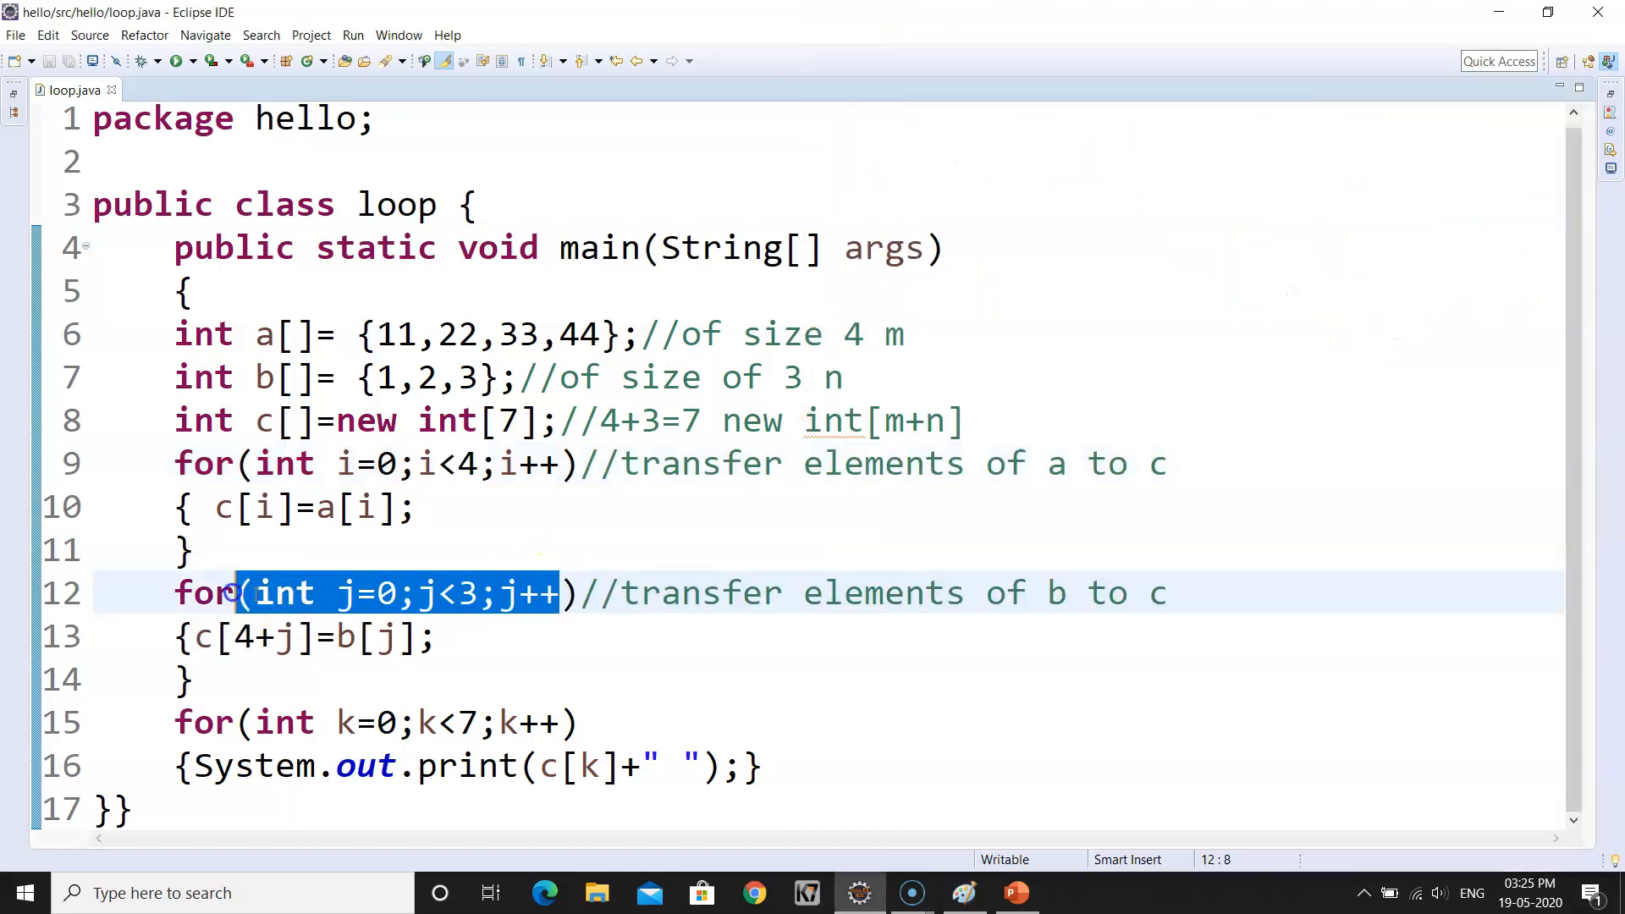
- Bring the Paint dry-run sketch back to the front
click(961, 892)
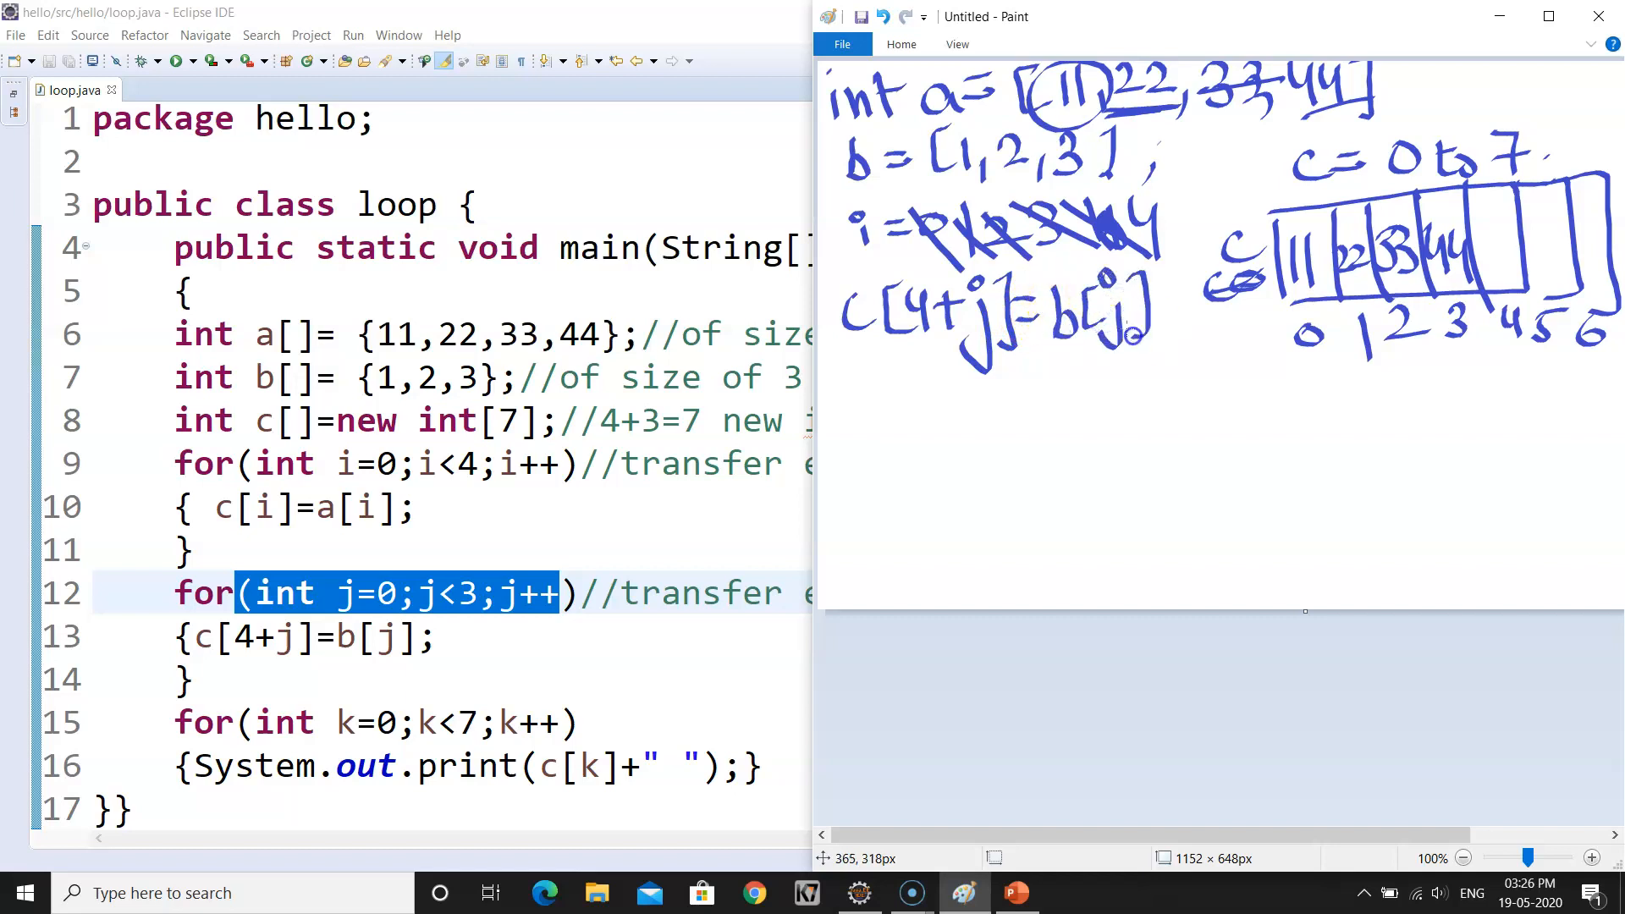
mouse_move(884, 450)
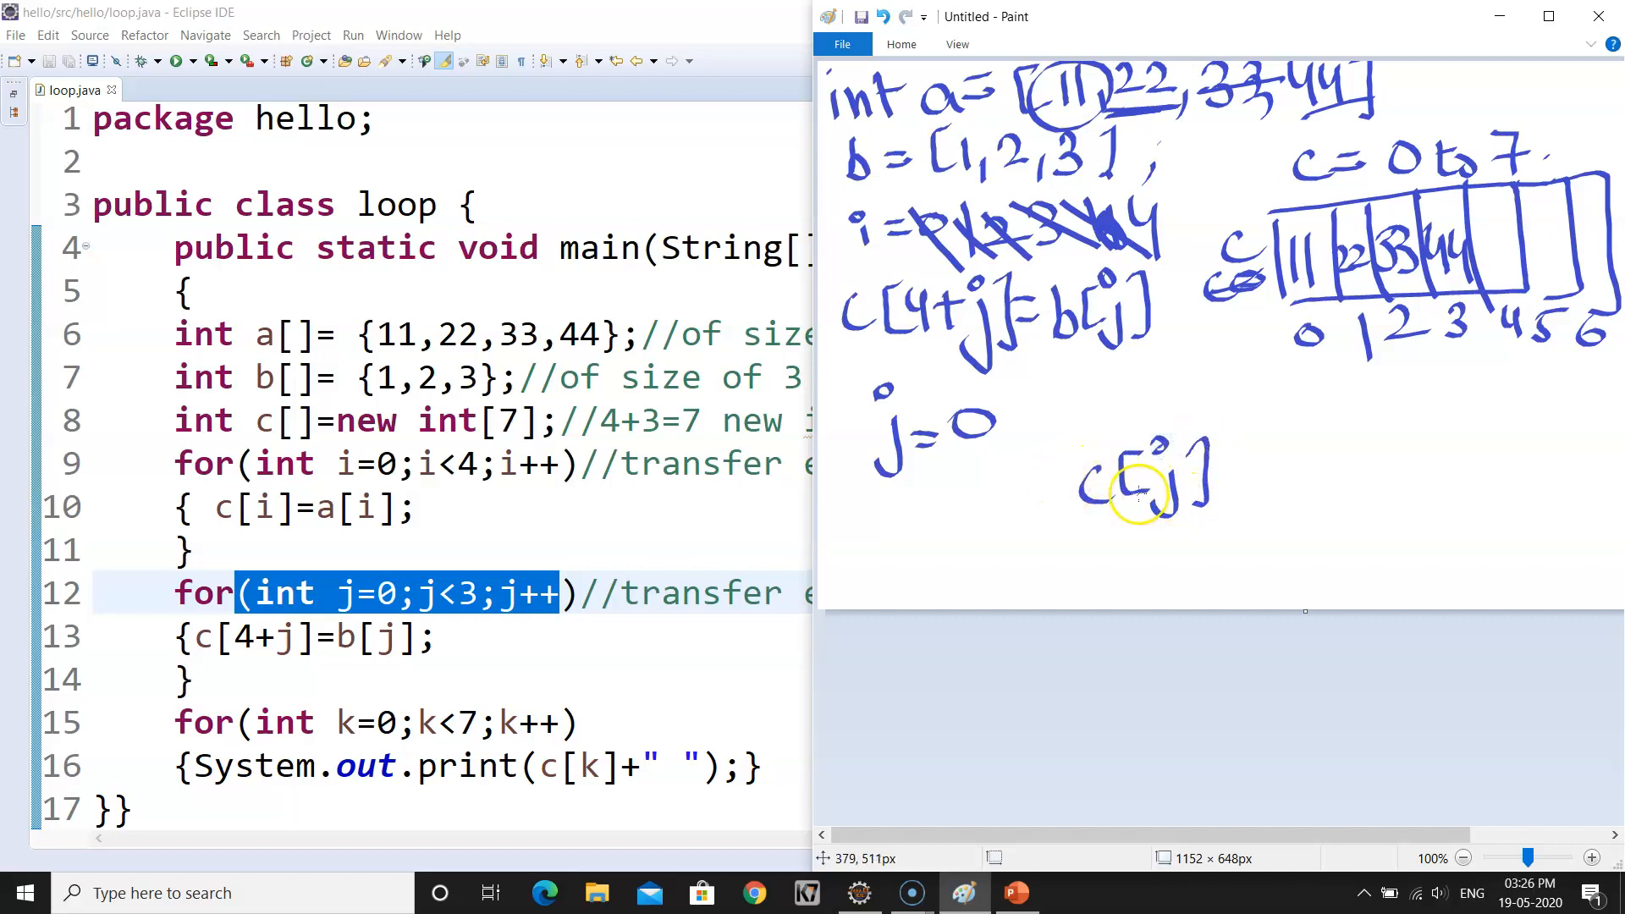
mouse_move(980, 435)
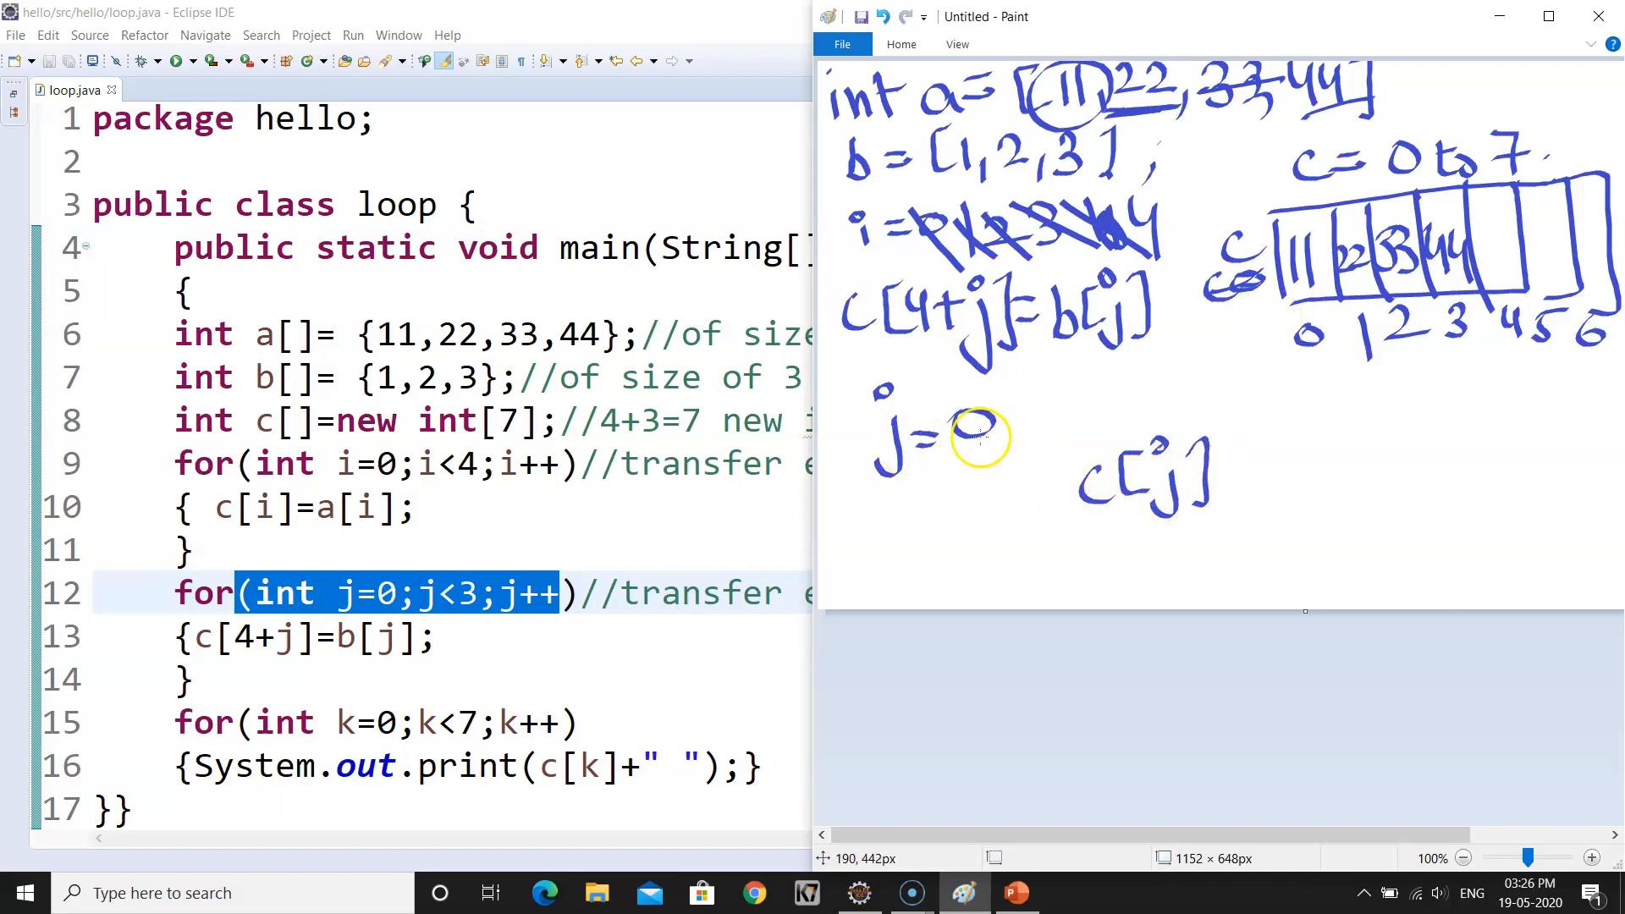
mouse_move(1198, 342)
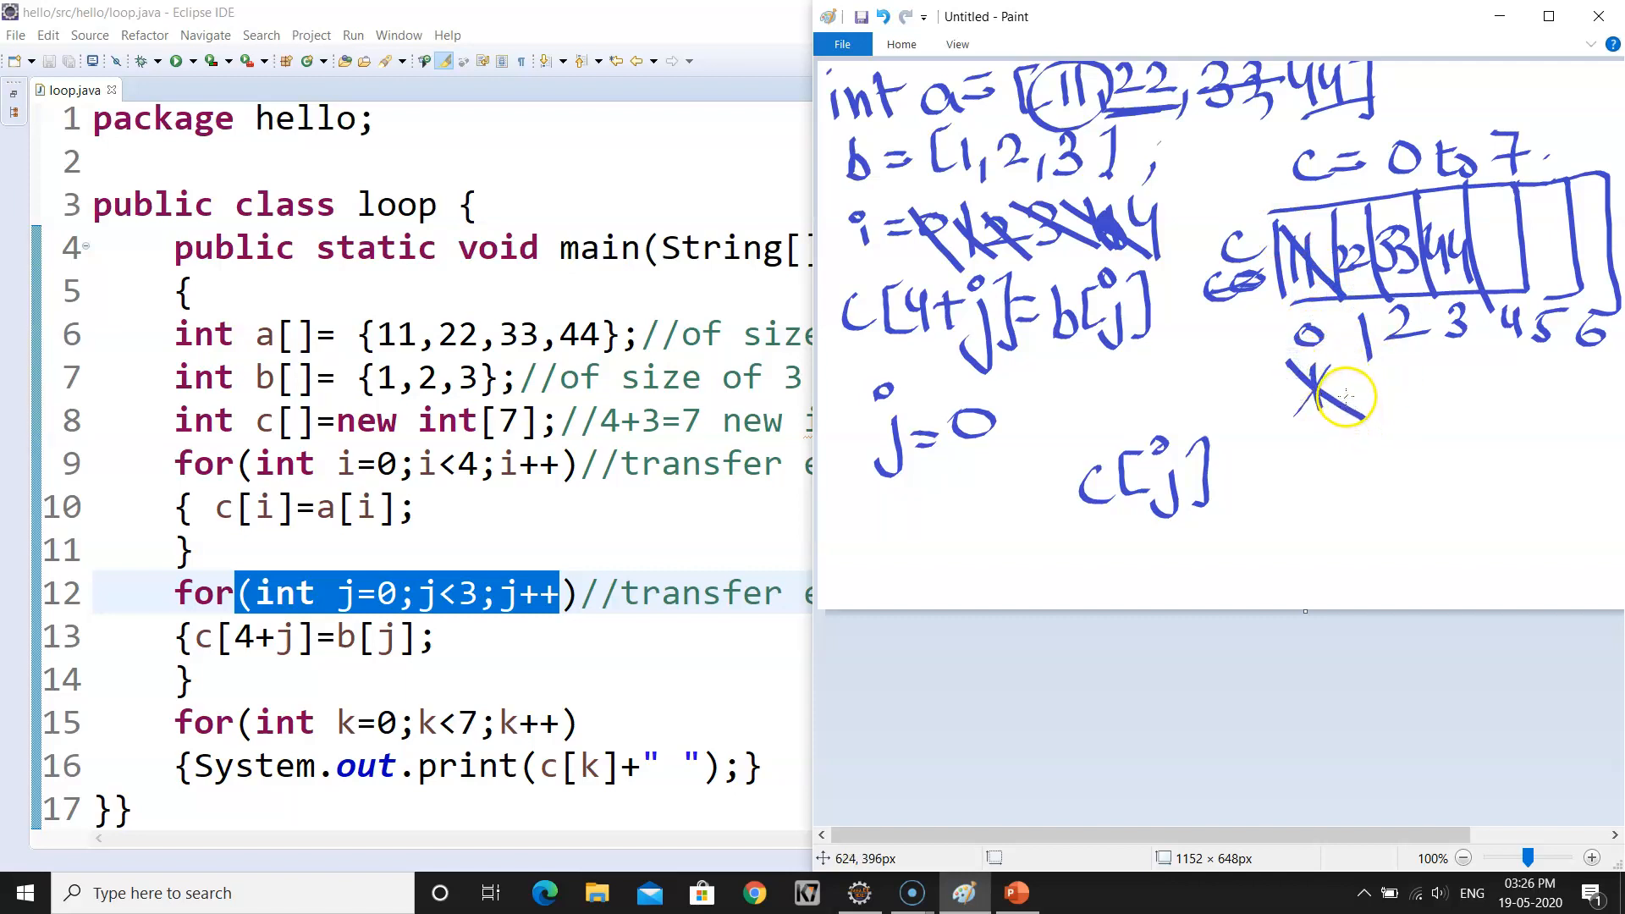
mouse_move(1317, 280)
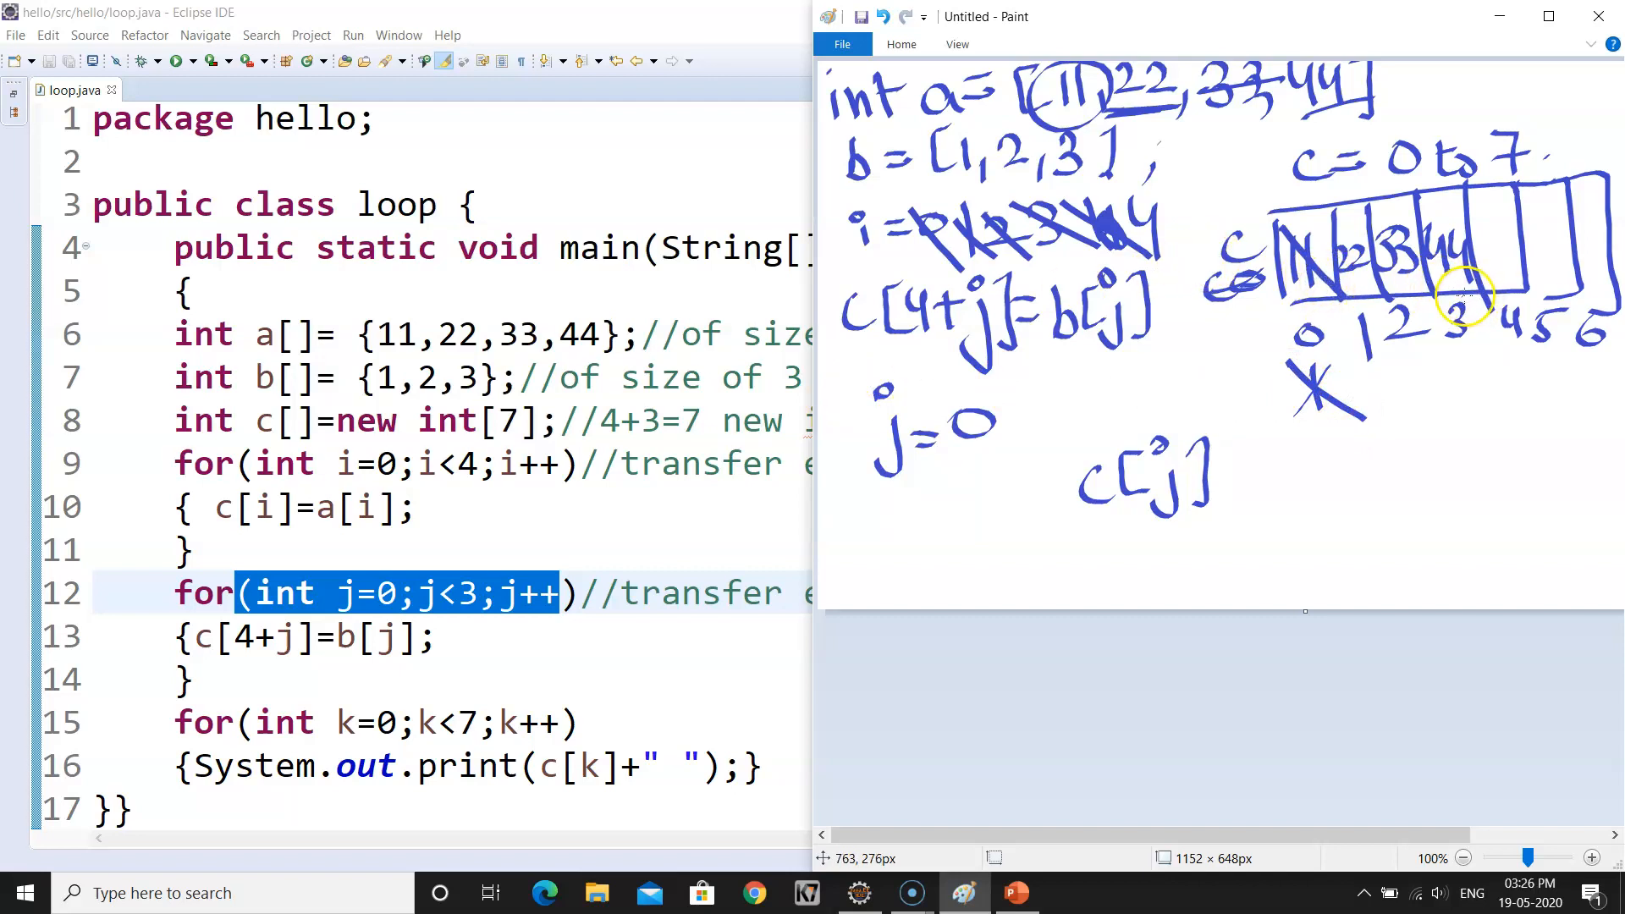
mouse_move(1498, 298)
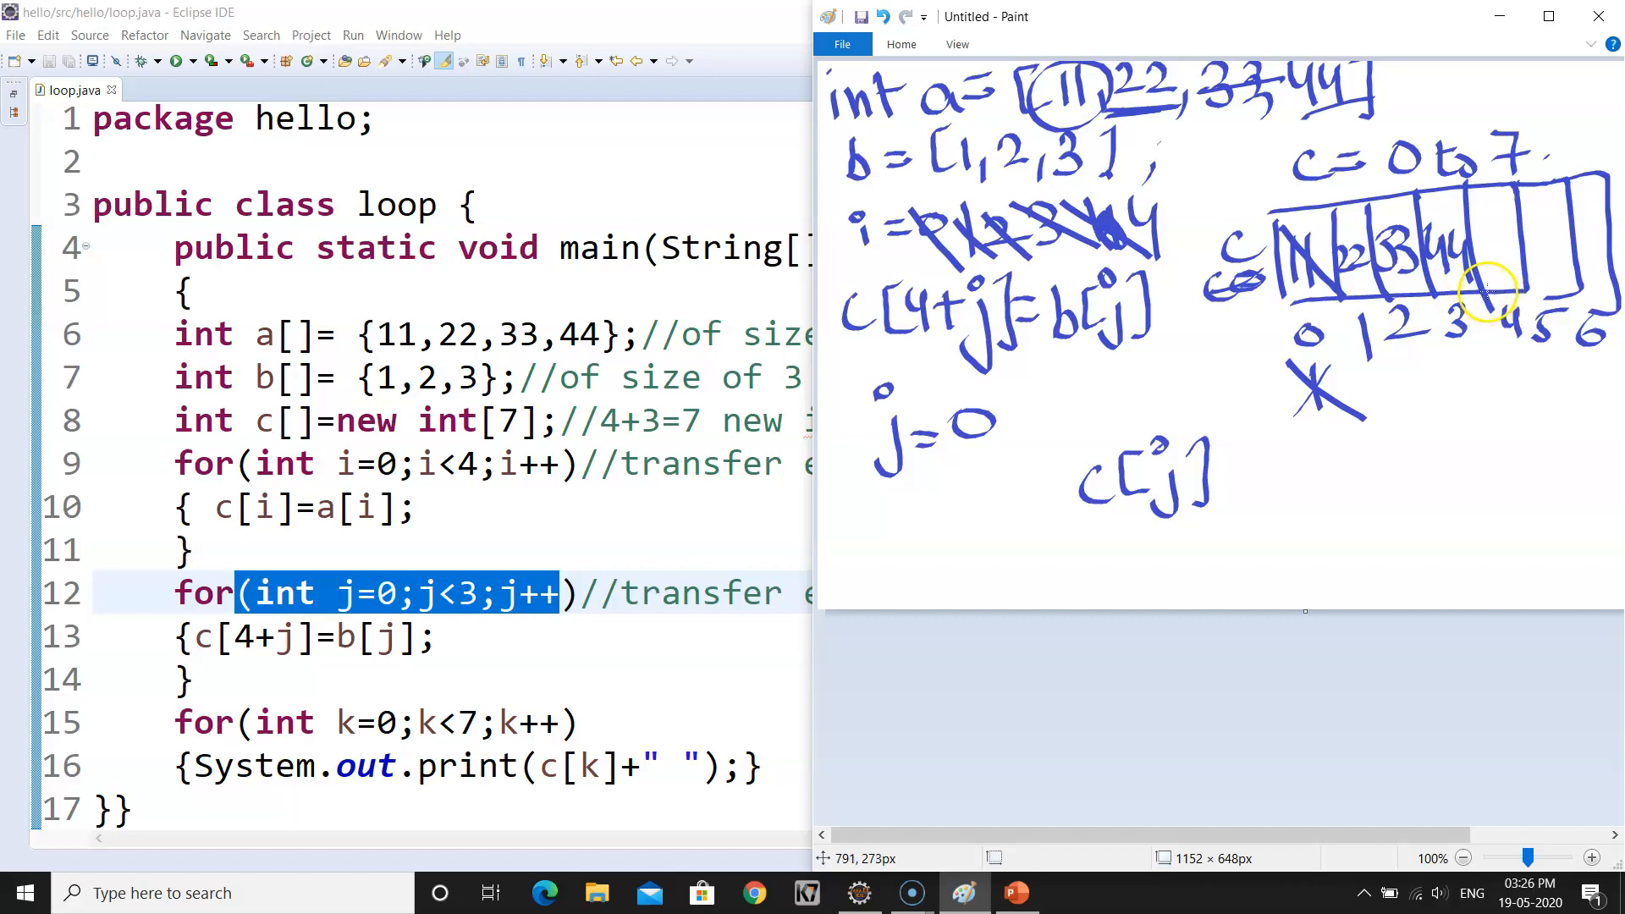
mouse_move(1471, 384)
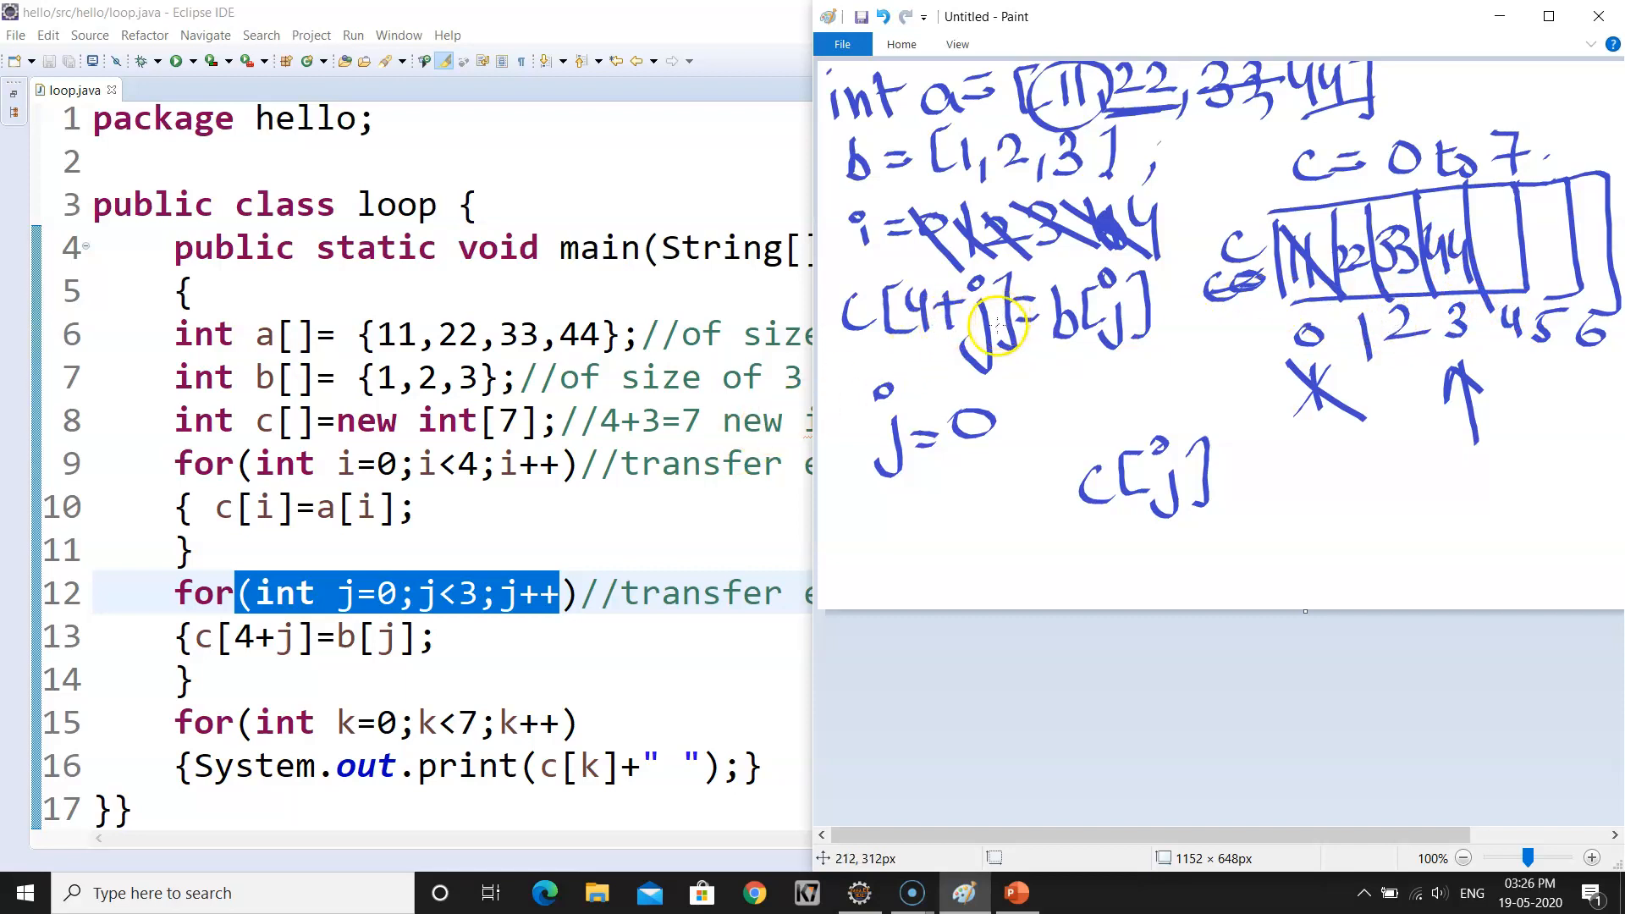
mouse_move(958, 415)
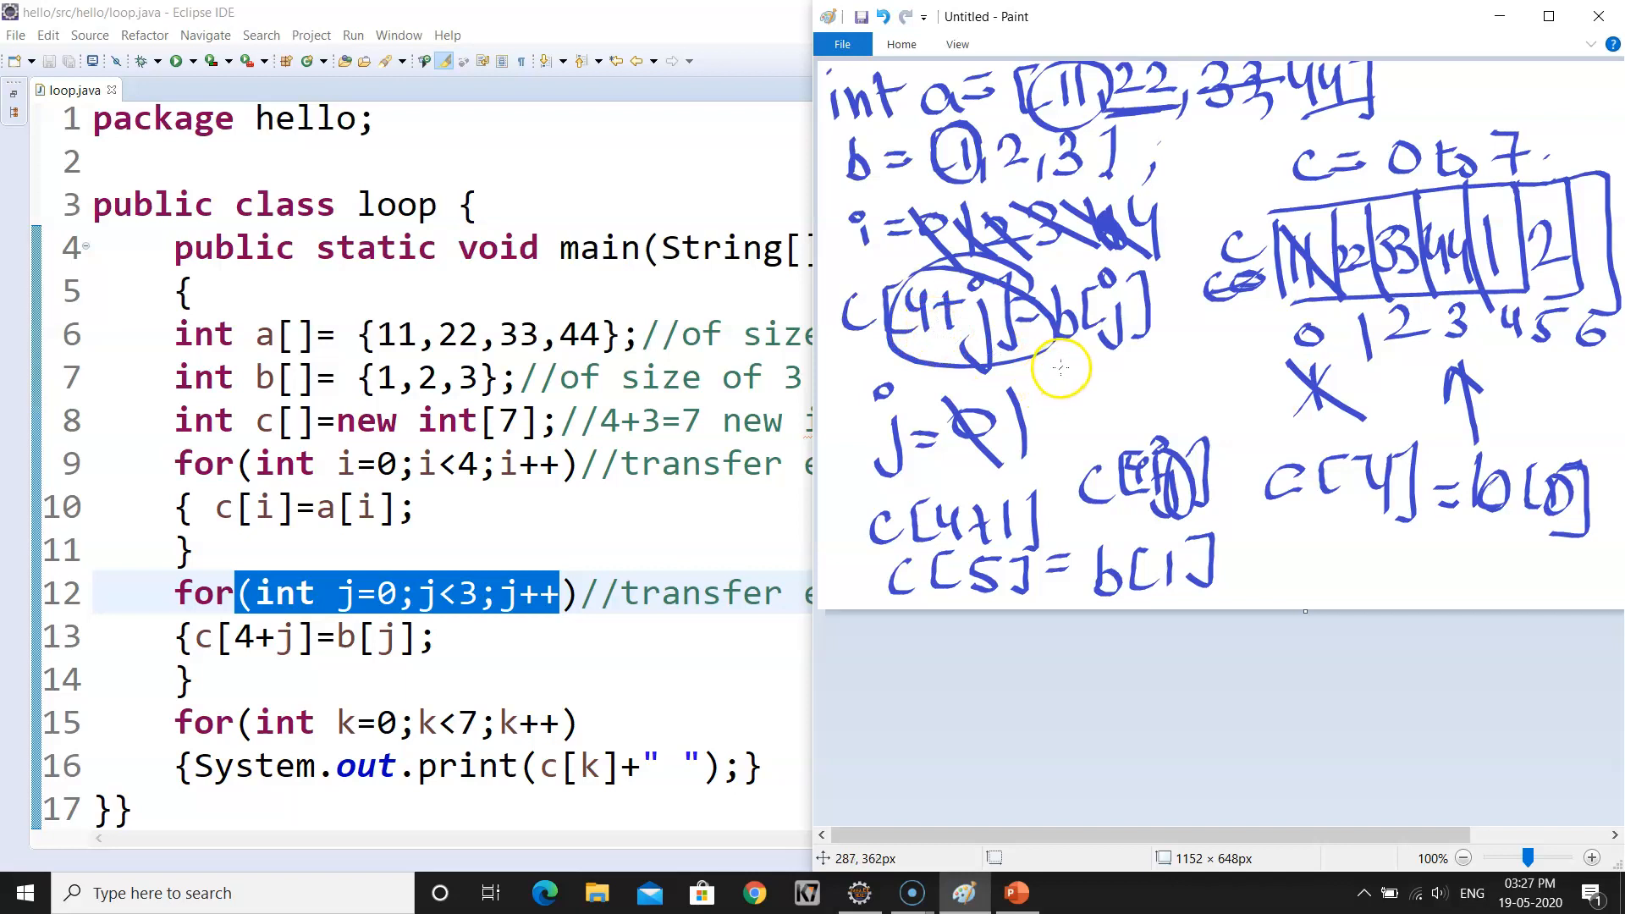
mouse_move(1107, 381)
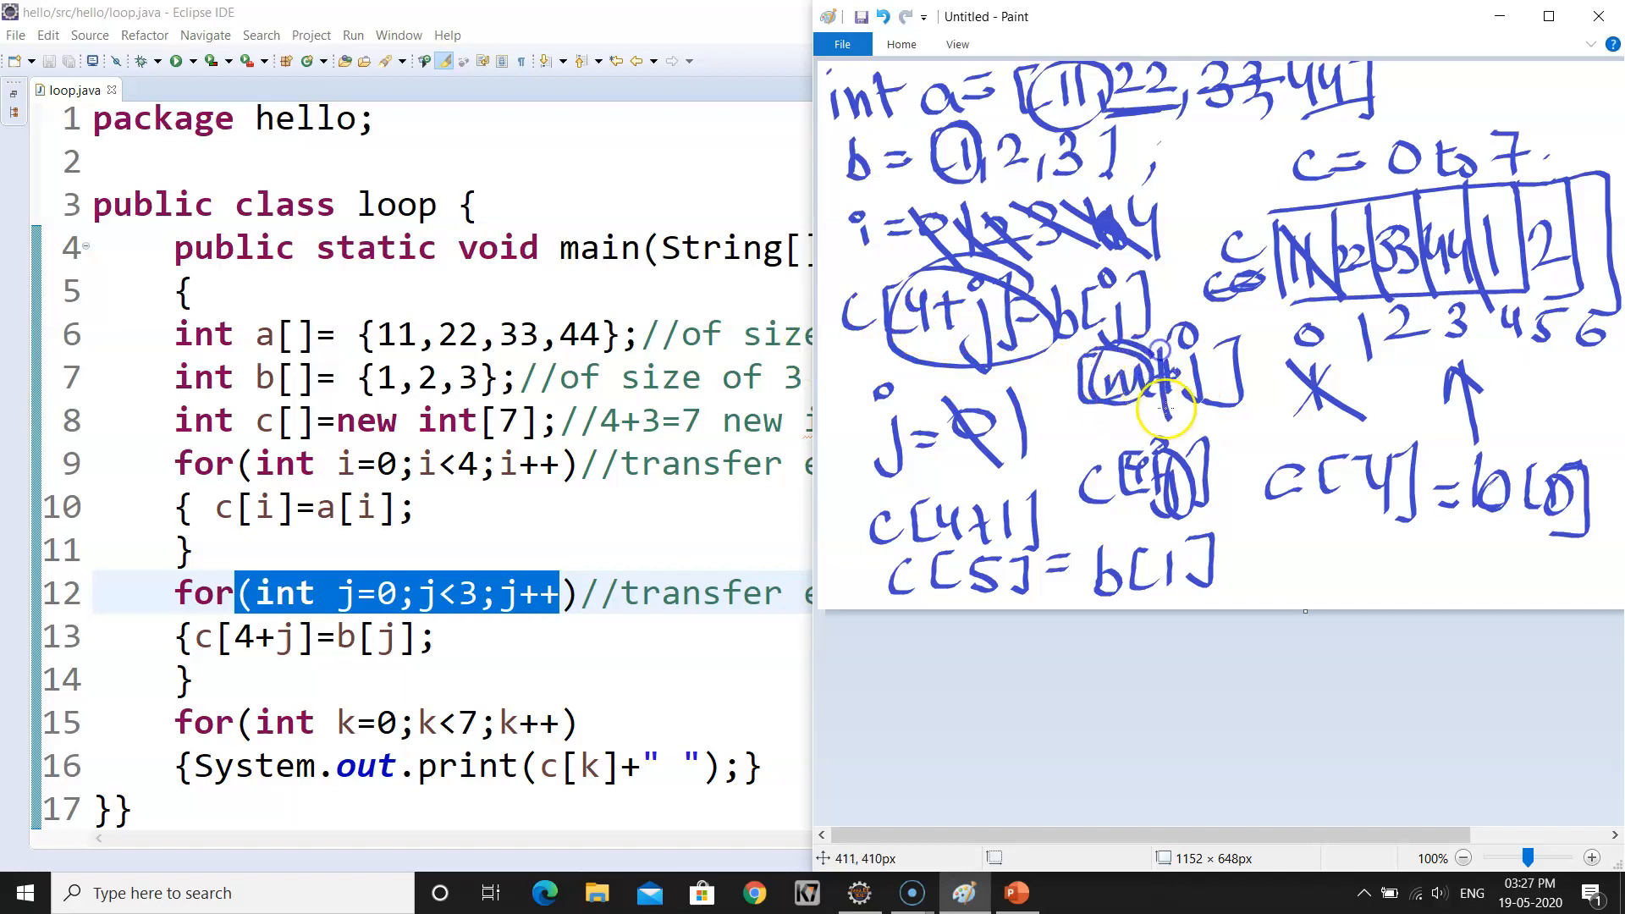
mouse_move(968, 322)
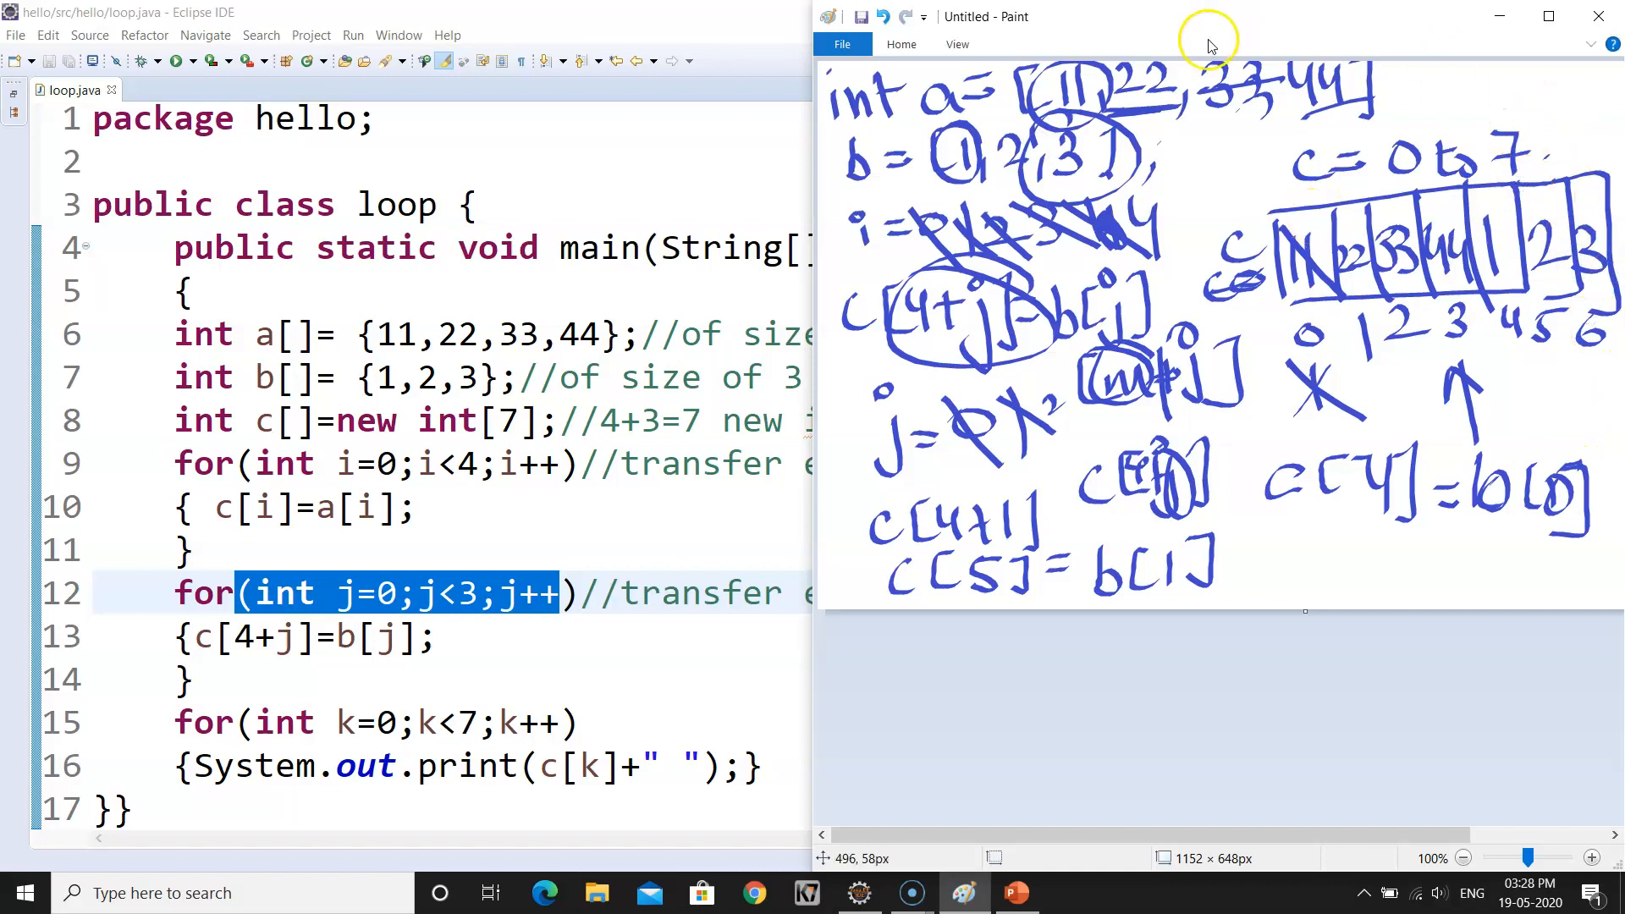
- Return to Paint's Home ribbon with the drawing tools and colours
click(900, 44)
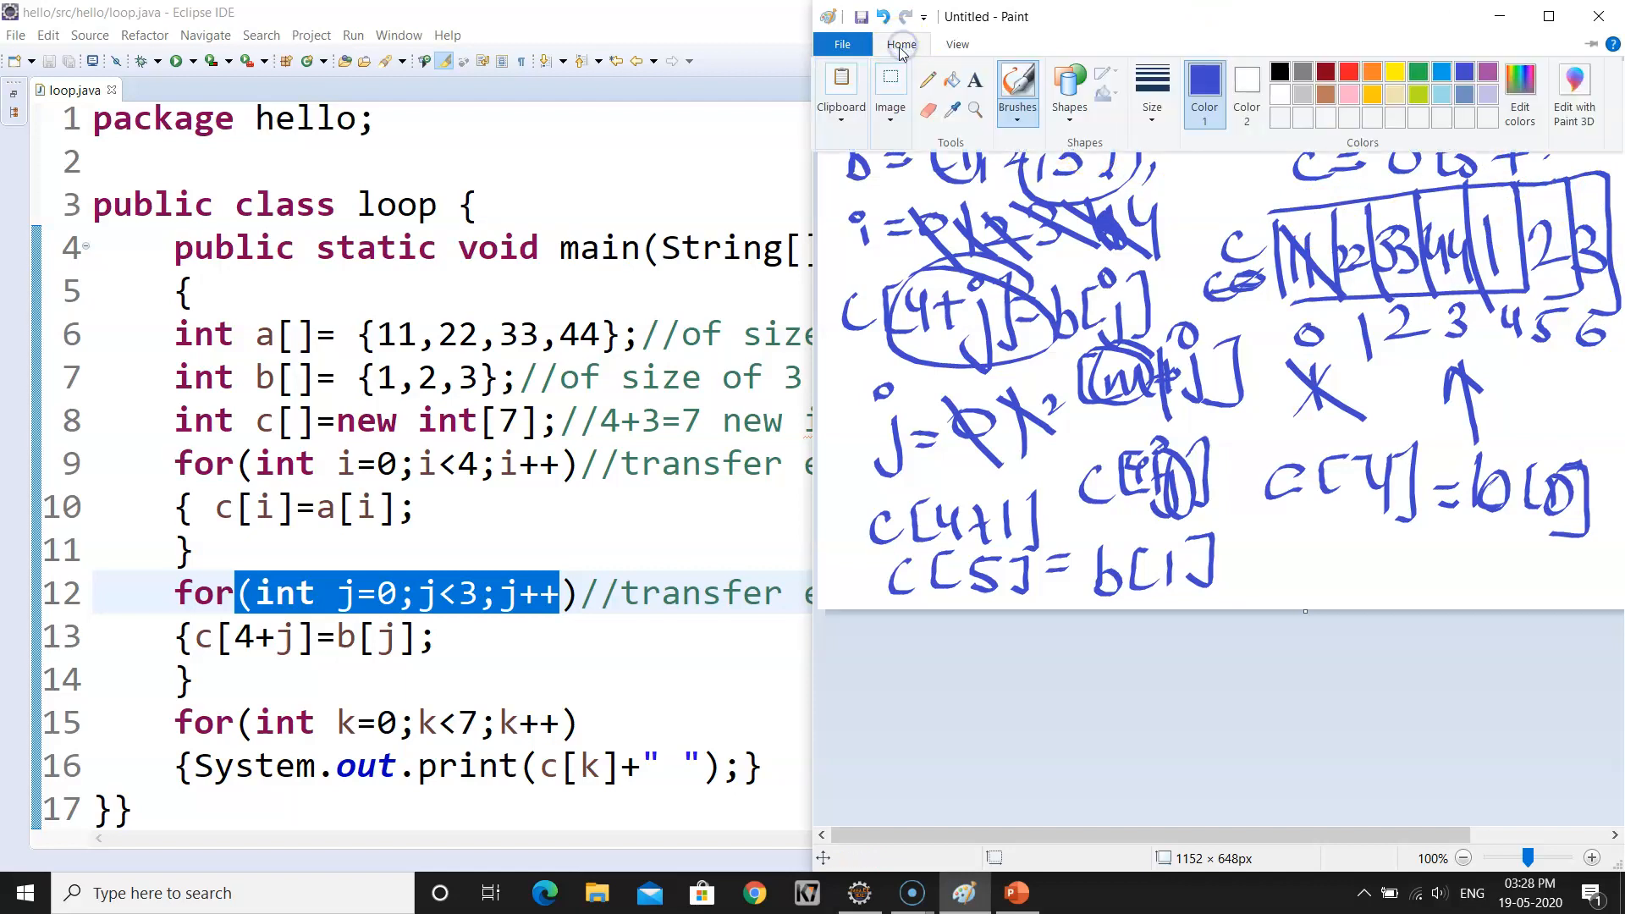
mouse_move(992, 48)
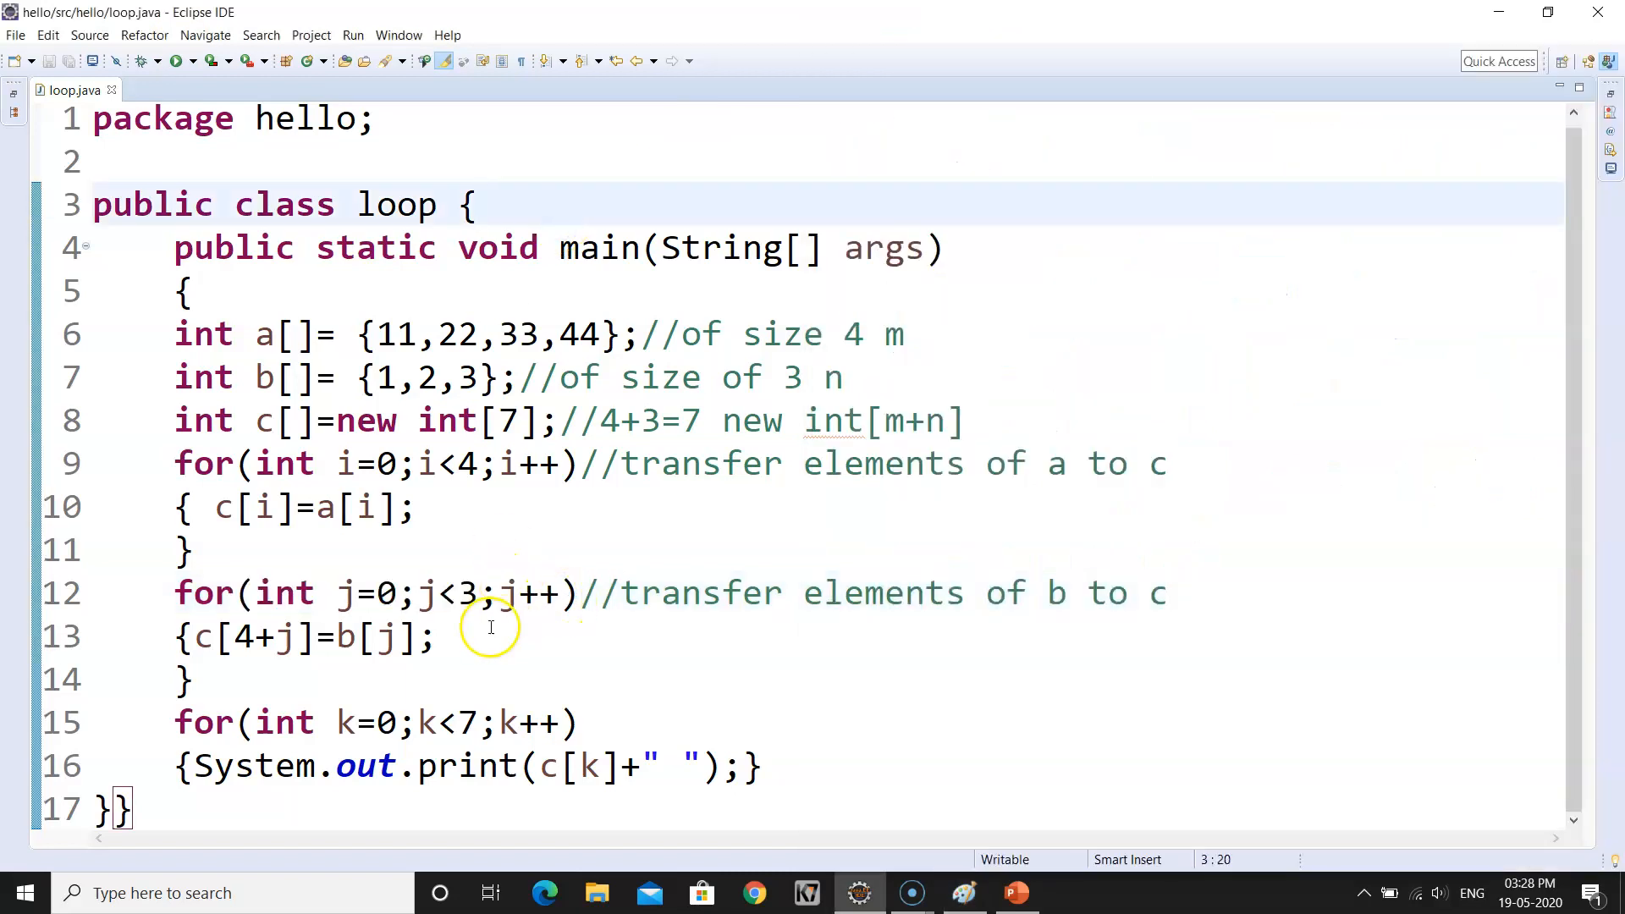
- Highlight the c[4+j]=b[j] assignment, then deselect at the printing loop's condition
triple_click(301, 636)
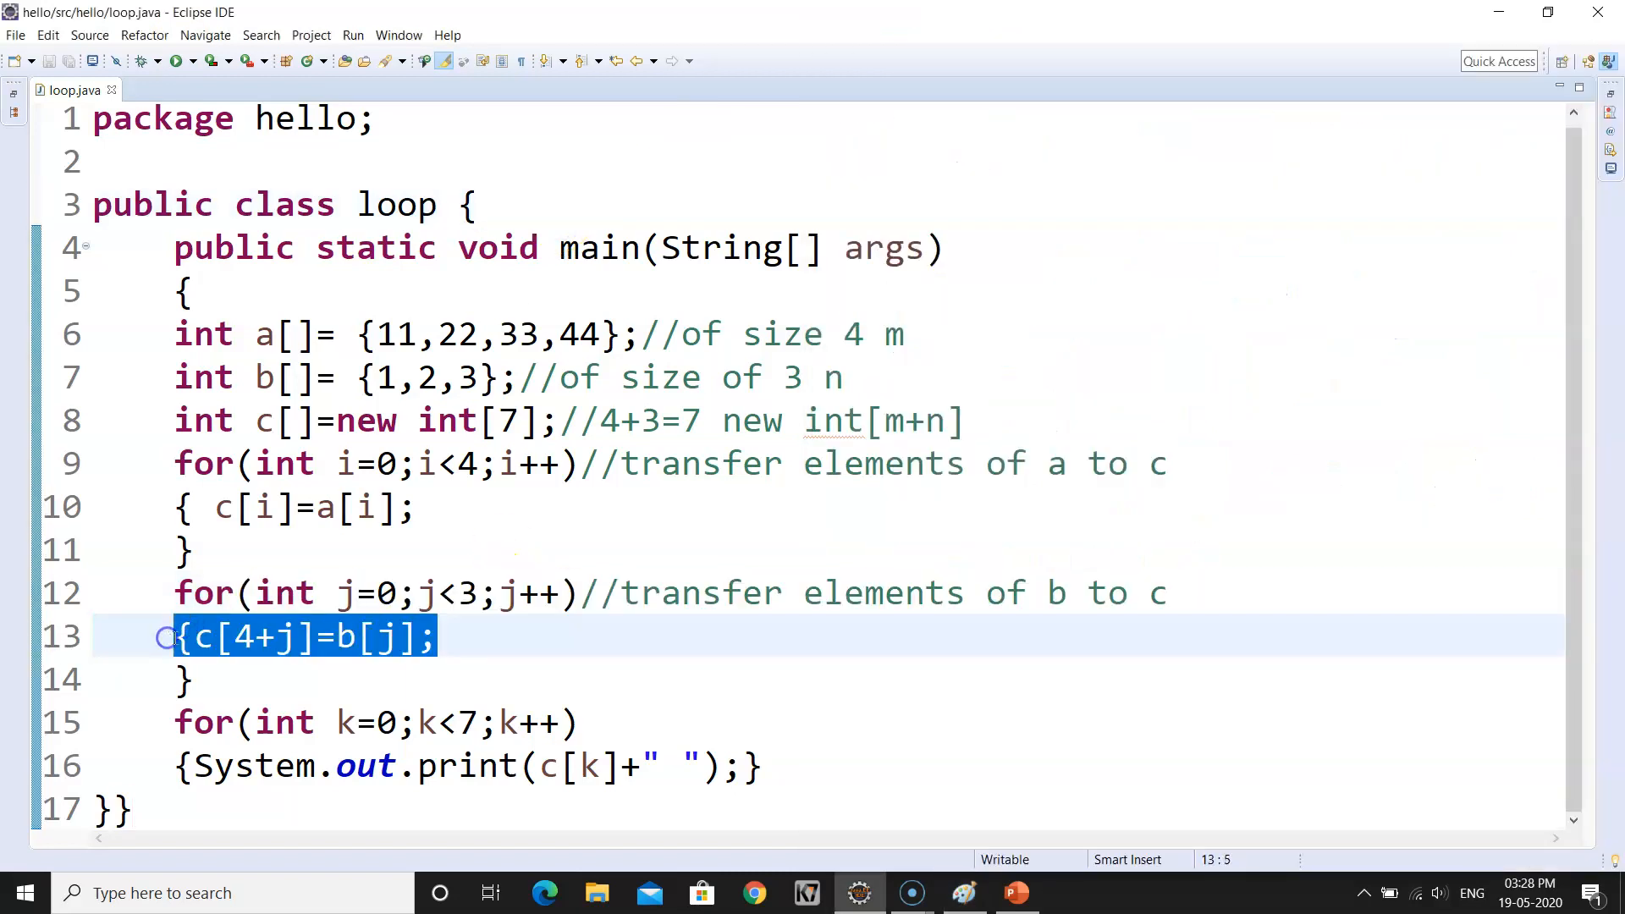
mouse_move(513, 691)
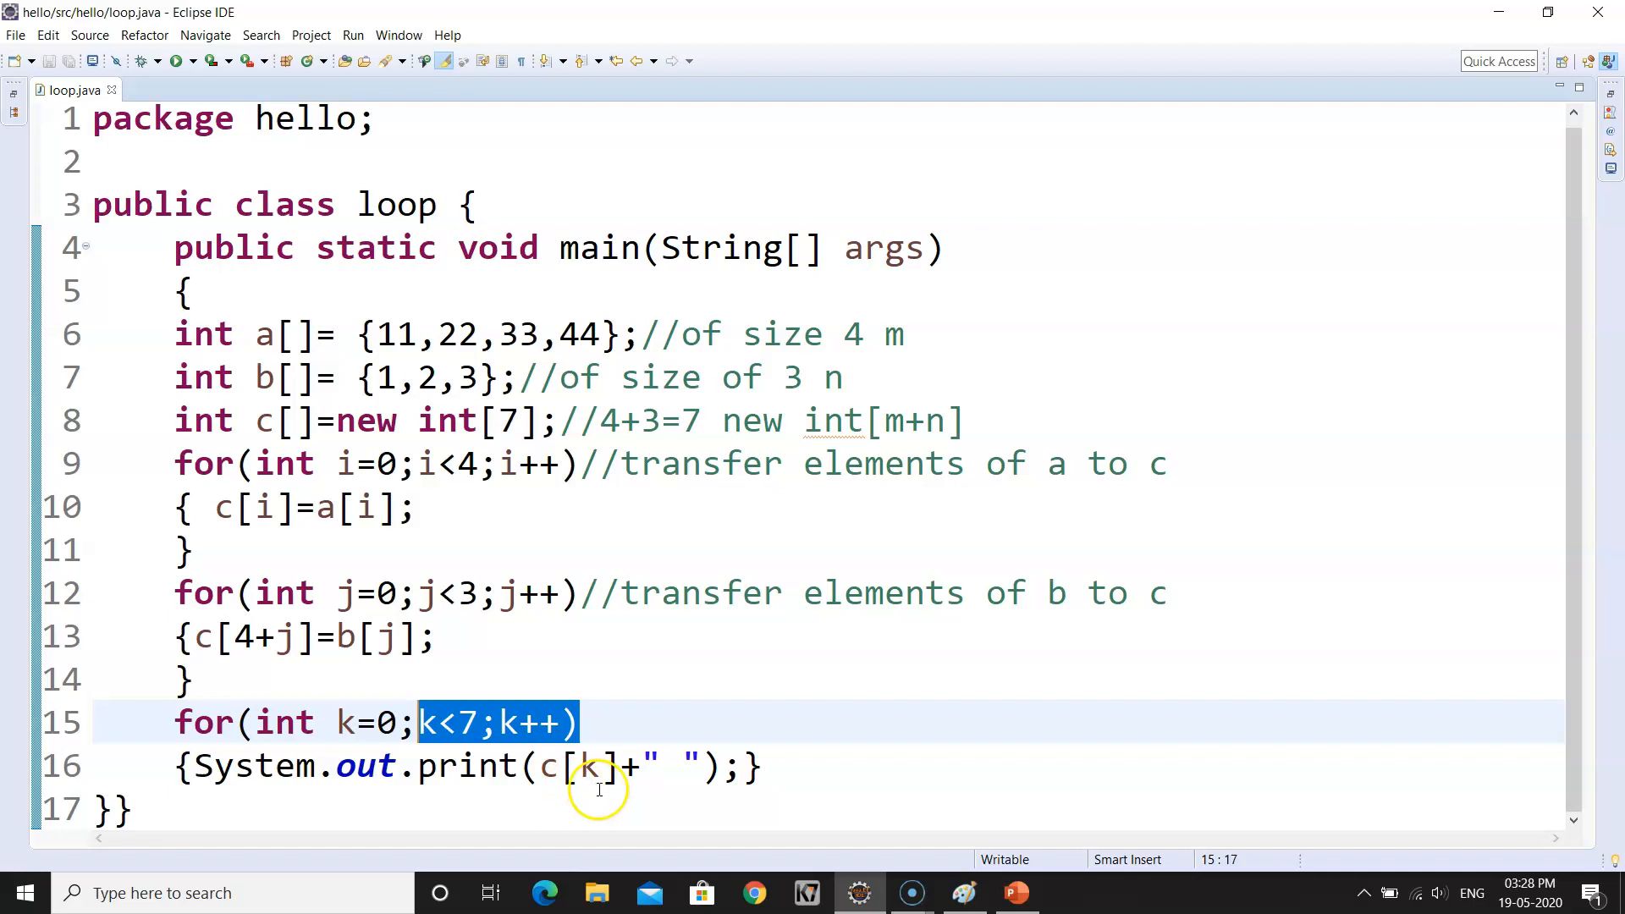
click(757, 765)
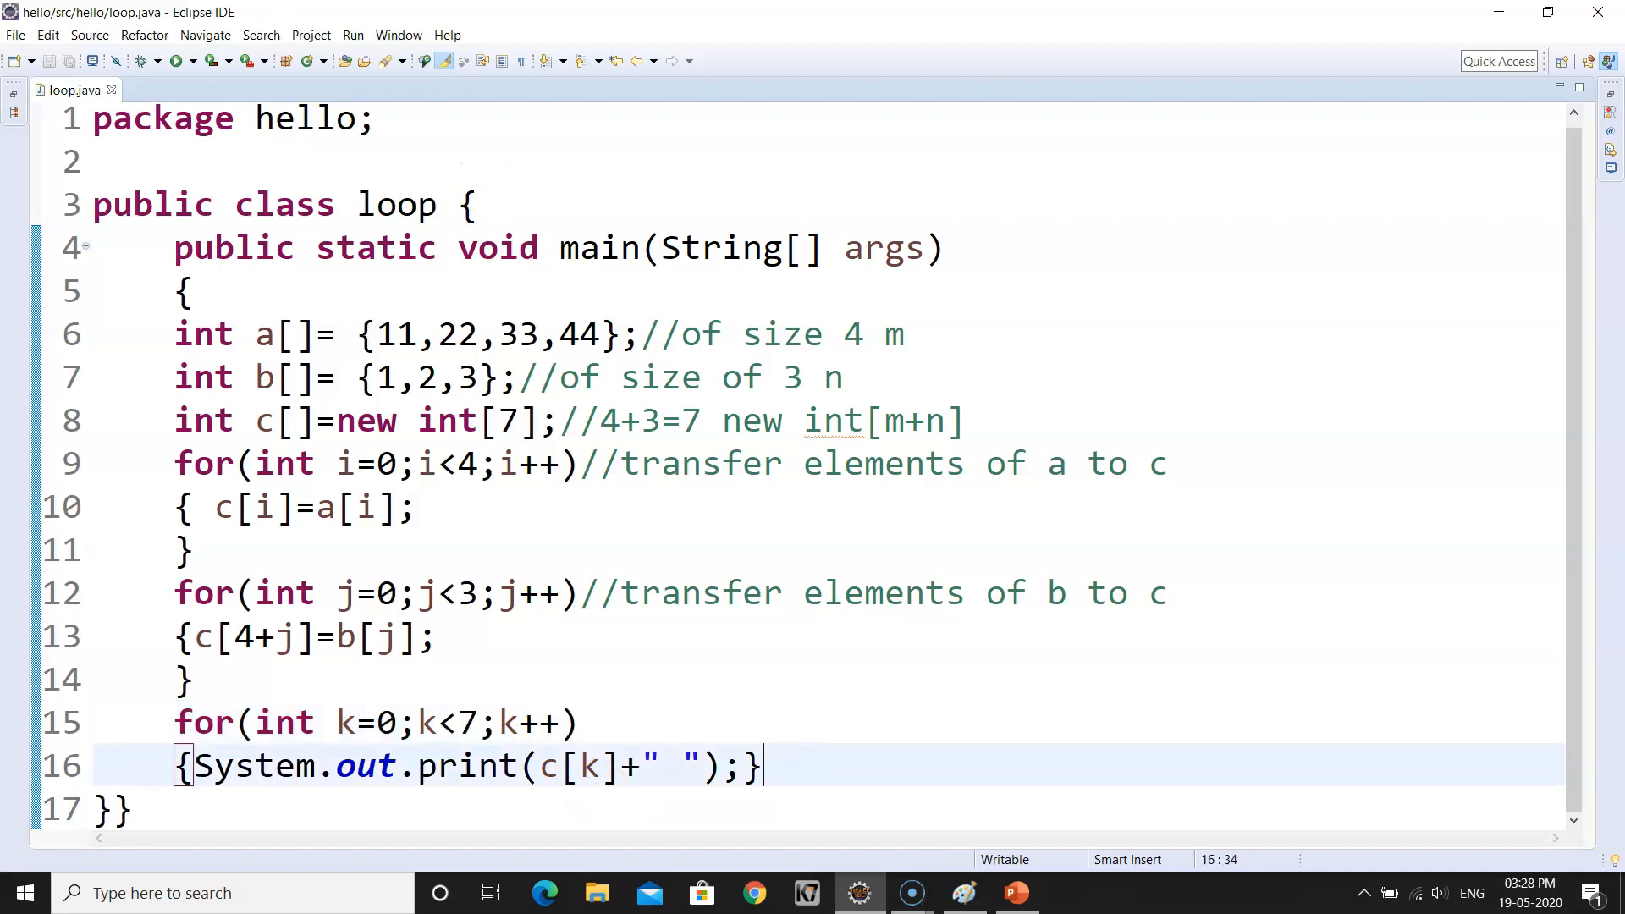
click(176, 61)
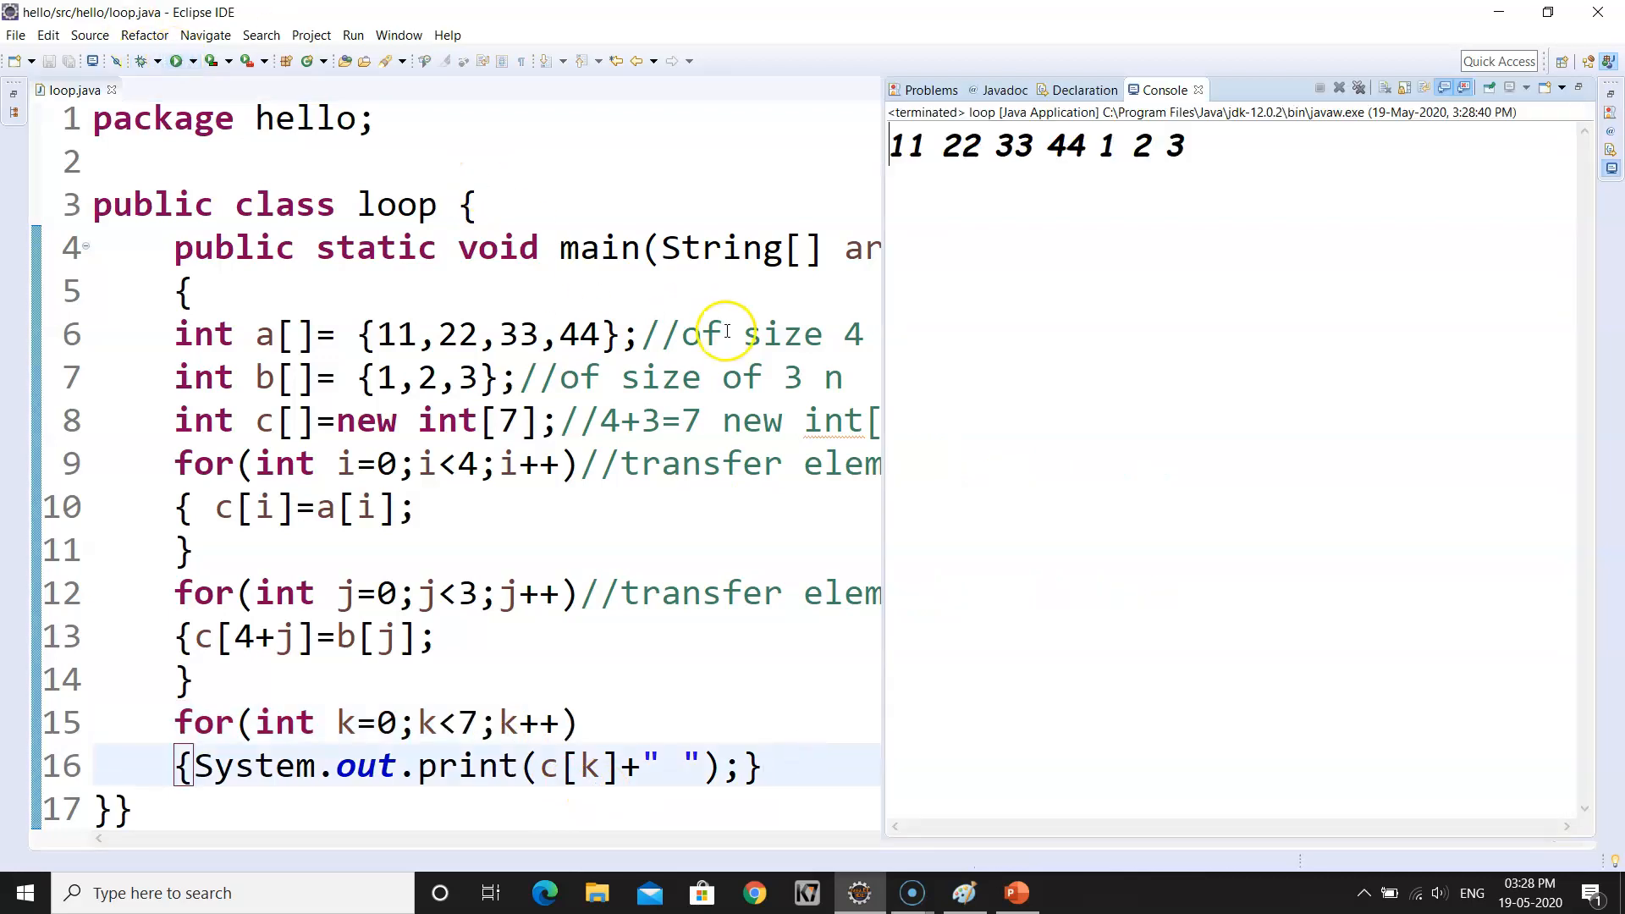
mouse_move(1099, 290)
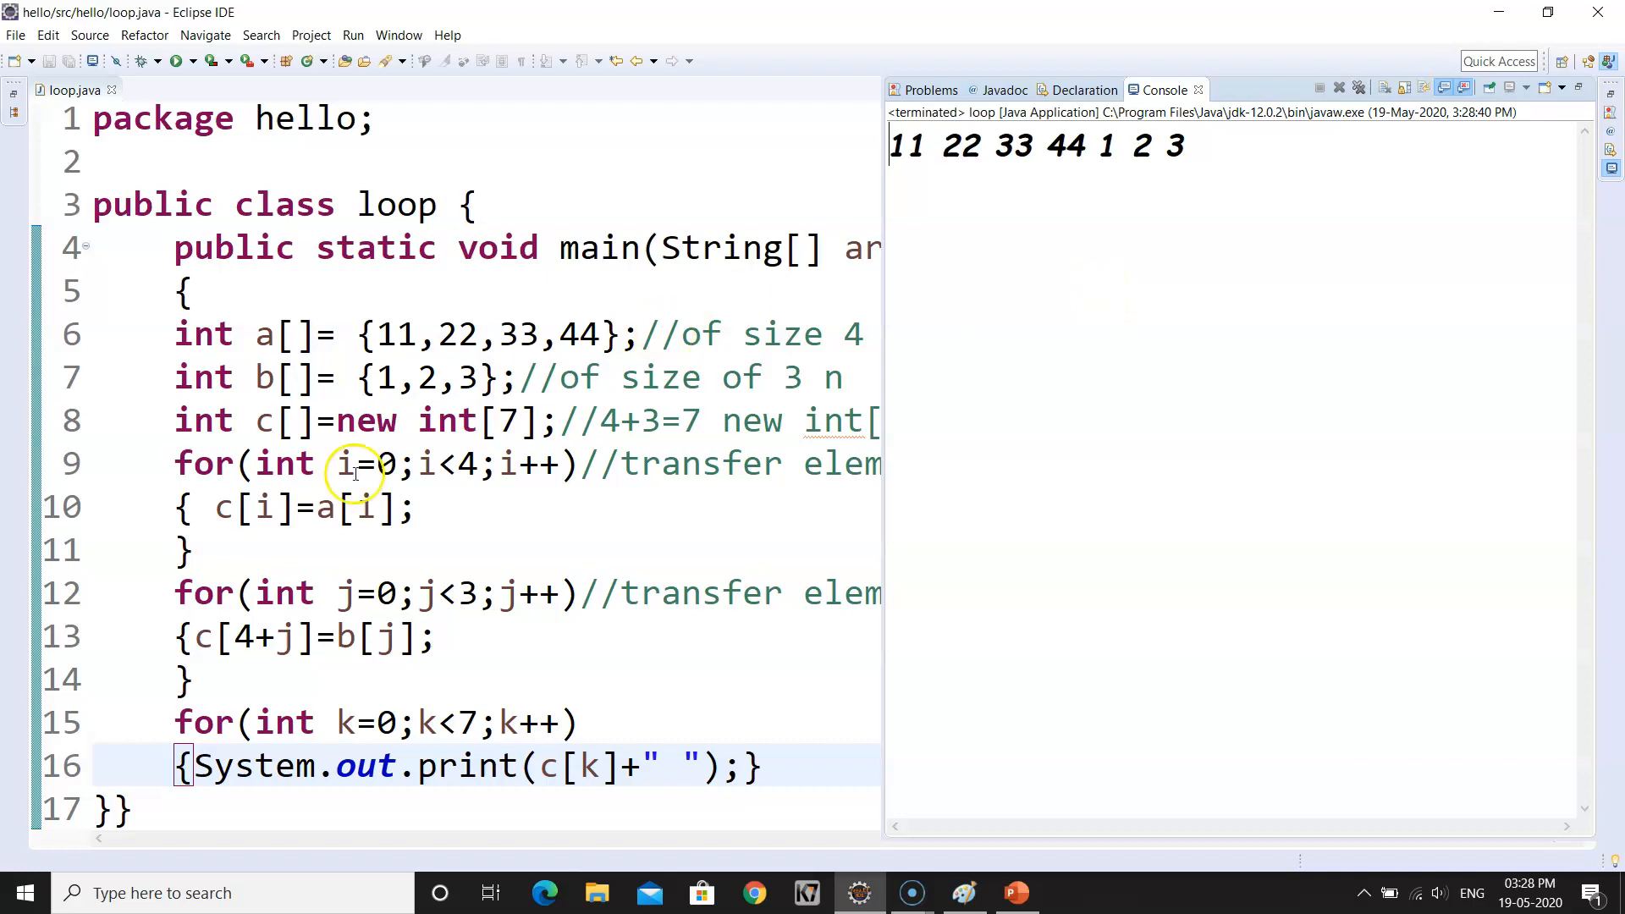
mouse_move(34, 856)
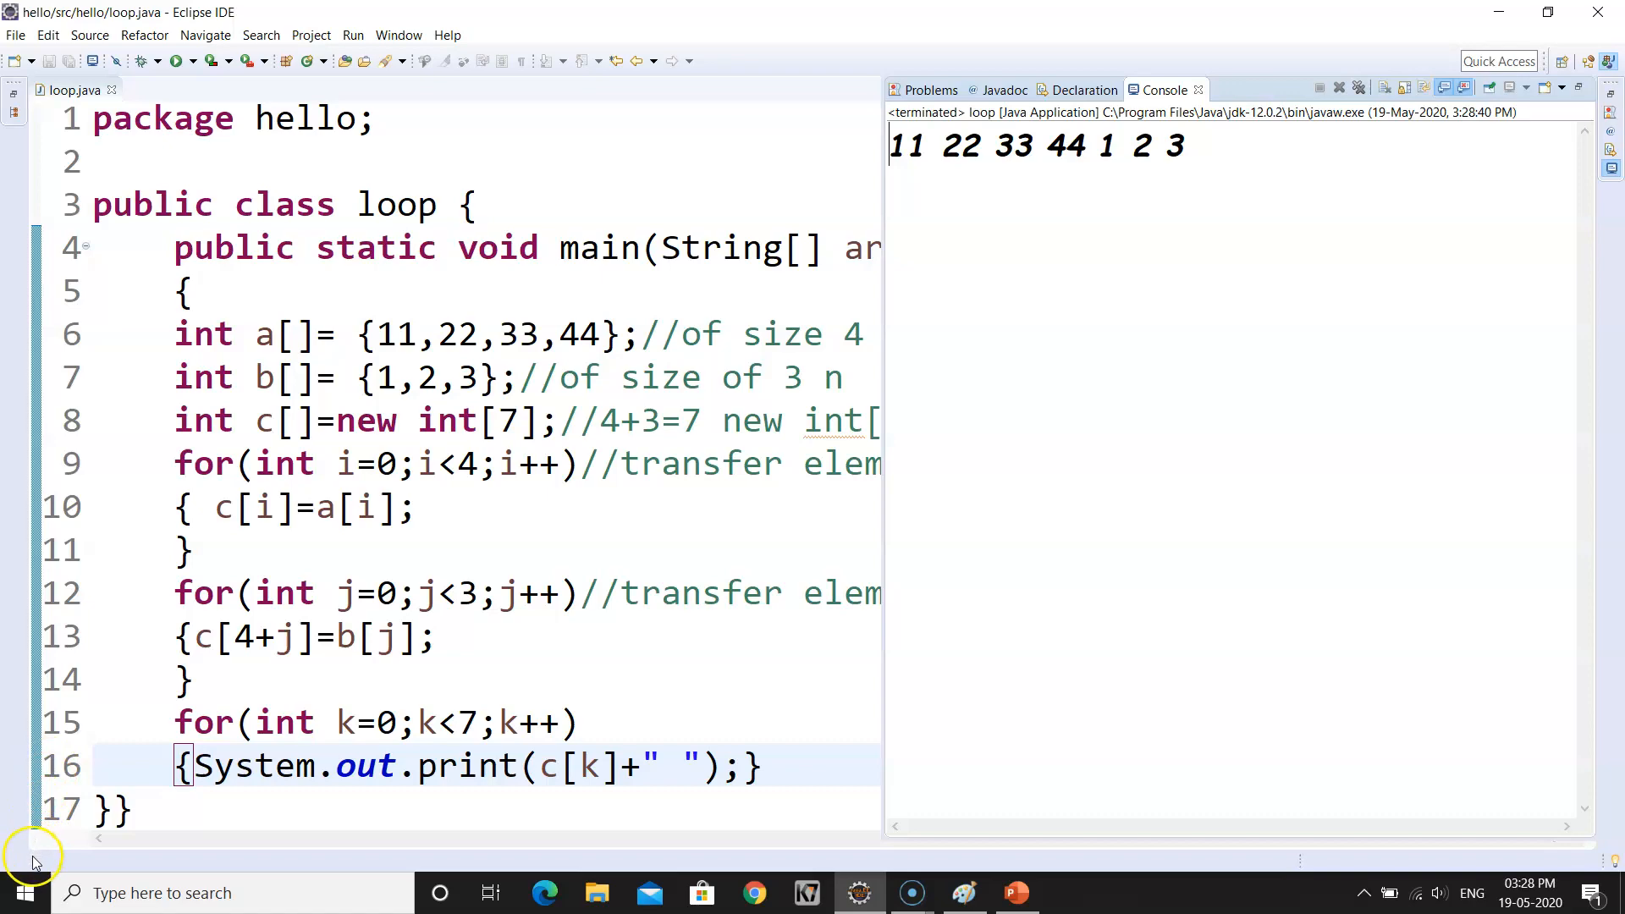